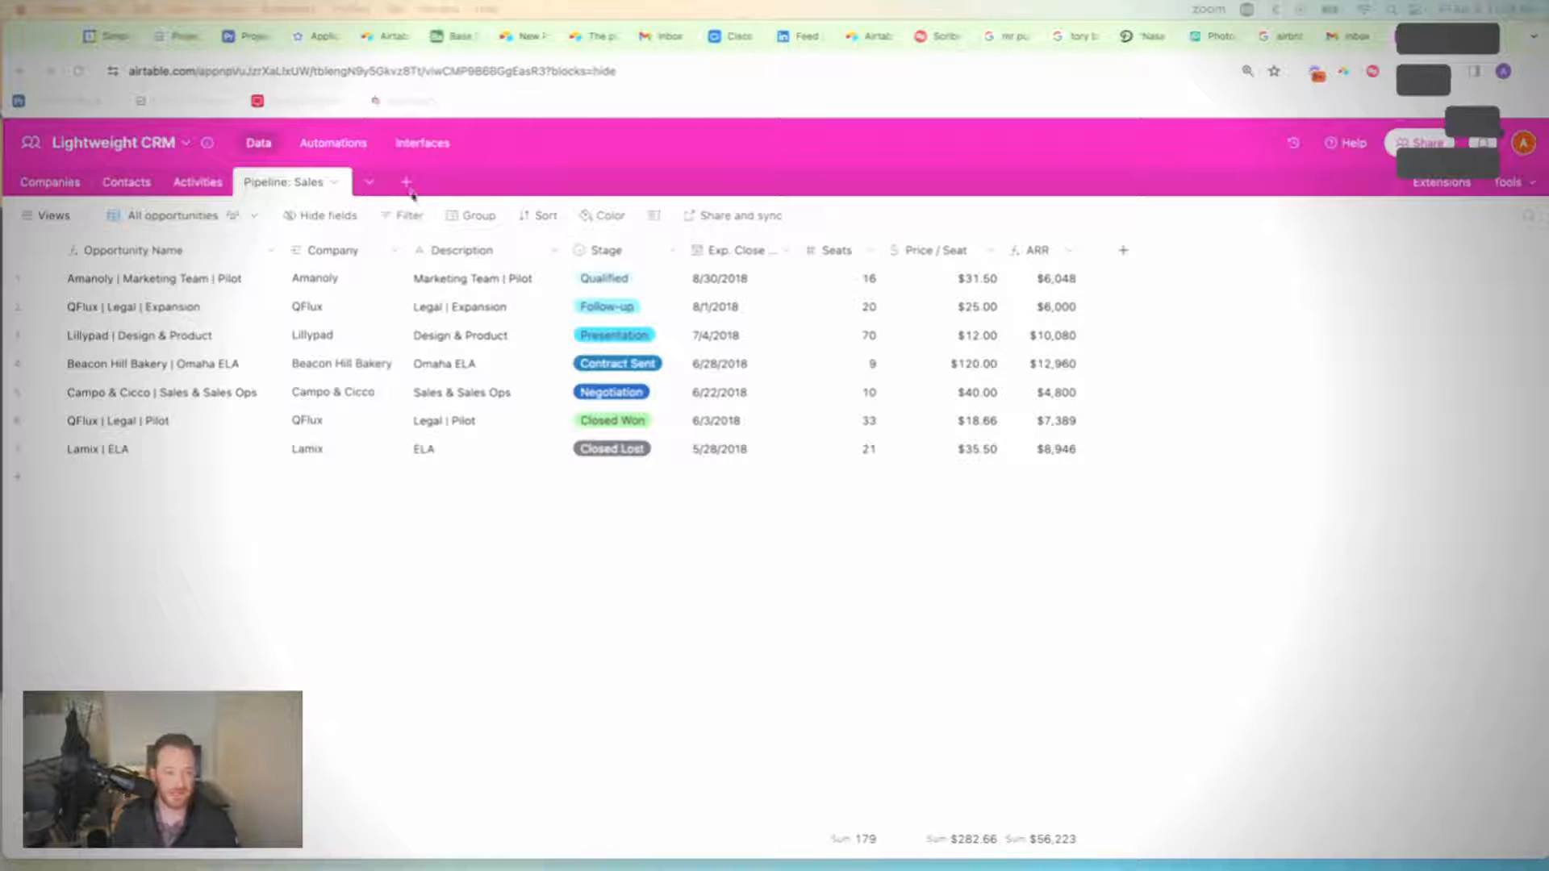
Step: Create a new table named Tasks Template and save its name
left_click(405, 183)
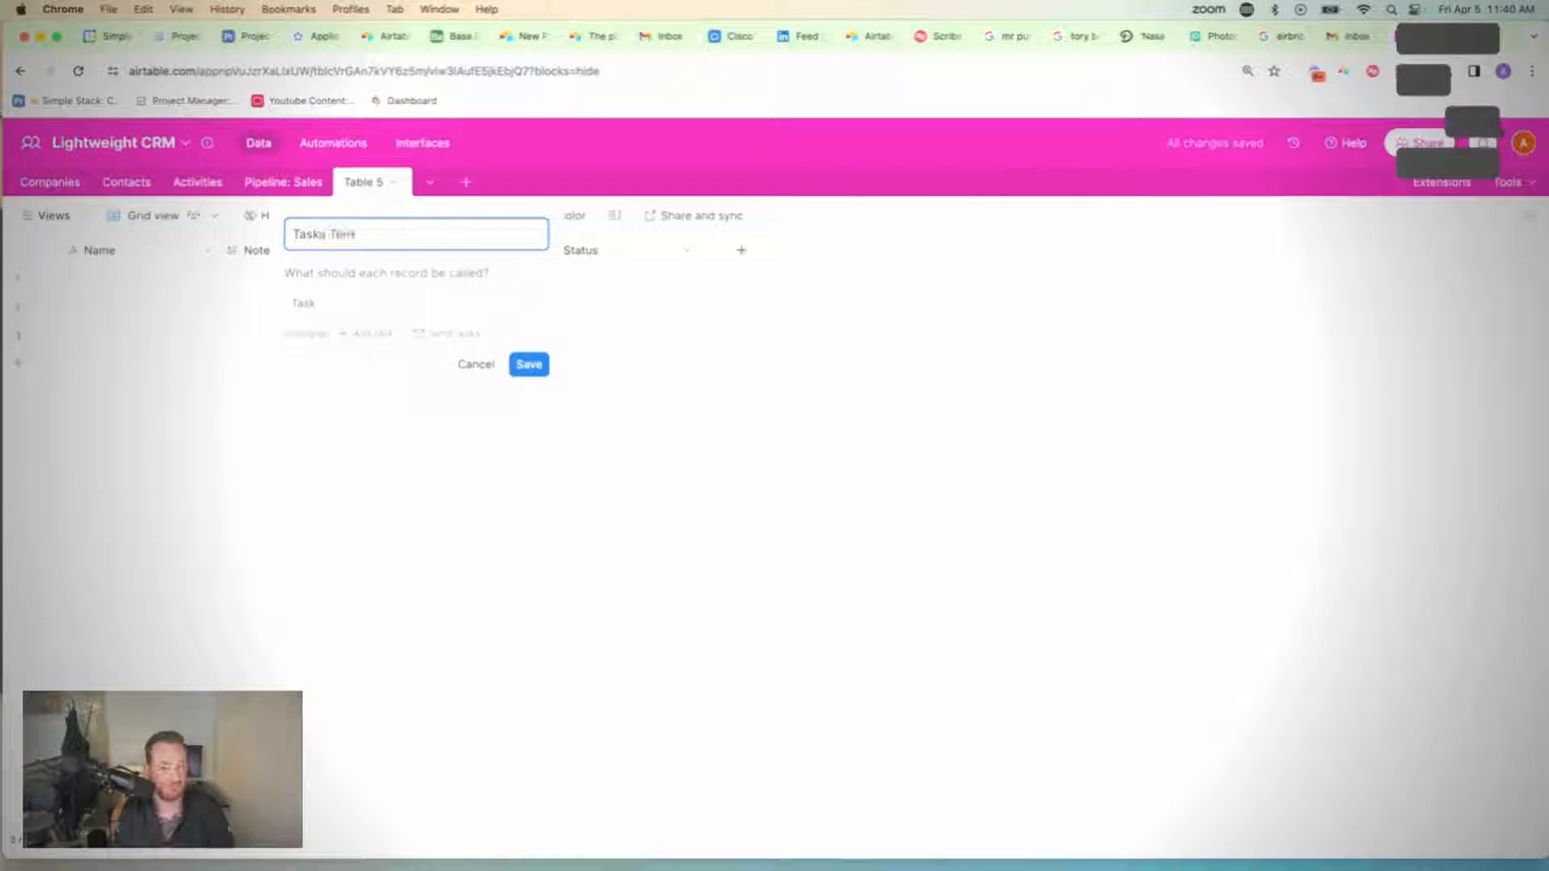
type("Tasks Template")
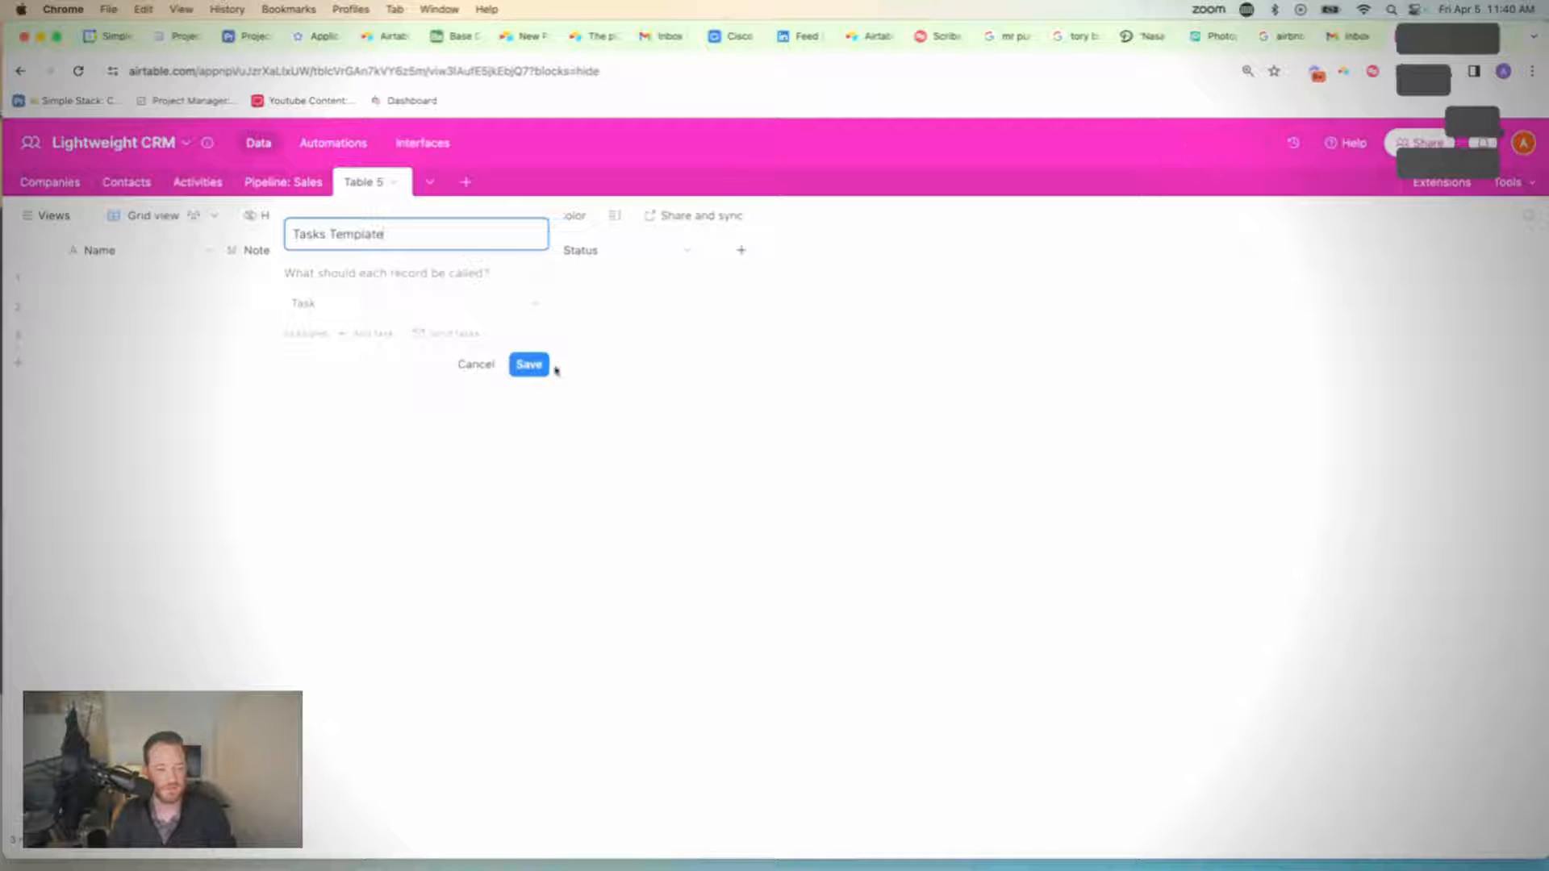
left_click(529, 363)
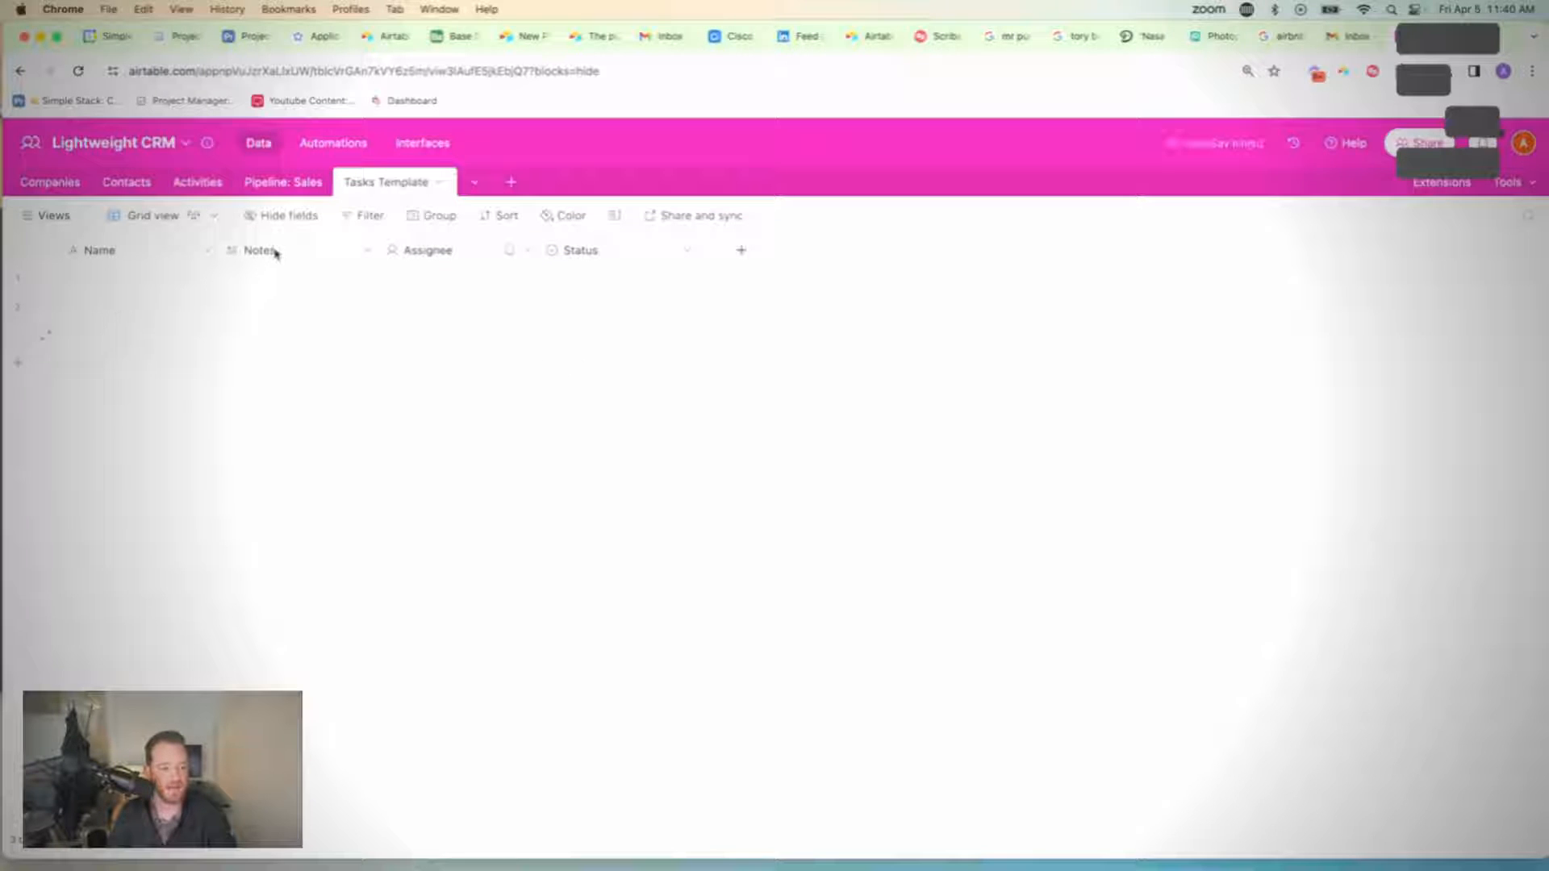
Step: Enter template rows Task 1, Task 2 and Task 3 in the Name field
left_click(297, 279)
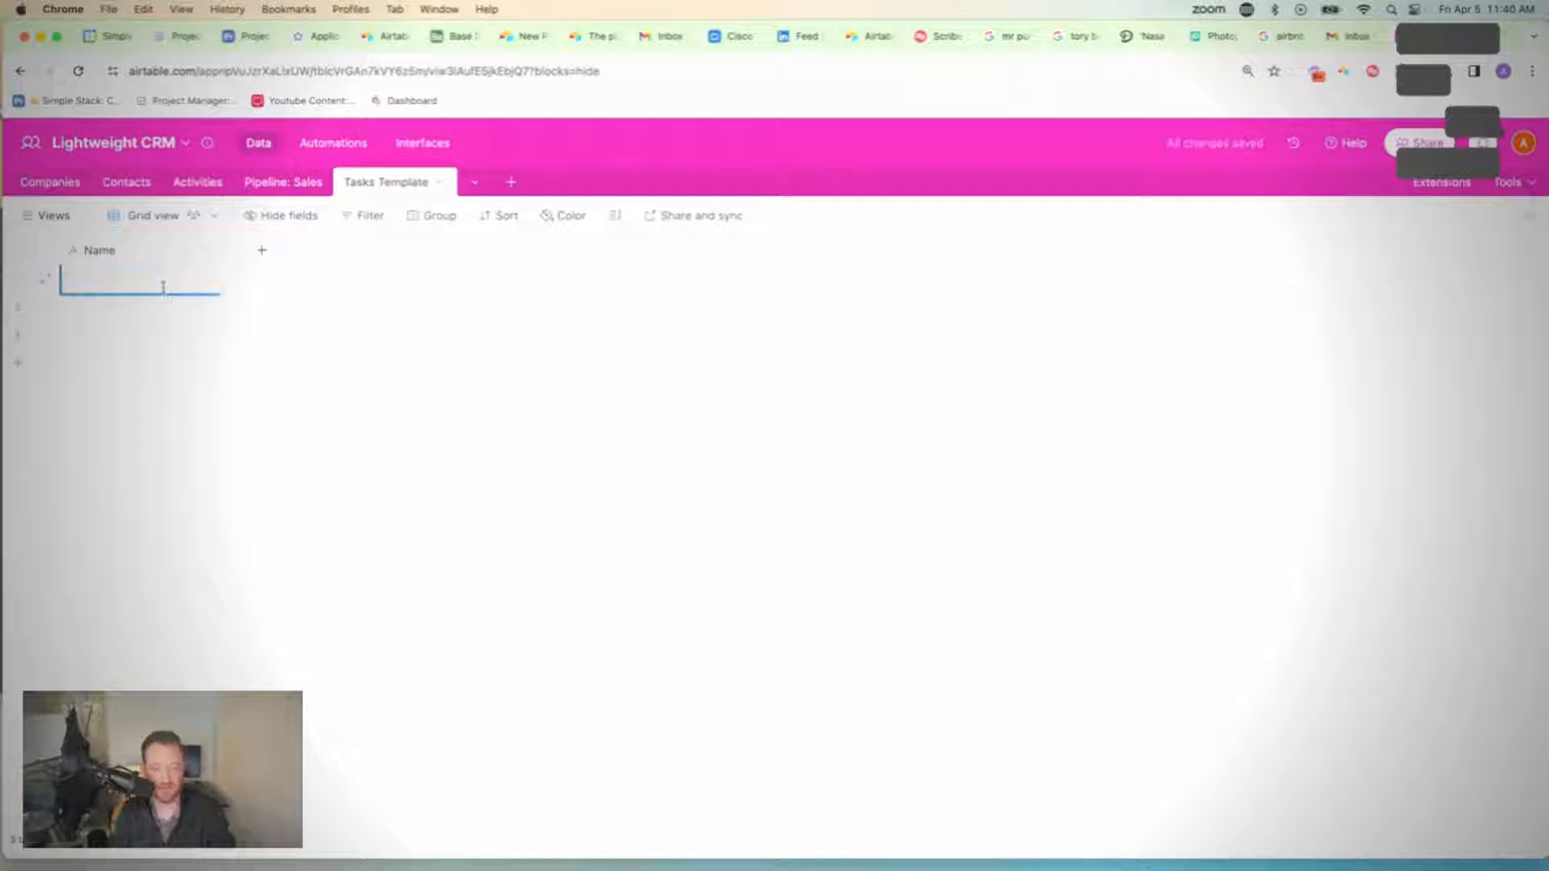
type("Task 1")
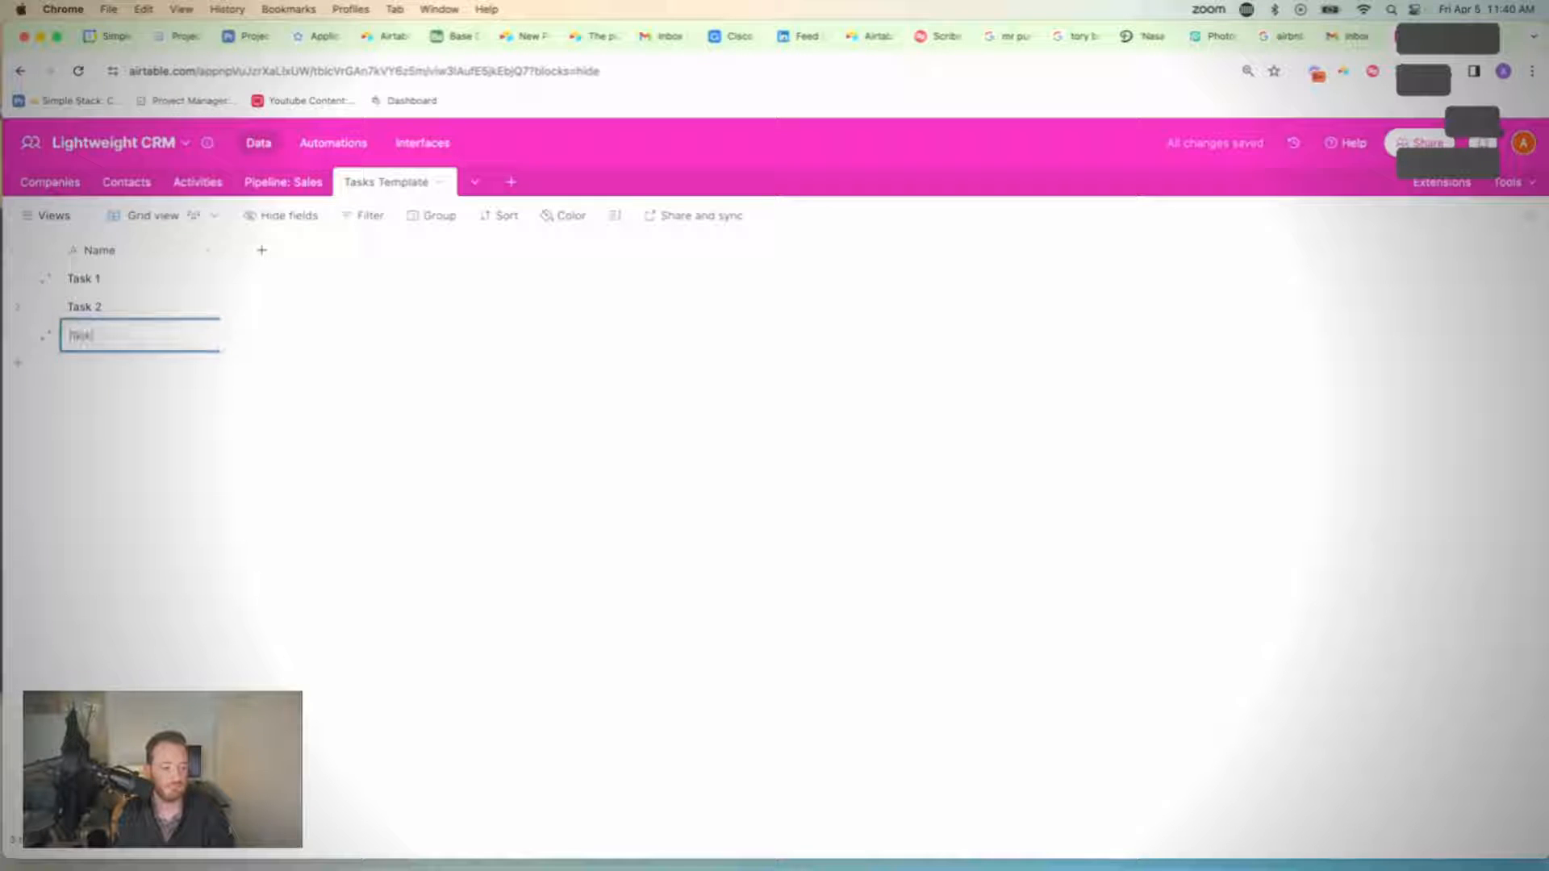
type("Task 3")
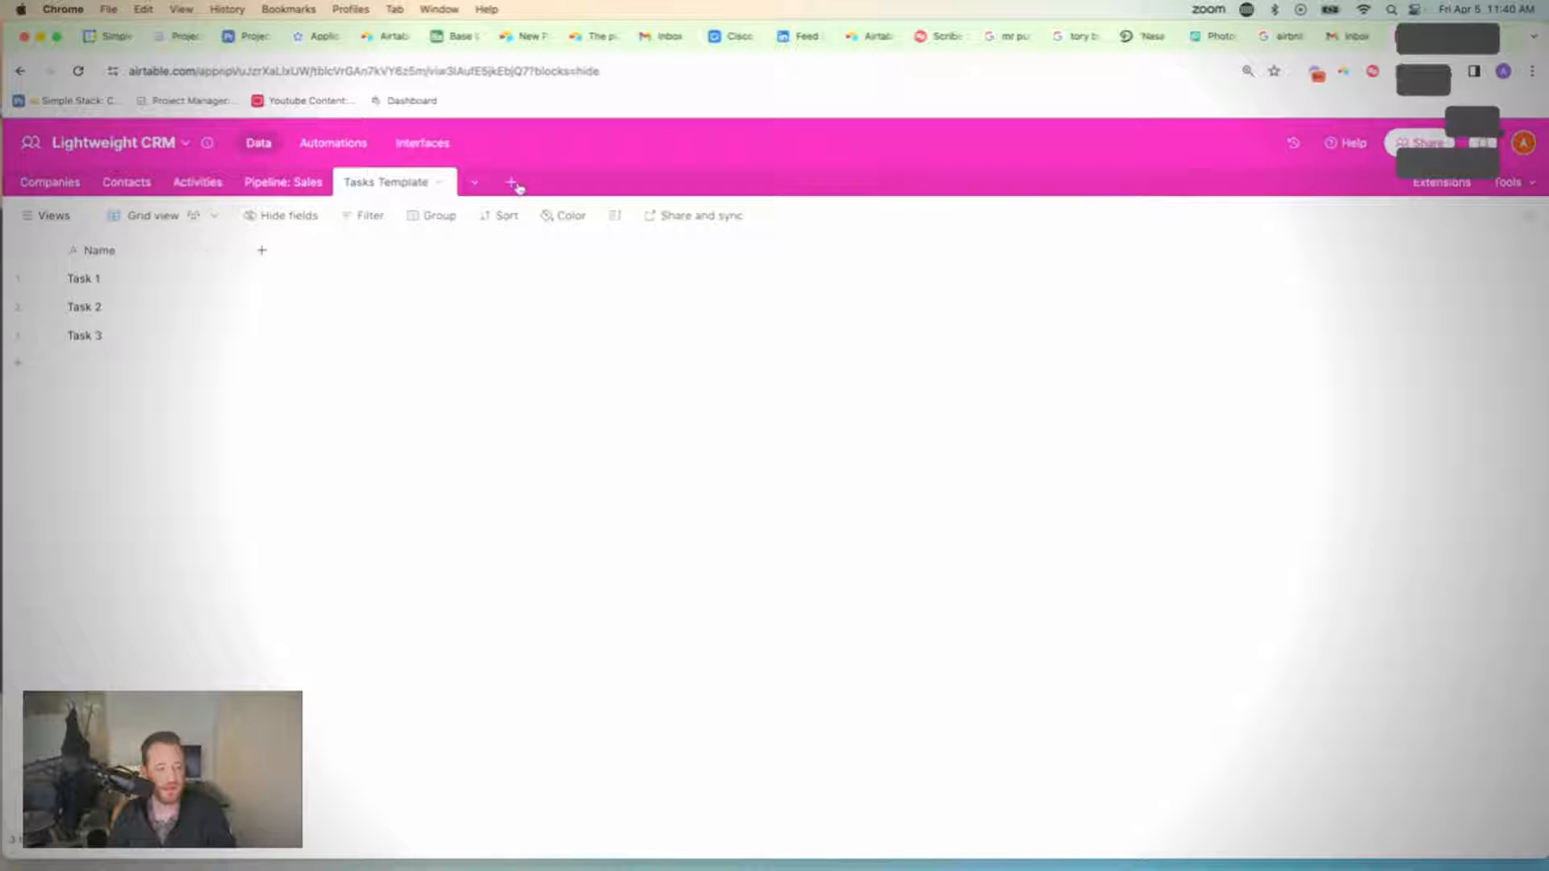
mouse_move(512, 182)
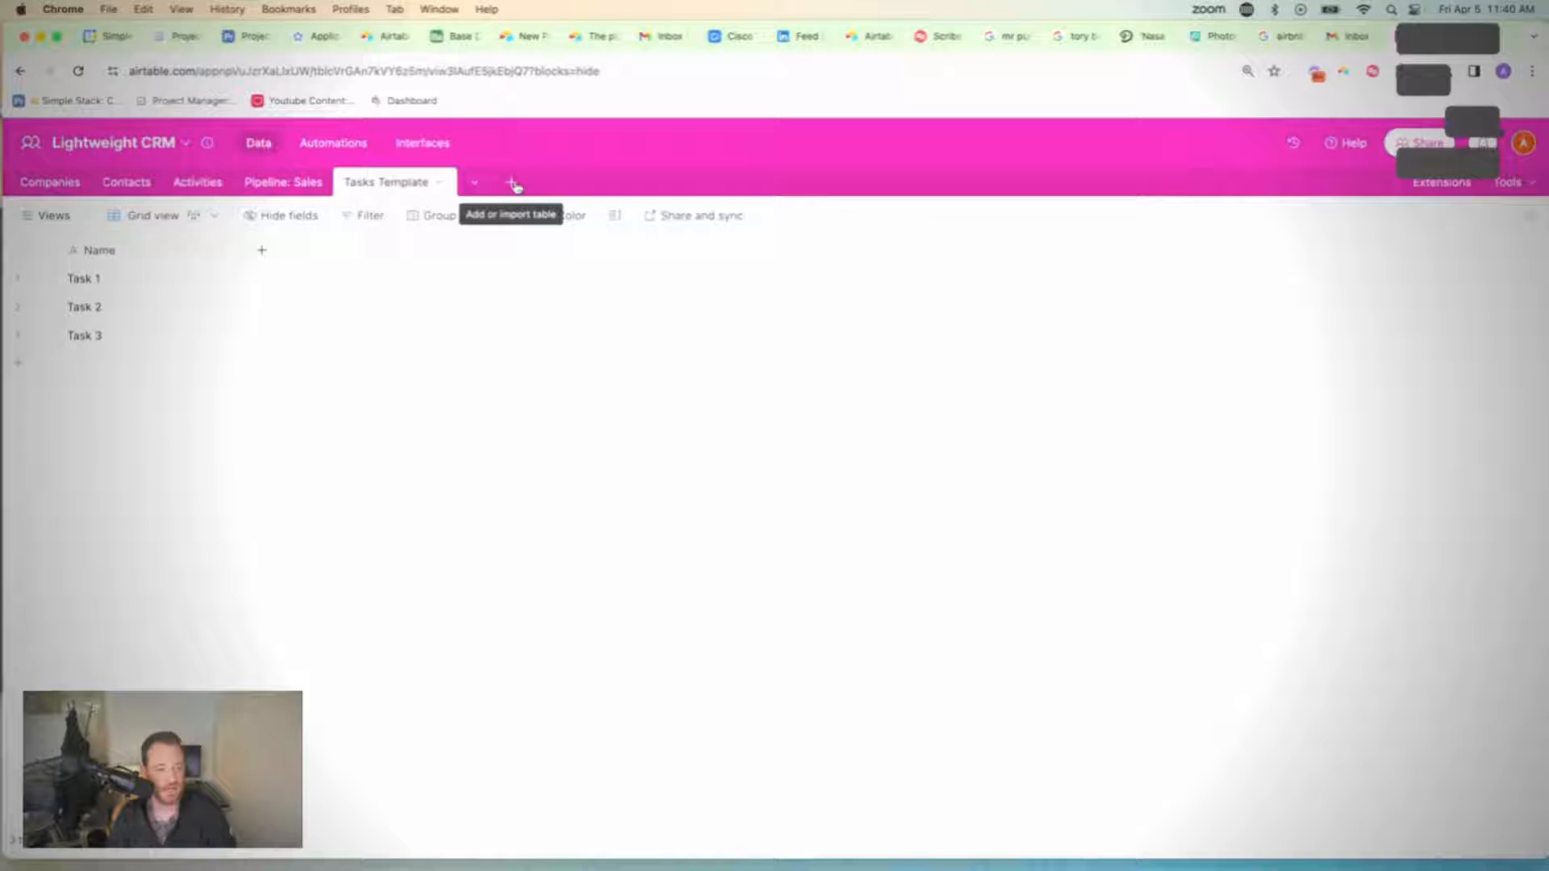
Step: Add a second table from scratch named Tasks and save it
left_click(510, 182)
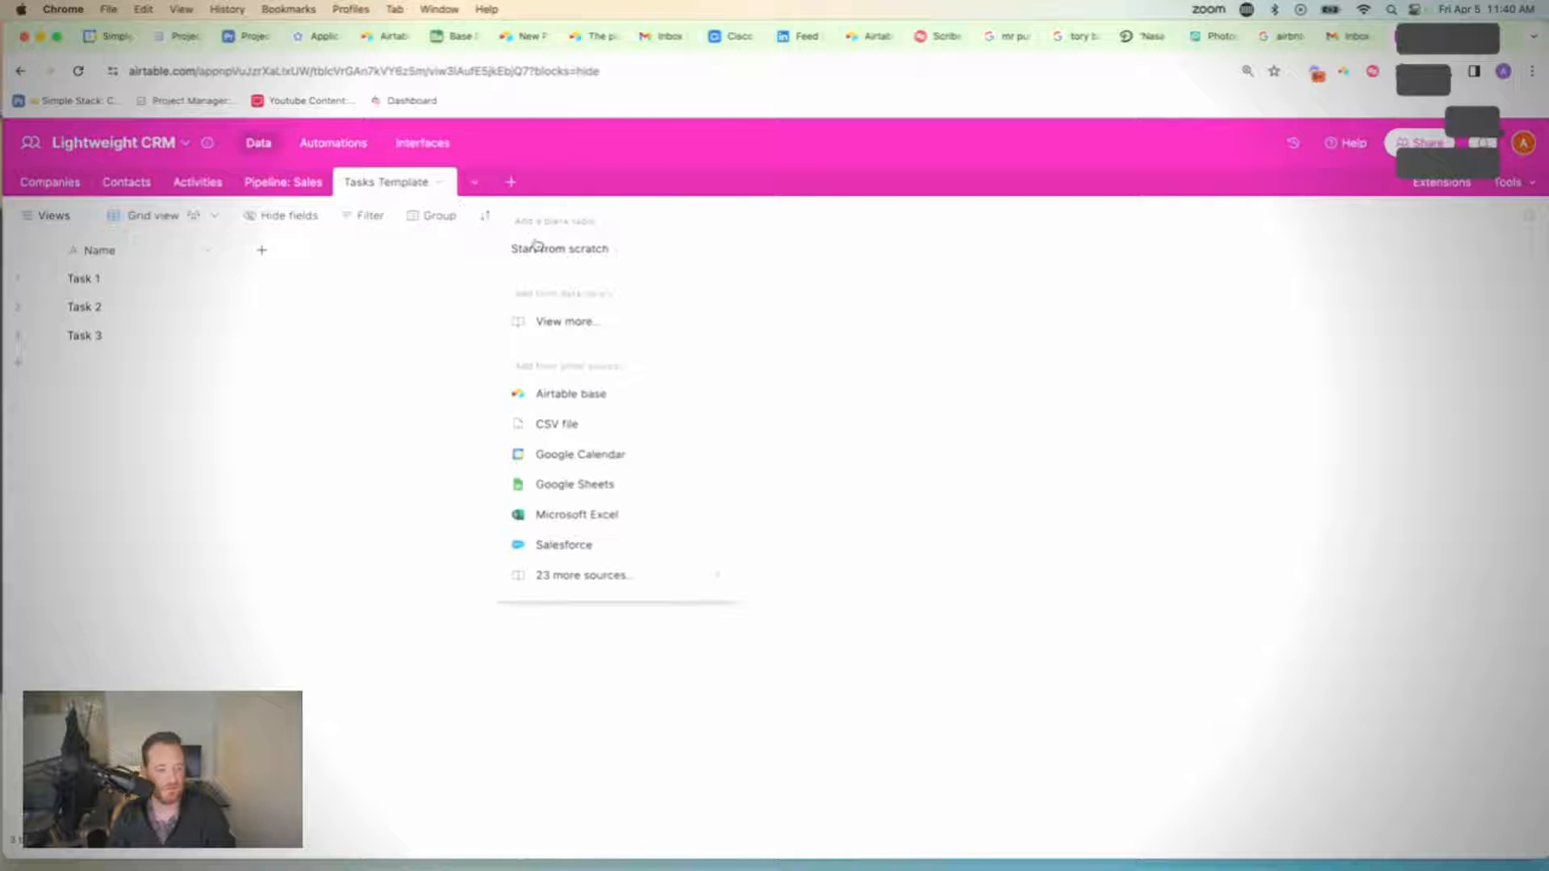
left_click(560, 249)
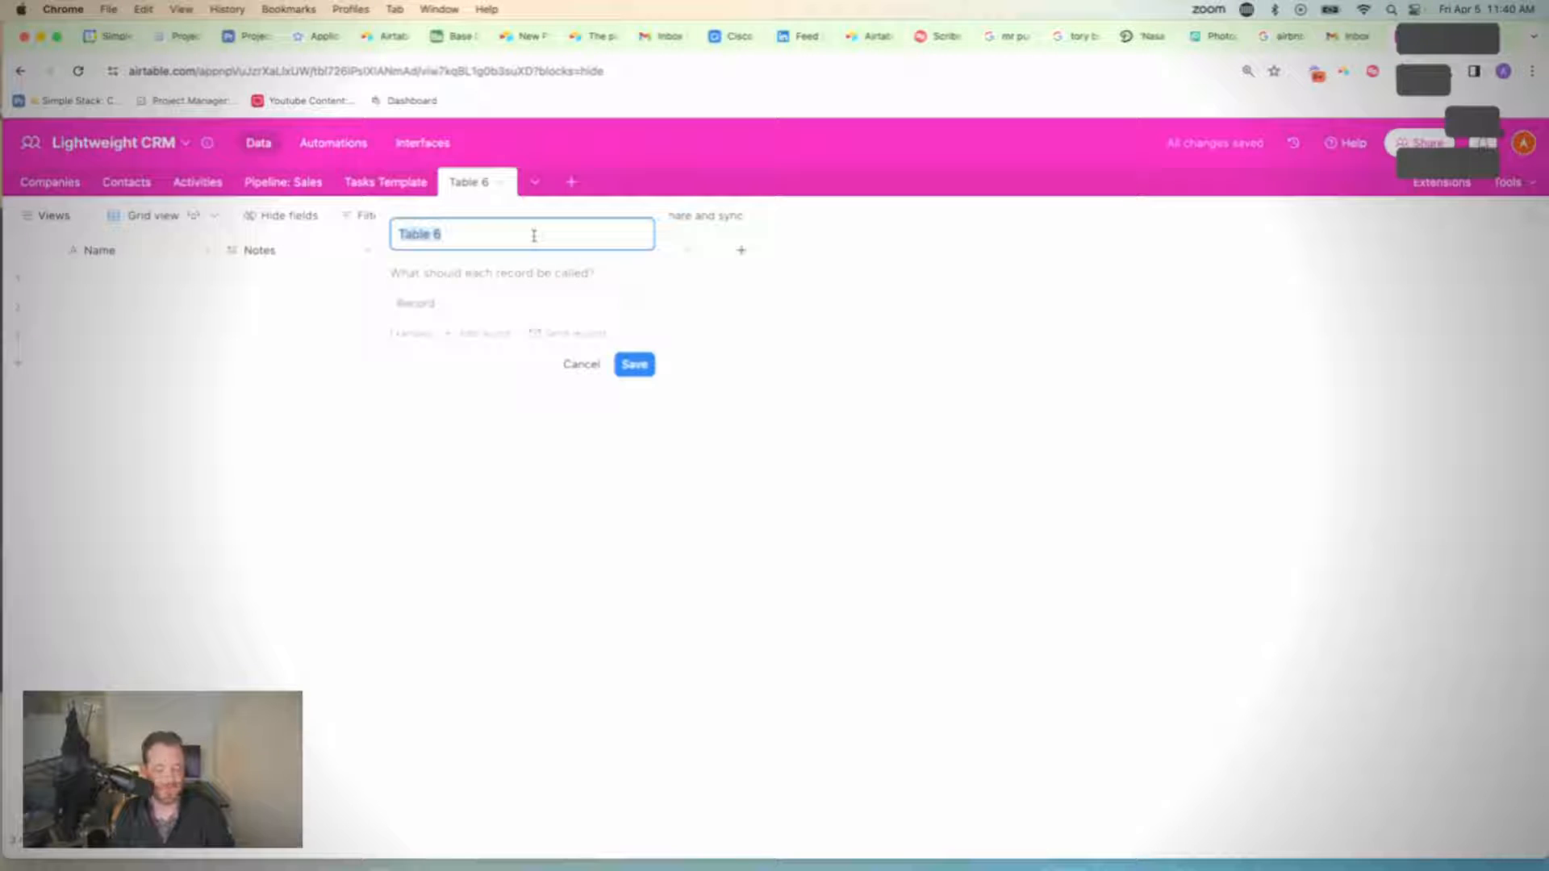
type("Tasks")
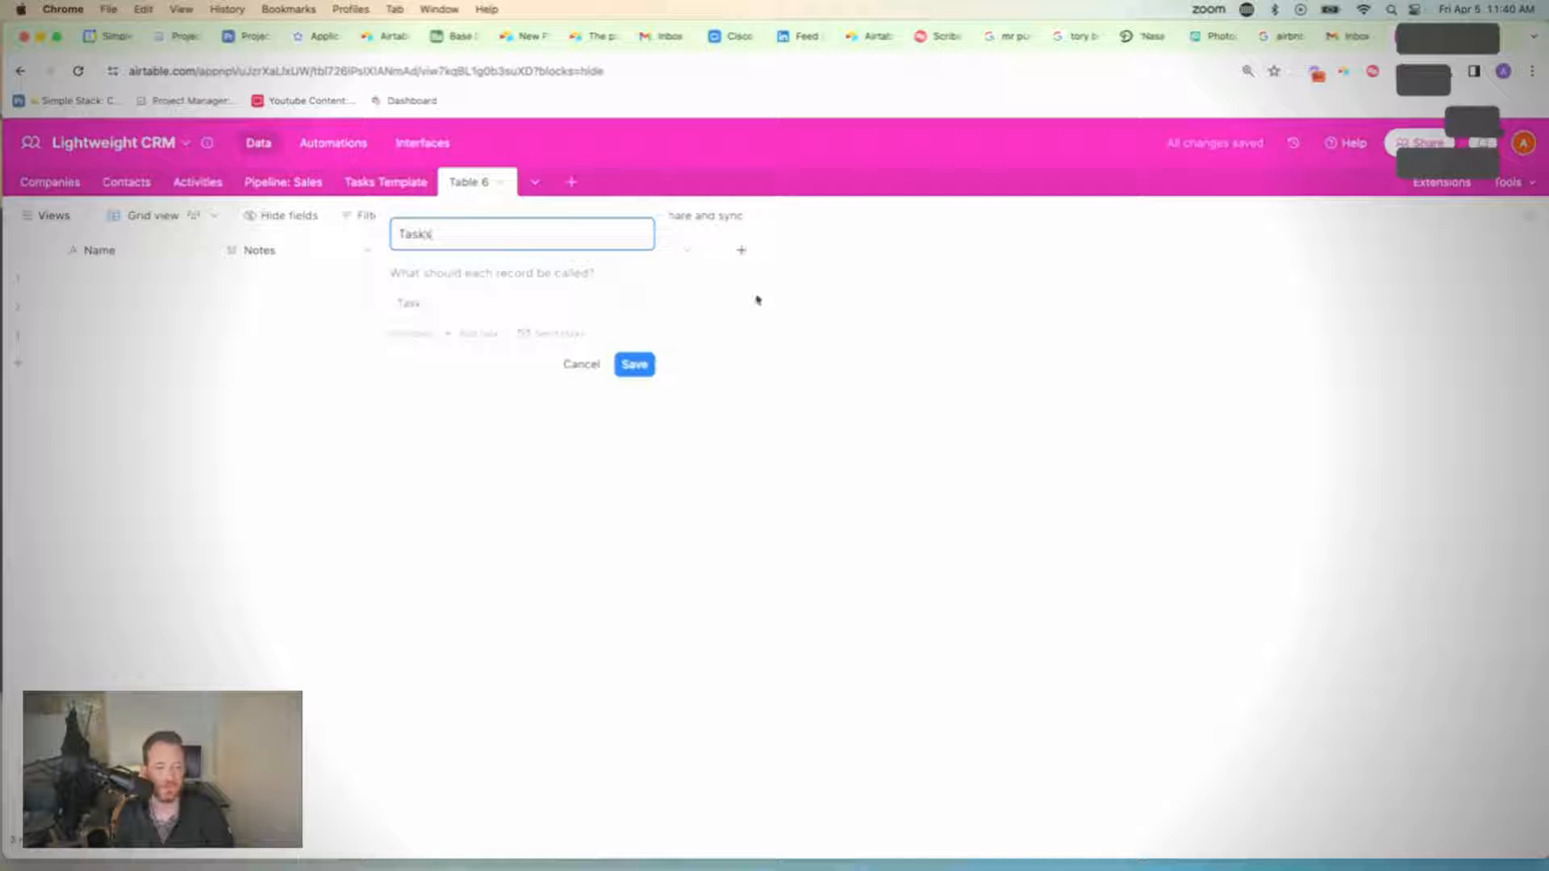
left_click(633, 363)
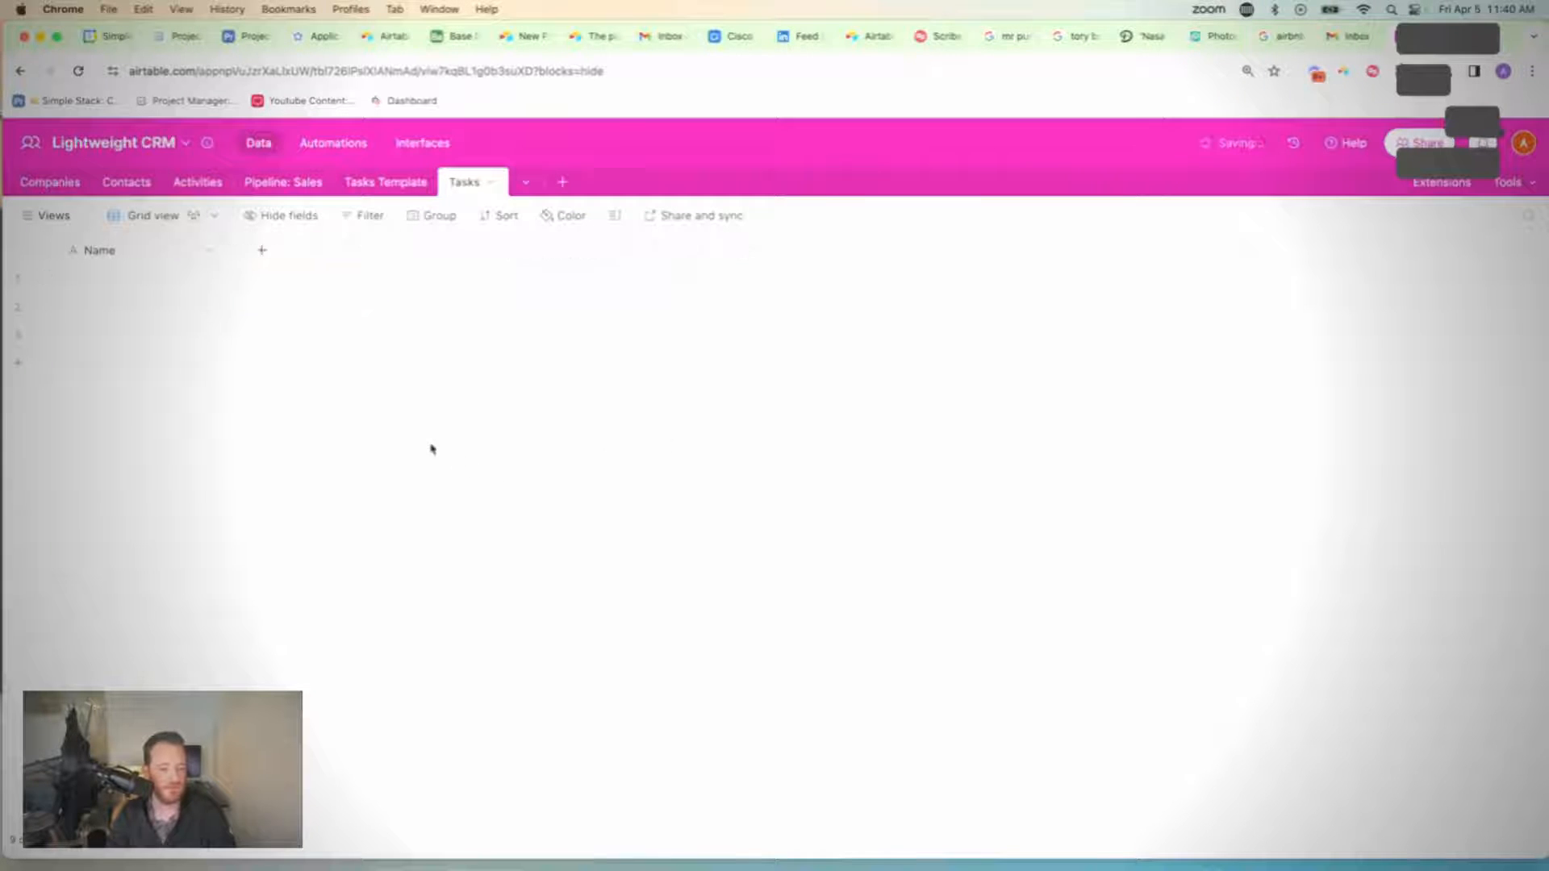
Step: Add a field named Task name beside Name in the Tasks table
left_click(262, 250)
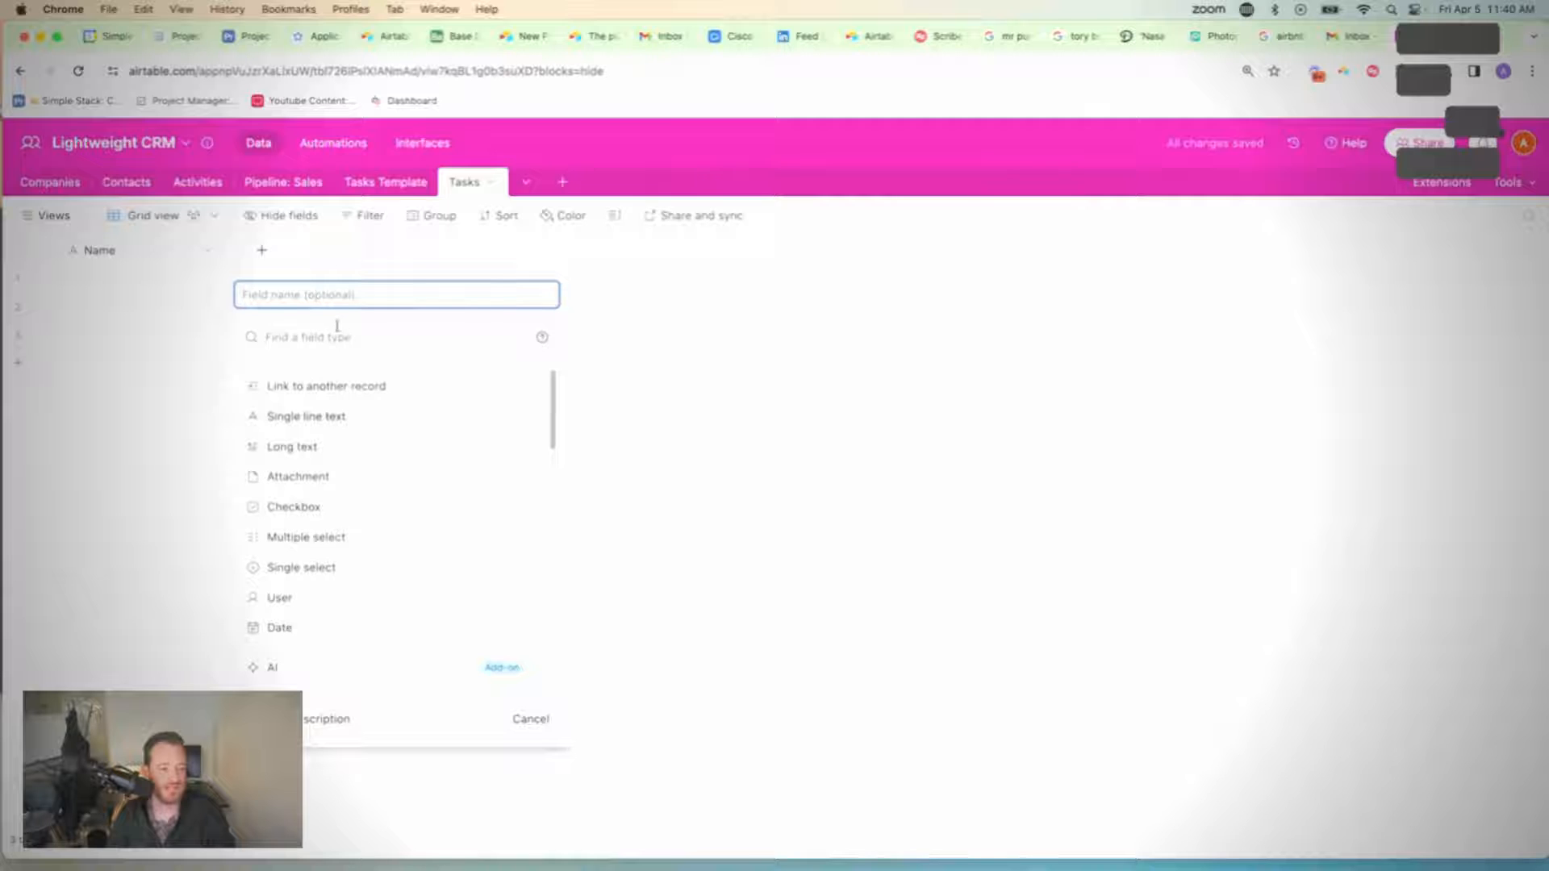
type("Tas")
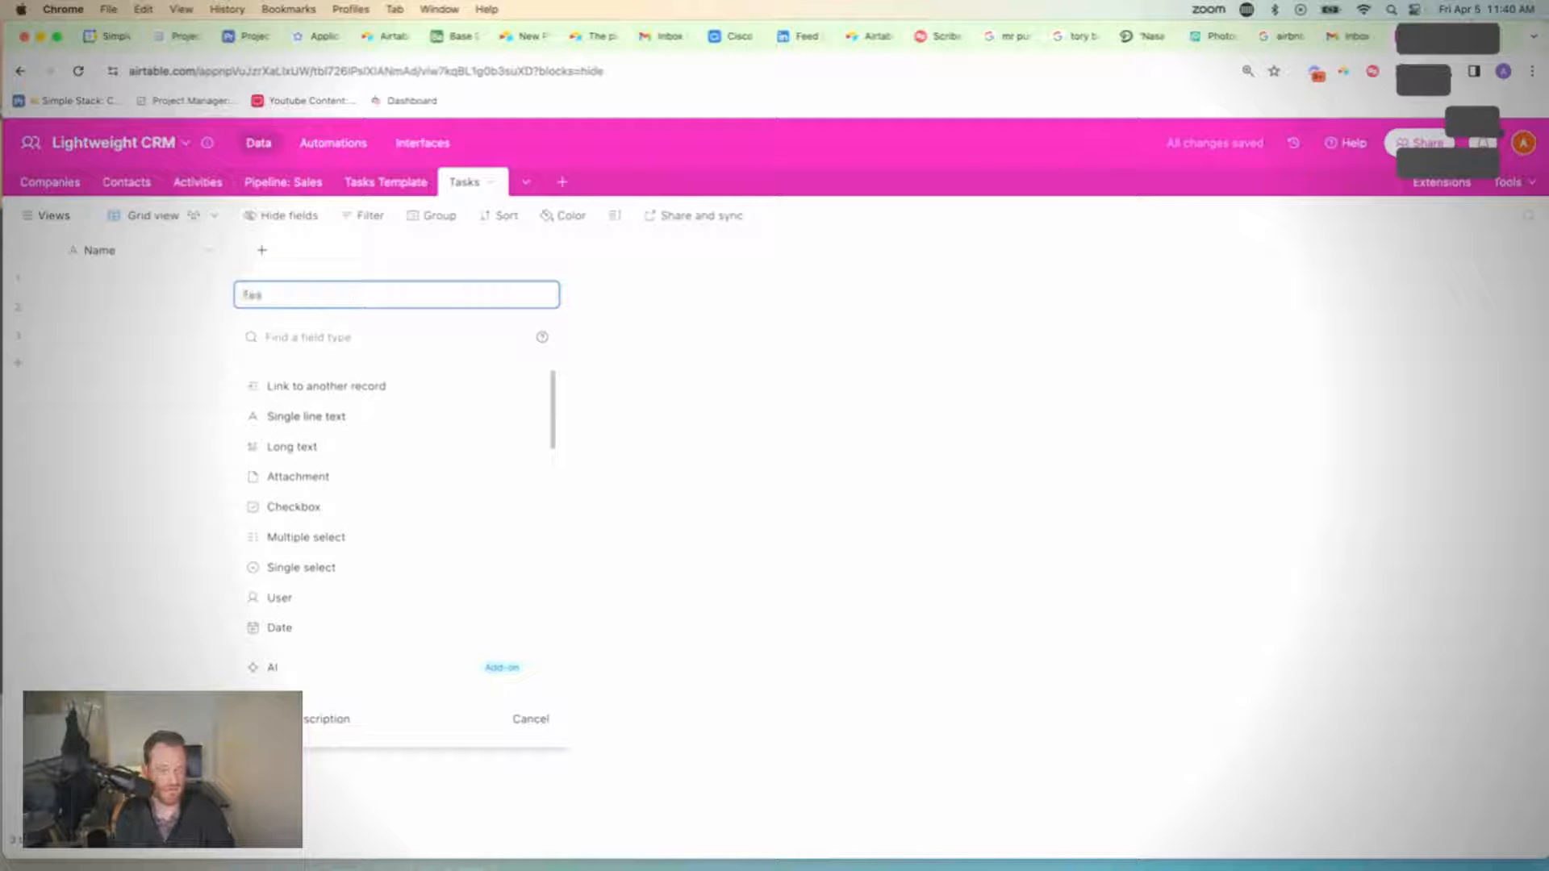
type("Task name")
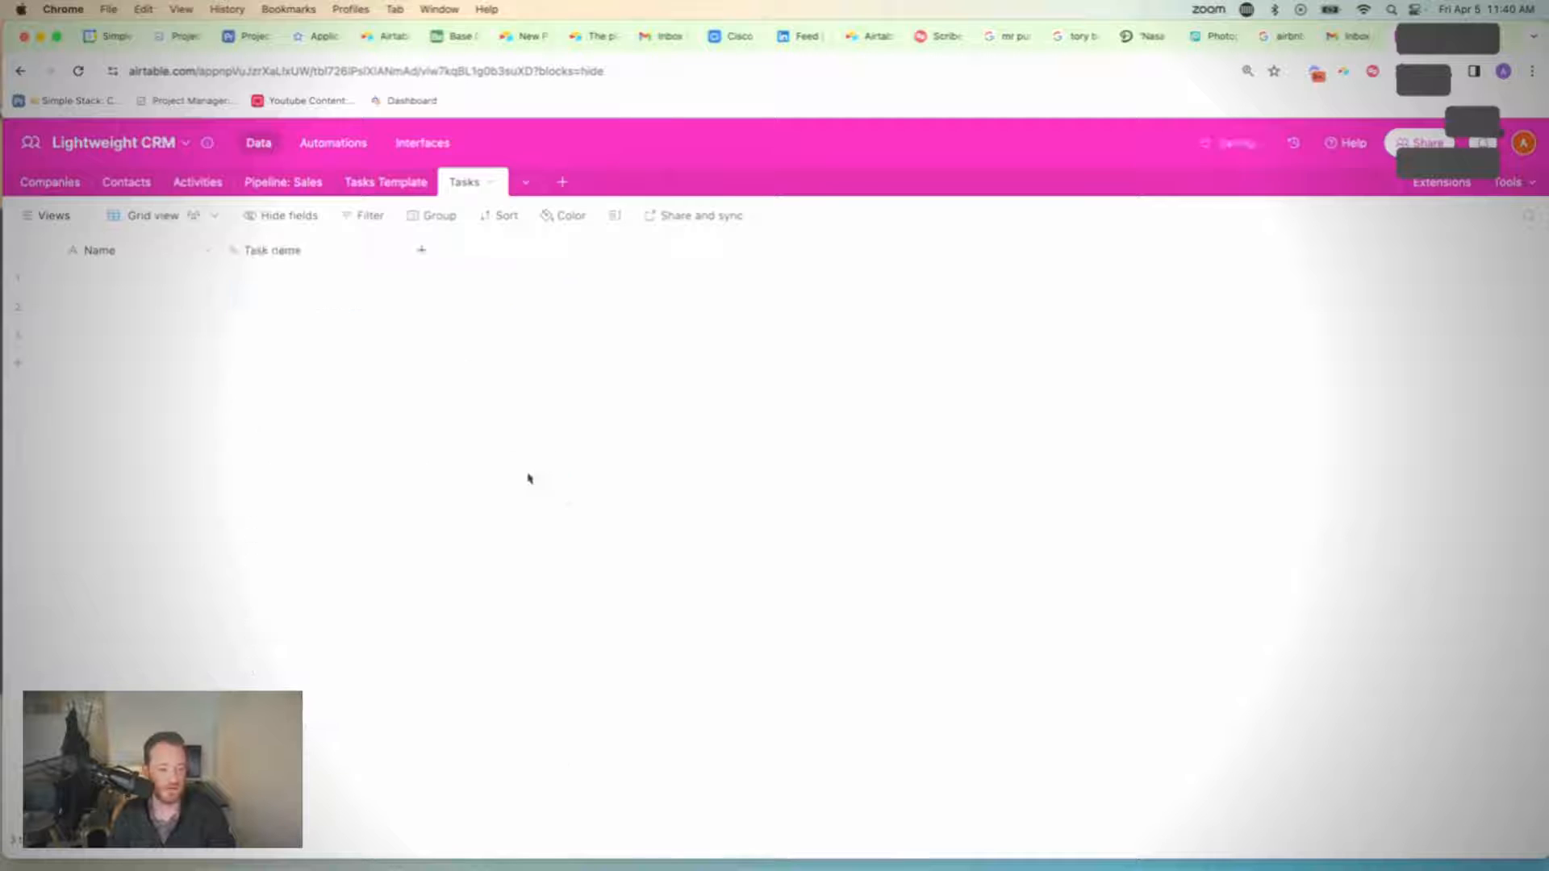
left_click(300, 307)
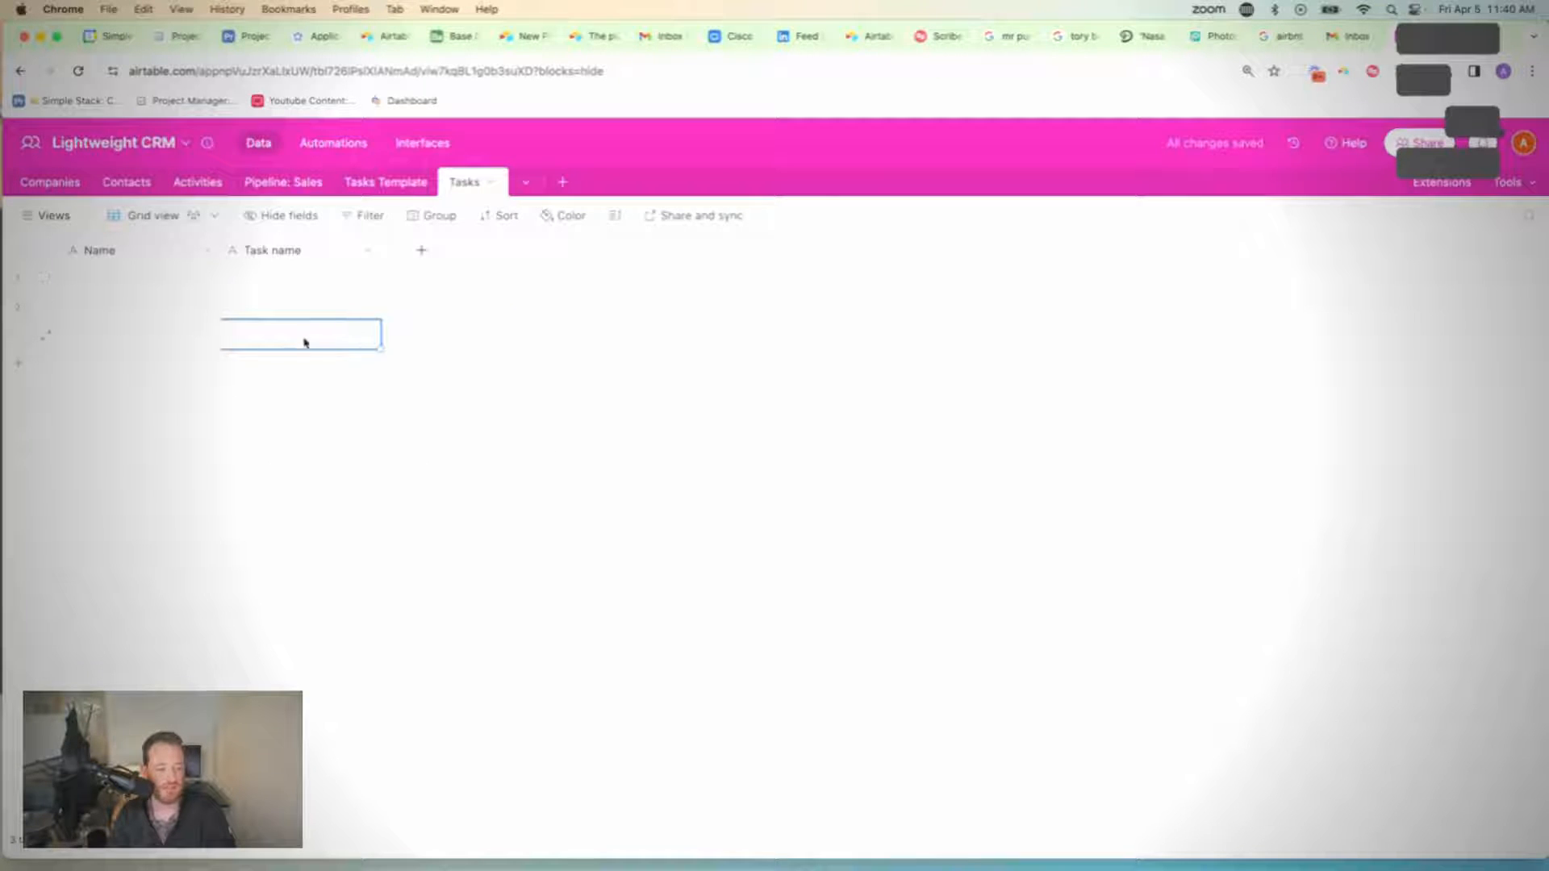
left_click(421, 250)
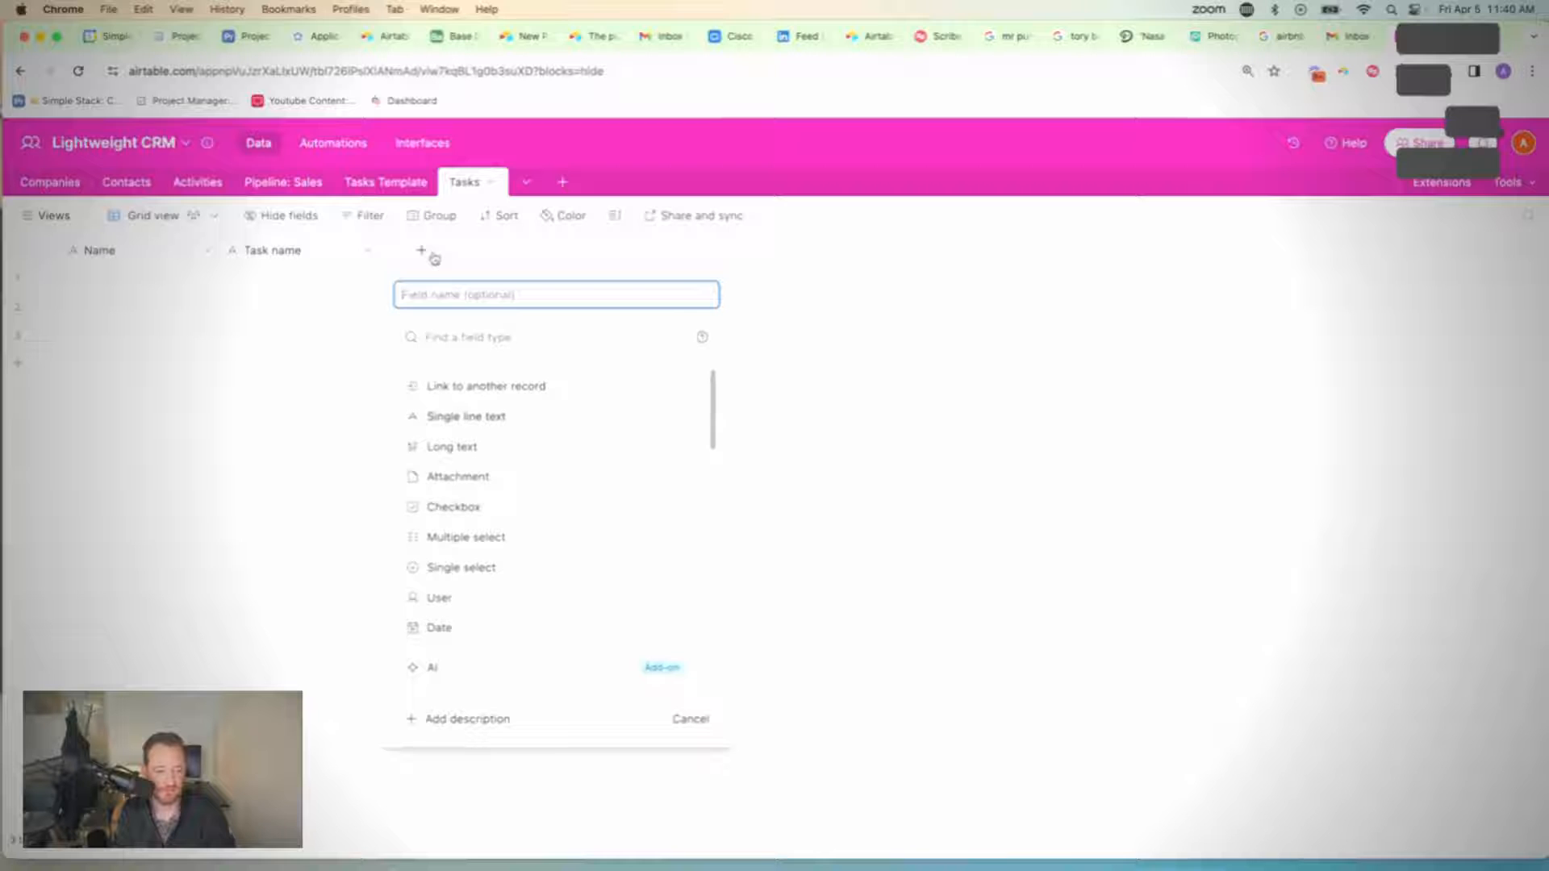
Step: Add a Deal field of type Link to another record and save it
type("Deal")
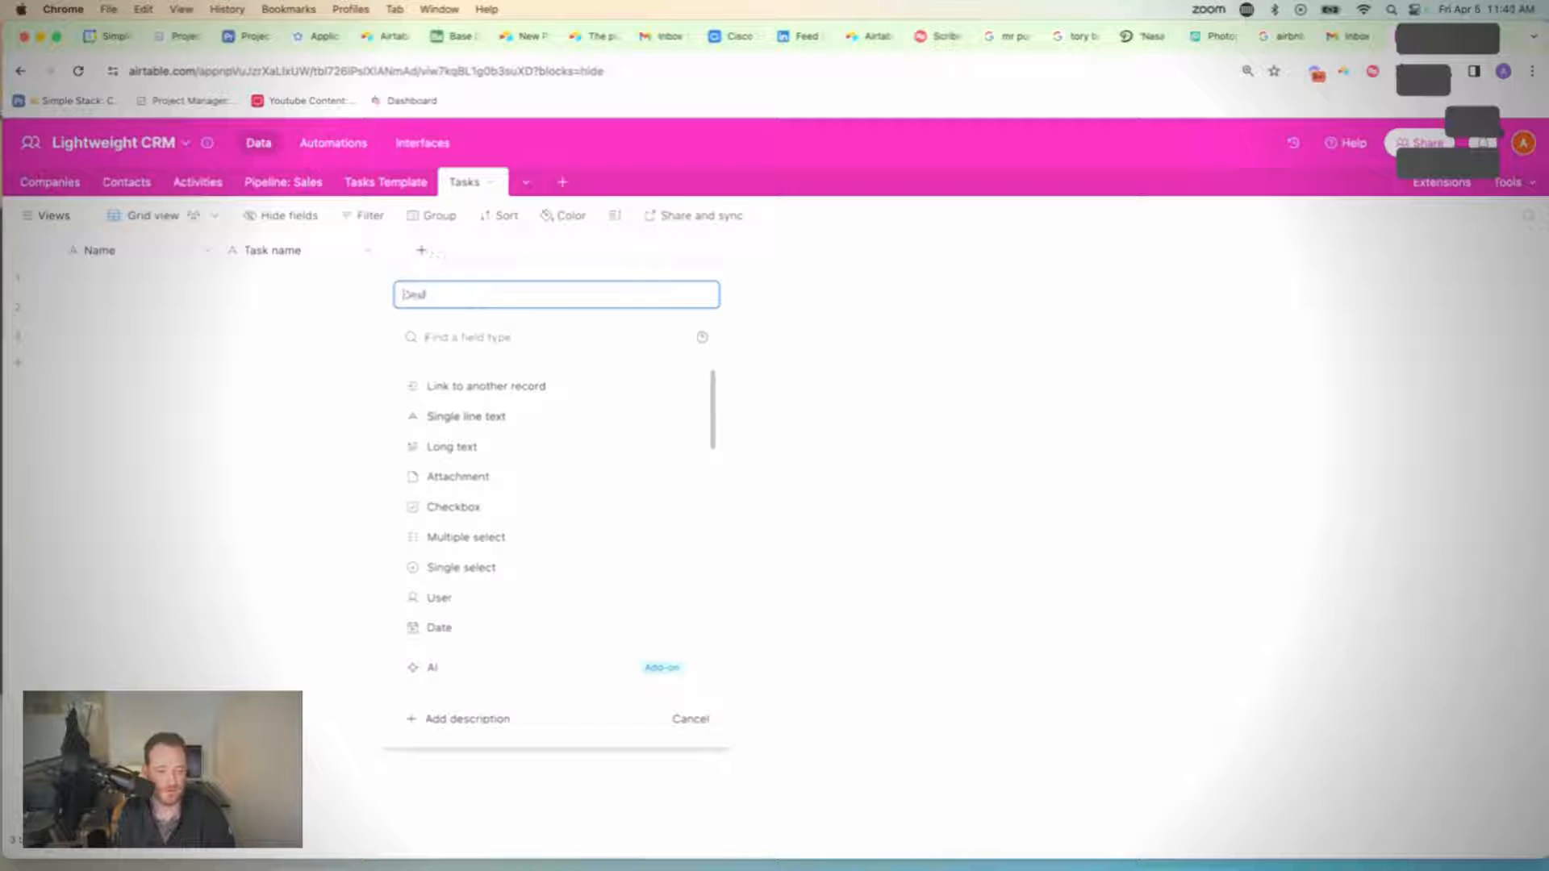
type("link")
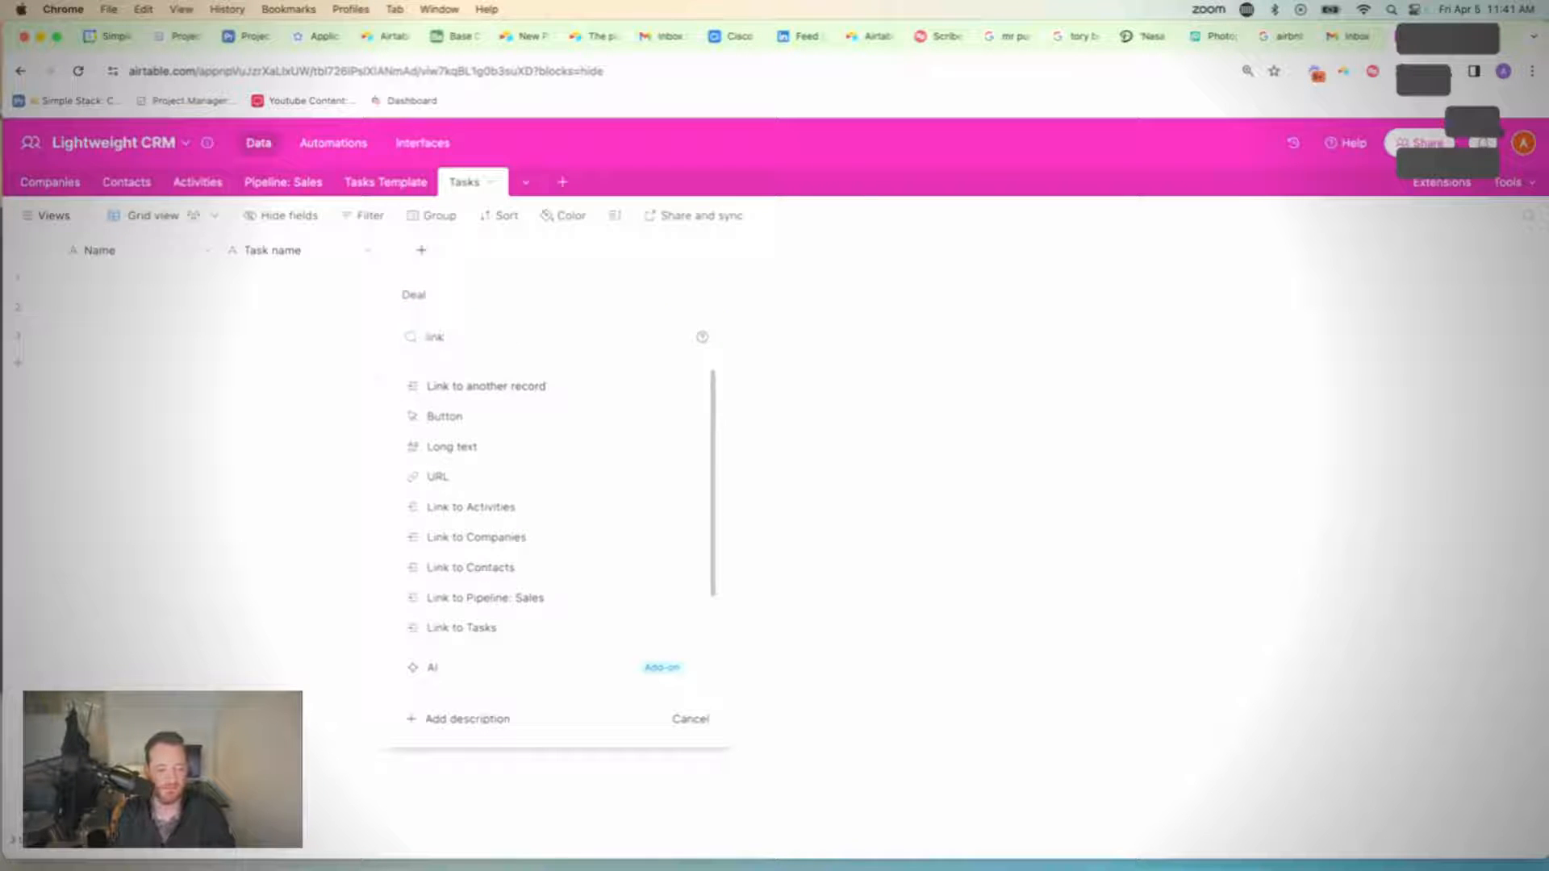
left_click(486, 385)
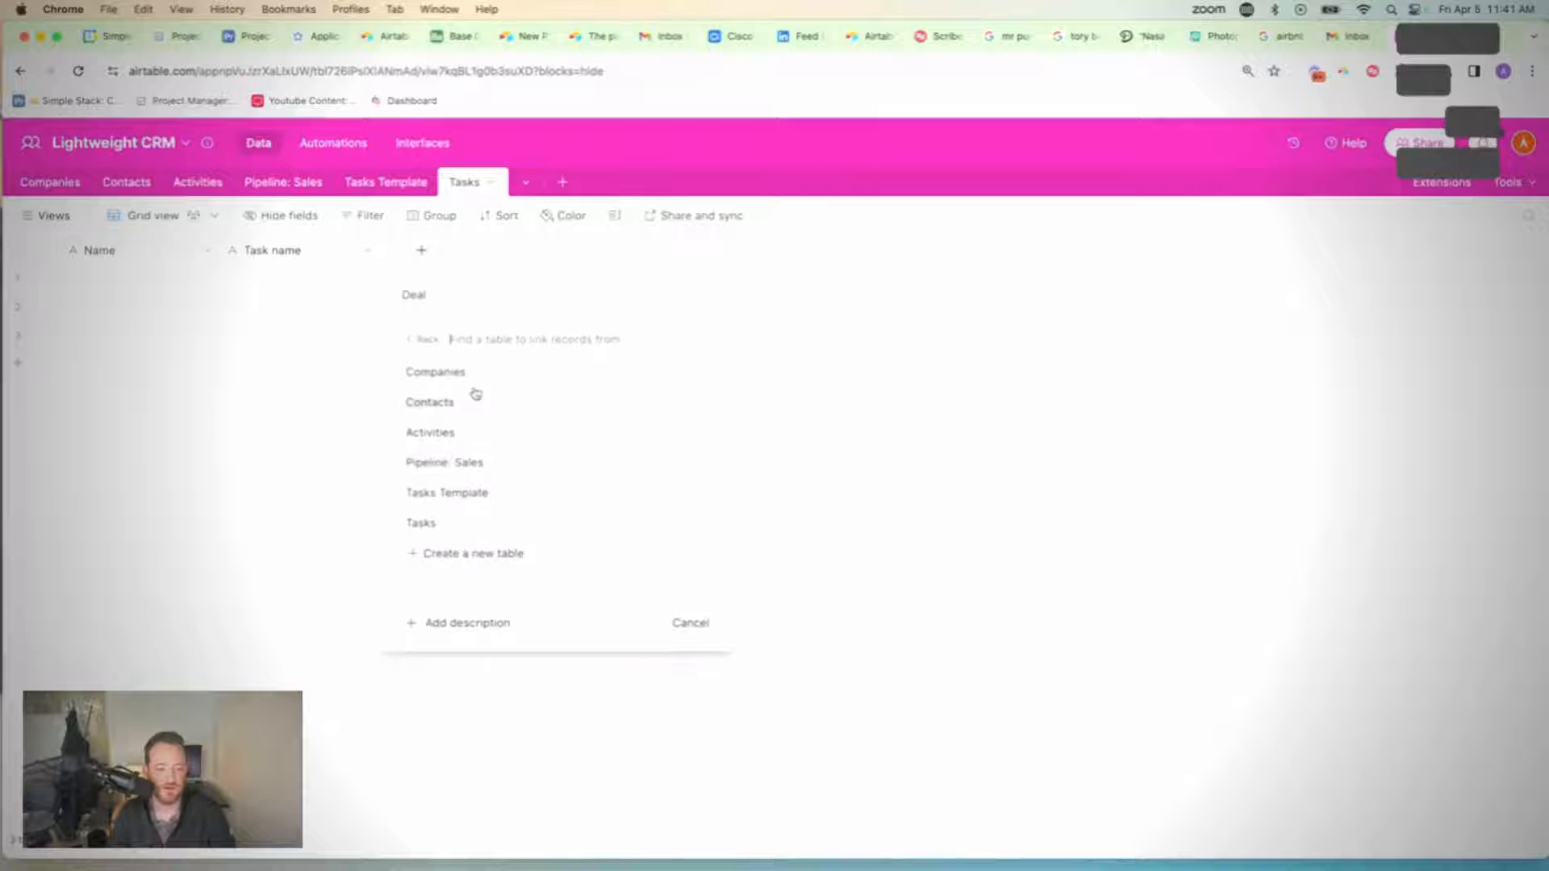
mouse_move(519, 454)
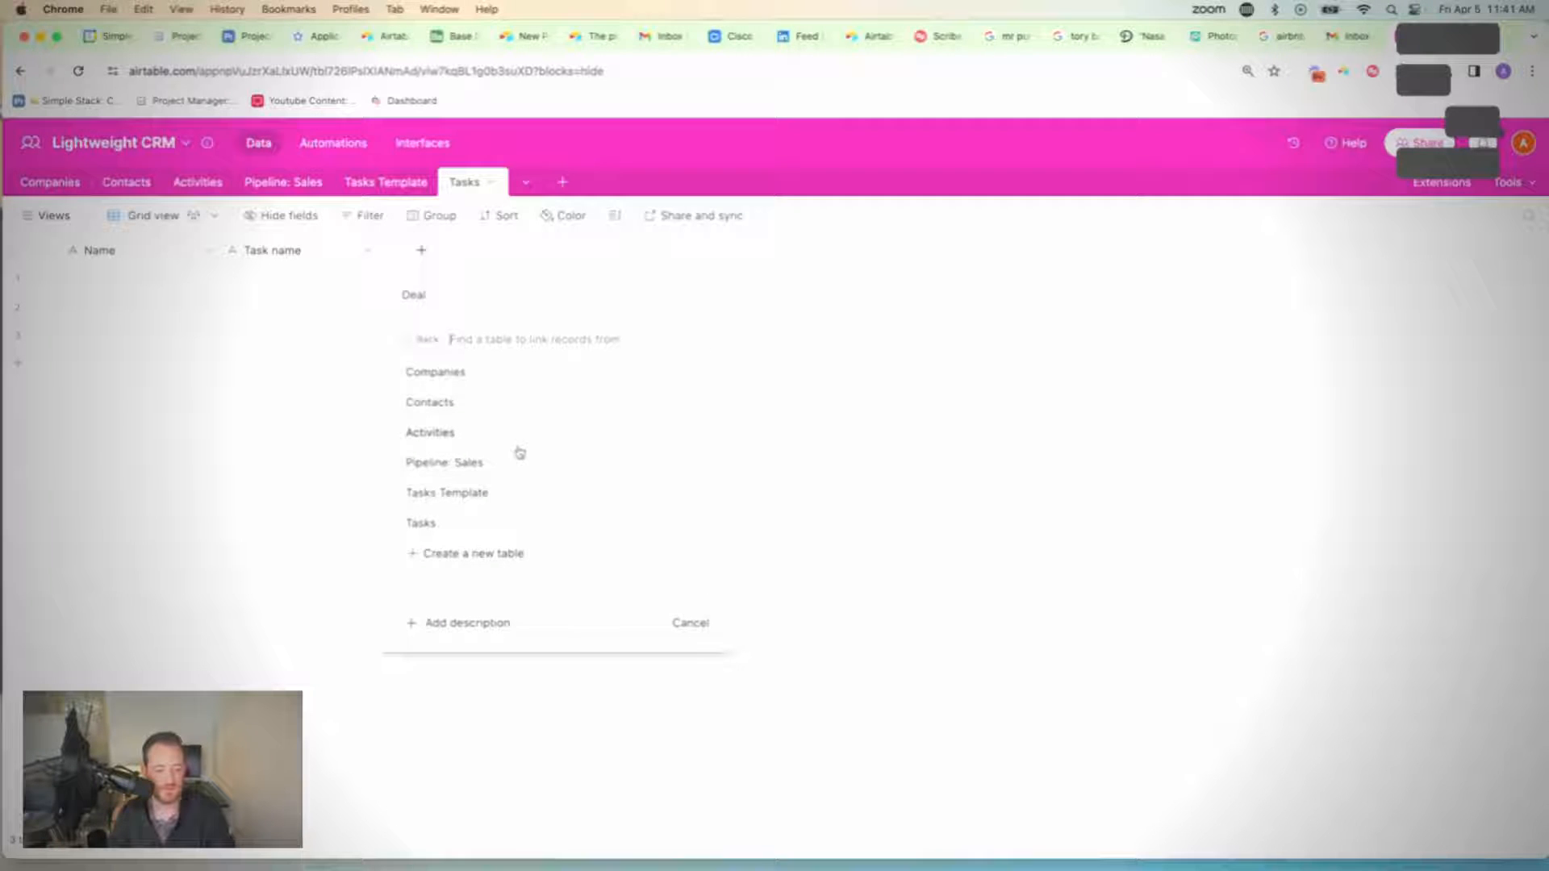
mouse_move(524, 523)
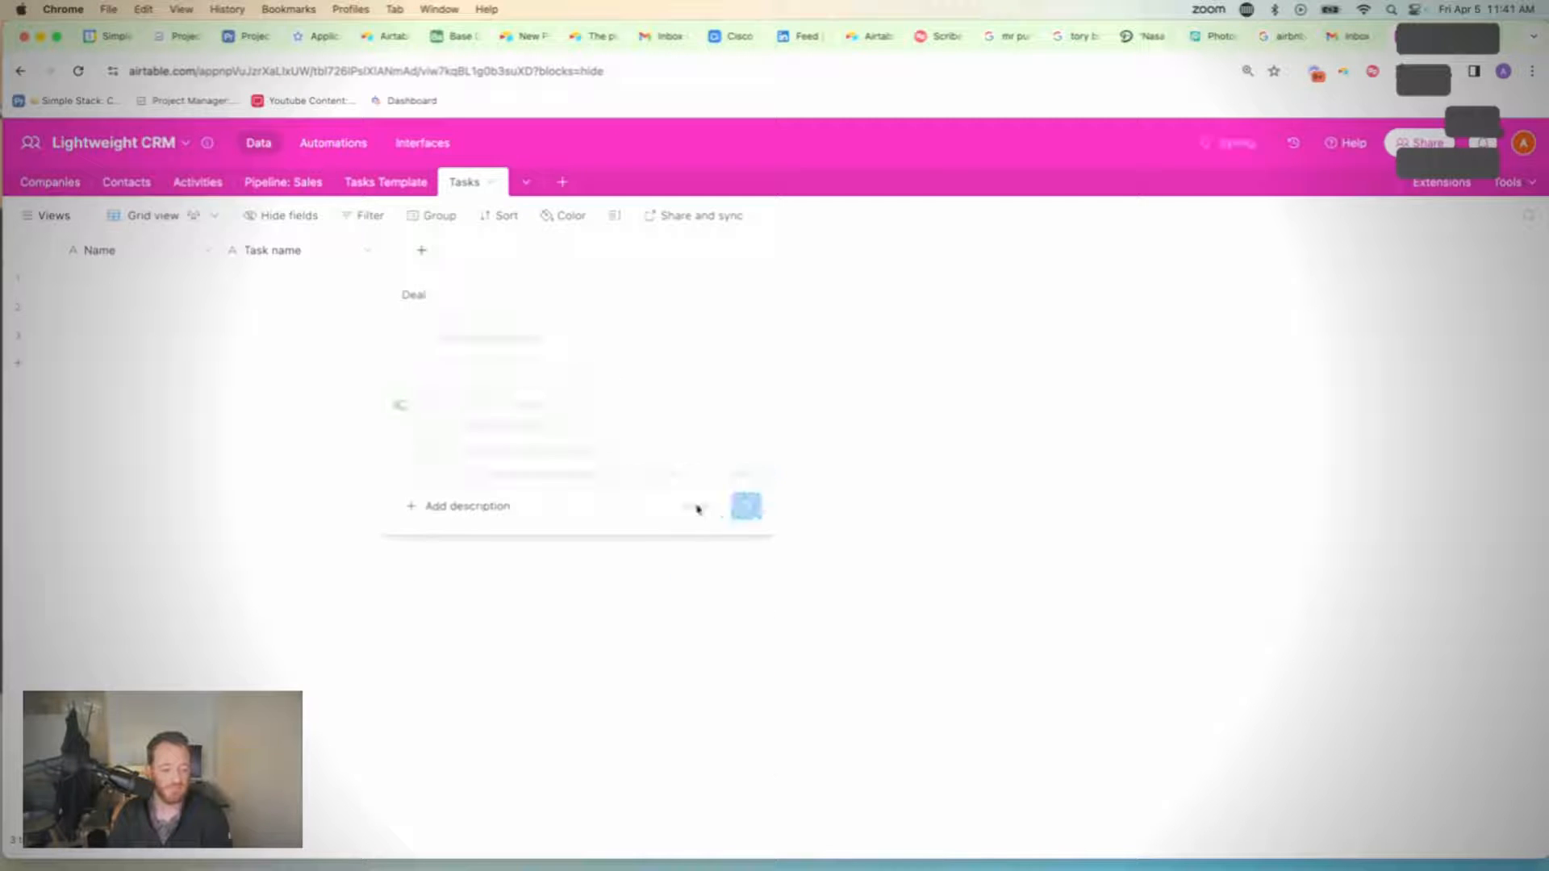
left_click(745, 505)
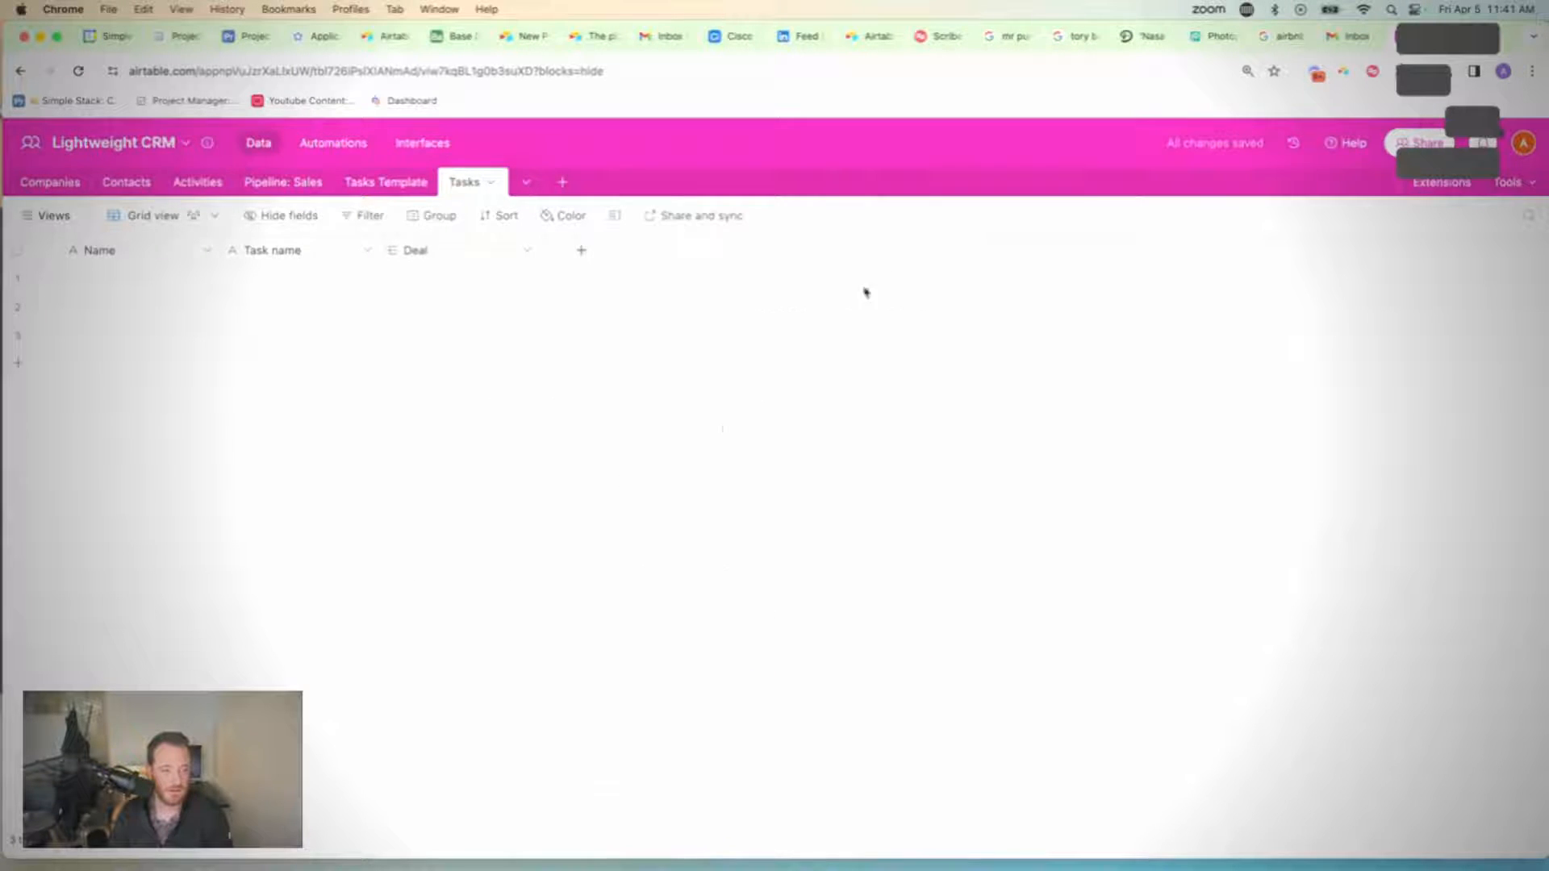
Step: Edit the Name field and change its type to Formula
right_click(98, 250)
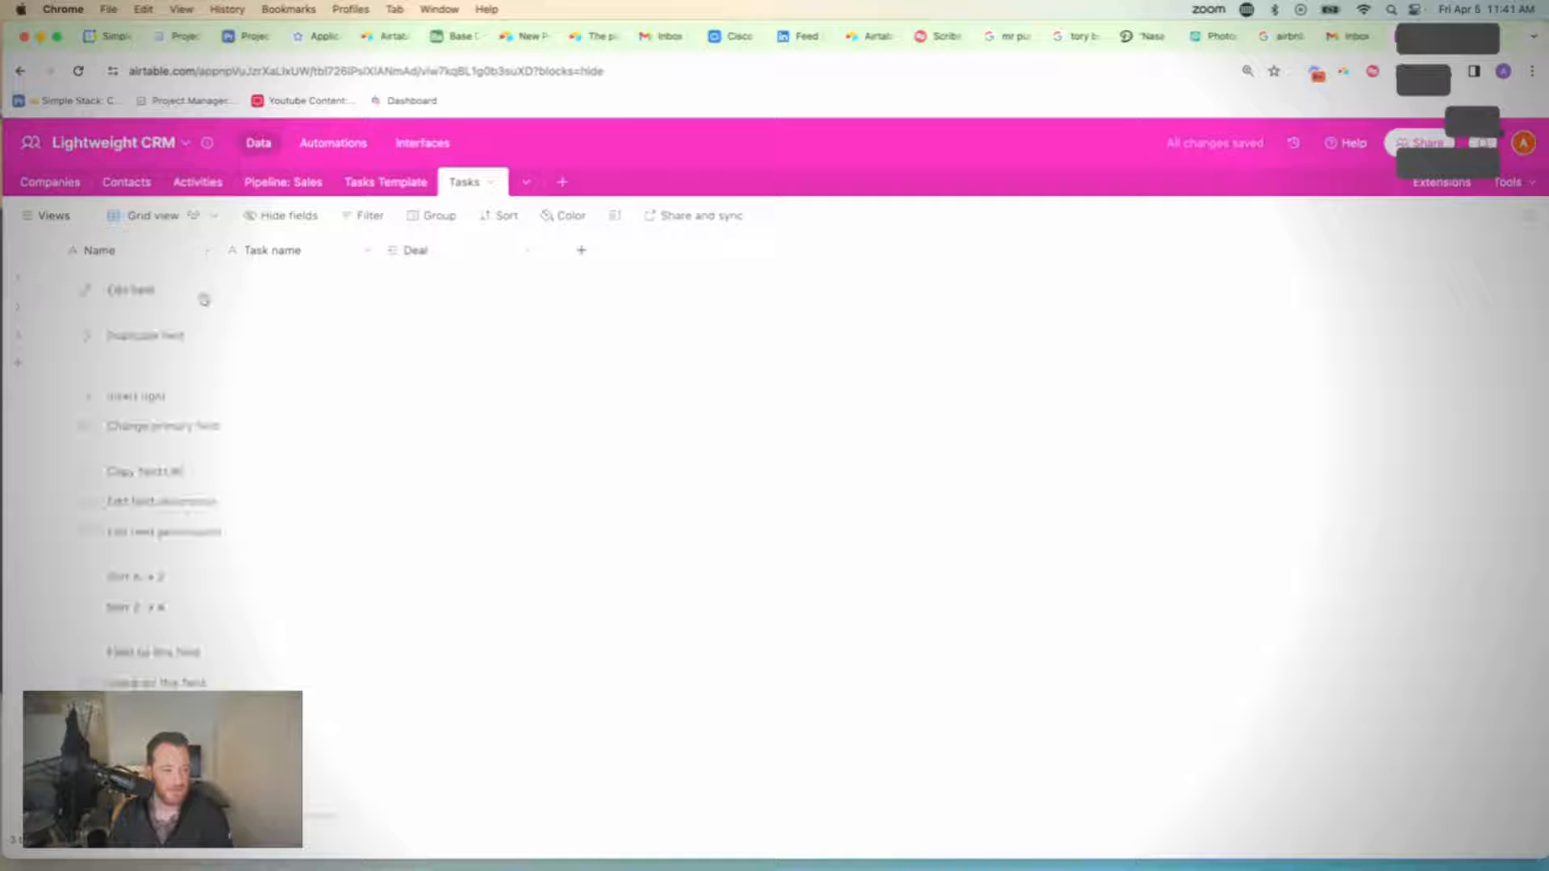
left_click(129, 289)
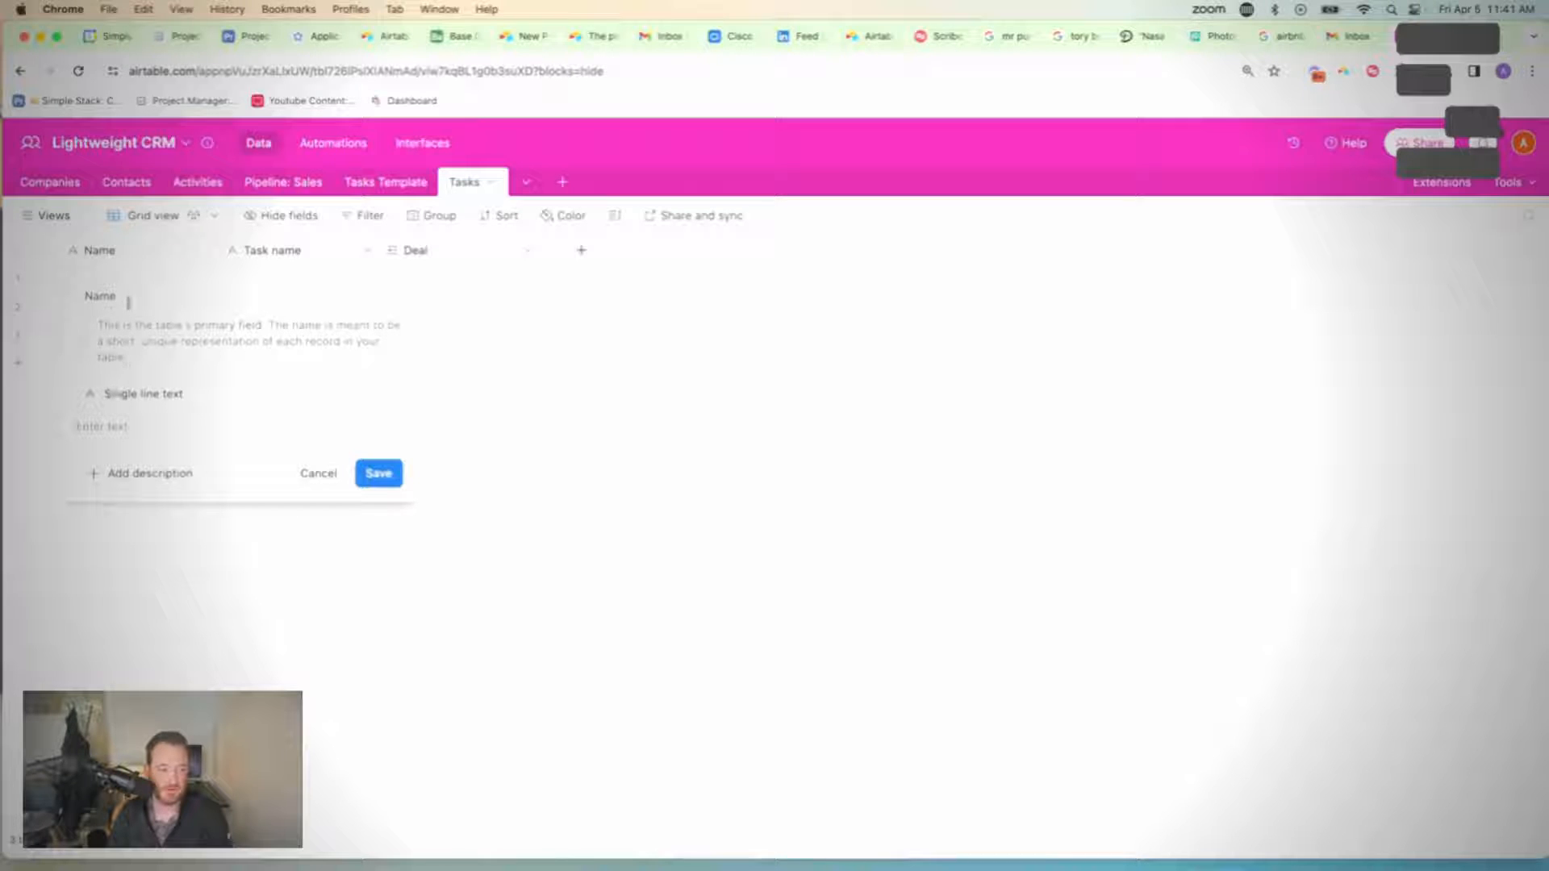
left_click(144, 394)
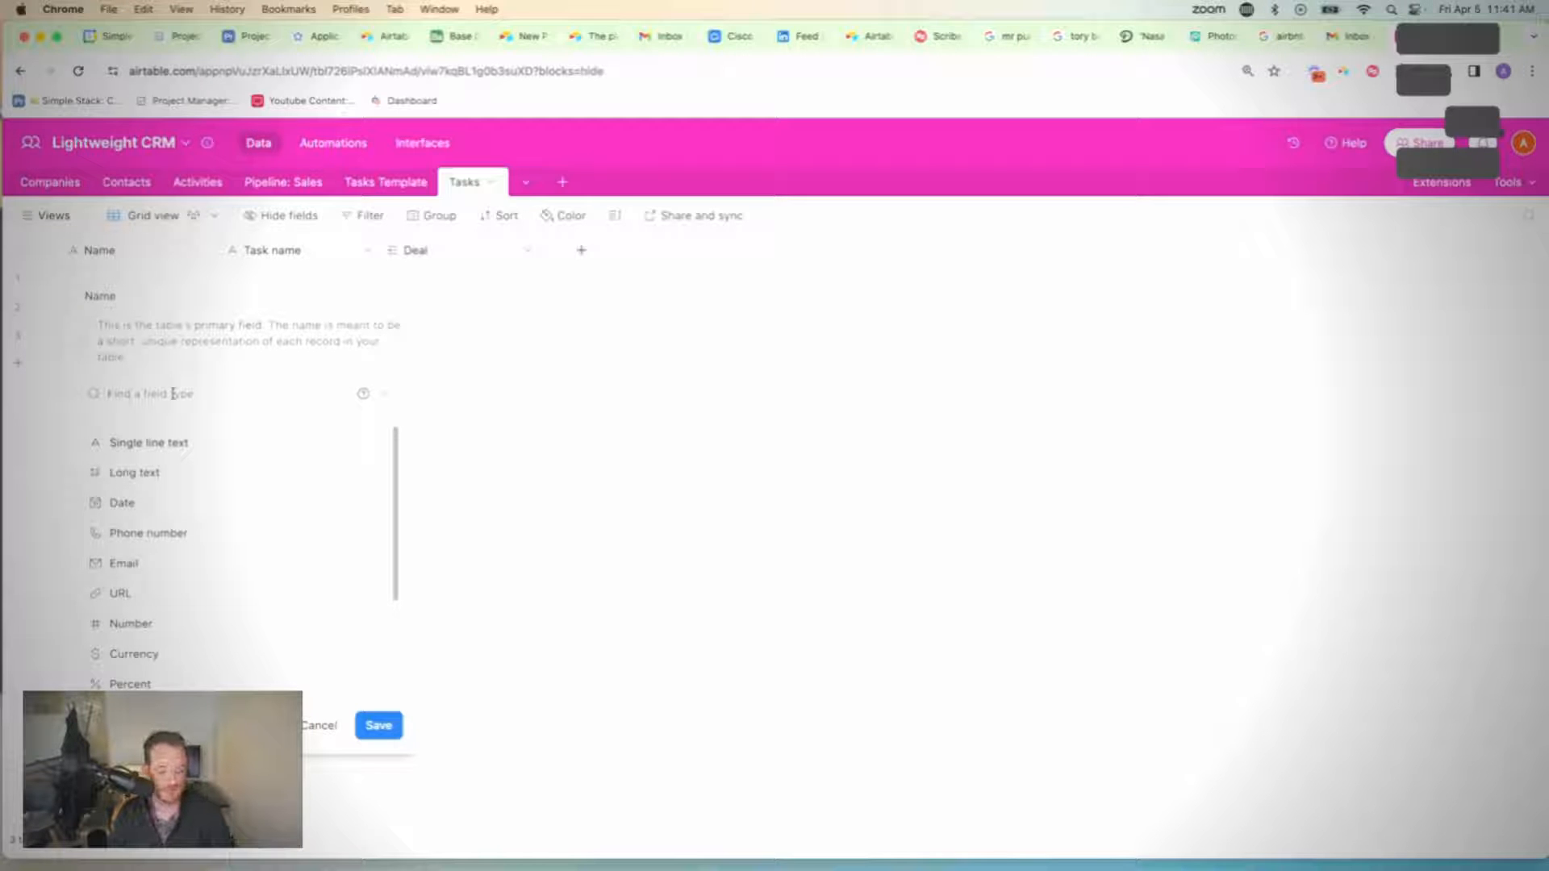
type("for")
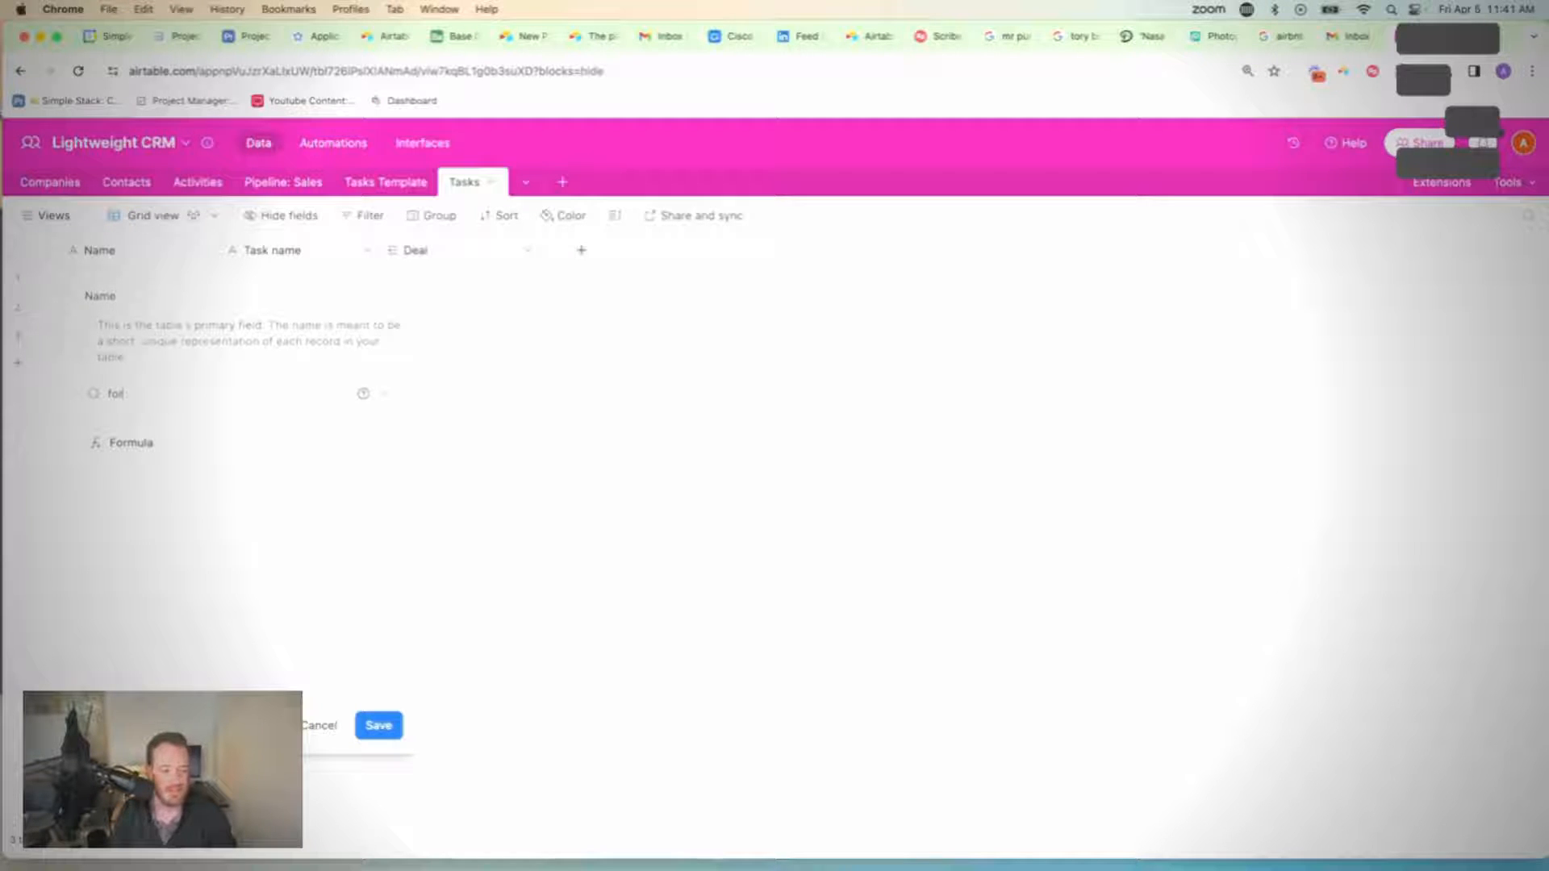
left_click(130, 442)
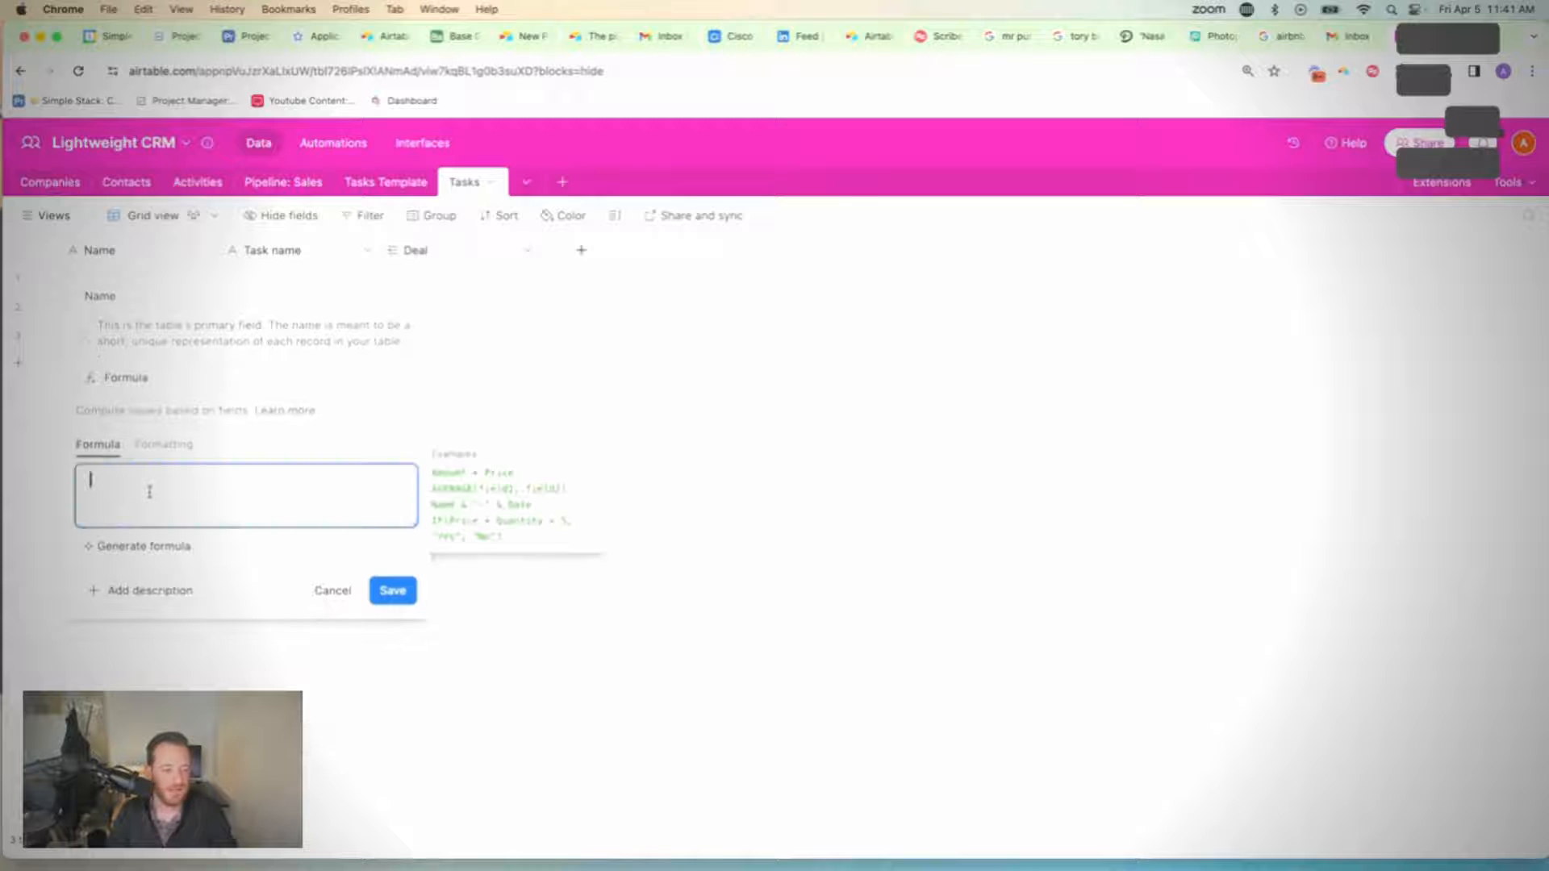
Step: Enter CONCATENATE({Task name}, " | ", Deal) as the Name formula and save it
type("con")
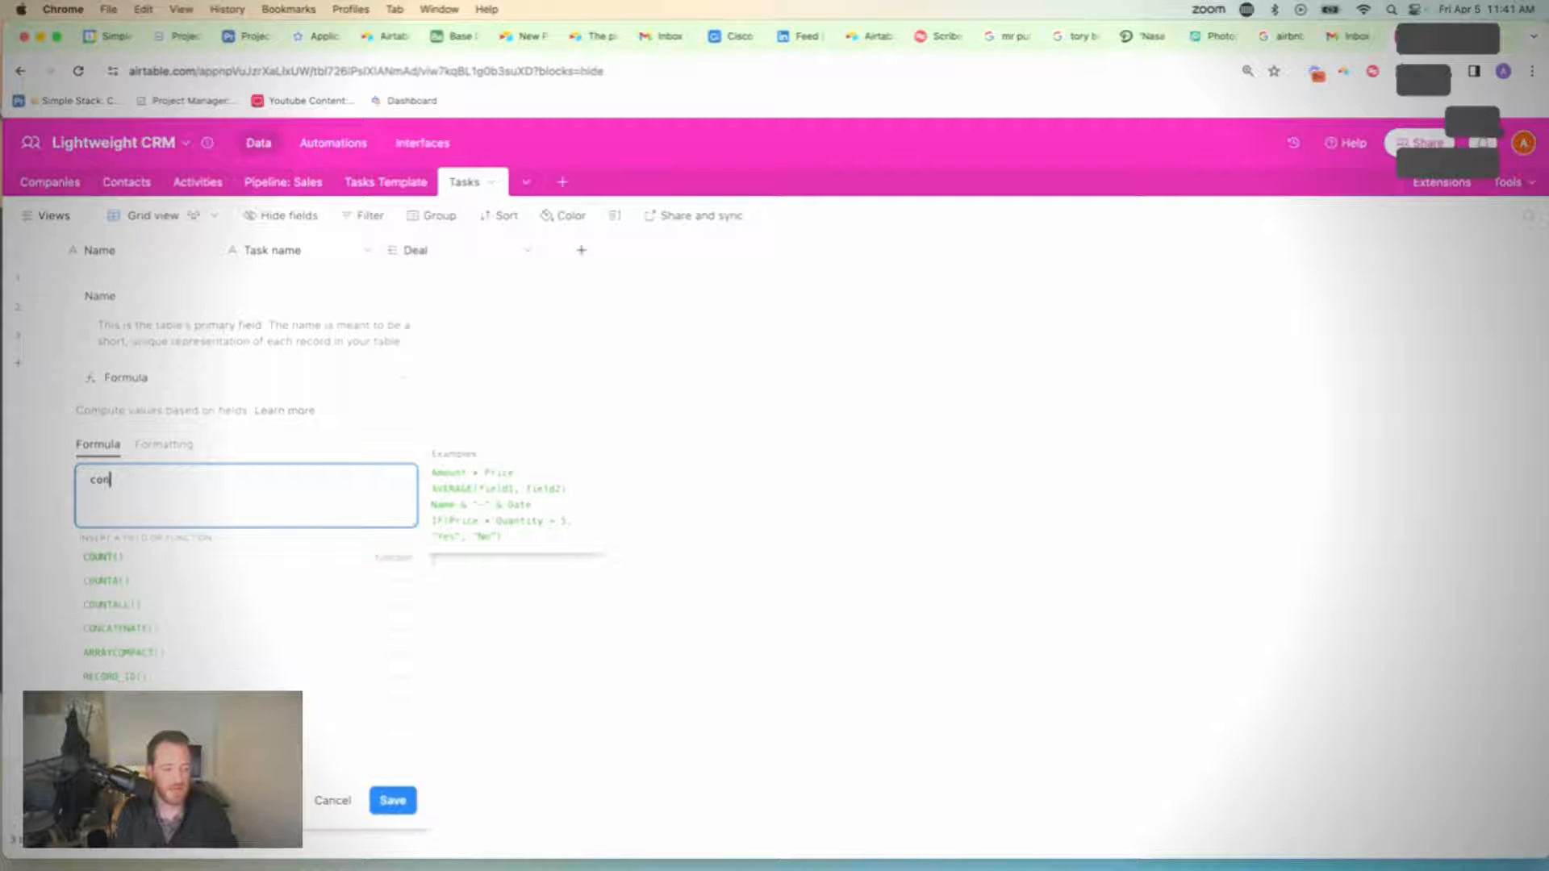
left_click(111, 627)
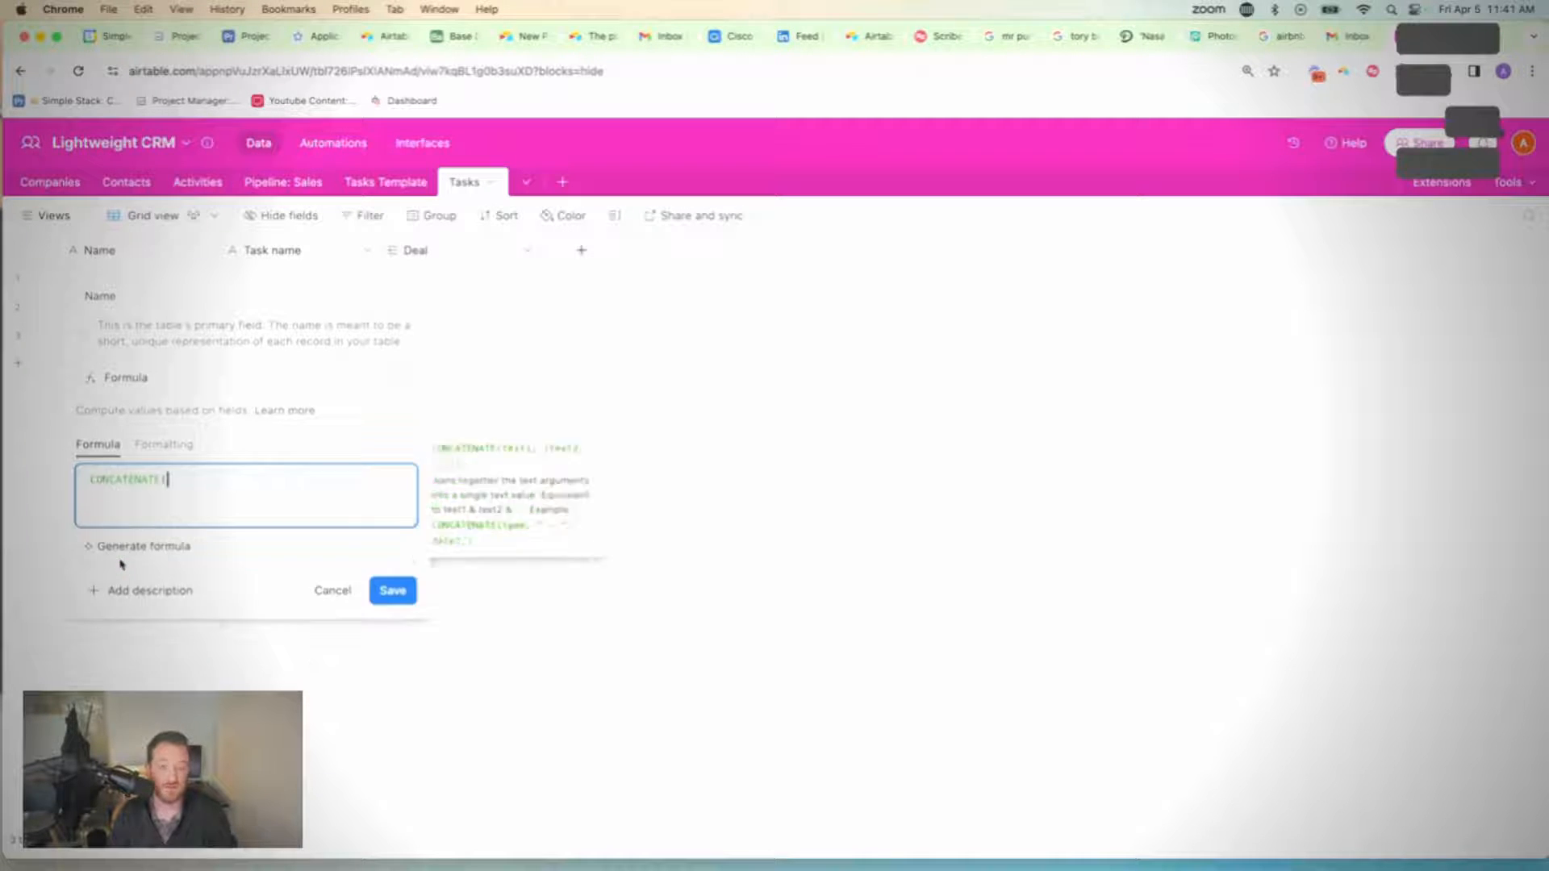
type("(")
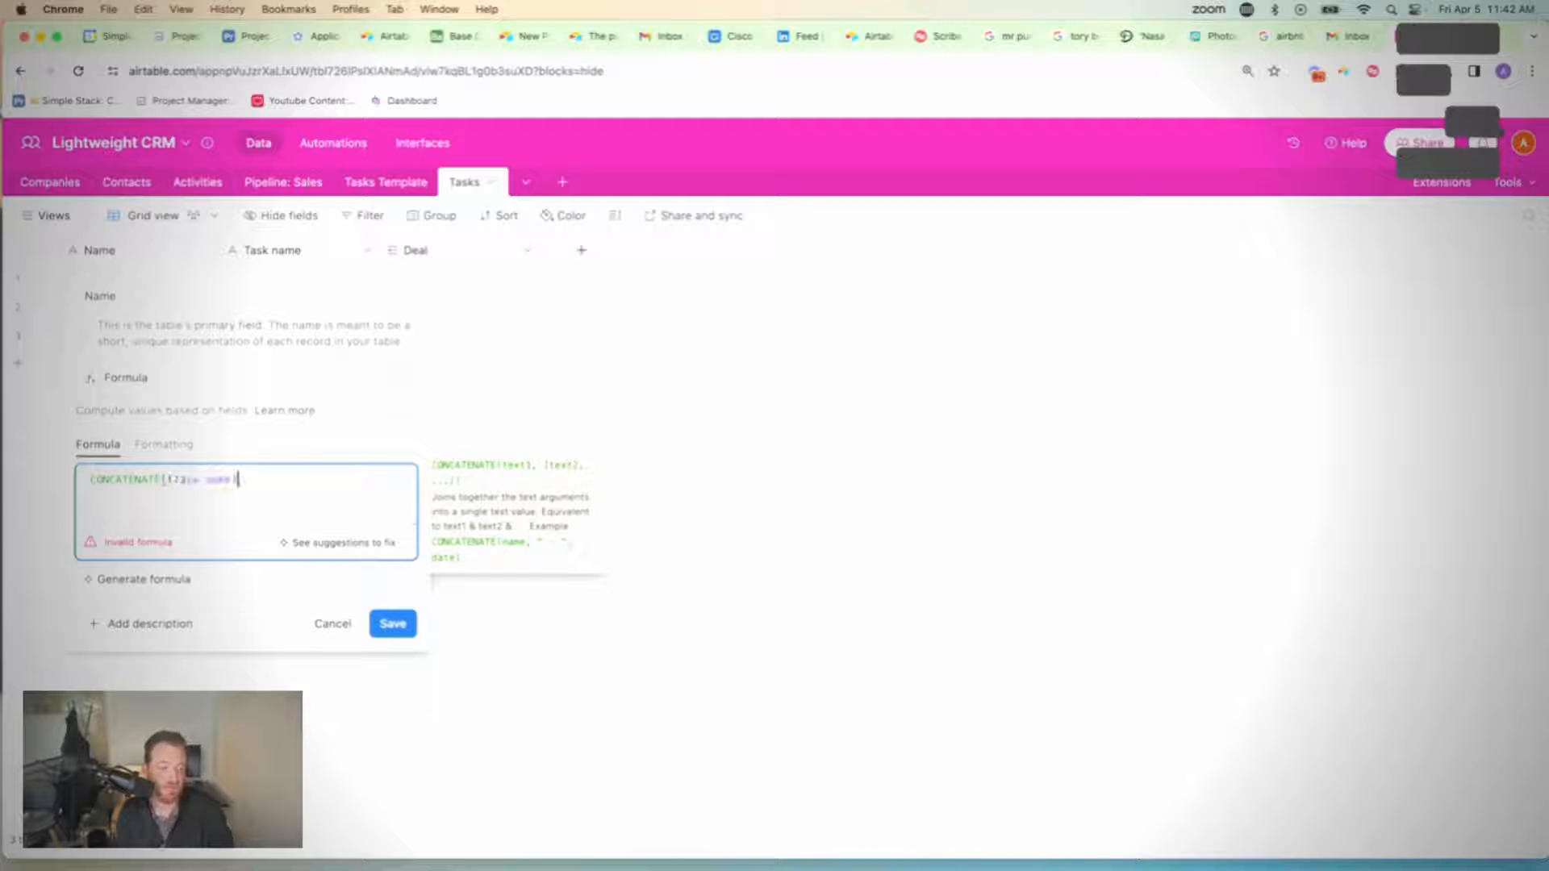
type("{Task name}, \"\"")
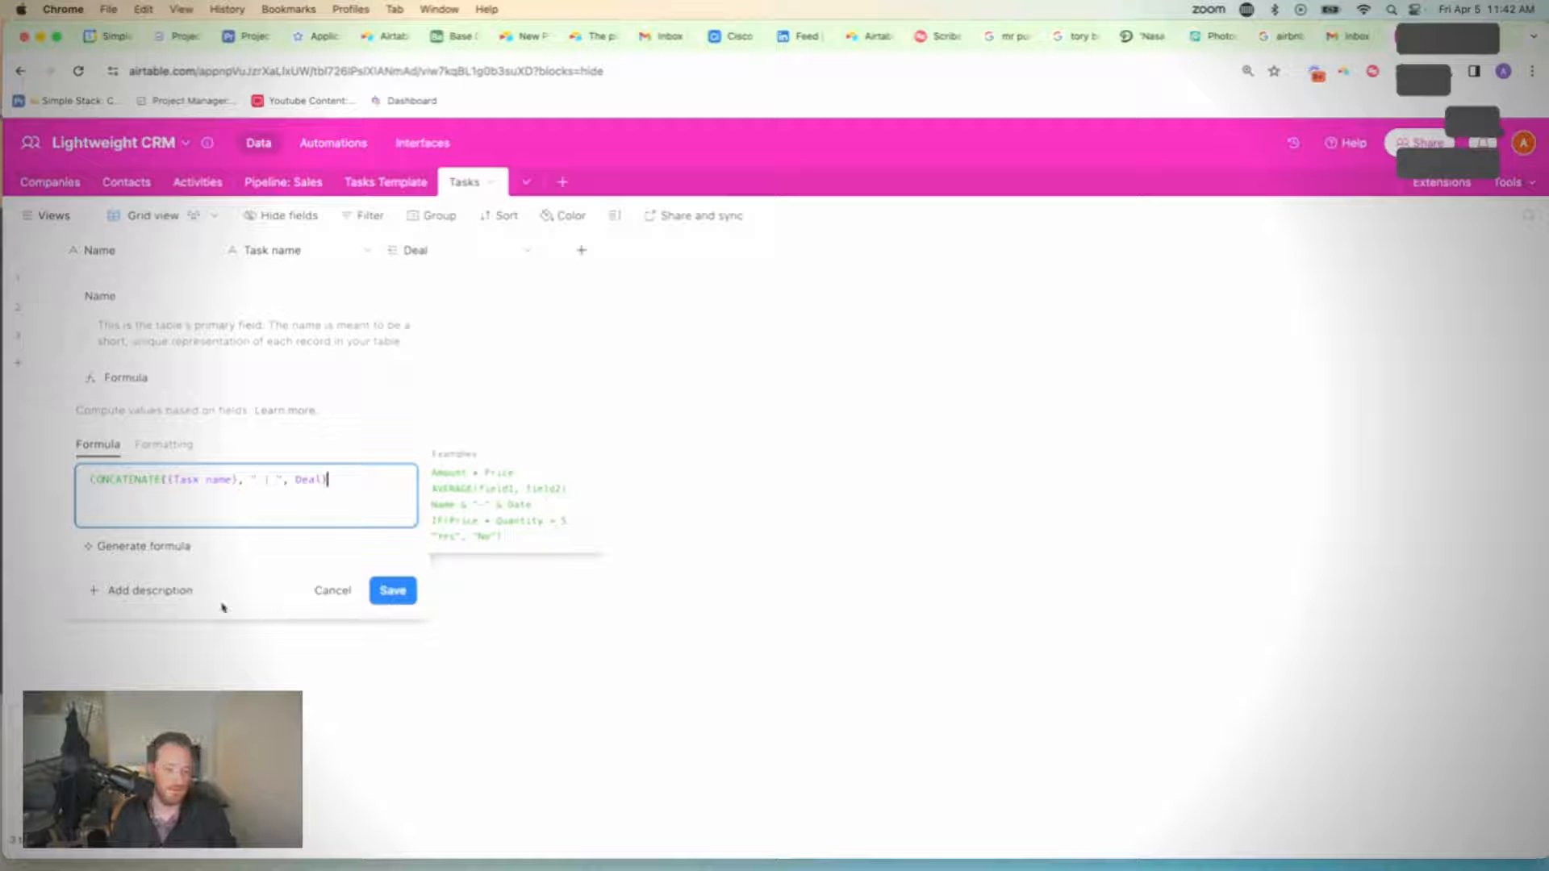
left_click(392, 590)
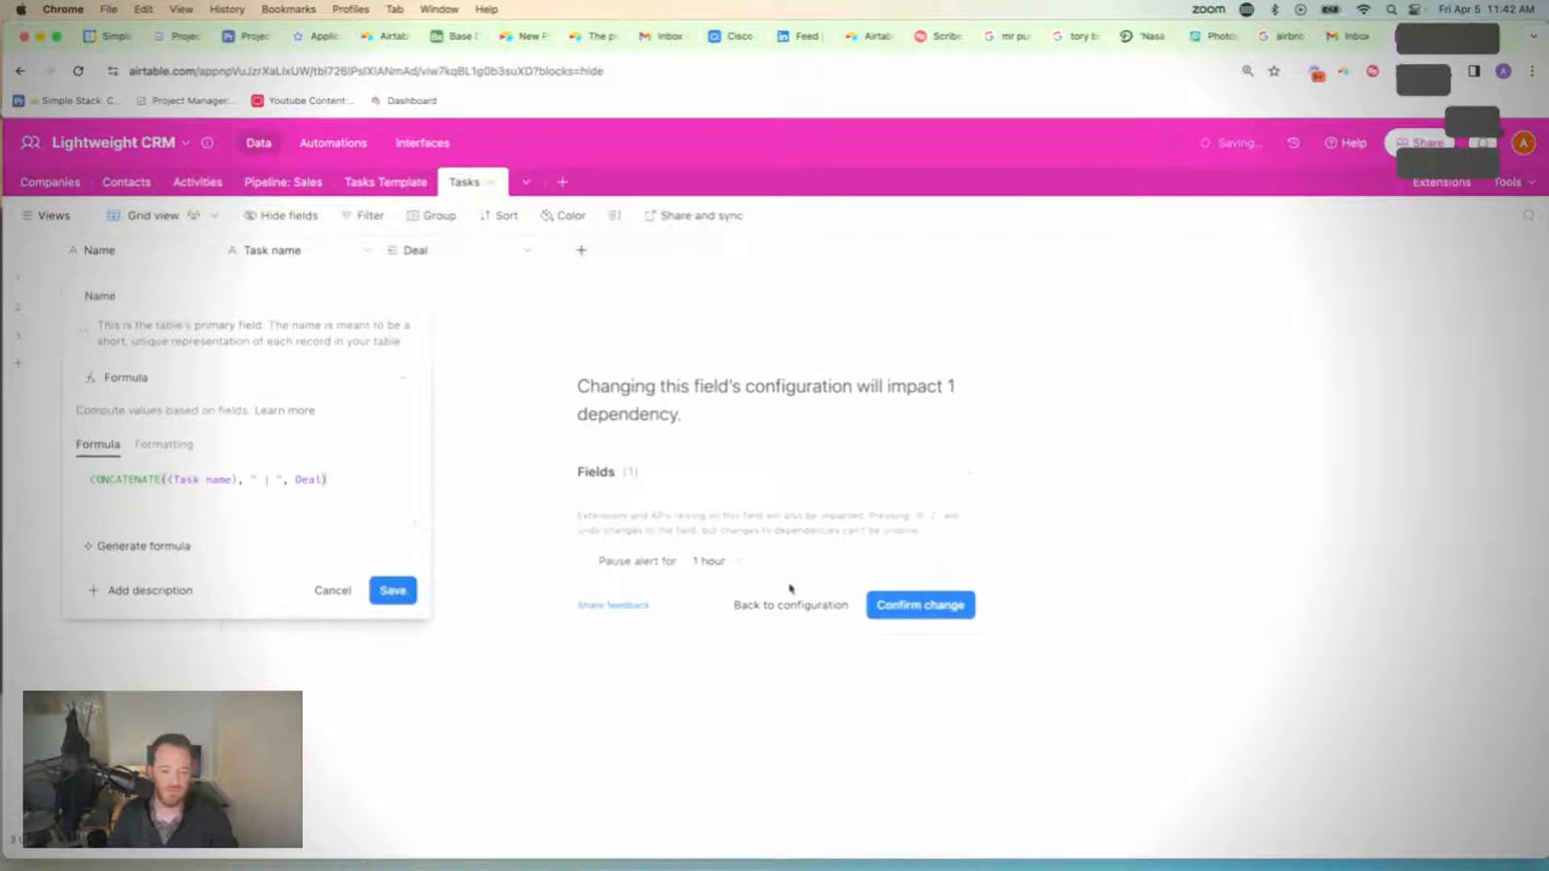
Step: Confirm the formula change, enter Task Name, and link the Amanoly | Marketing Team | Pilot deal
left_click(918, 605)
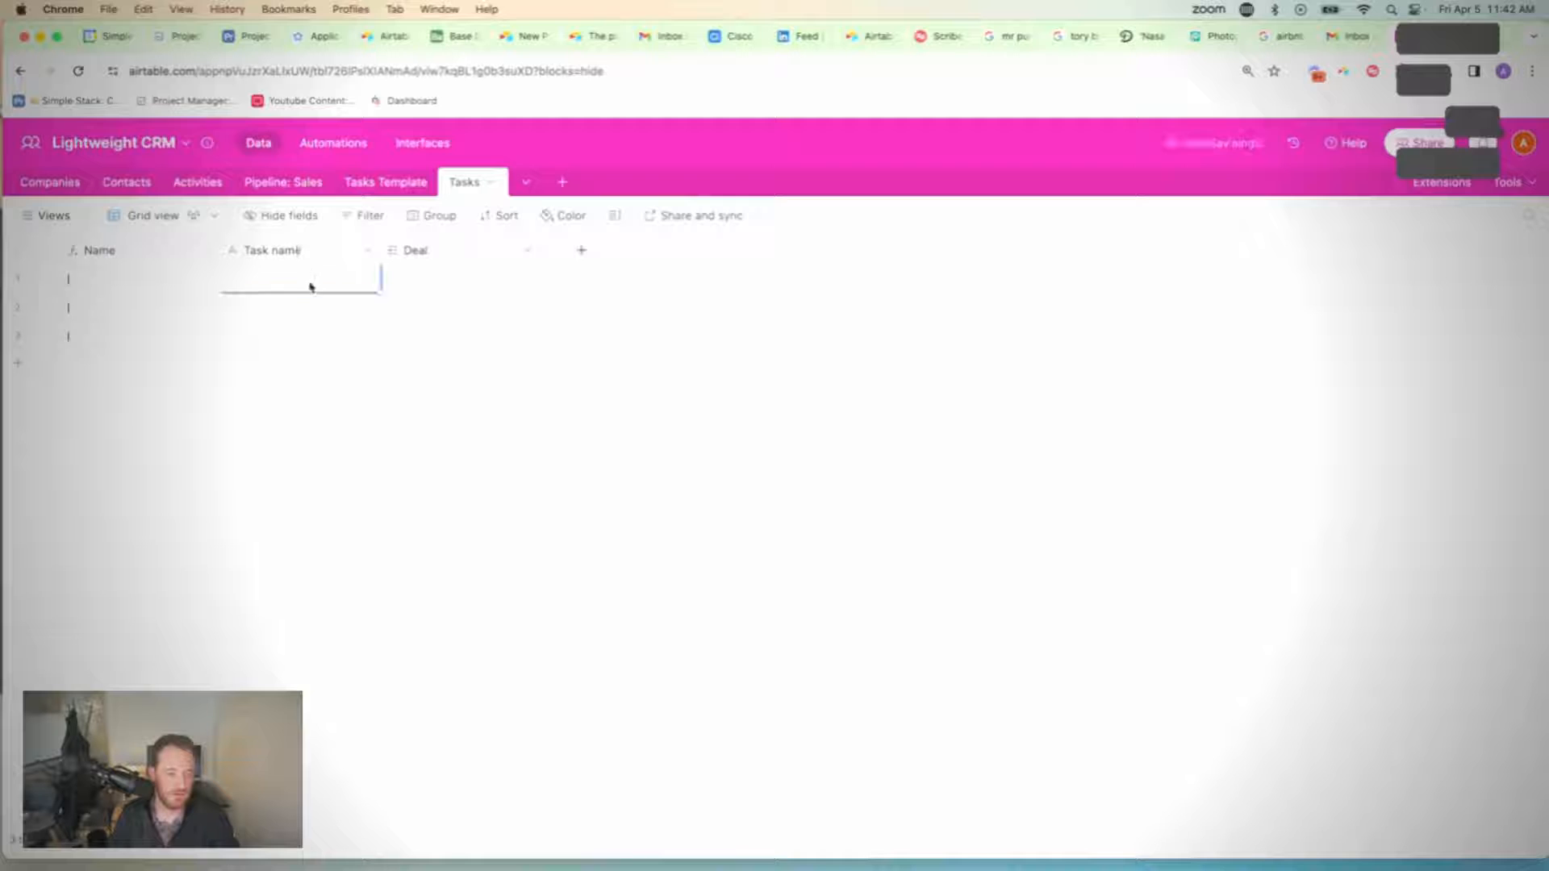
type("Task Name")
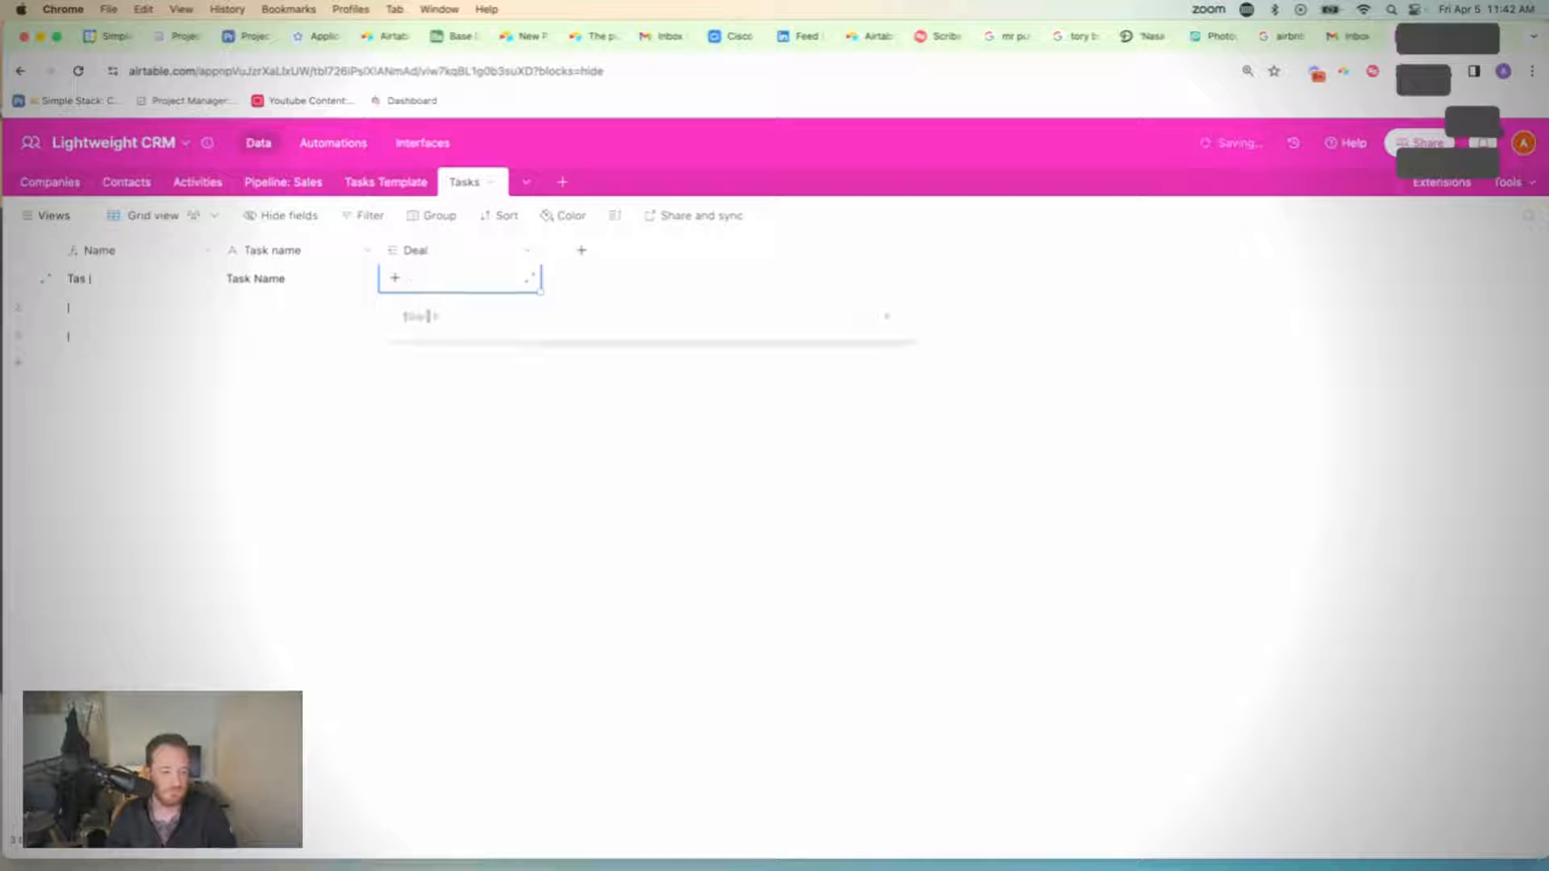
left_click(456, 277)
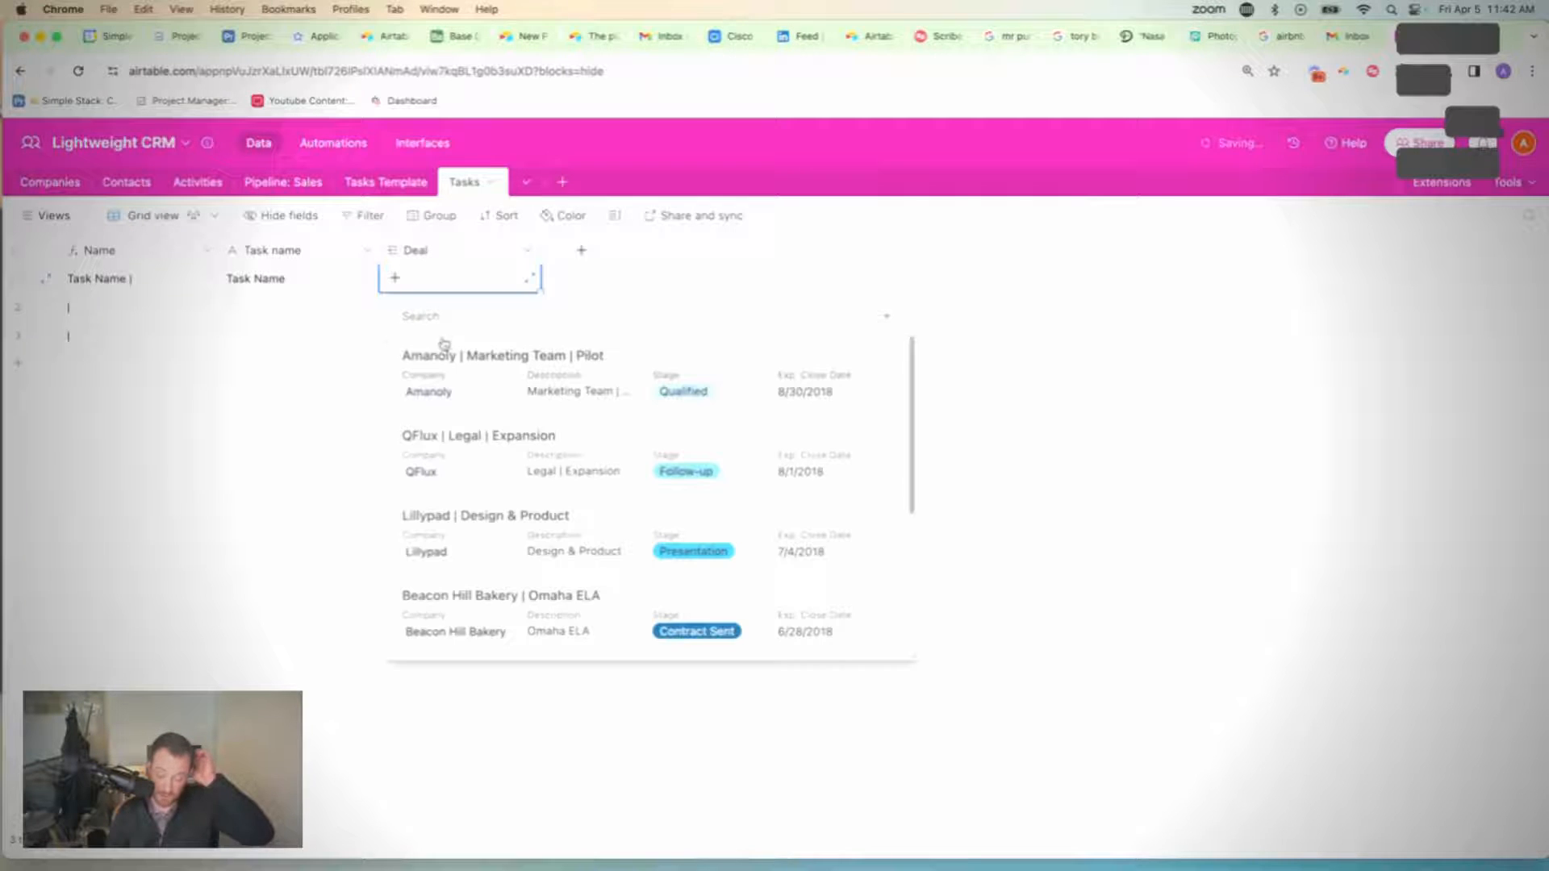
scroll("down", 3)
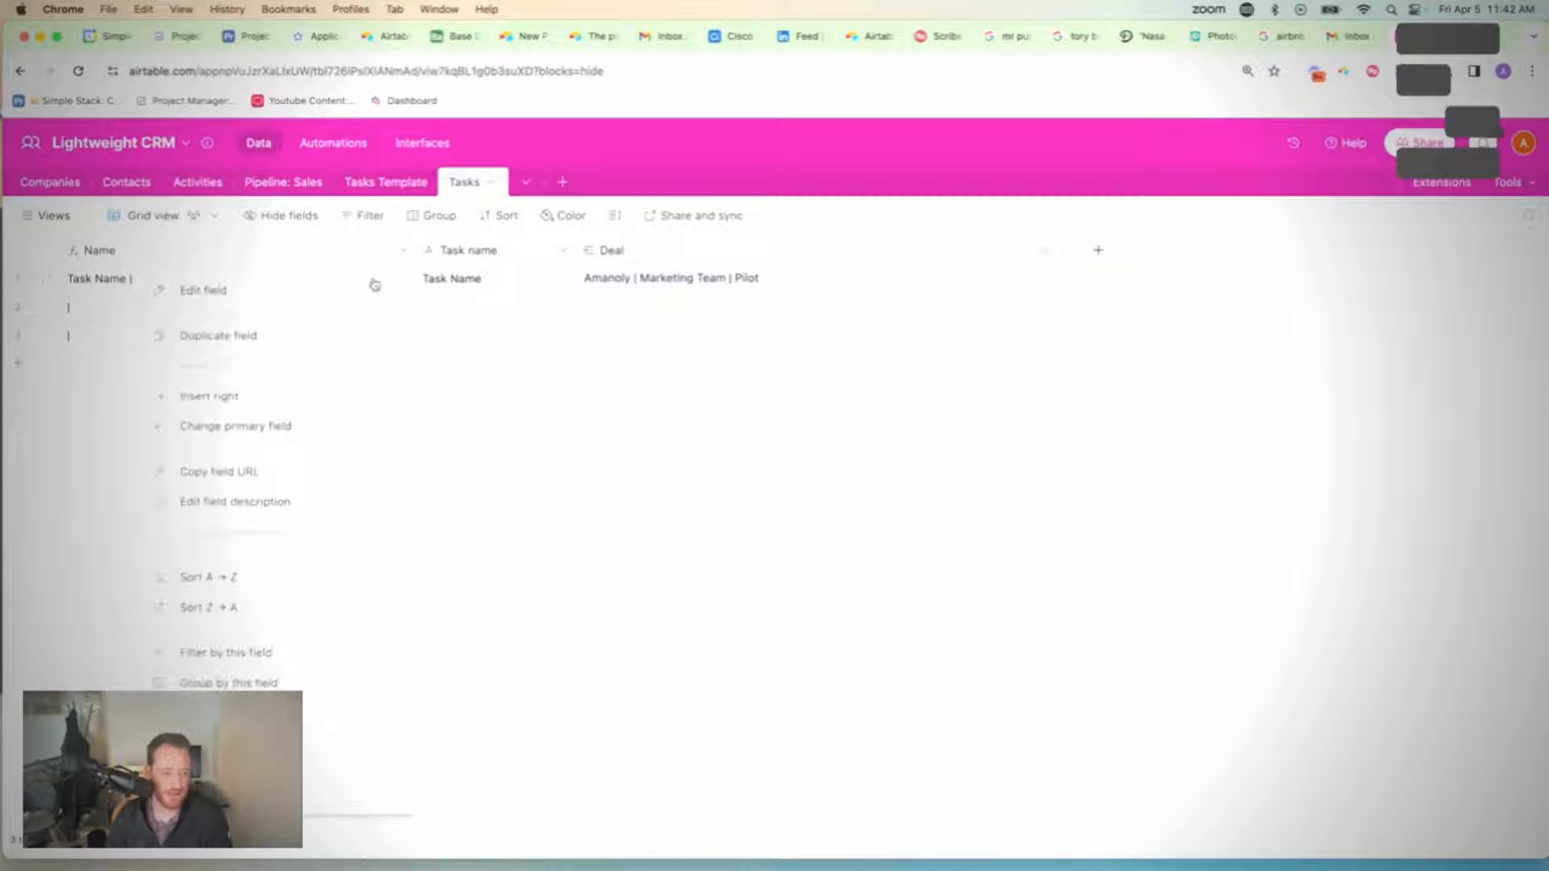
Step: Change the Name formula separator to " - ", confirm it, and delete all test task rows
left_click(203, 289)
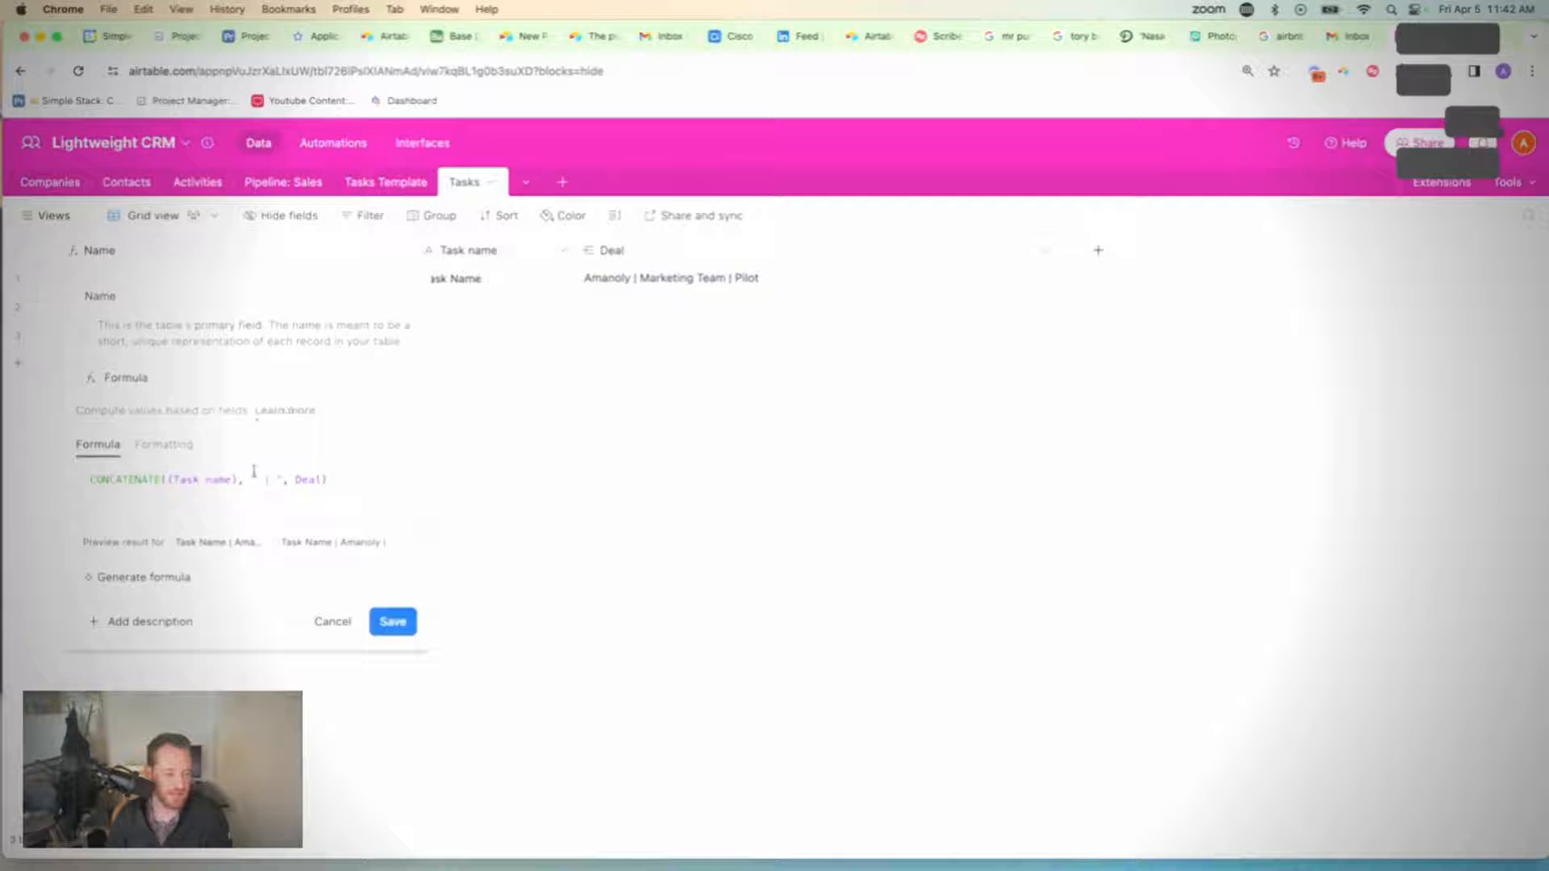
left_click(256, 479)
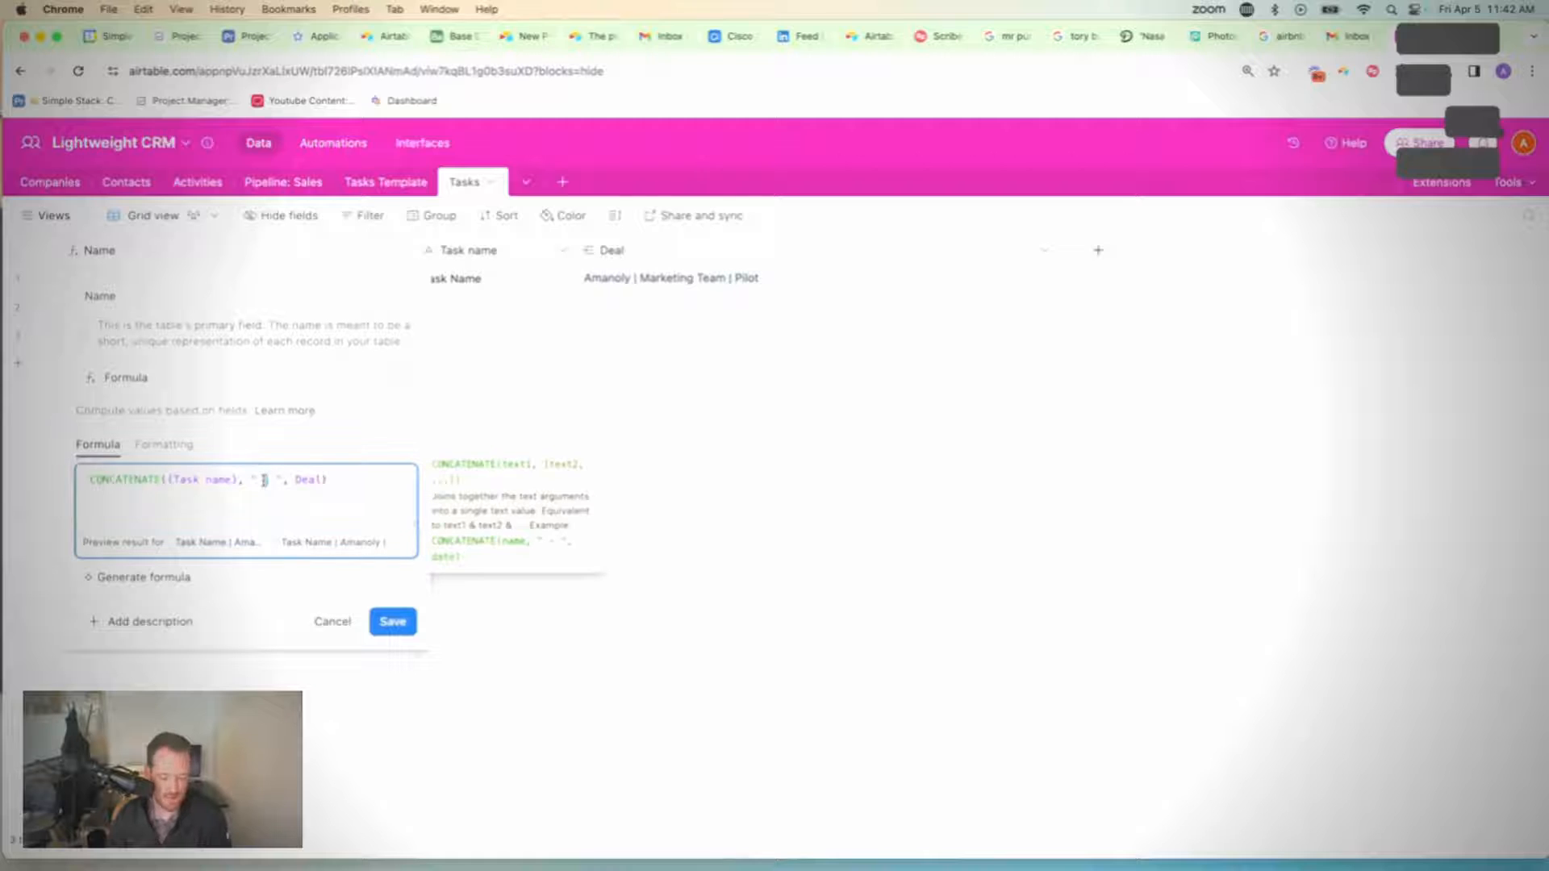
left_click(392, 621)
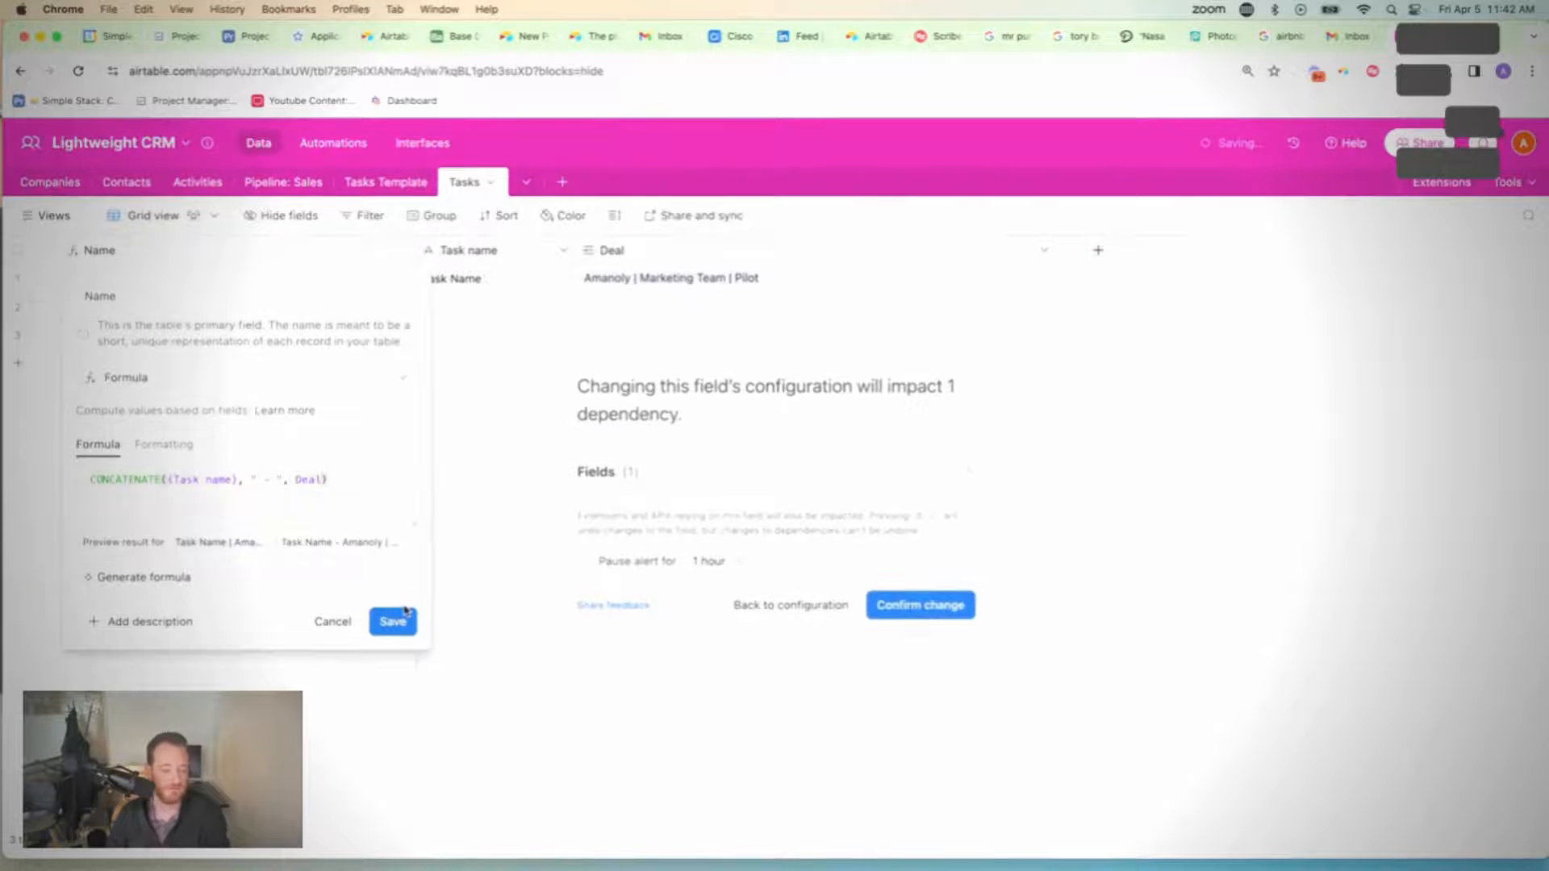
left_click(918, 605)
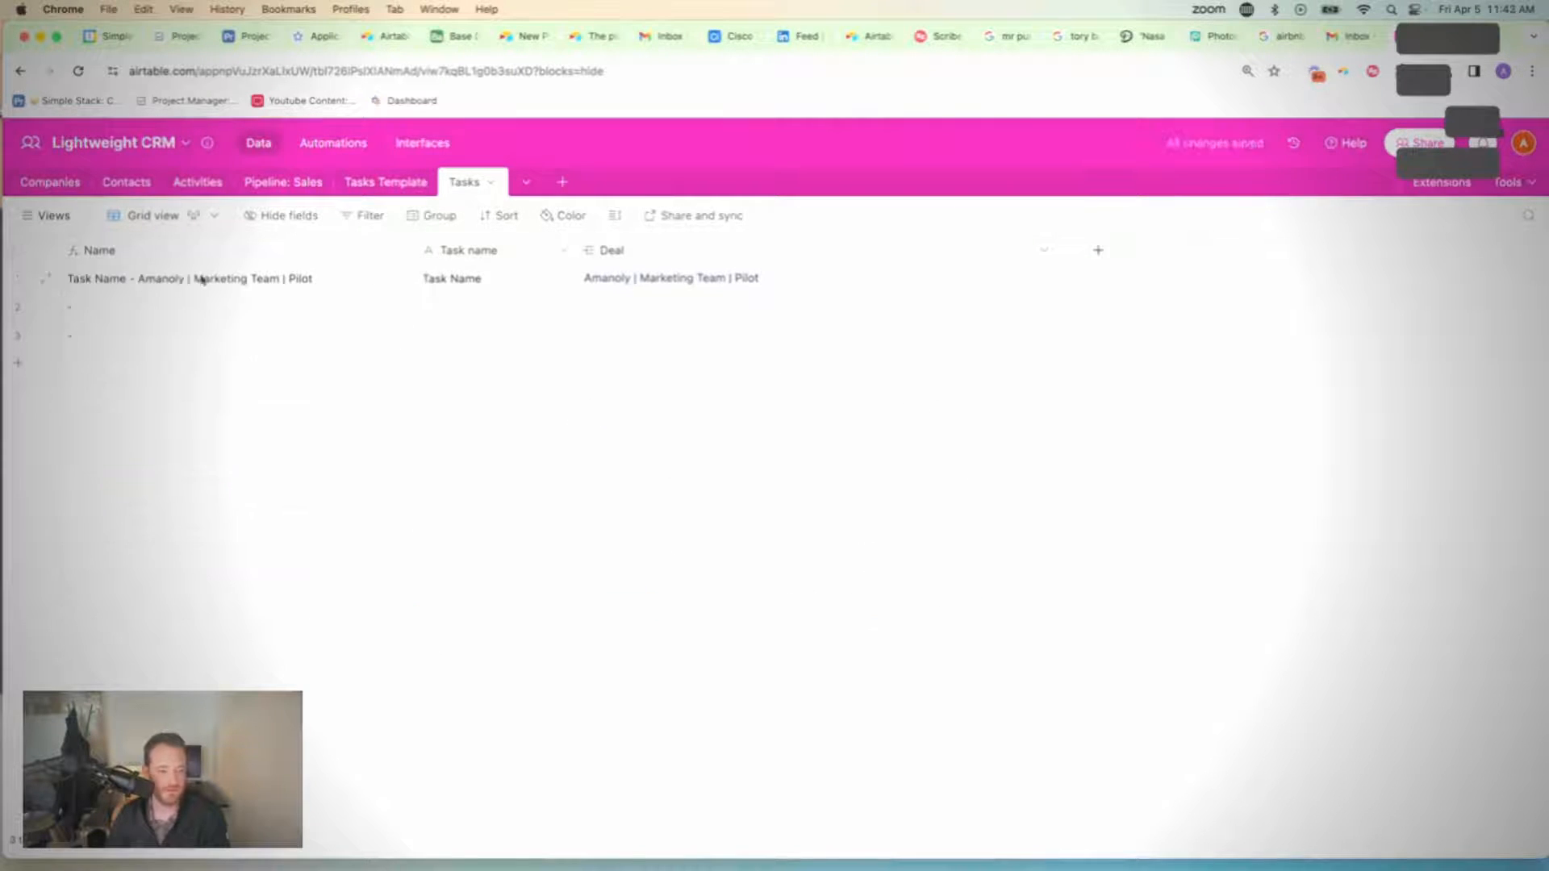
mouse_move(647, 486)
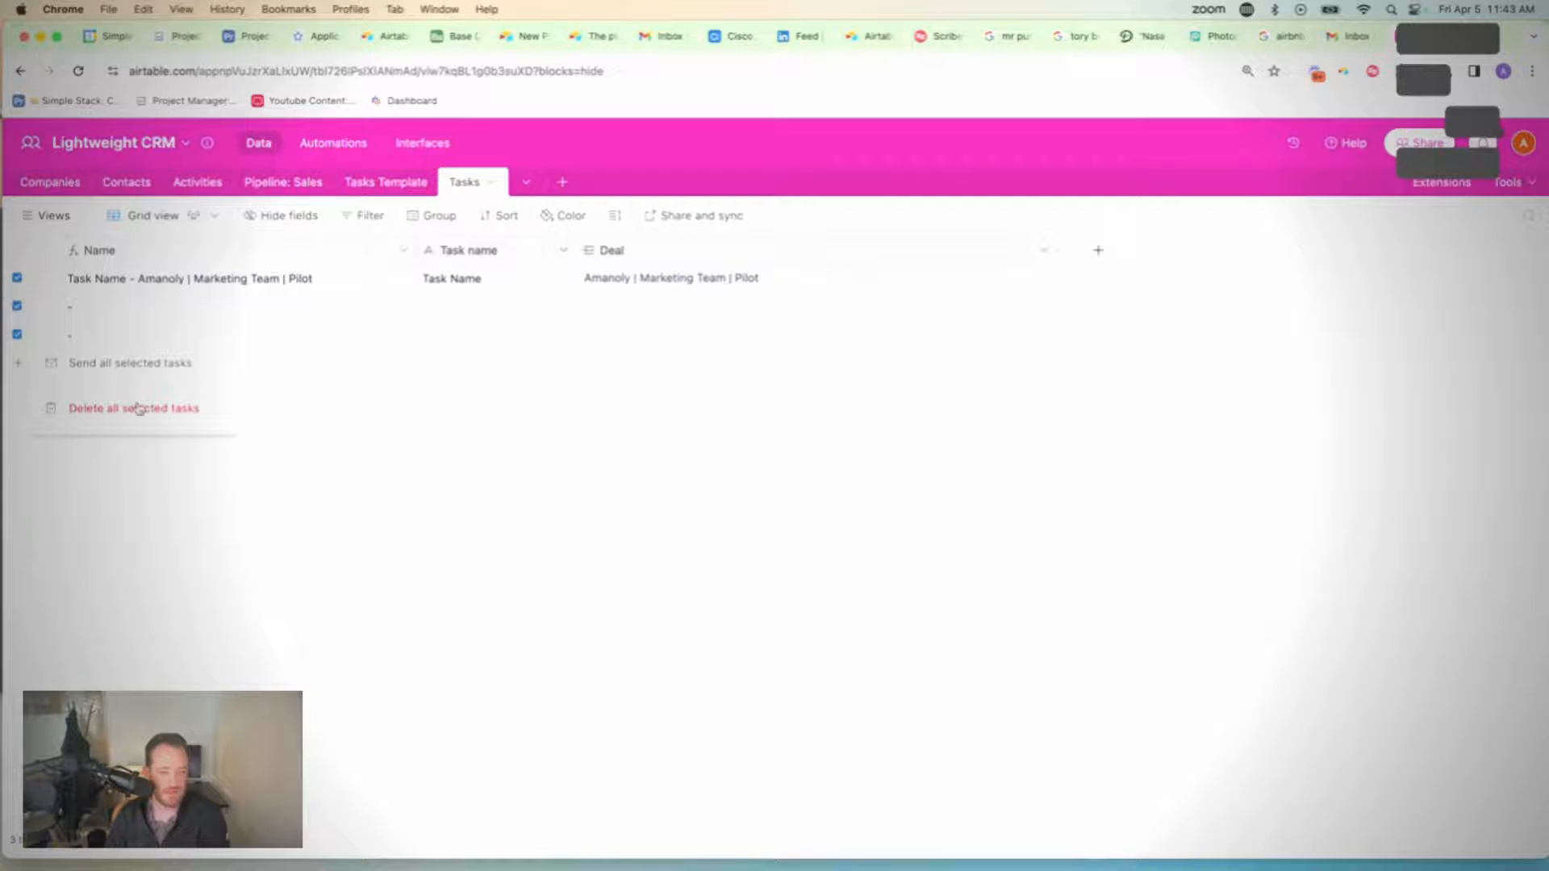
left_click(134, 407)
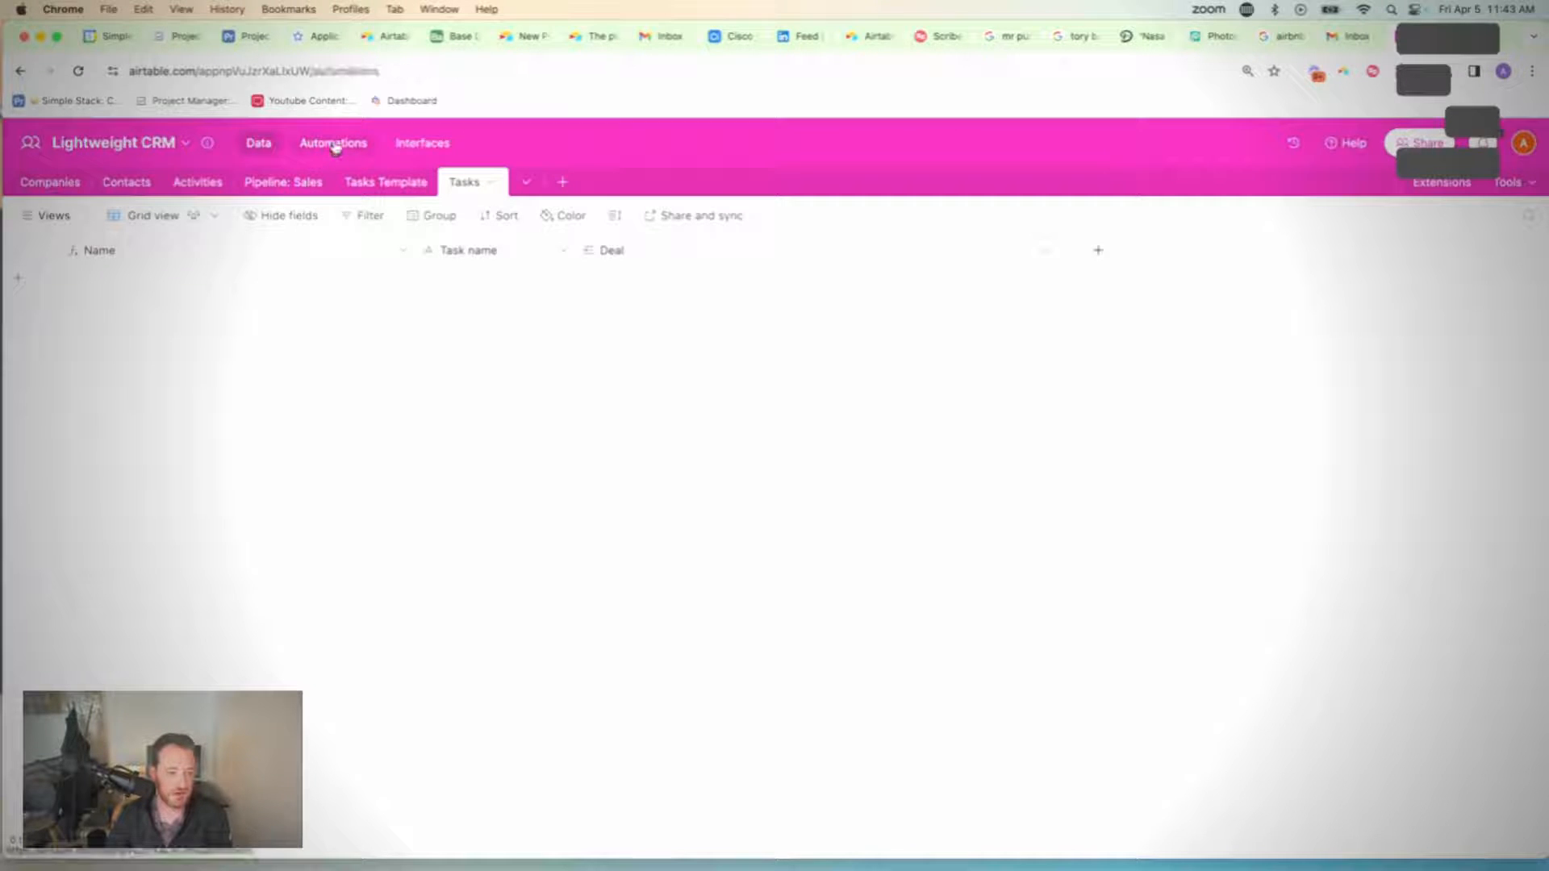
Step: Create an automation with a 'record matches conditions' trigger on the Pipeline: Sales table
left_click(333, 142)
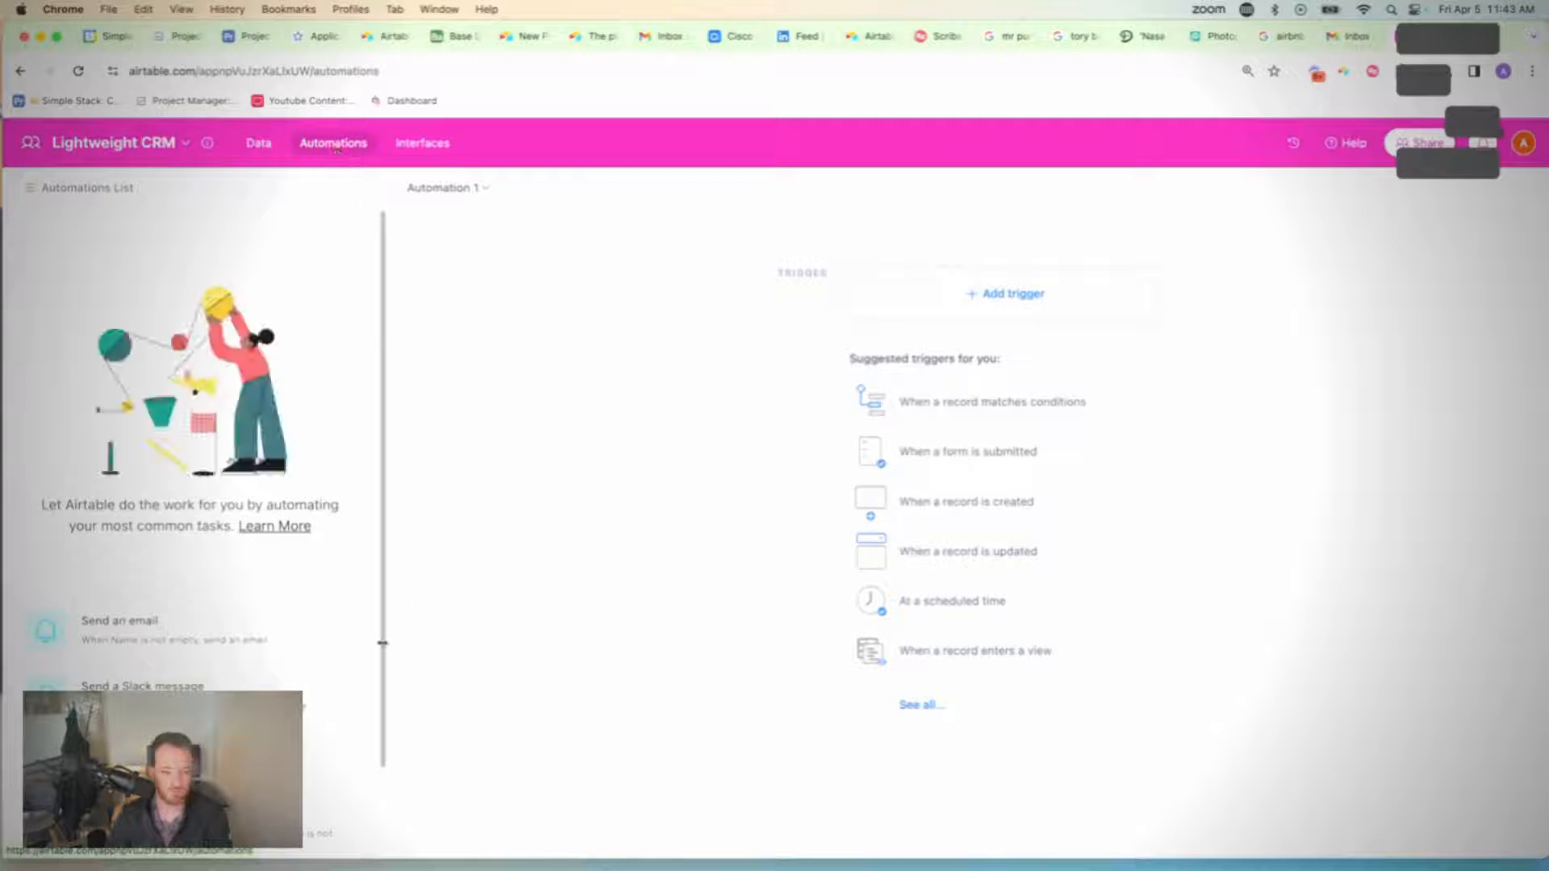
left_click(993, 402)
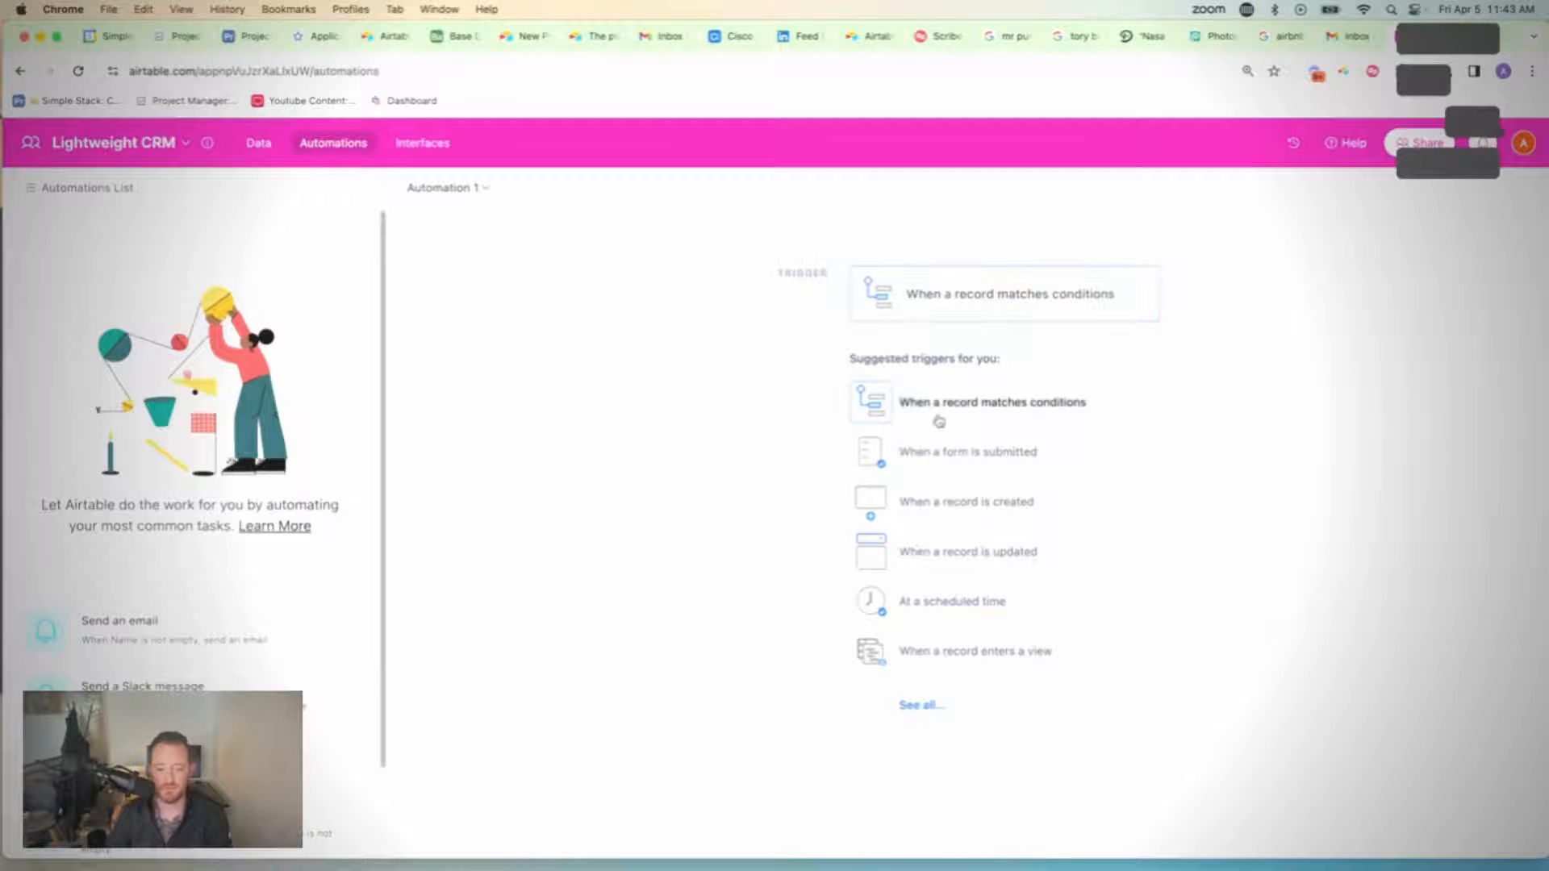
left_click(992, 401)
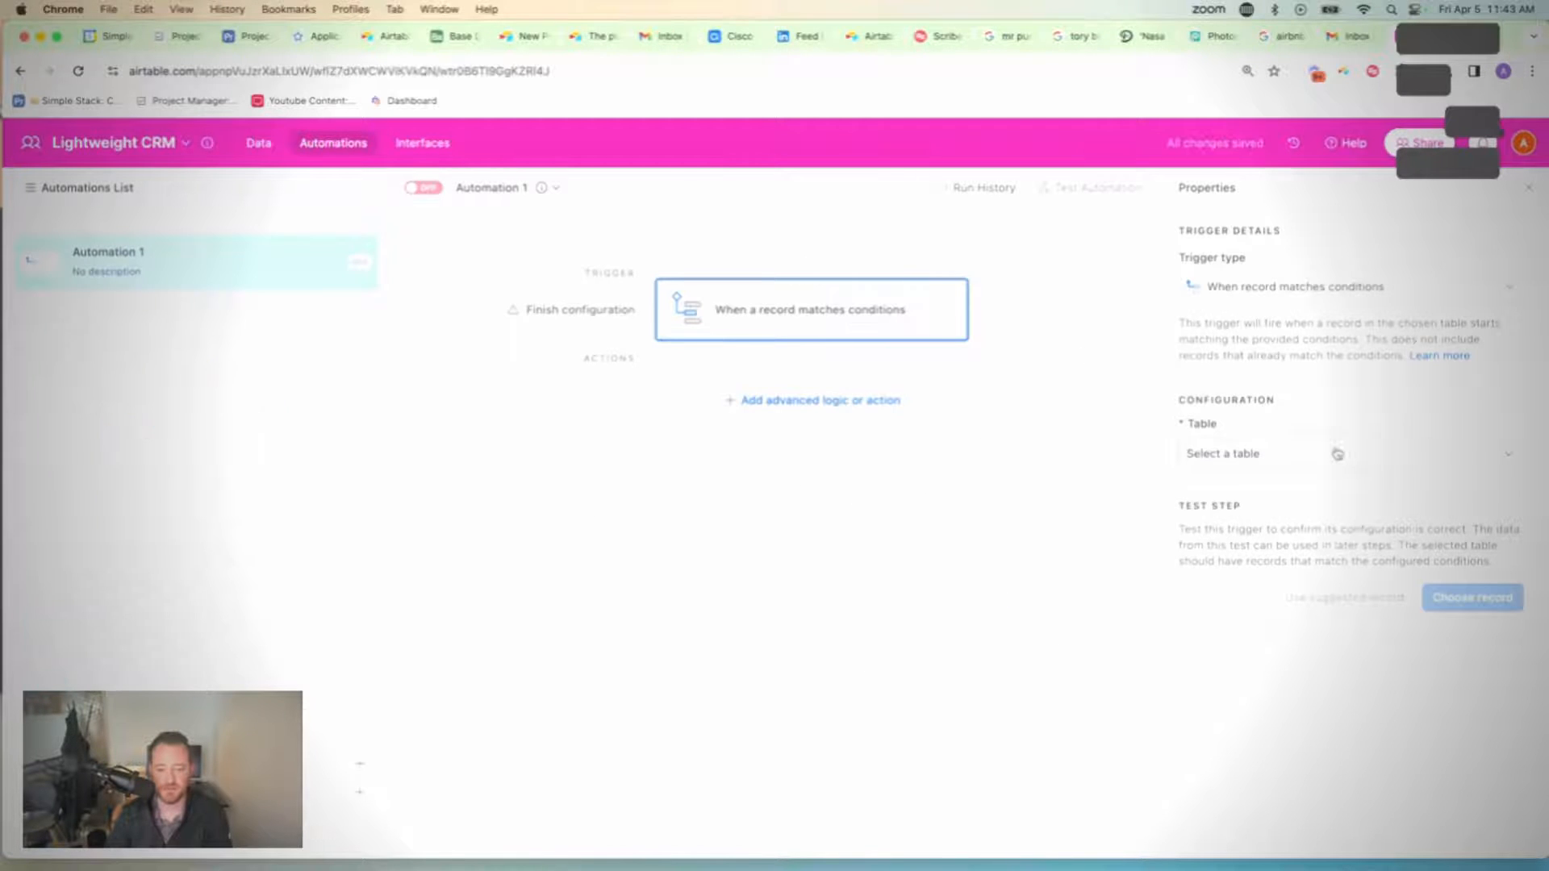
left_click(1344, 453)
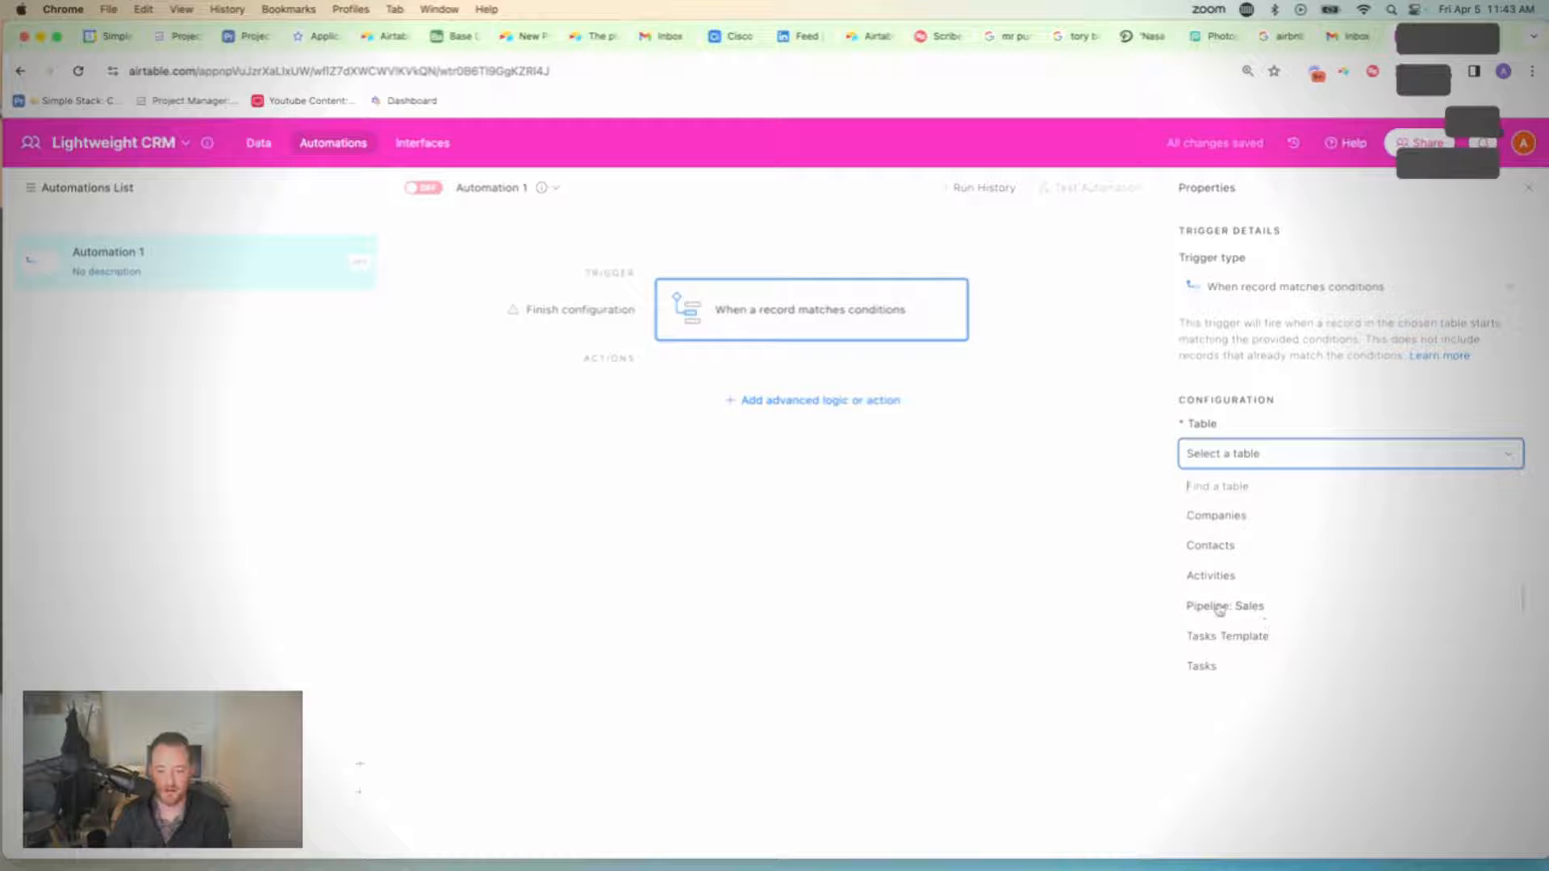
left_click(1224, 605)
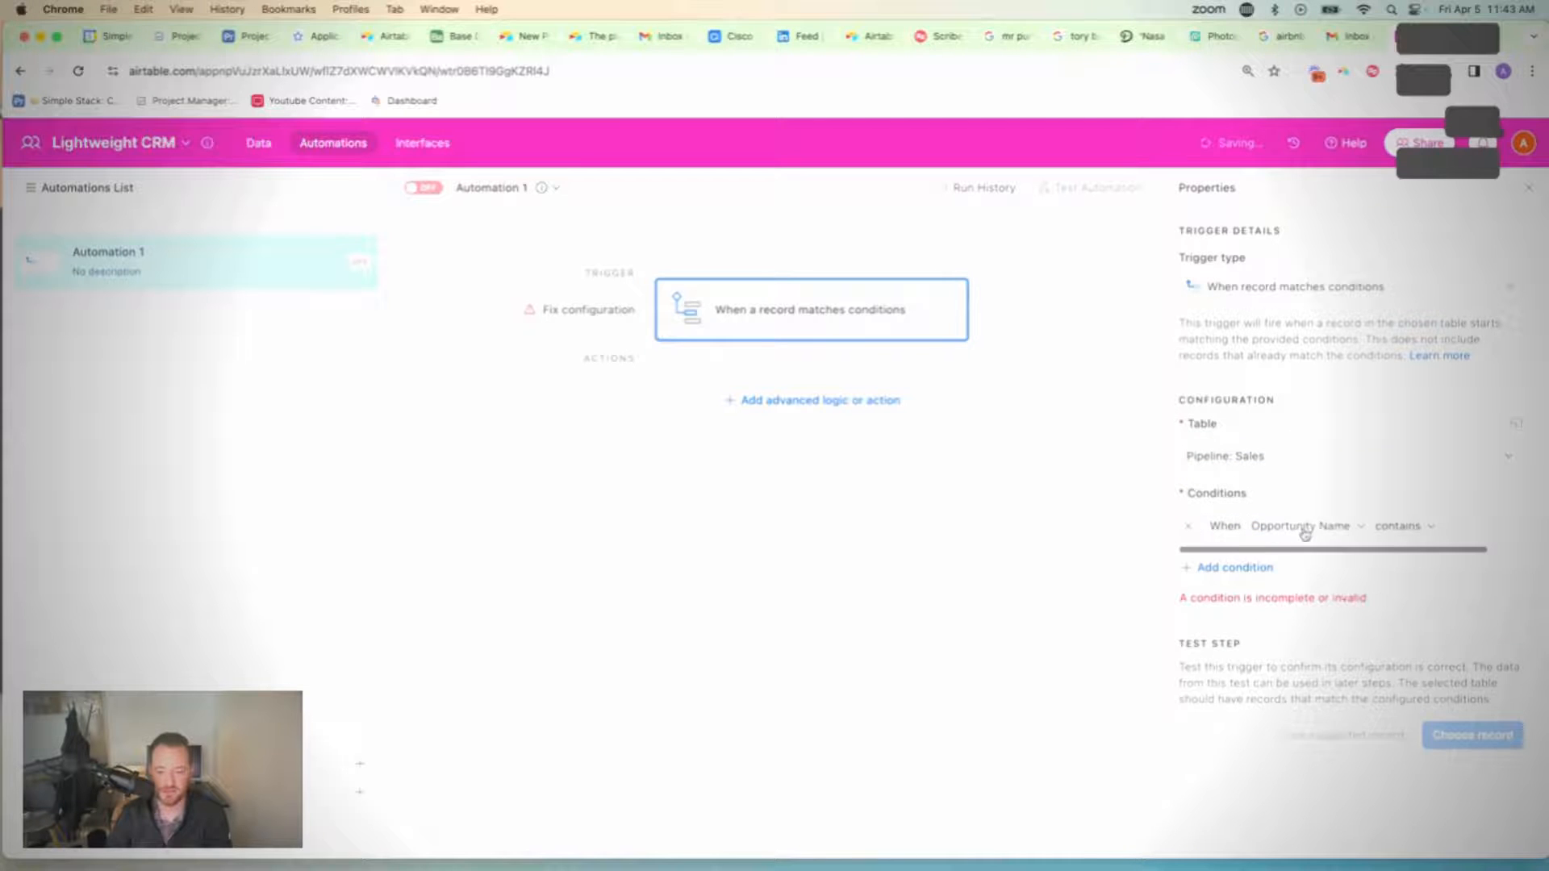
Step: Set the condition Stage is Closed Won and test with the QFlux | Legal | Pilot deal
left_click(1303, 526)
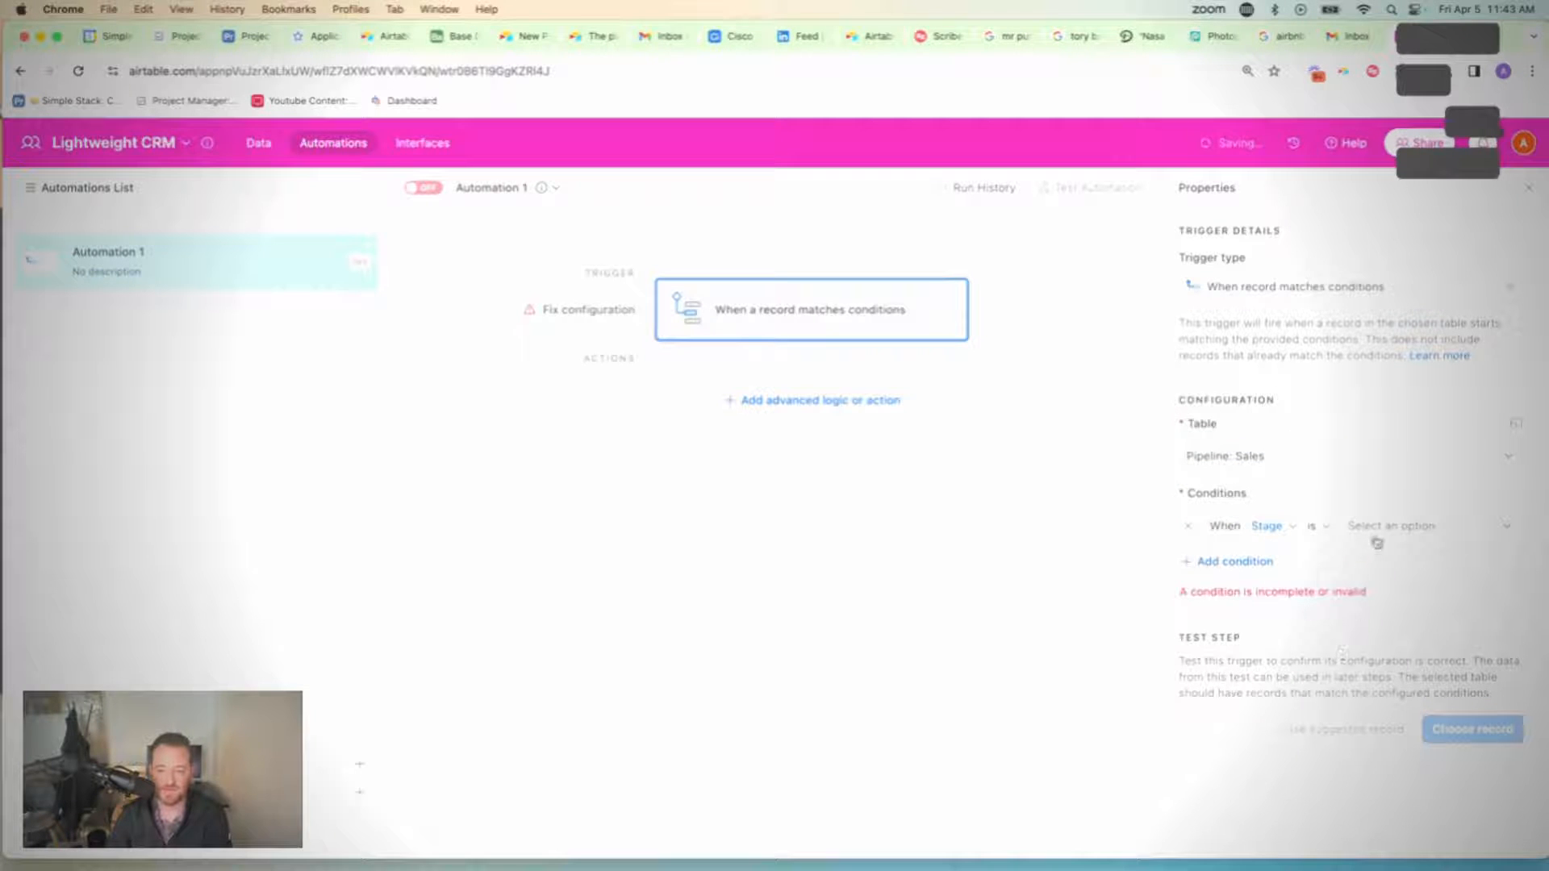
left_click(1423, 525)
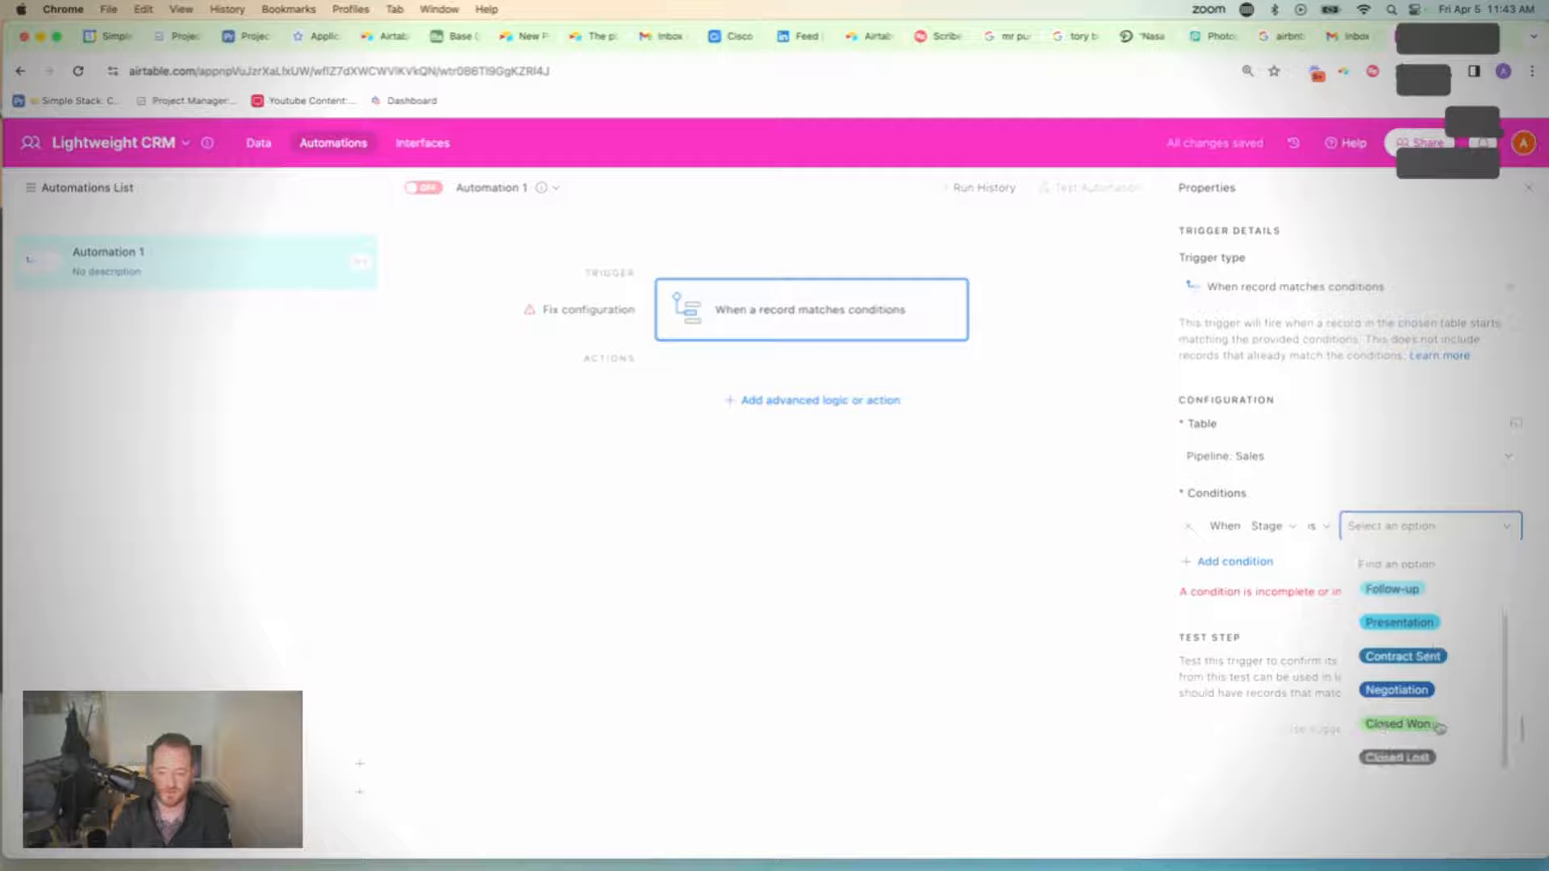
left_click(1399, 723)
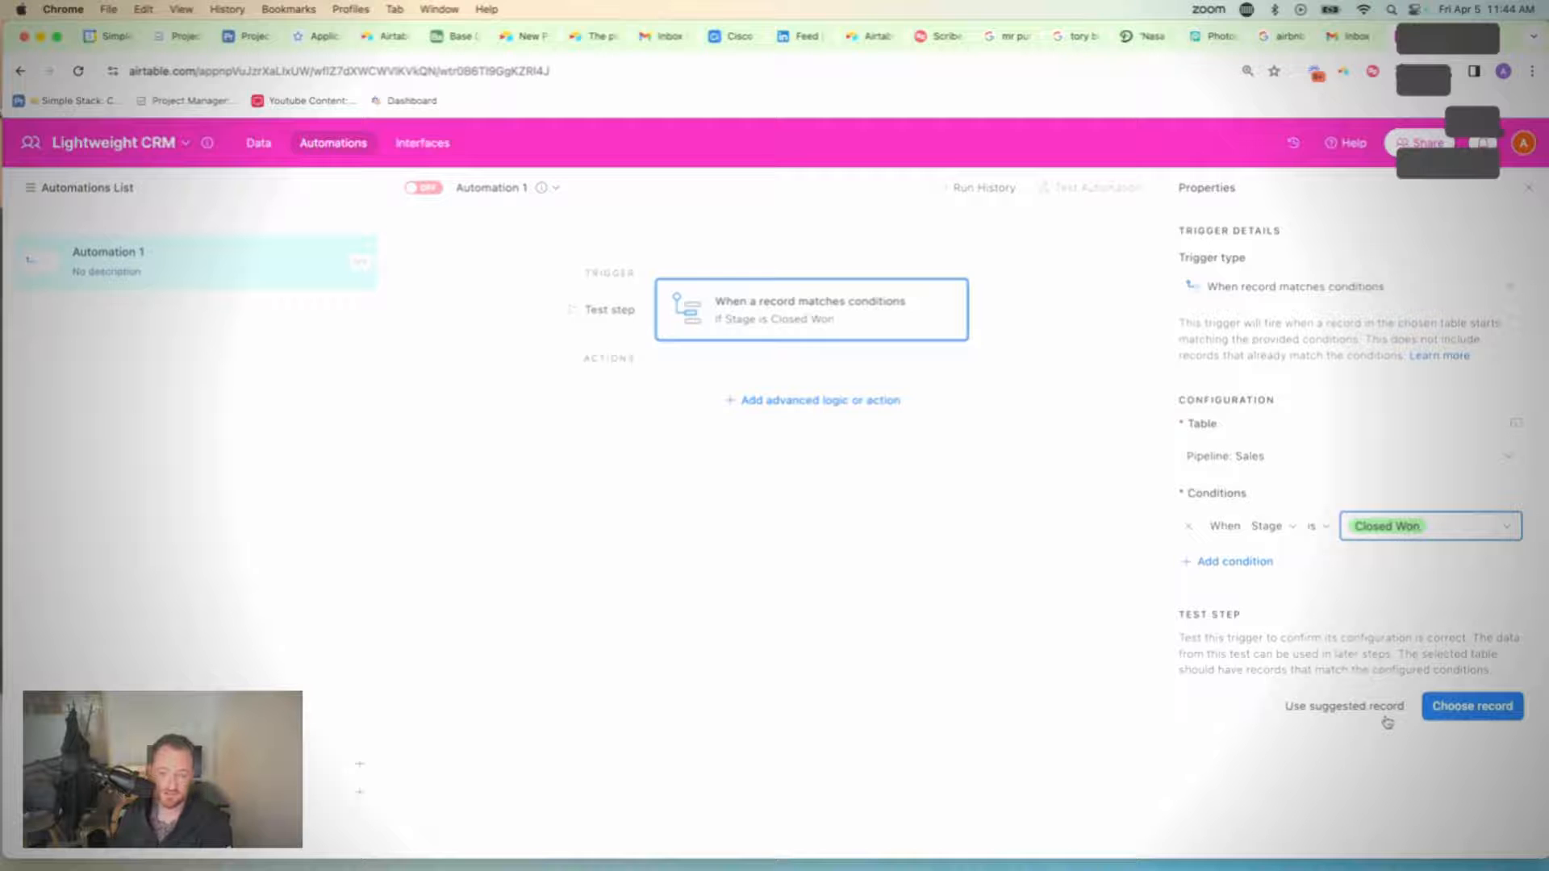
mouse_move(1471, 705)
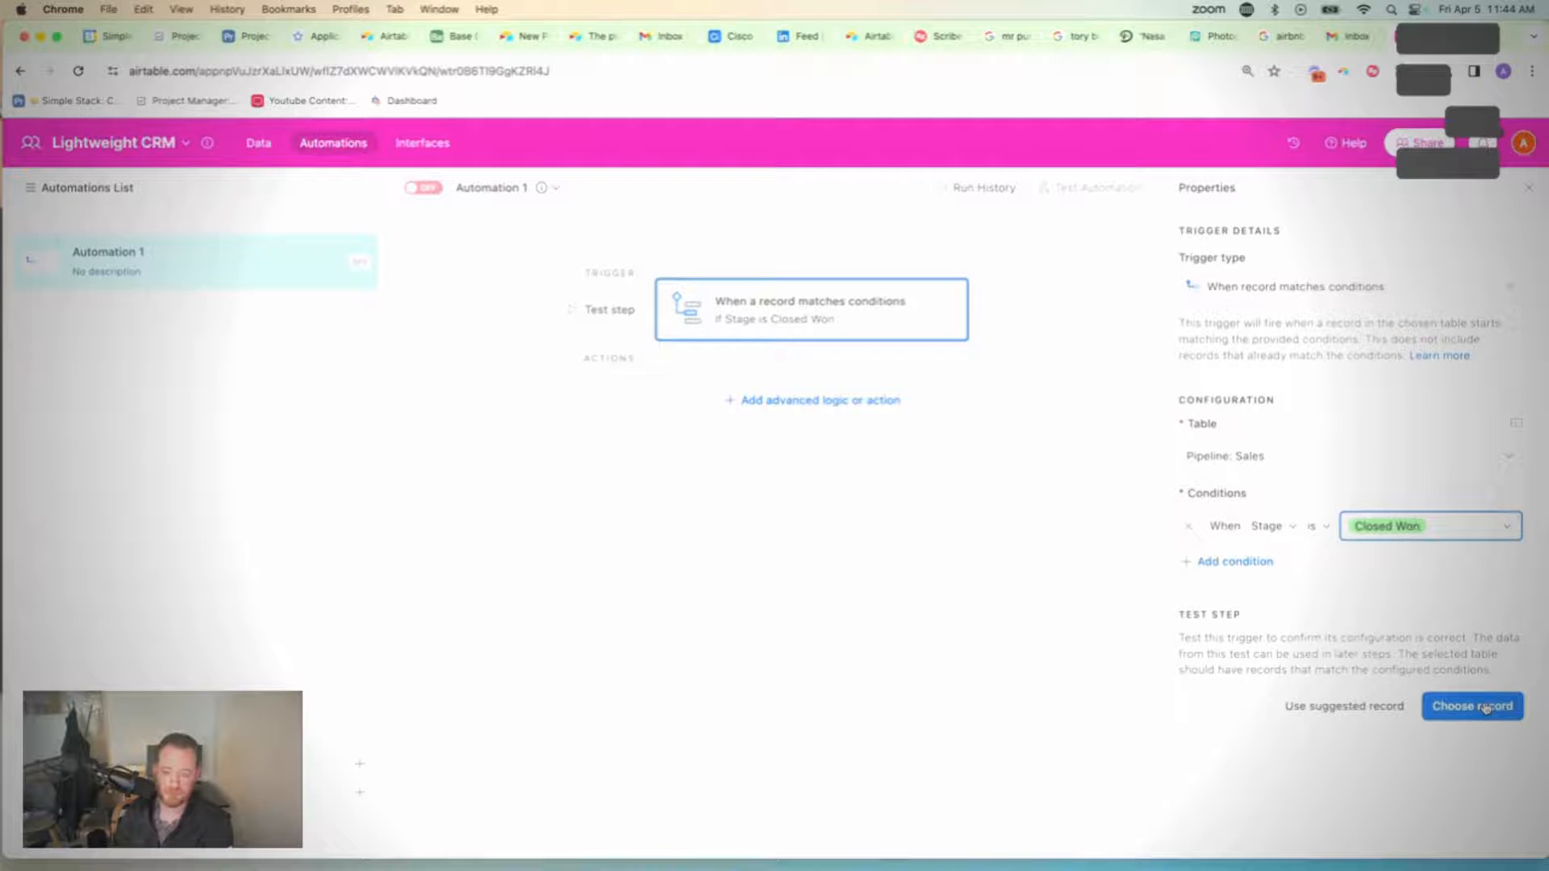
left_click(1471, 705)
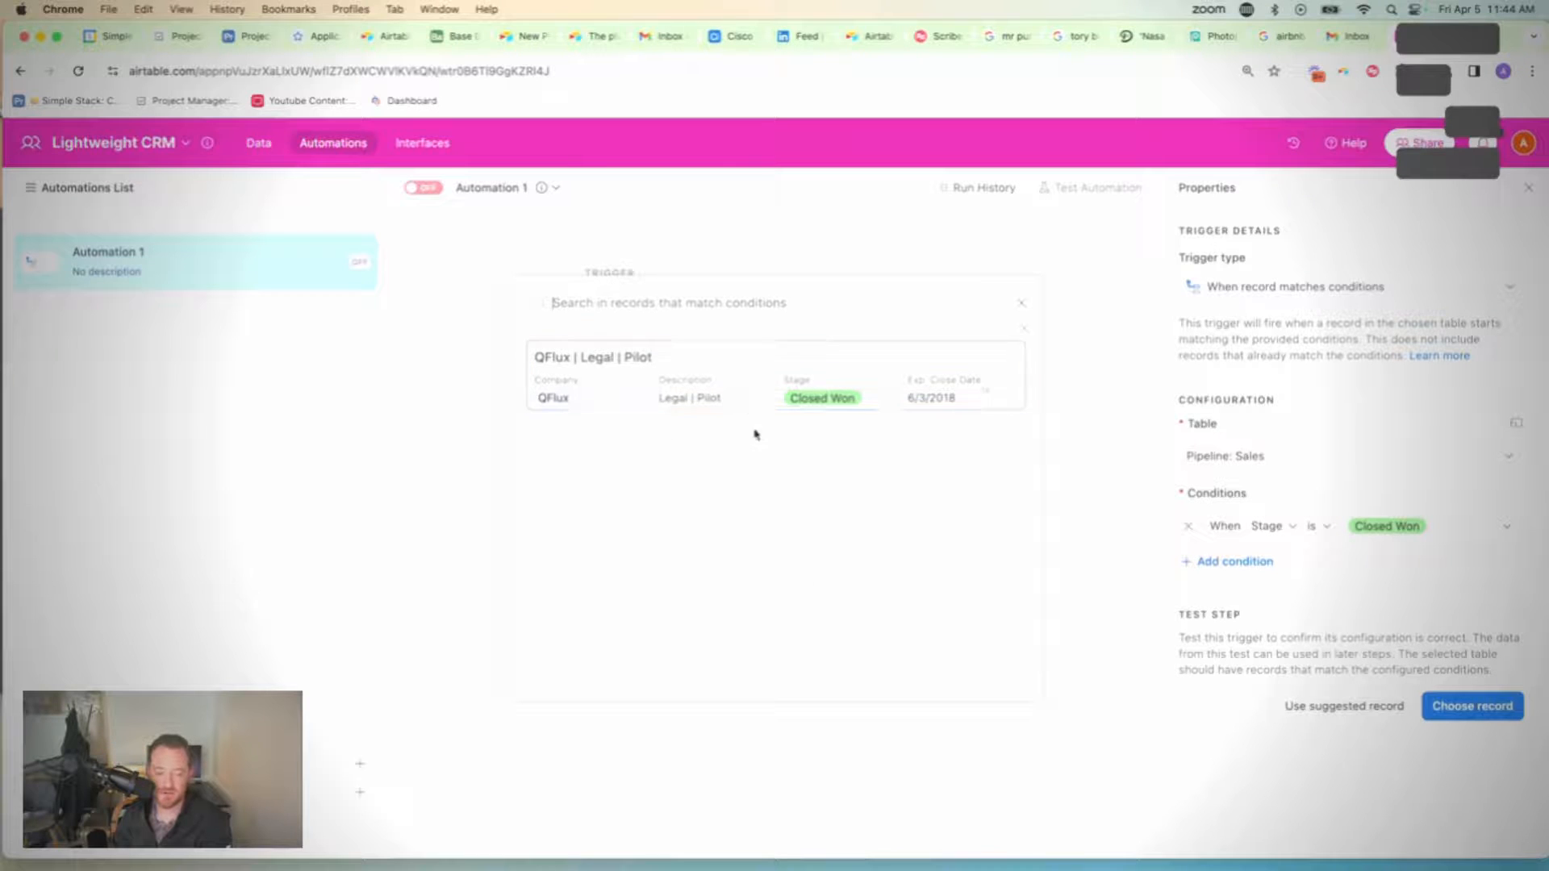
left_click(1472, 705)
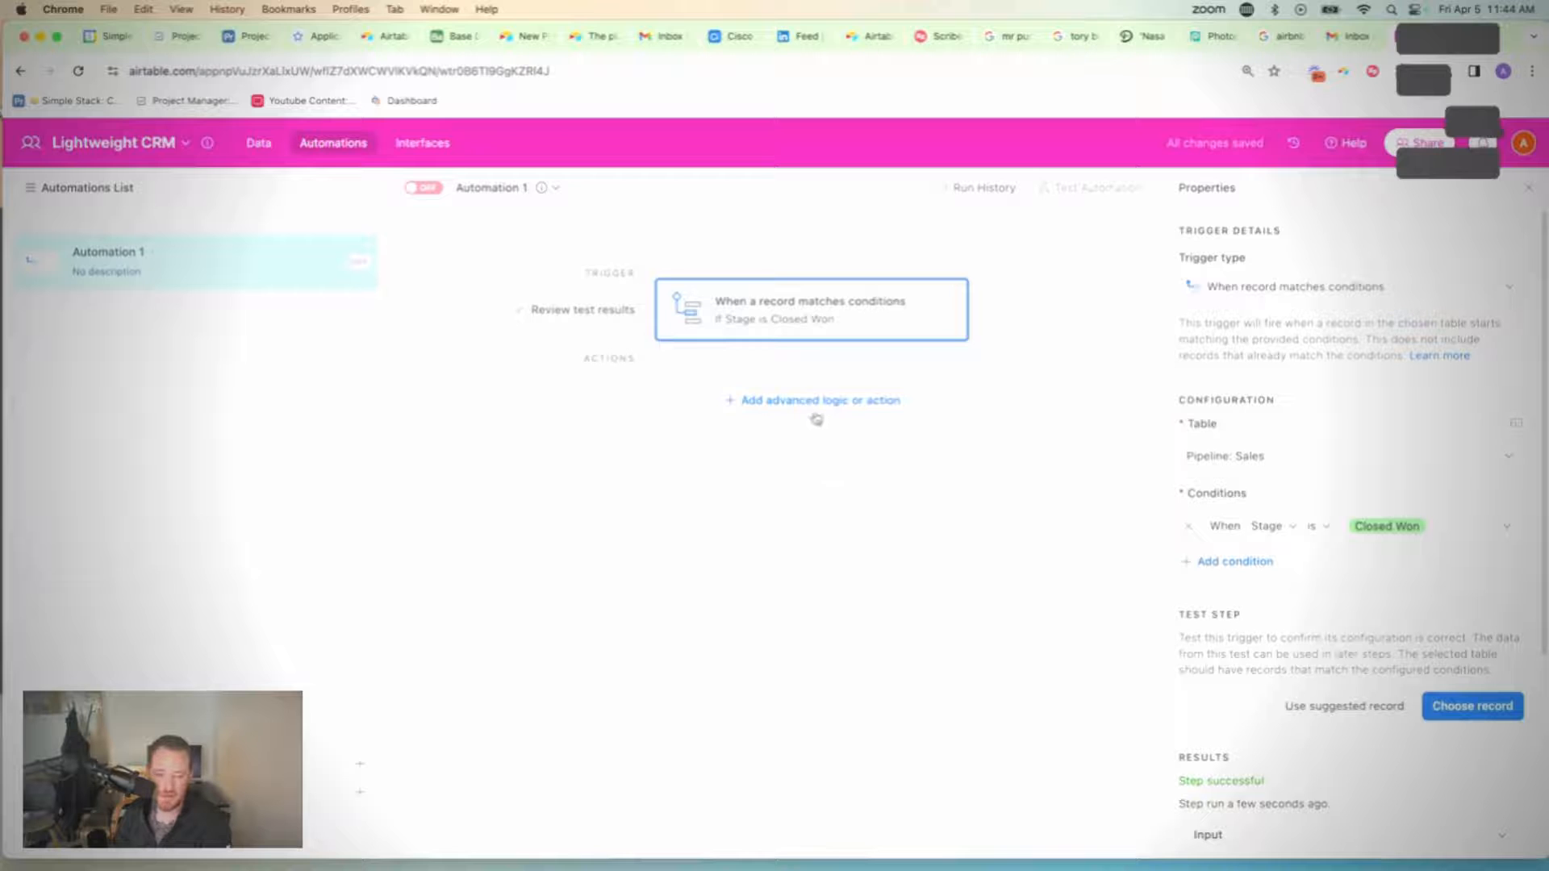
Step: Add a Find records action searching the Tasks Template table
left_click(812, 400)
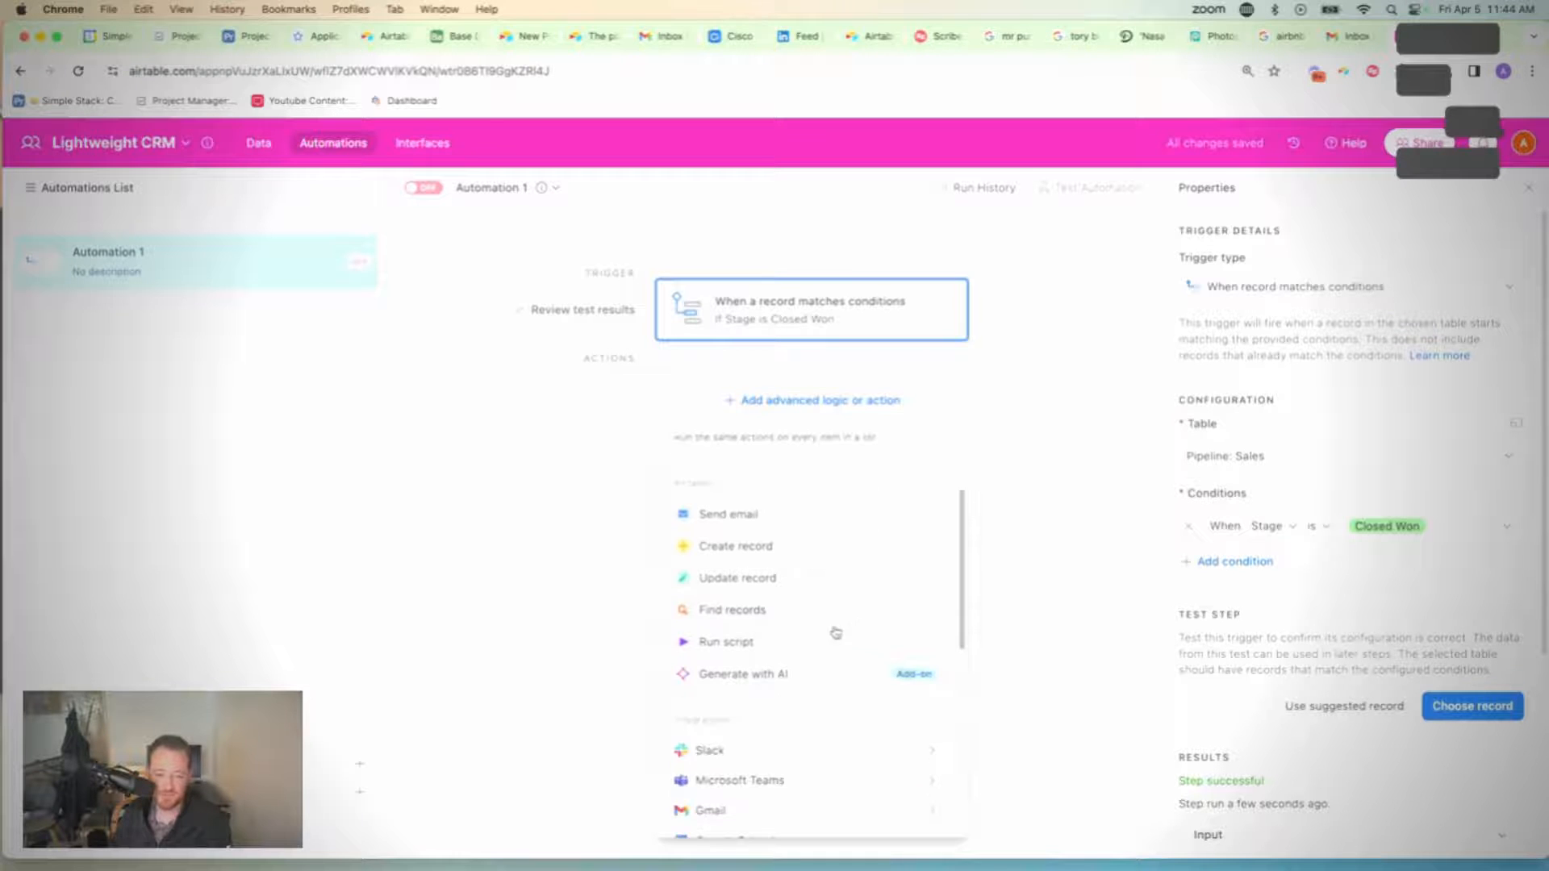
left_click(733, 610)
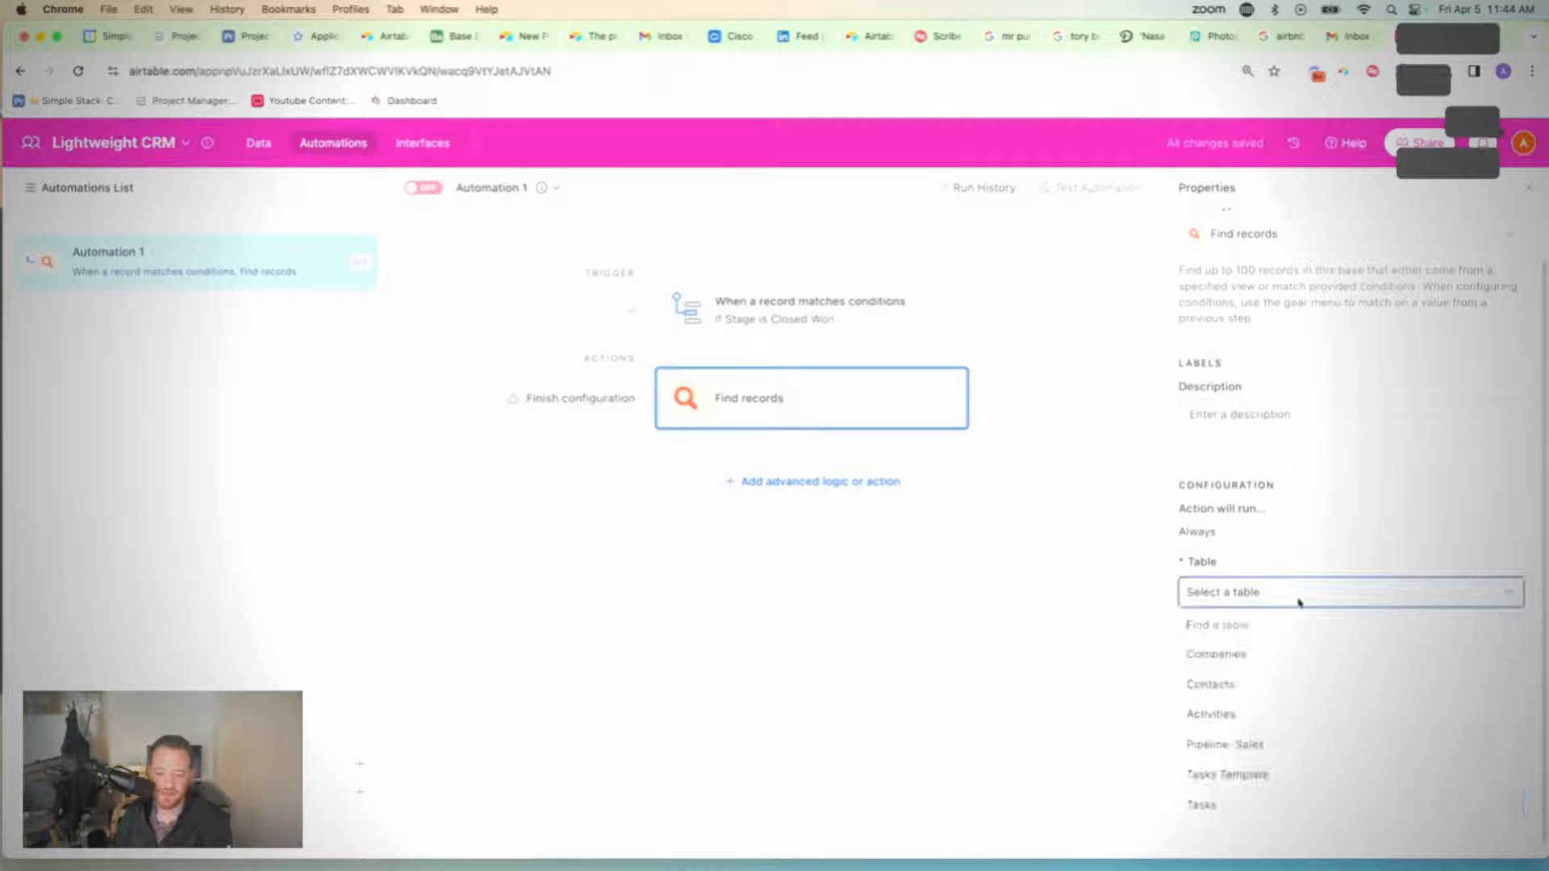
mouse_move(1292, 687)
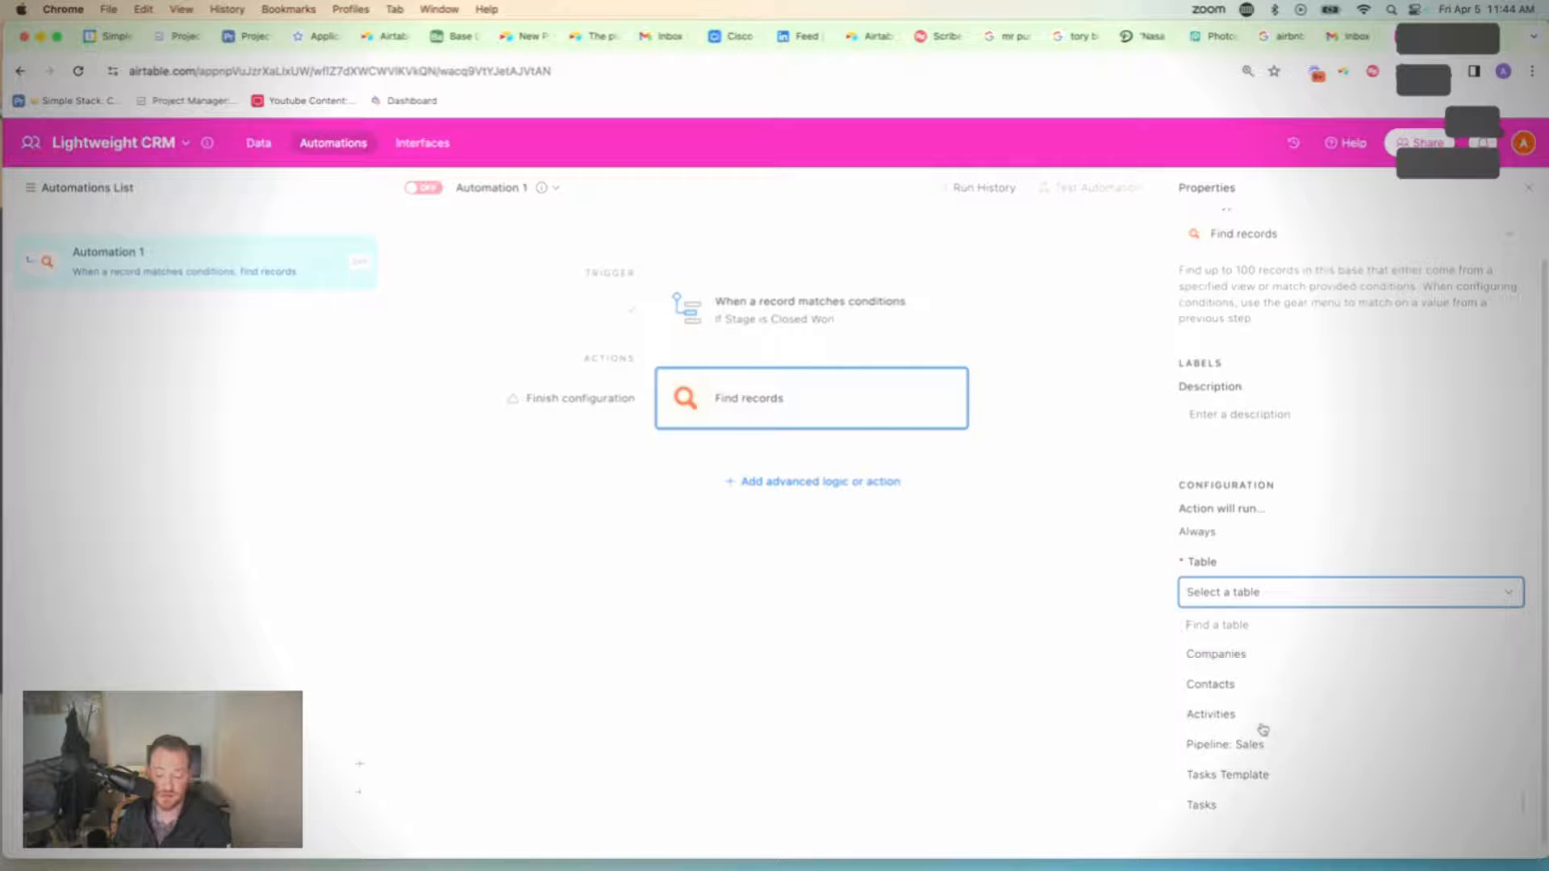
left_click(1226, 774)
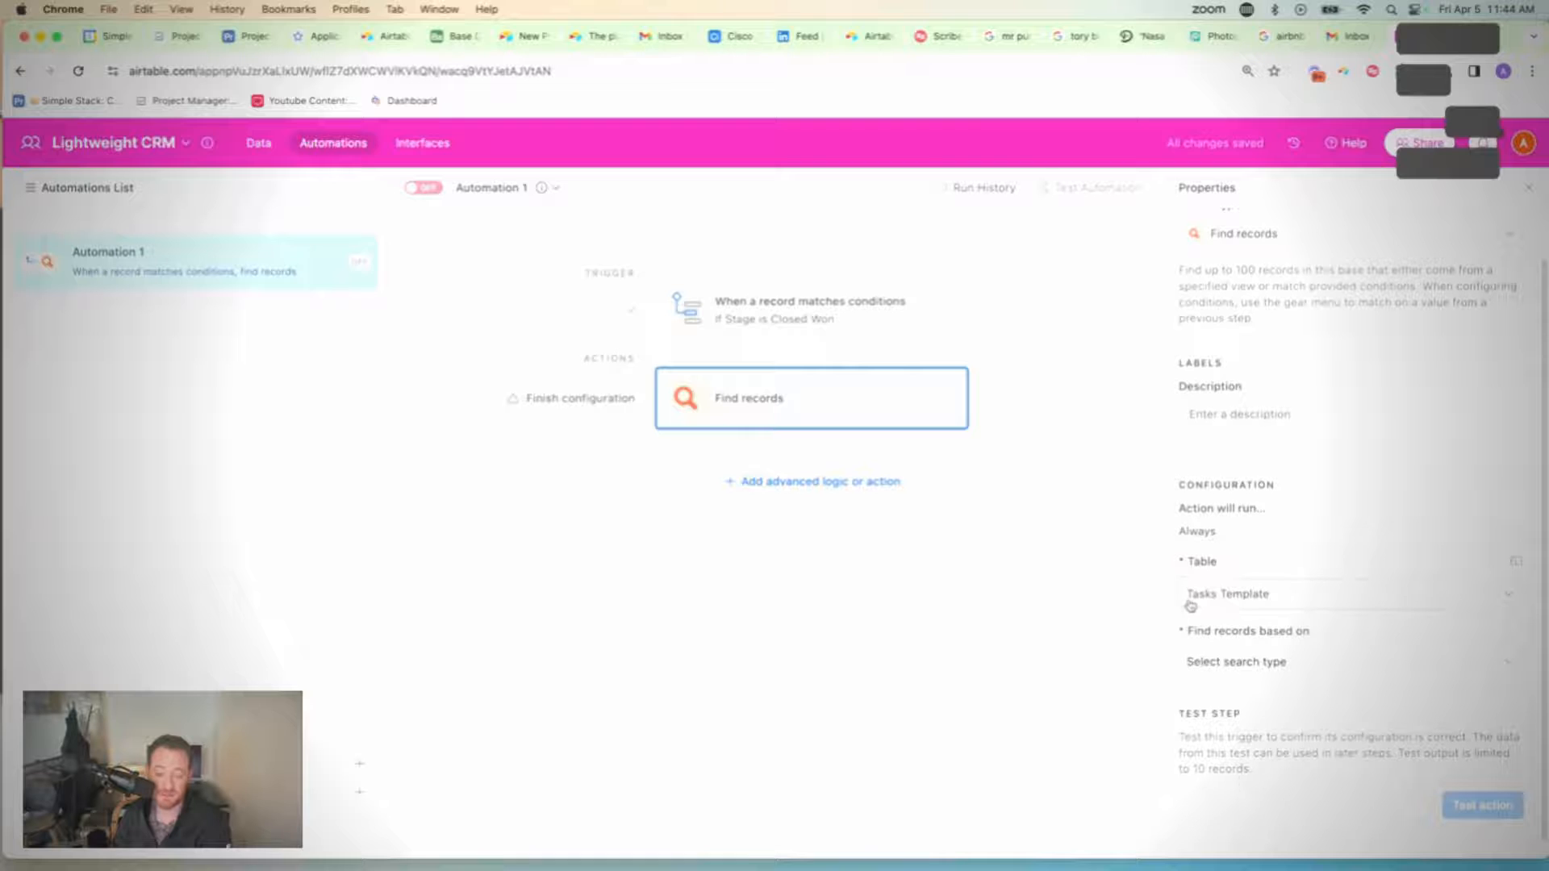
Step: Find records by the Tasks Template Grid view and test that it returns Task 1–3
left_click(1346, 660)
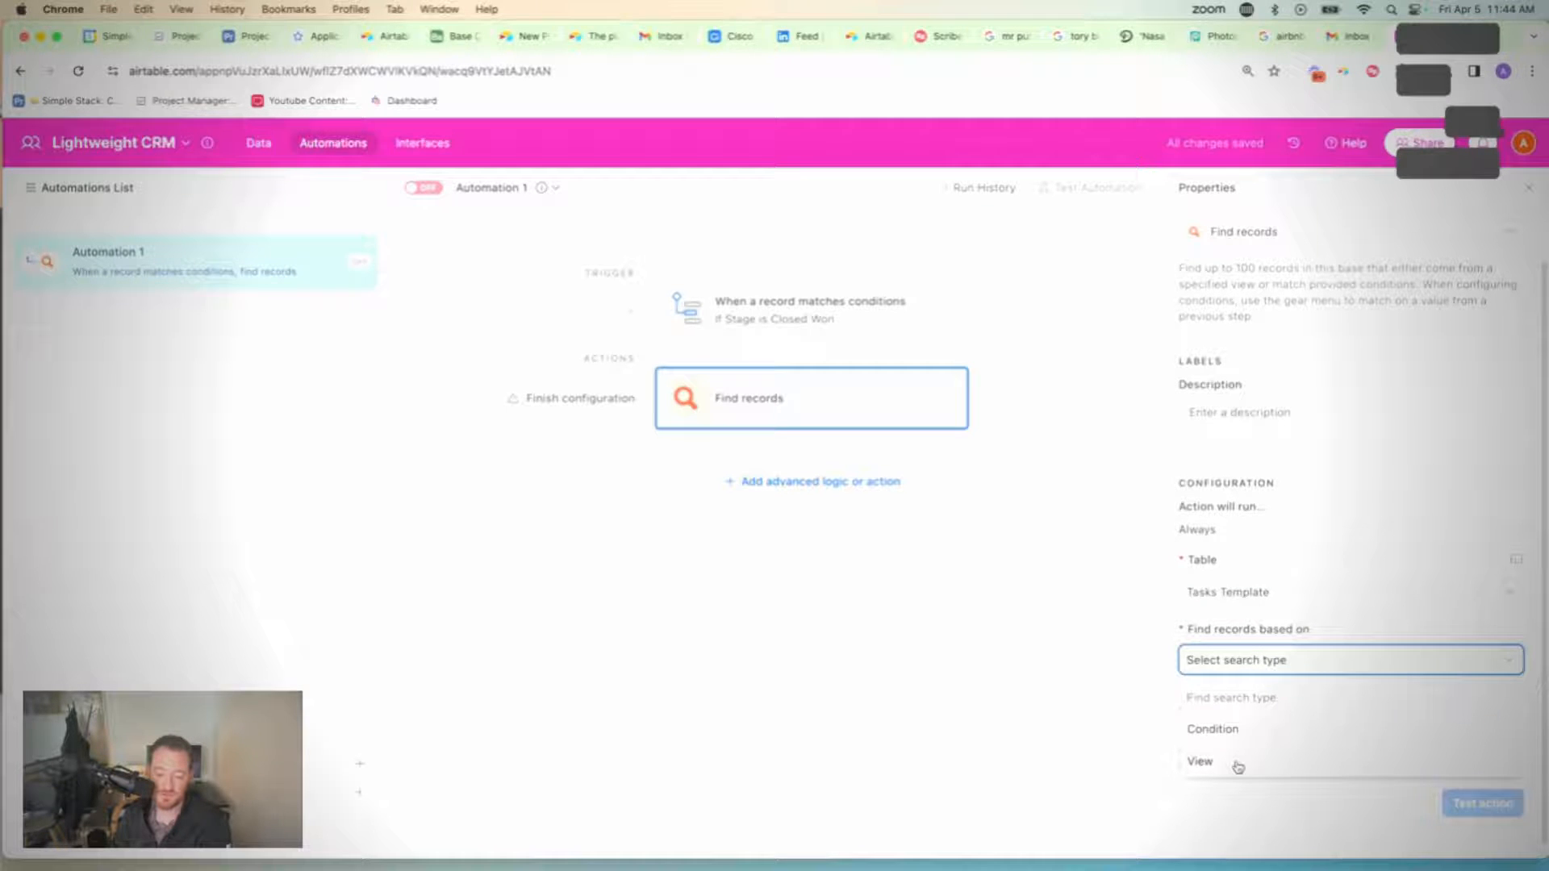
left_click(1199, 760)
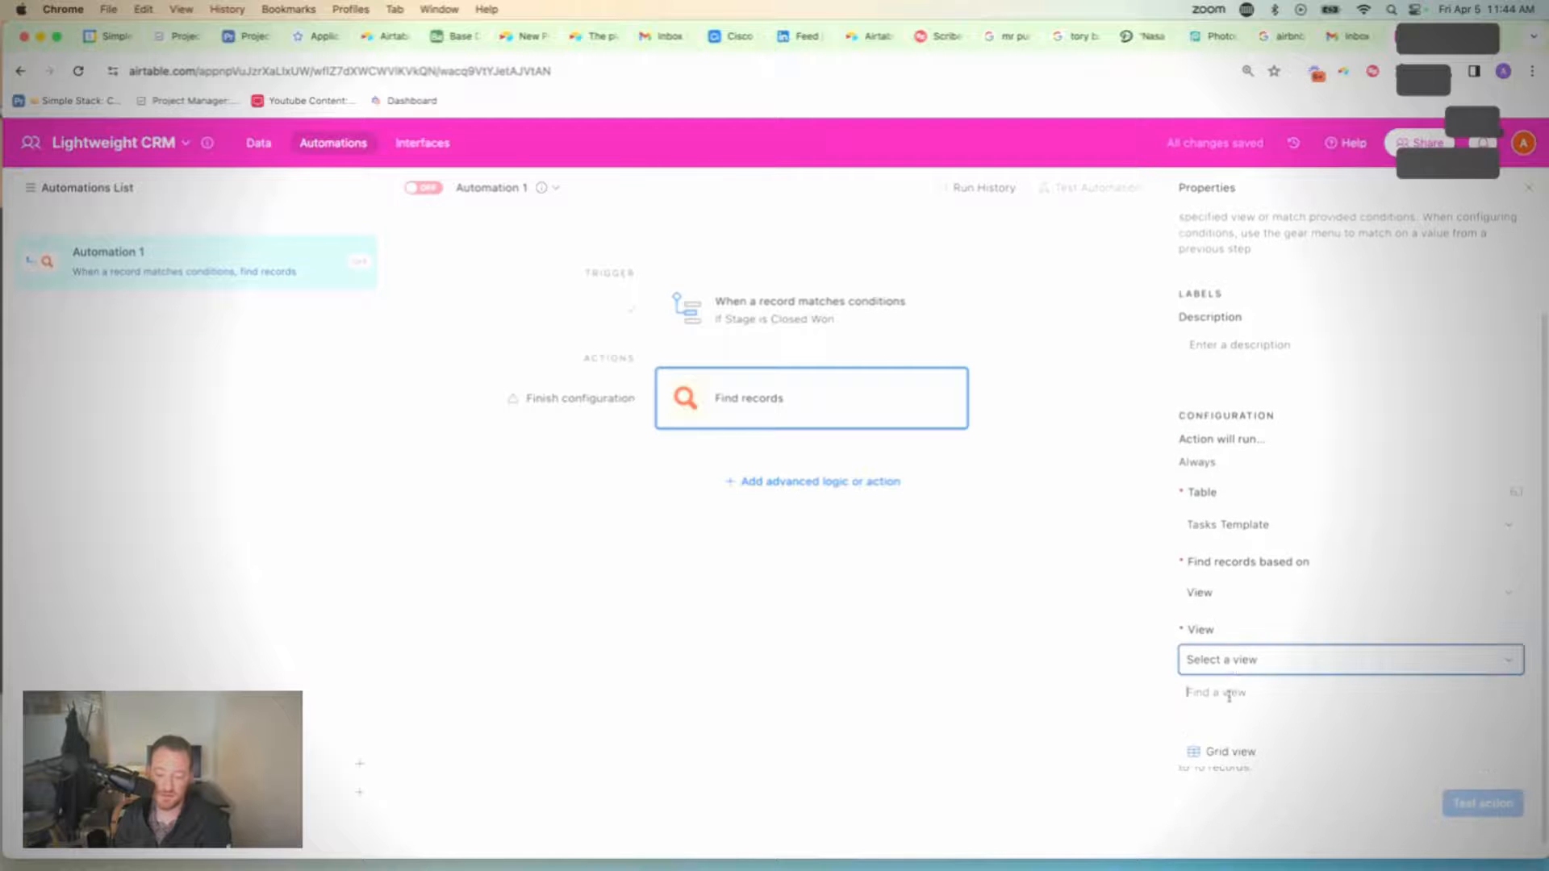
left_click(1229, 750)
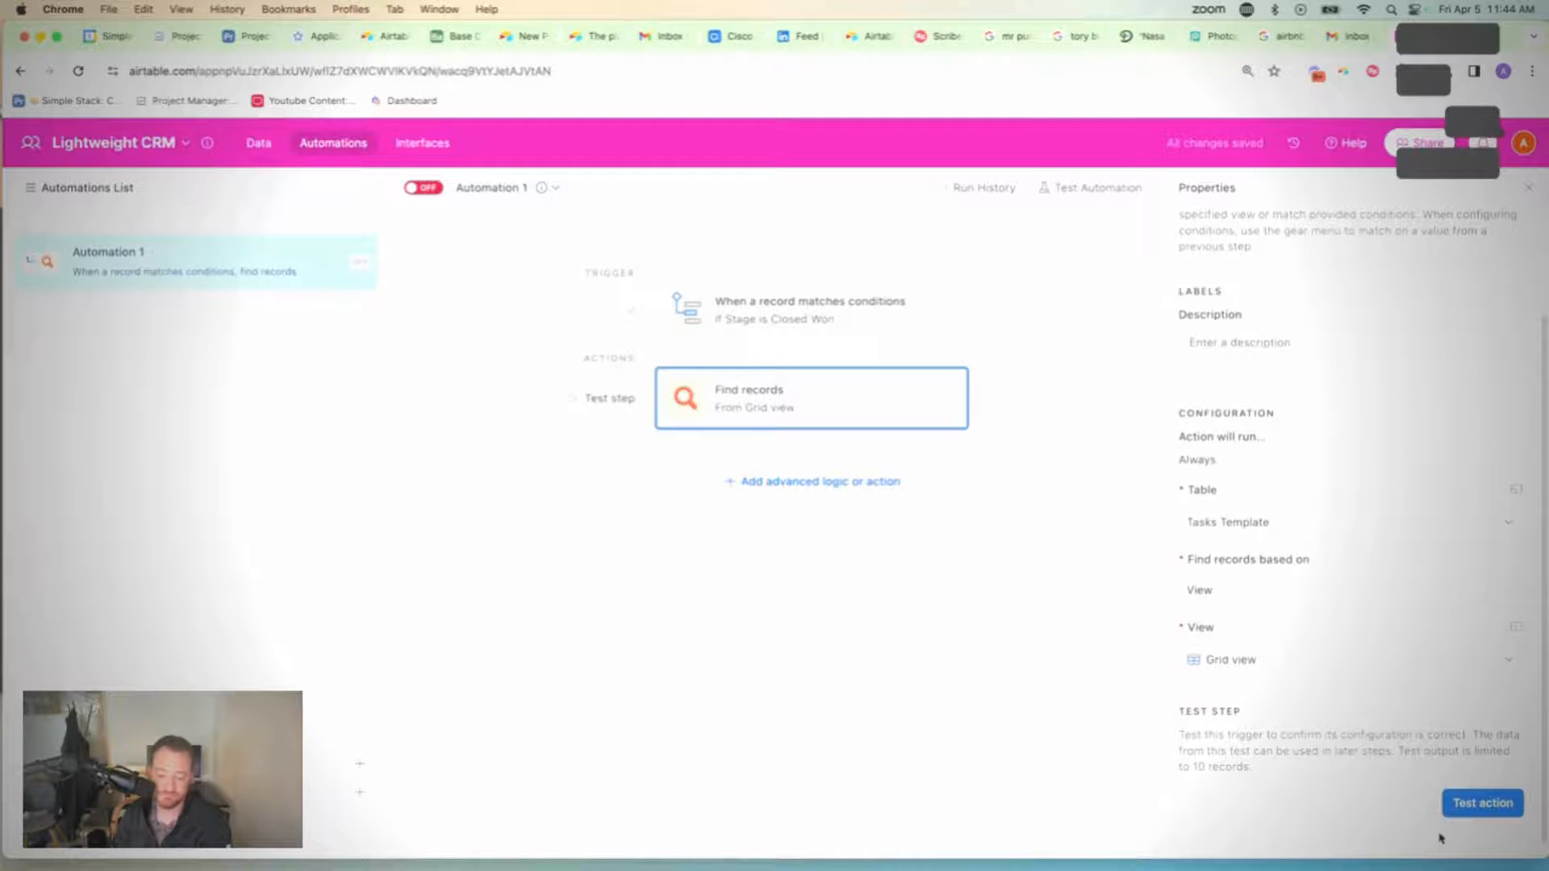
left_click(1481, 802)
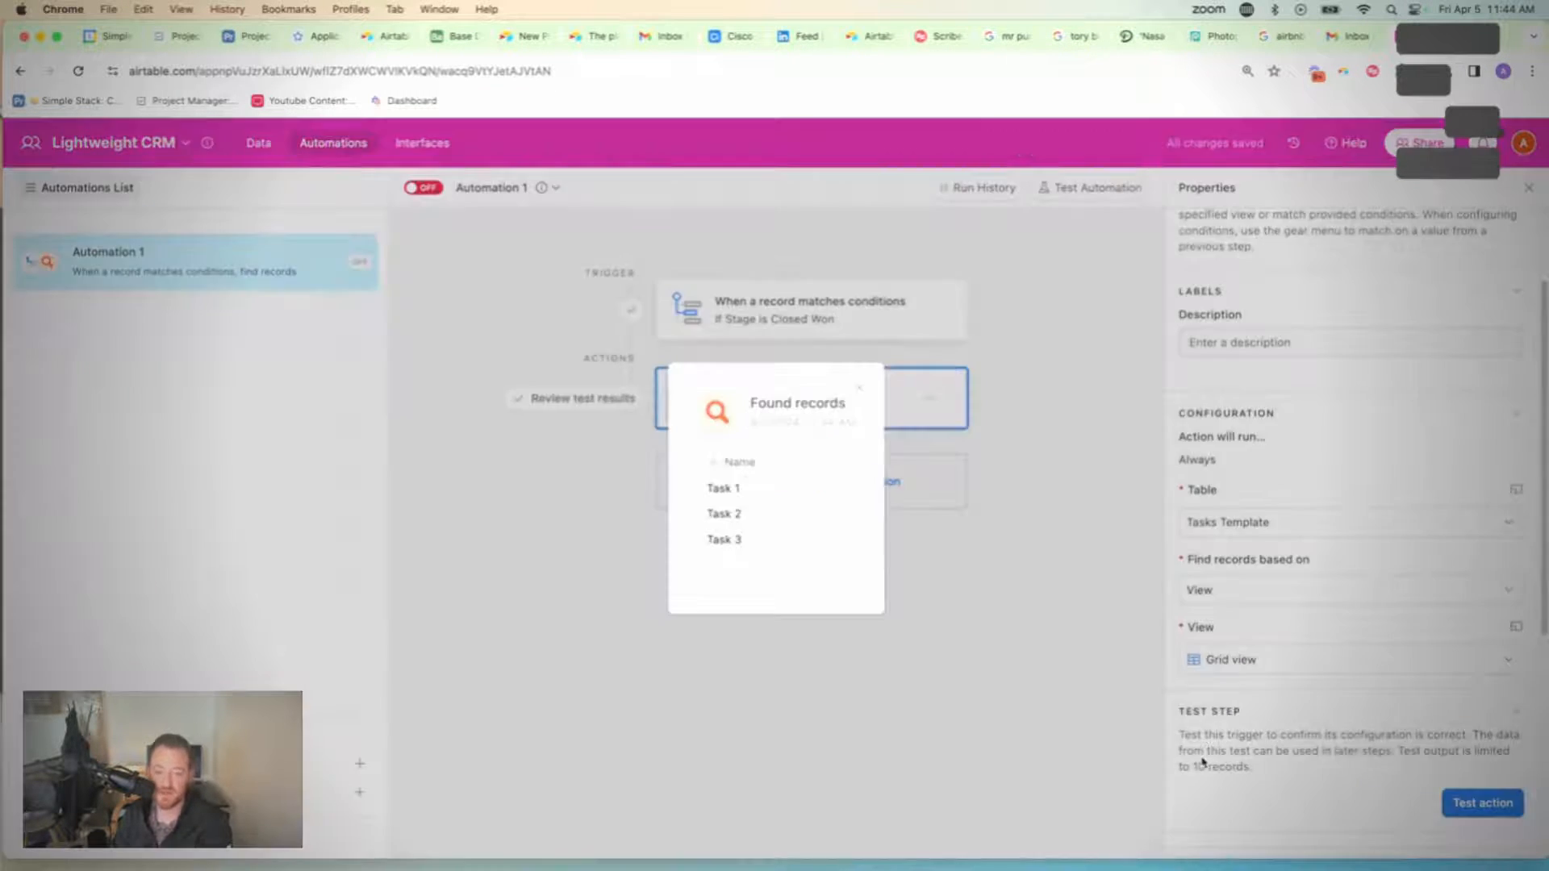
mouse_move(827, 573)
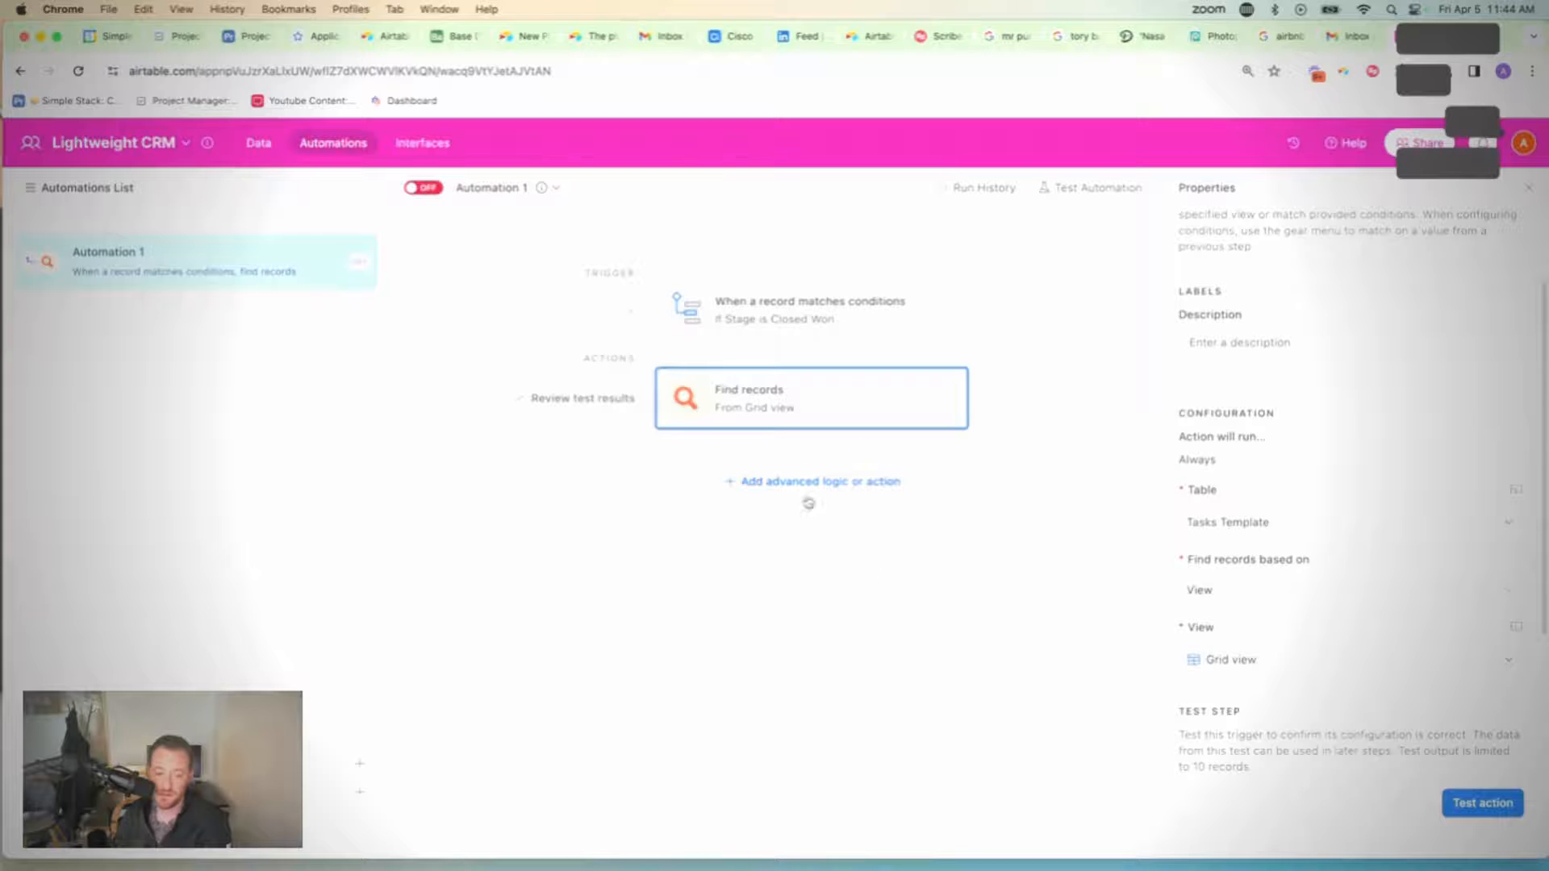
Step: Add a Repeating group using the Find records step's List of records as its input
left_click(811, 480)
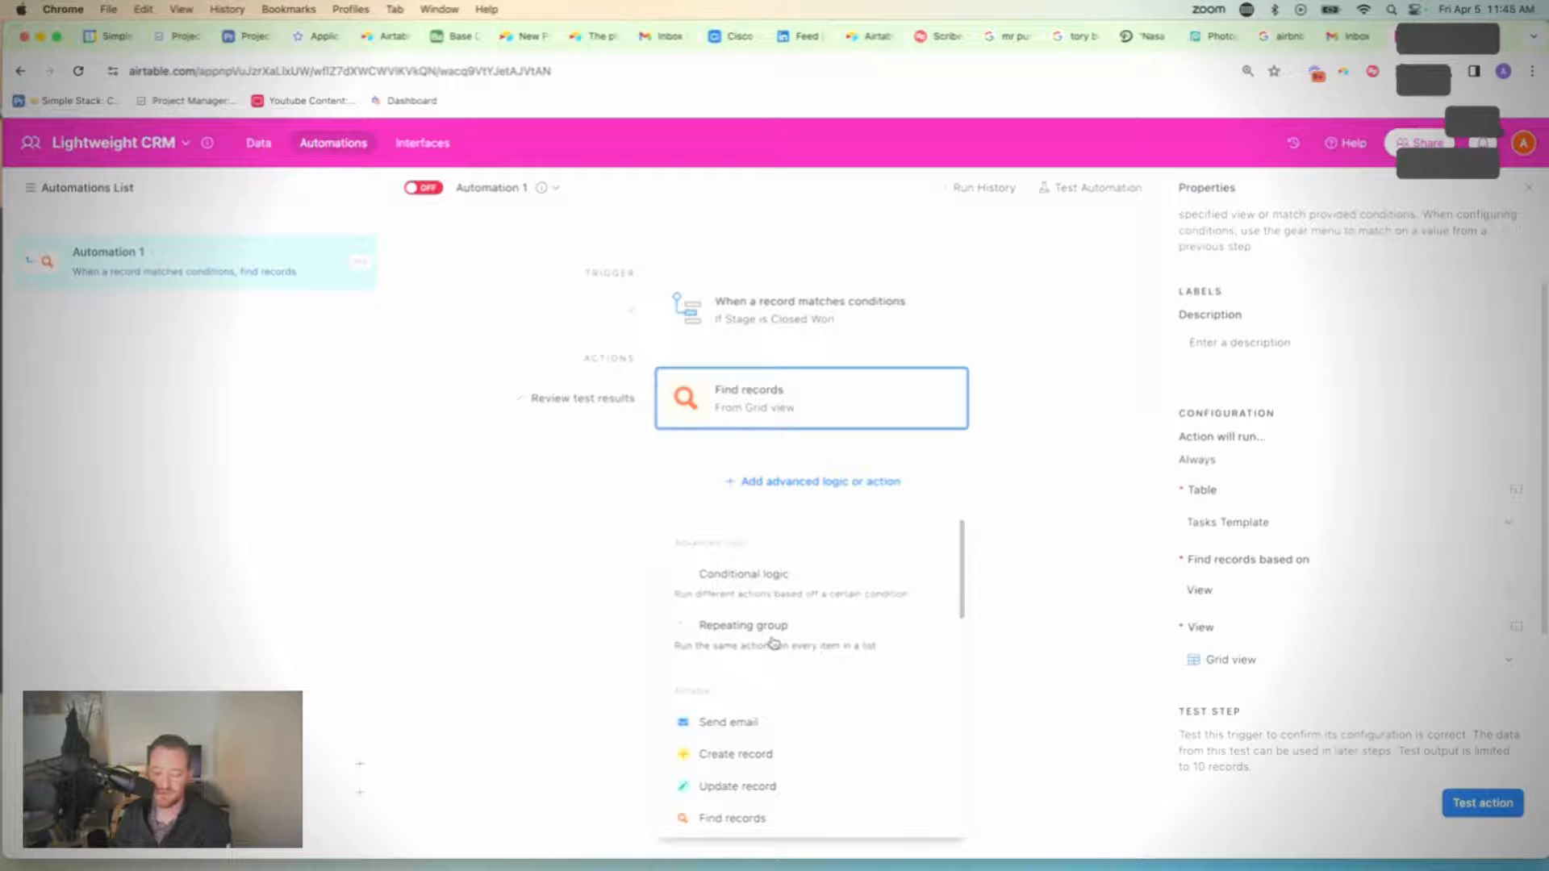
left_click(742, 624)
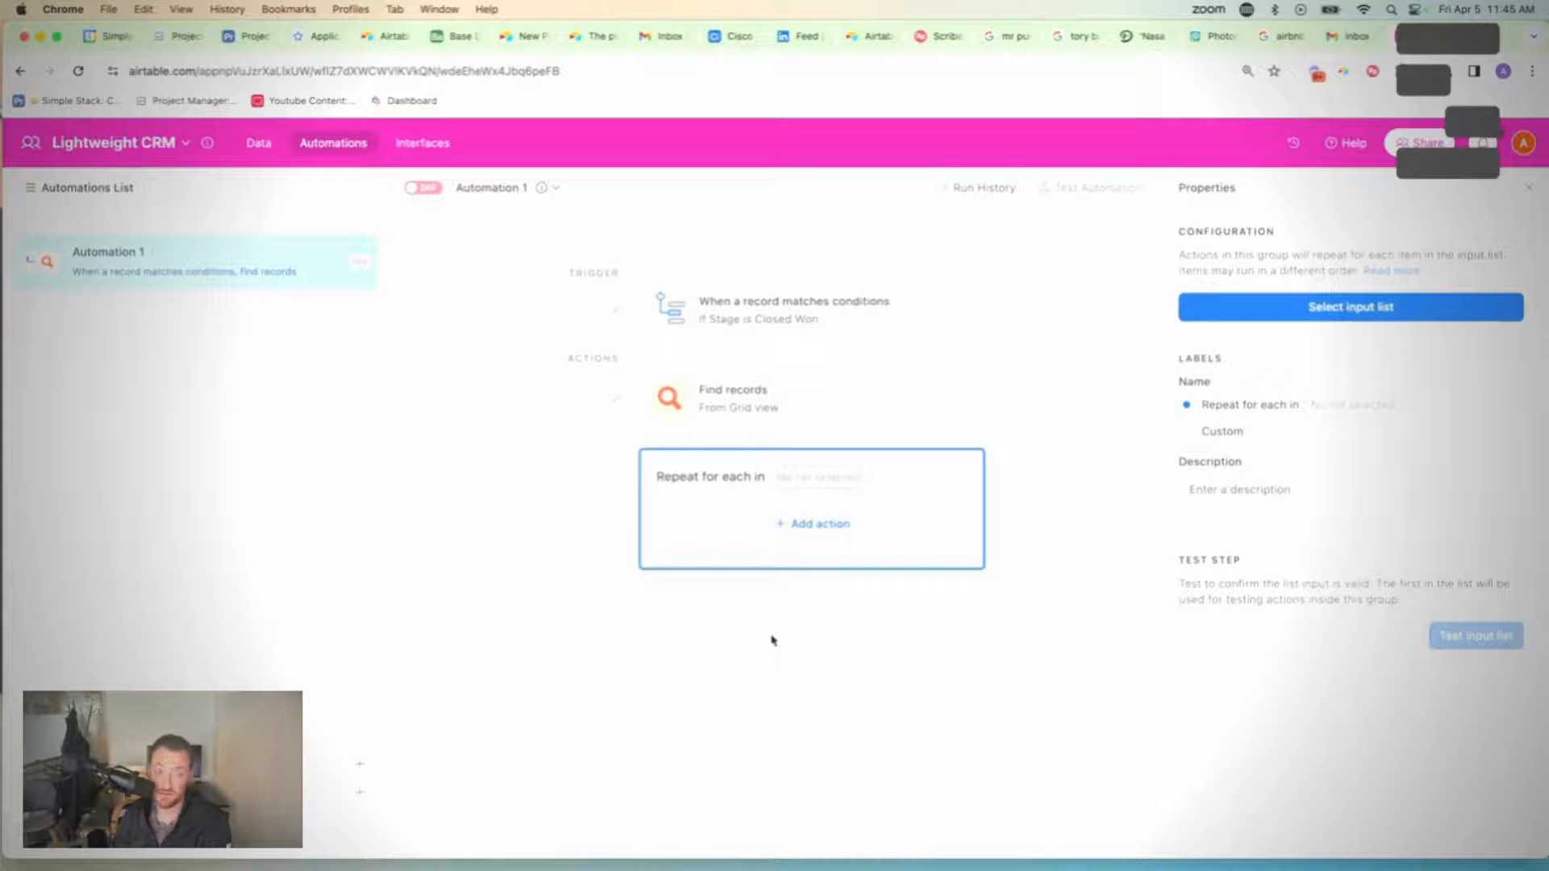
mouse_move(765, 627)
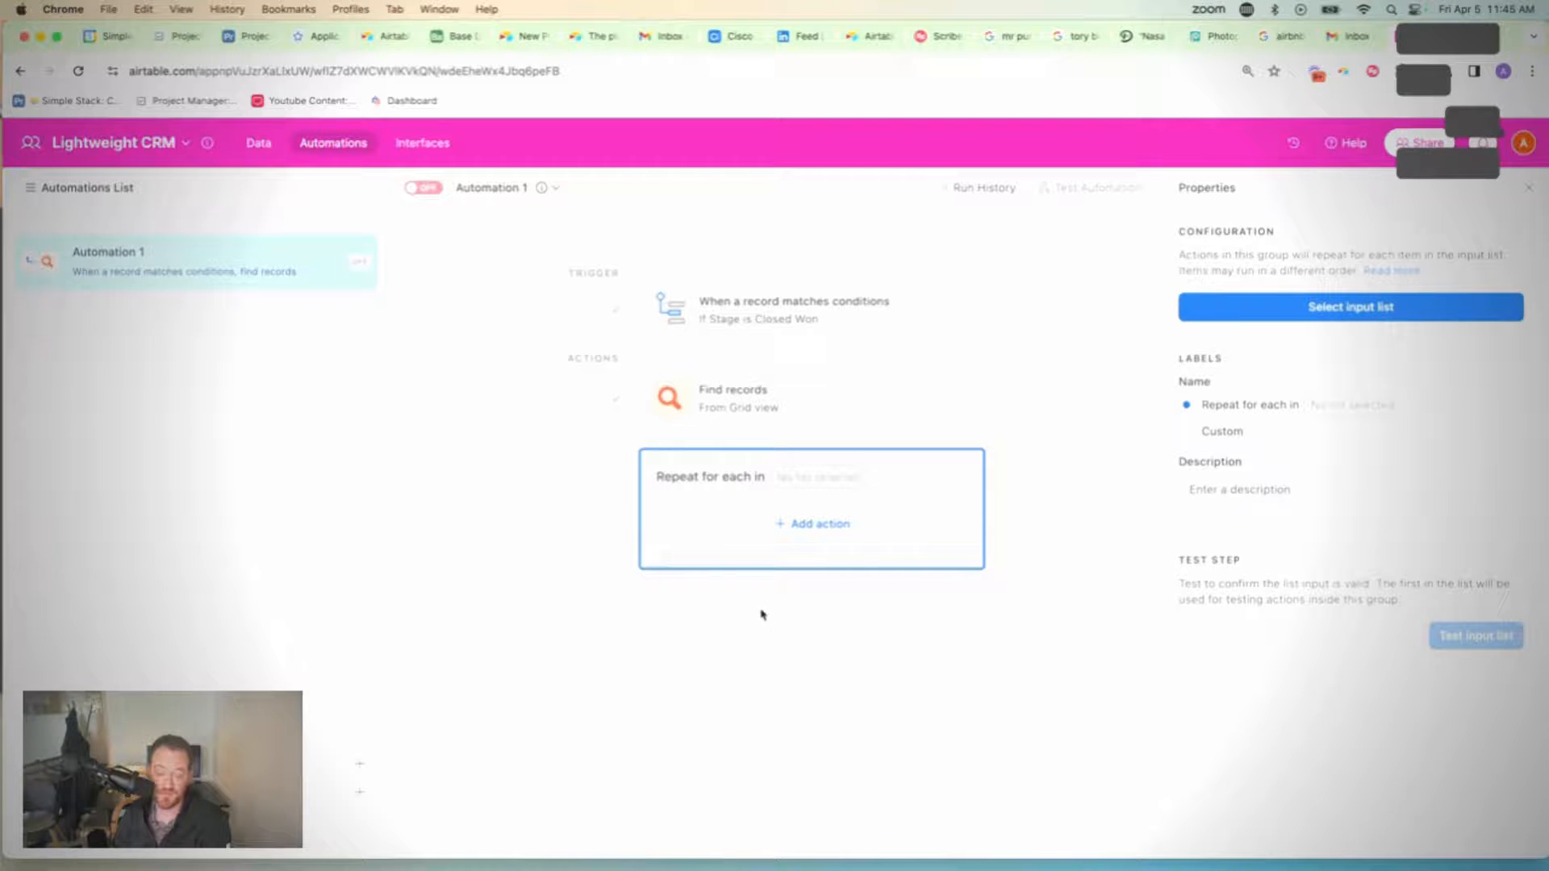
mouse_move(755, 619)
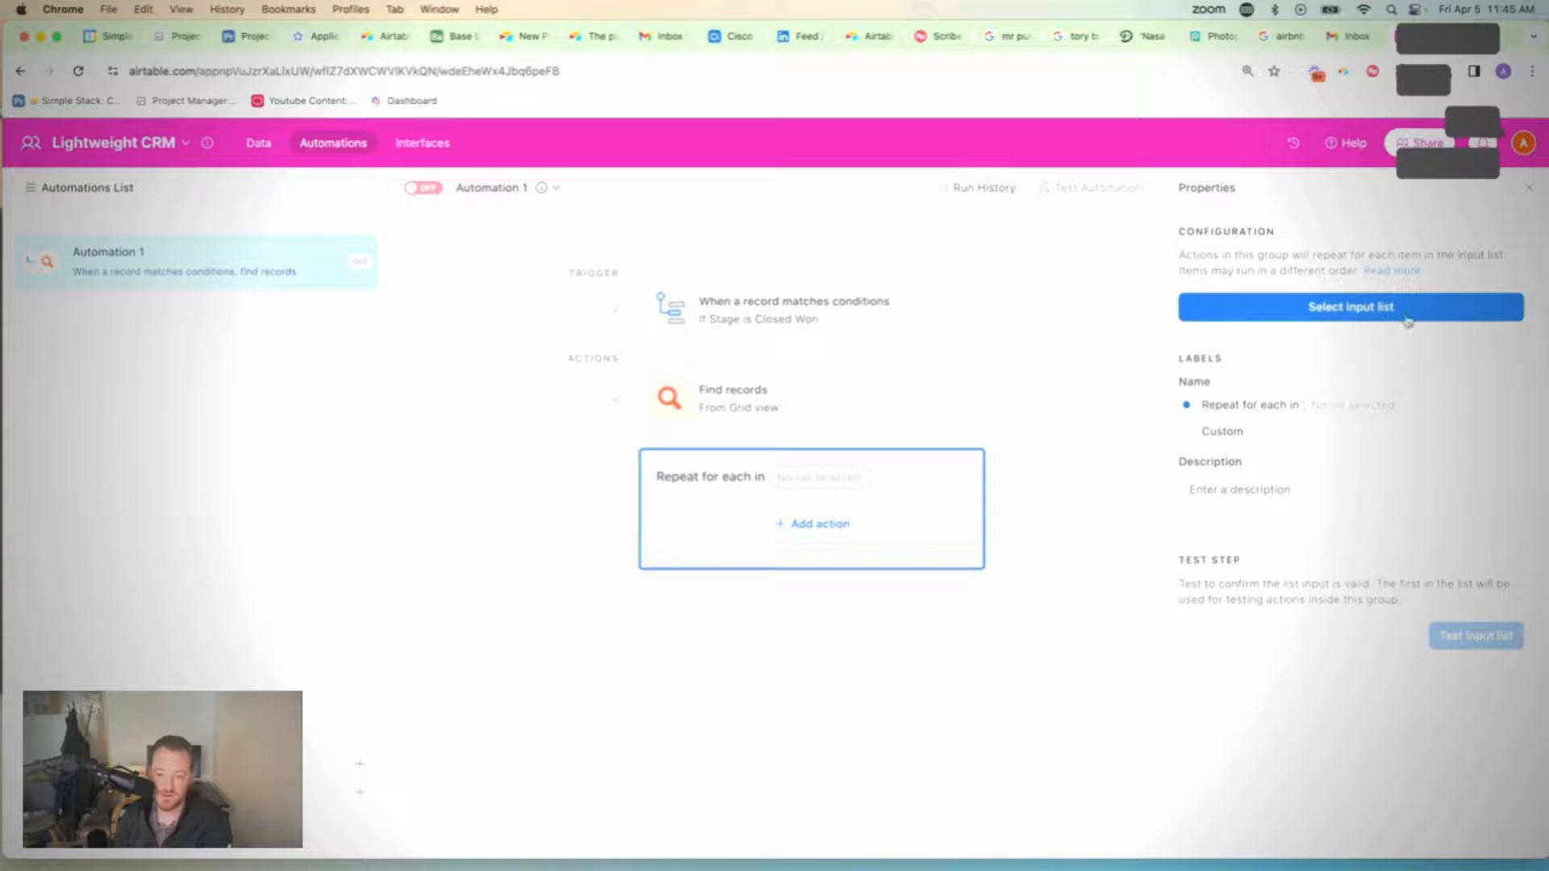
left_click(1348, 307)
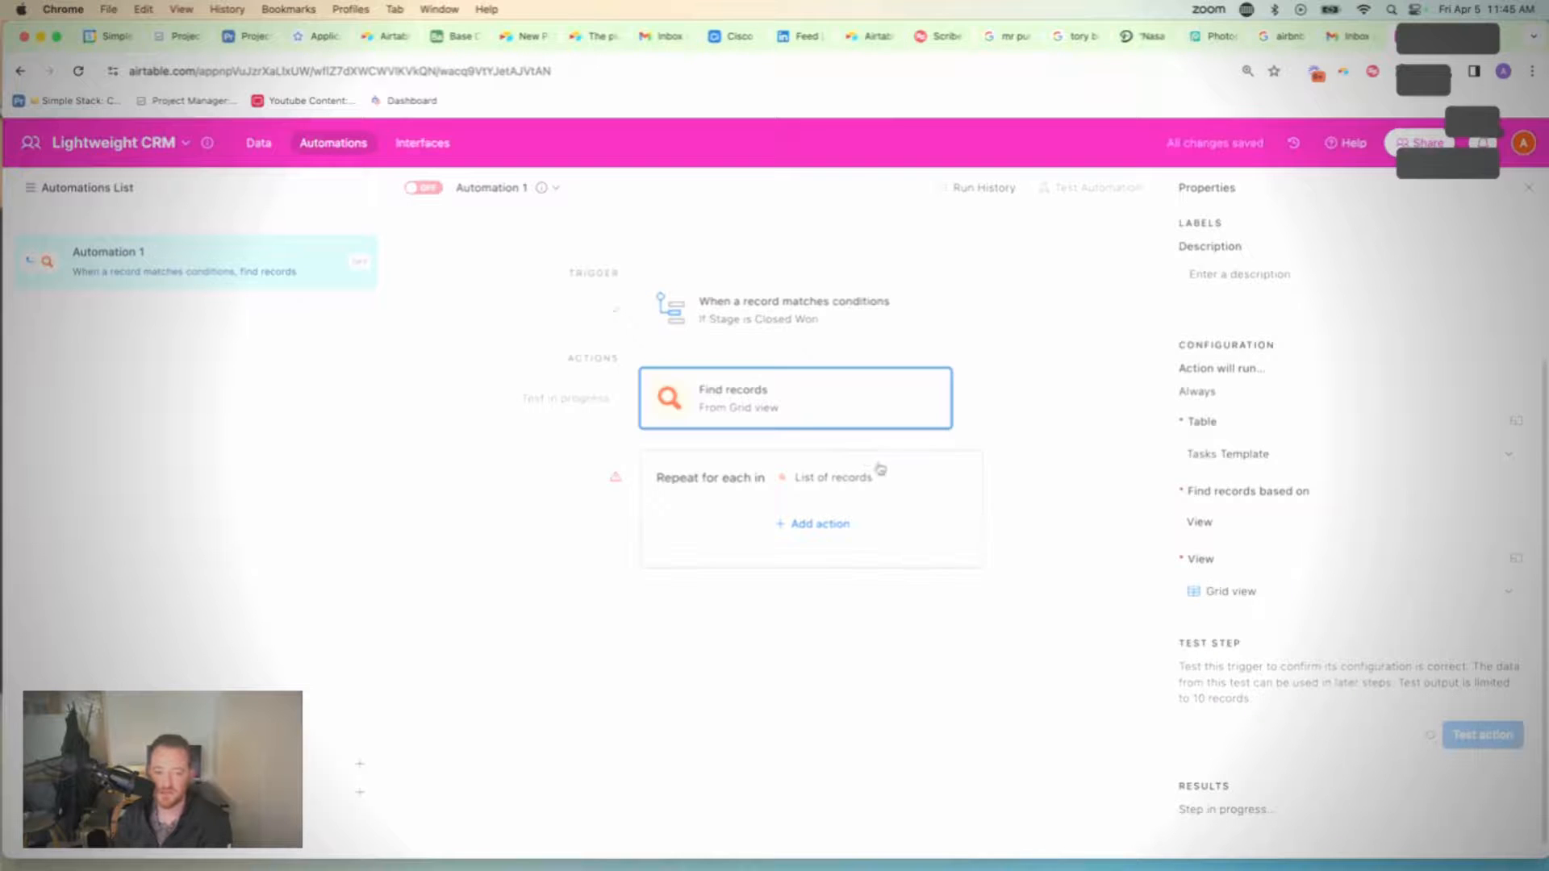
left_click(1481, 734)
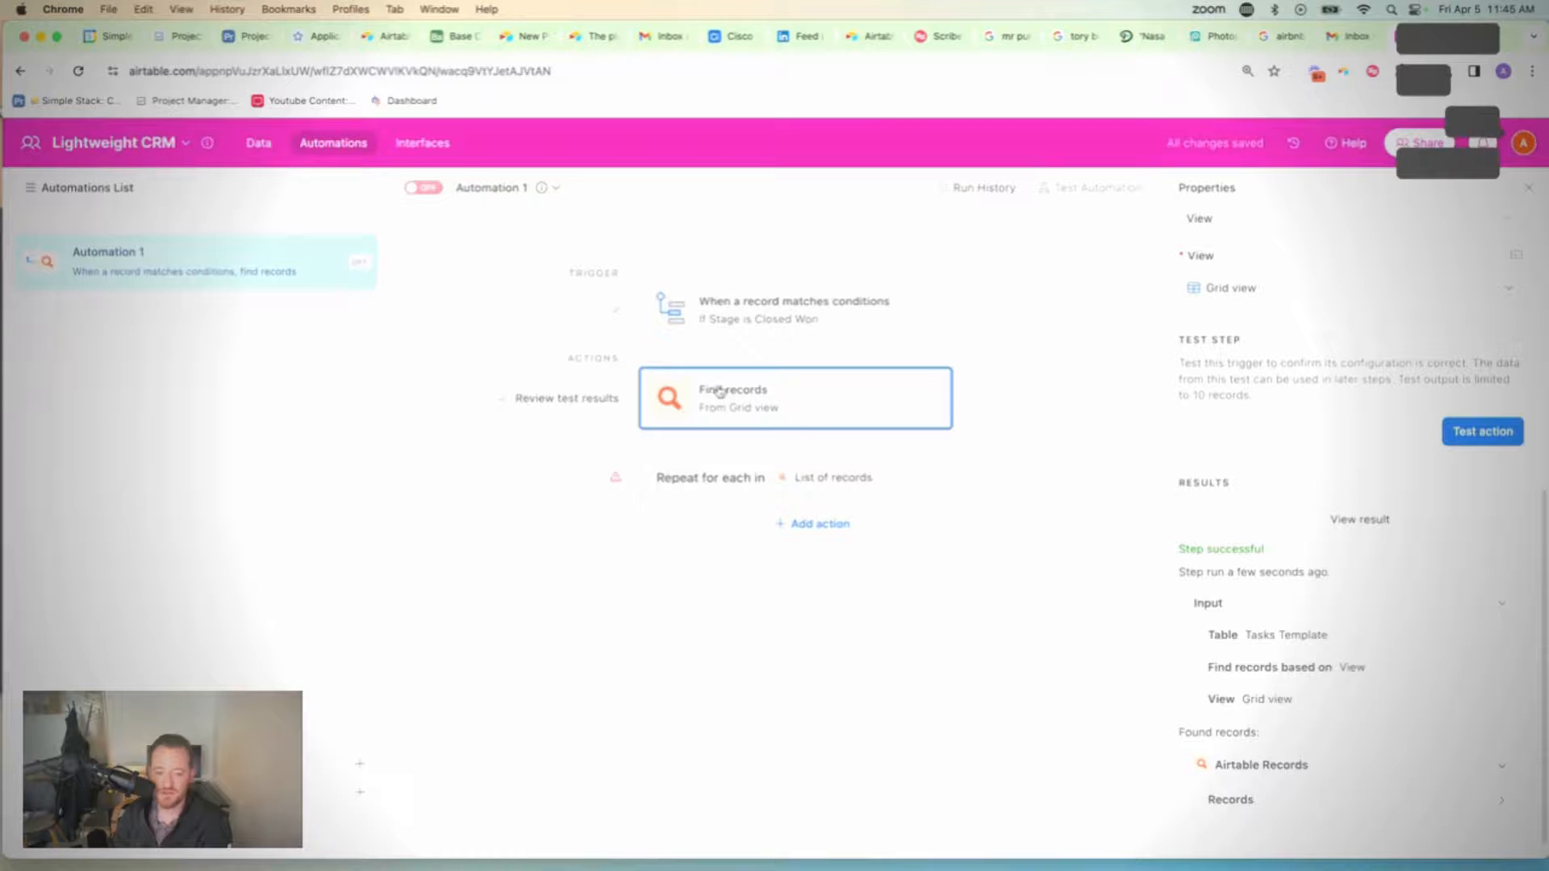
left_click(710, 478)
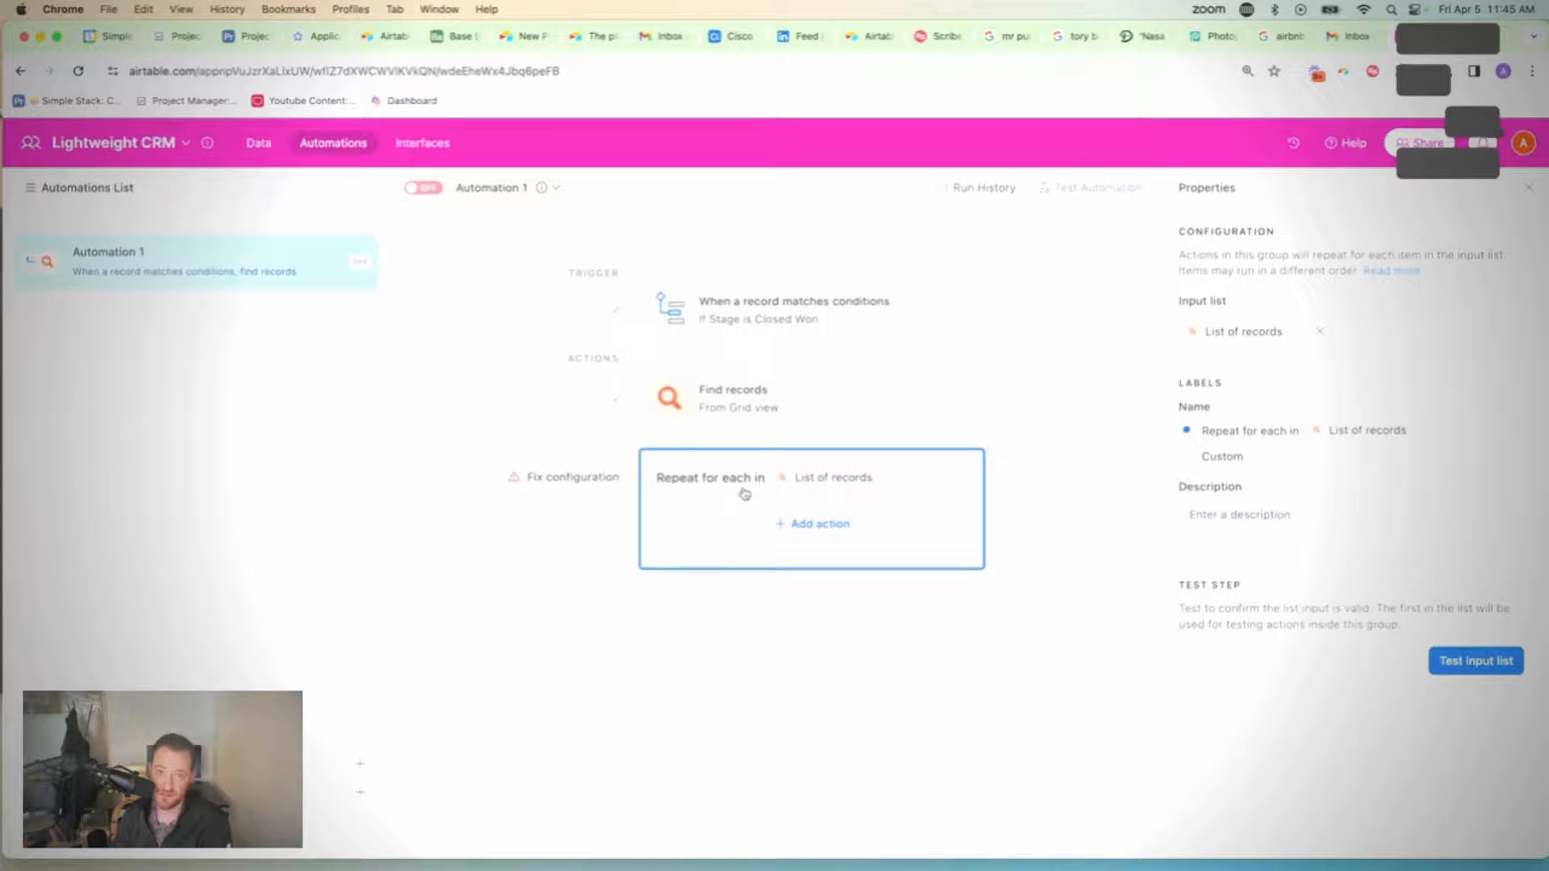
mouse_move(765, 534)
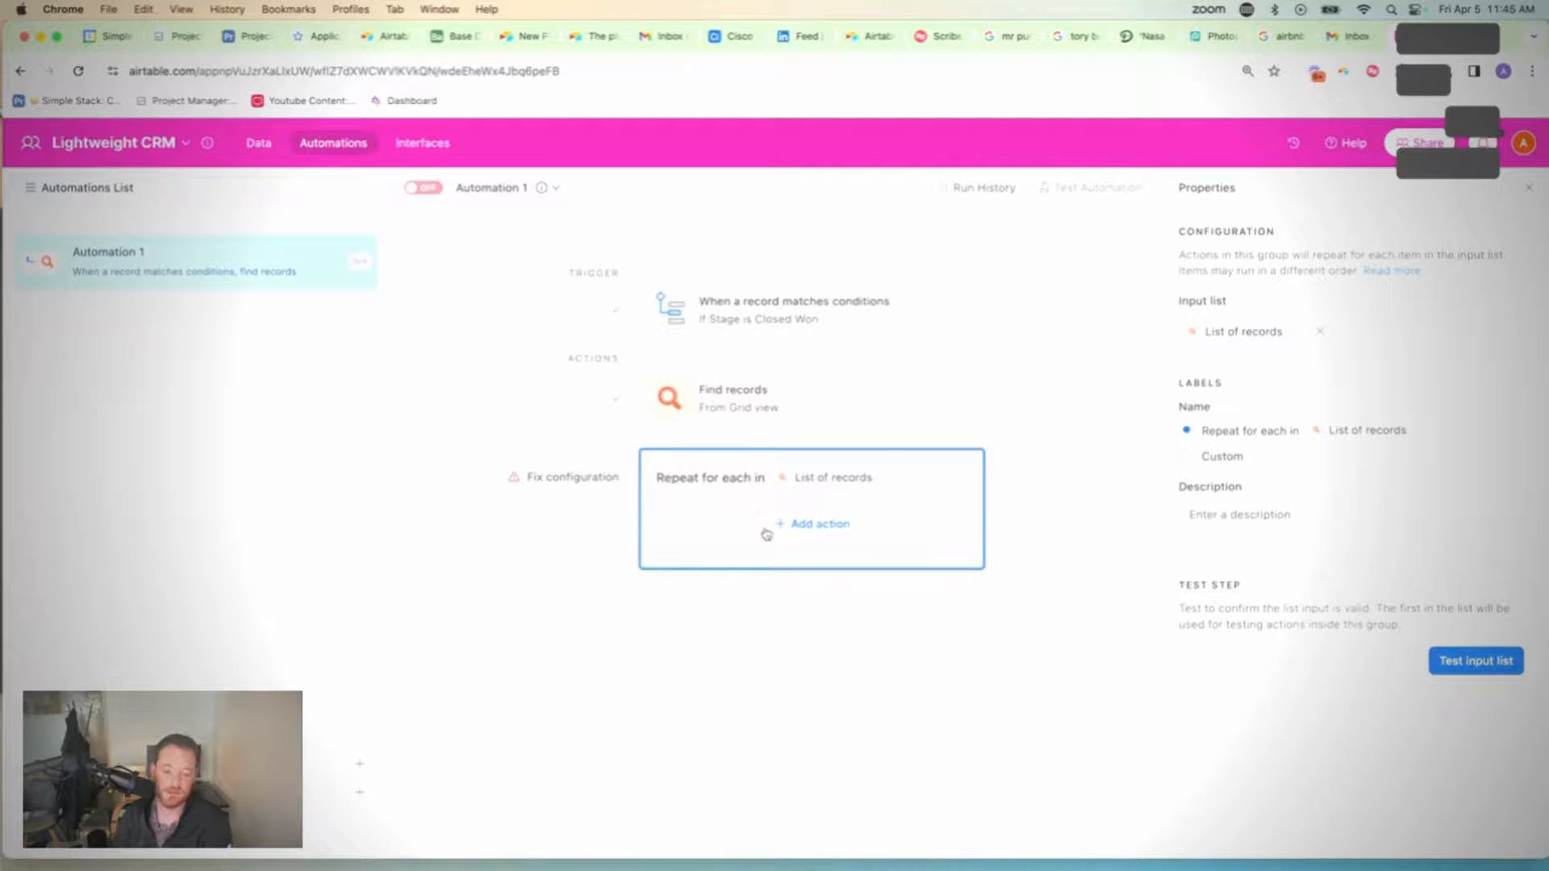
Step: Inside the loop add a Create record action on the Tasks table and start choosing its Task name field
left_click(818, 523)
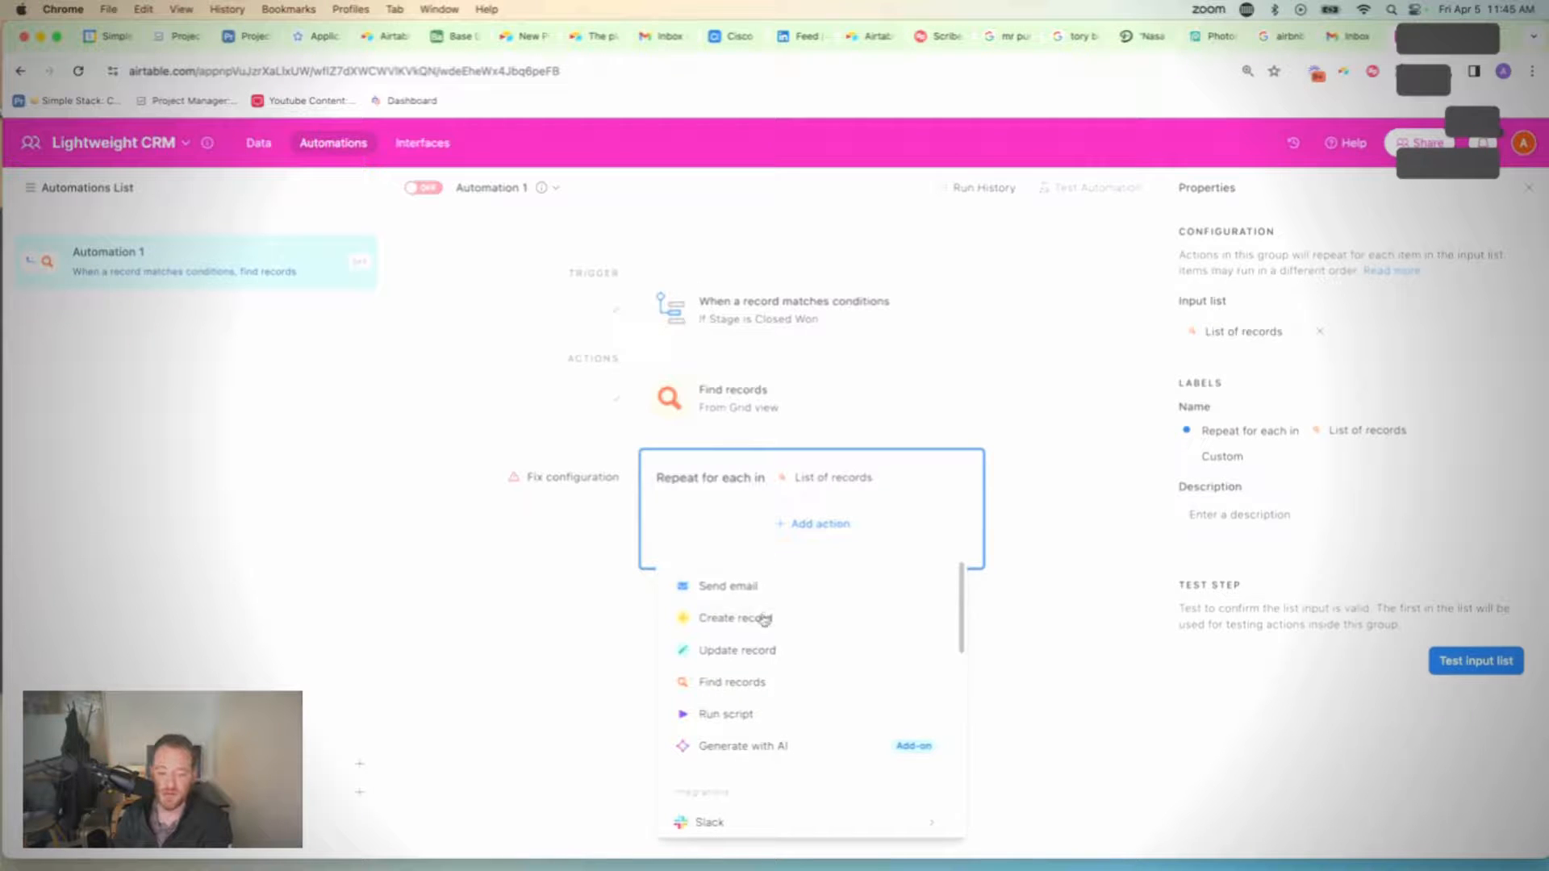
left_click(736, 618)
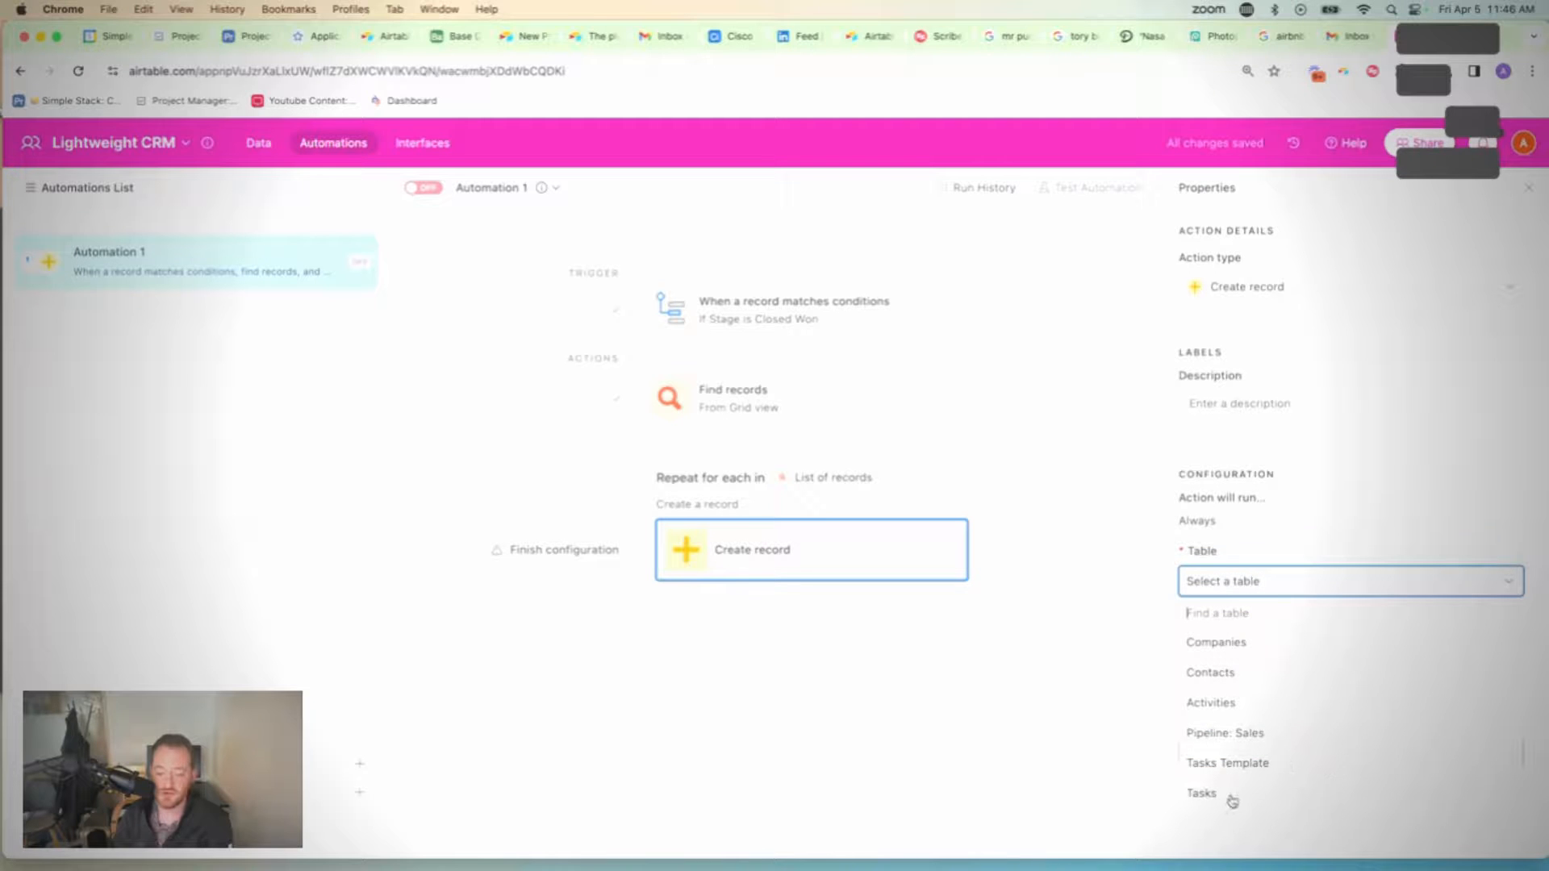
left_click(1200, 792)
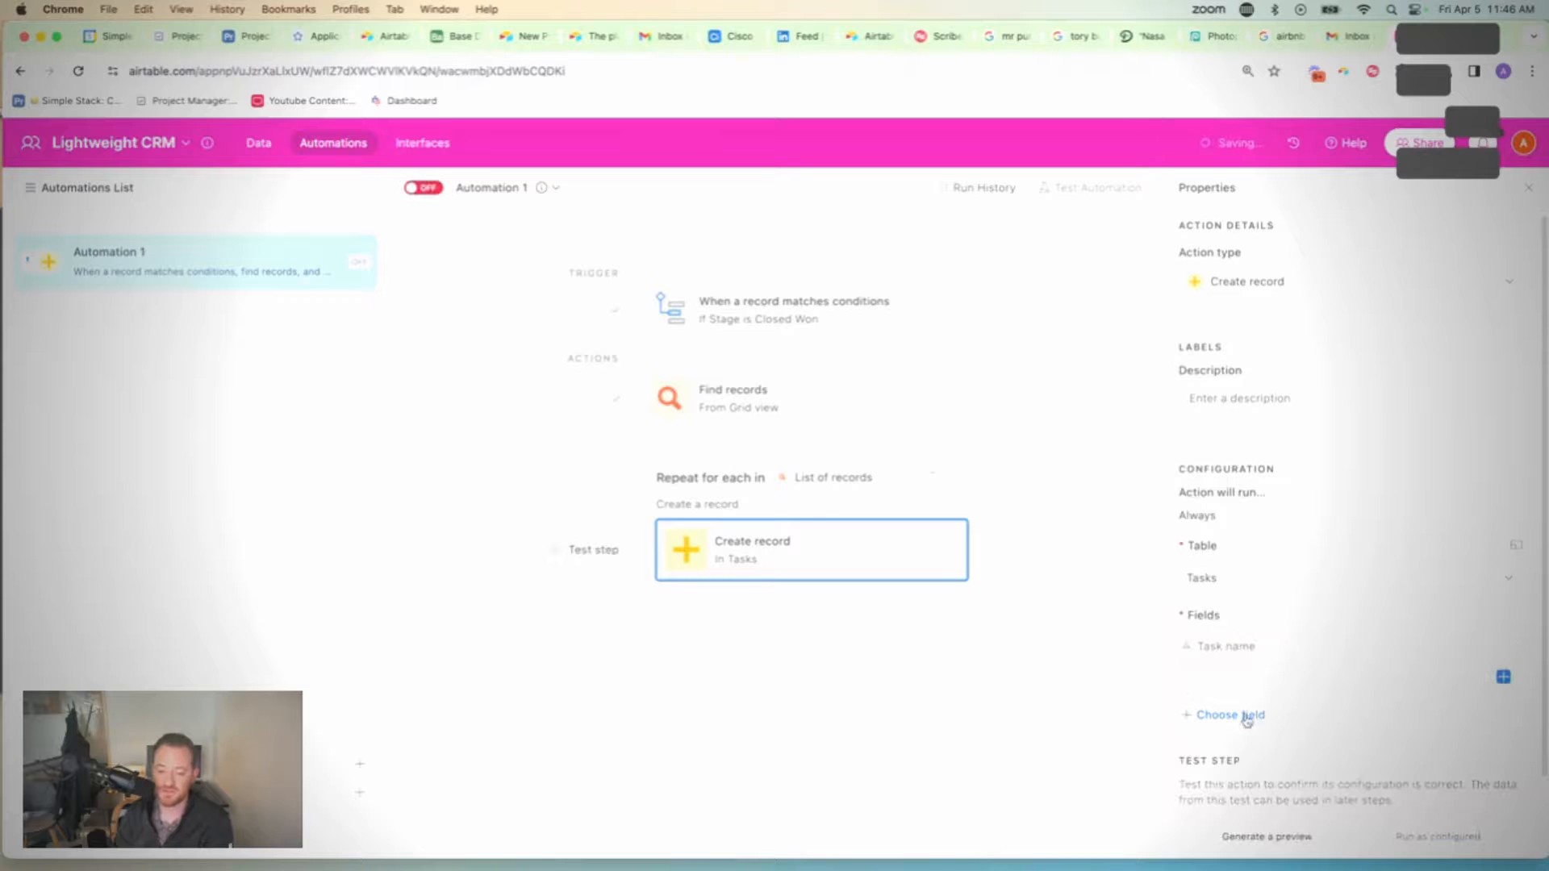
left_click(1230, 714)
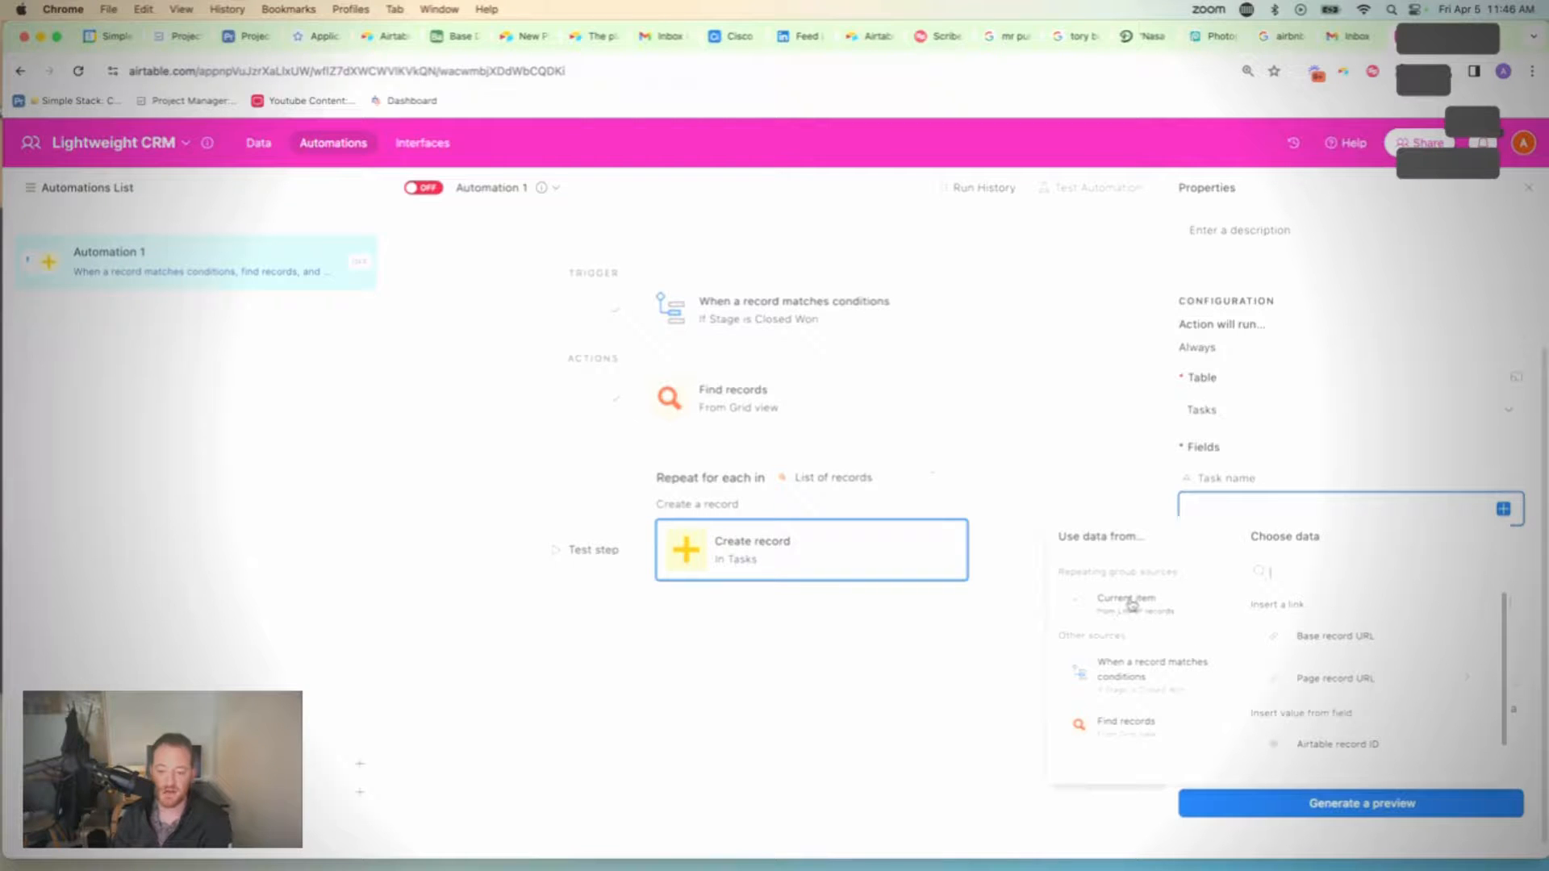
scroll("down", 3)
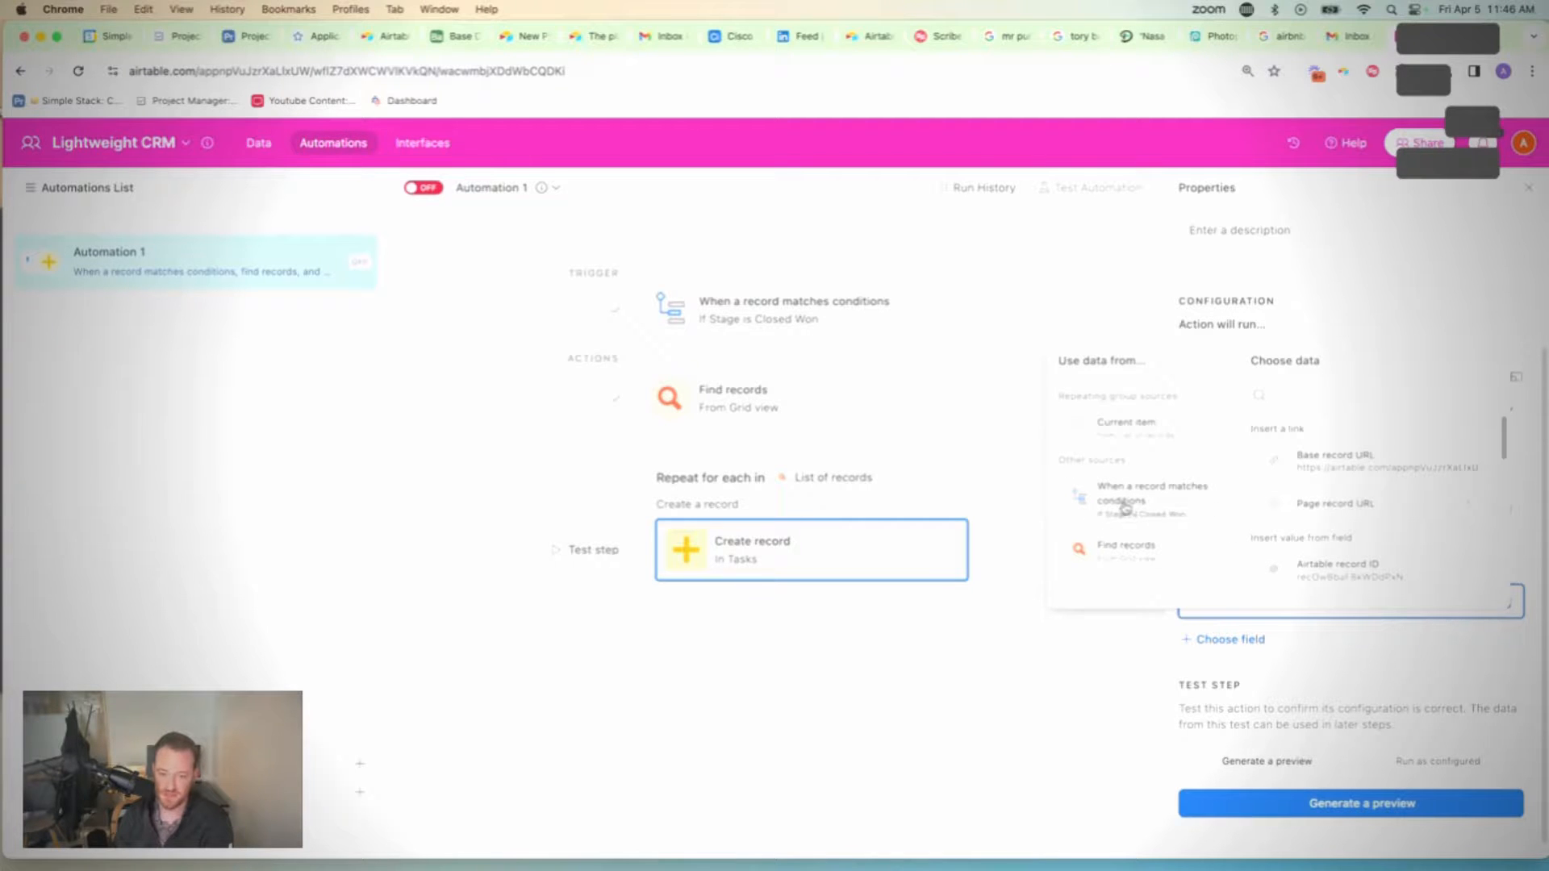
mouse_move(1354, 480)
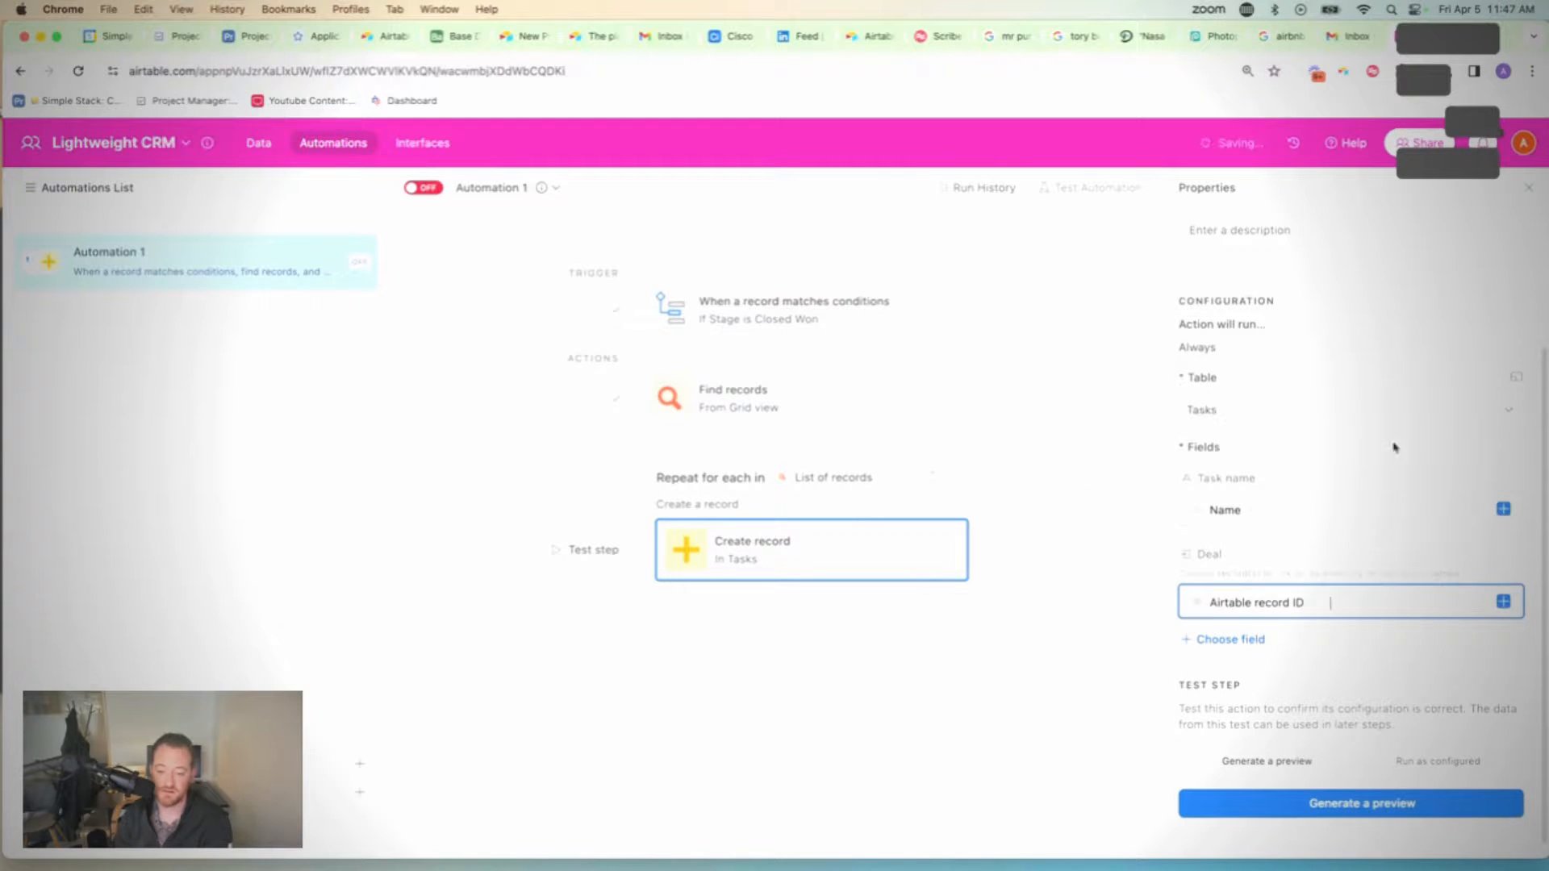
mouse_move(880, 705)
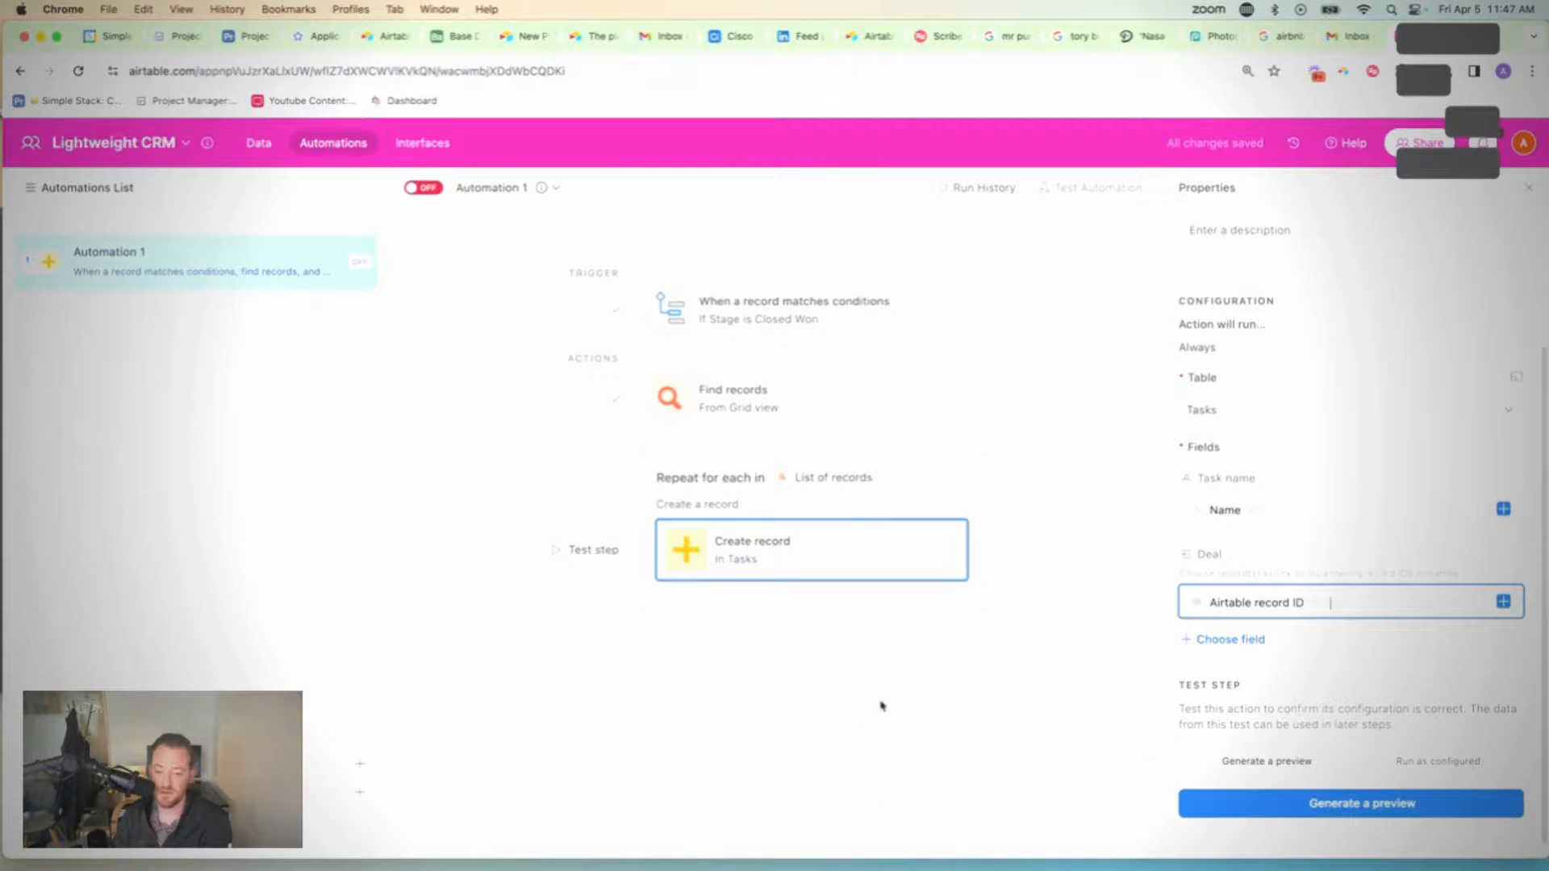
mouse_move(934, 522)
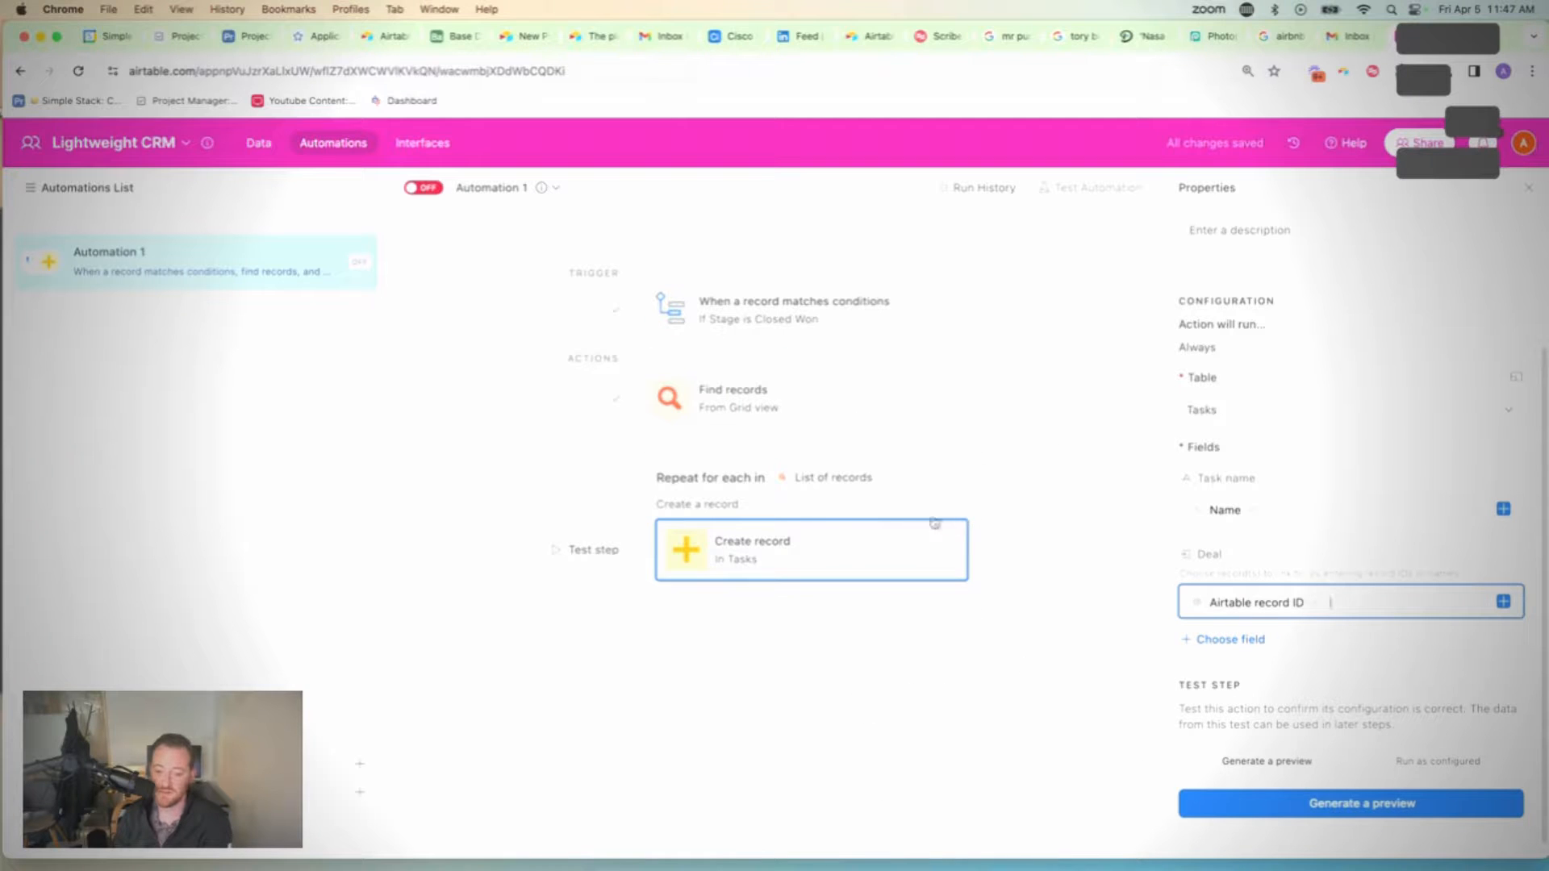
mouse_move(421, 187)
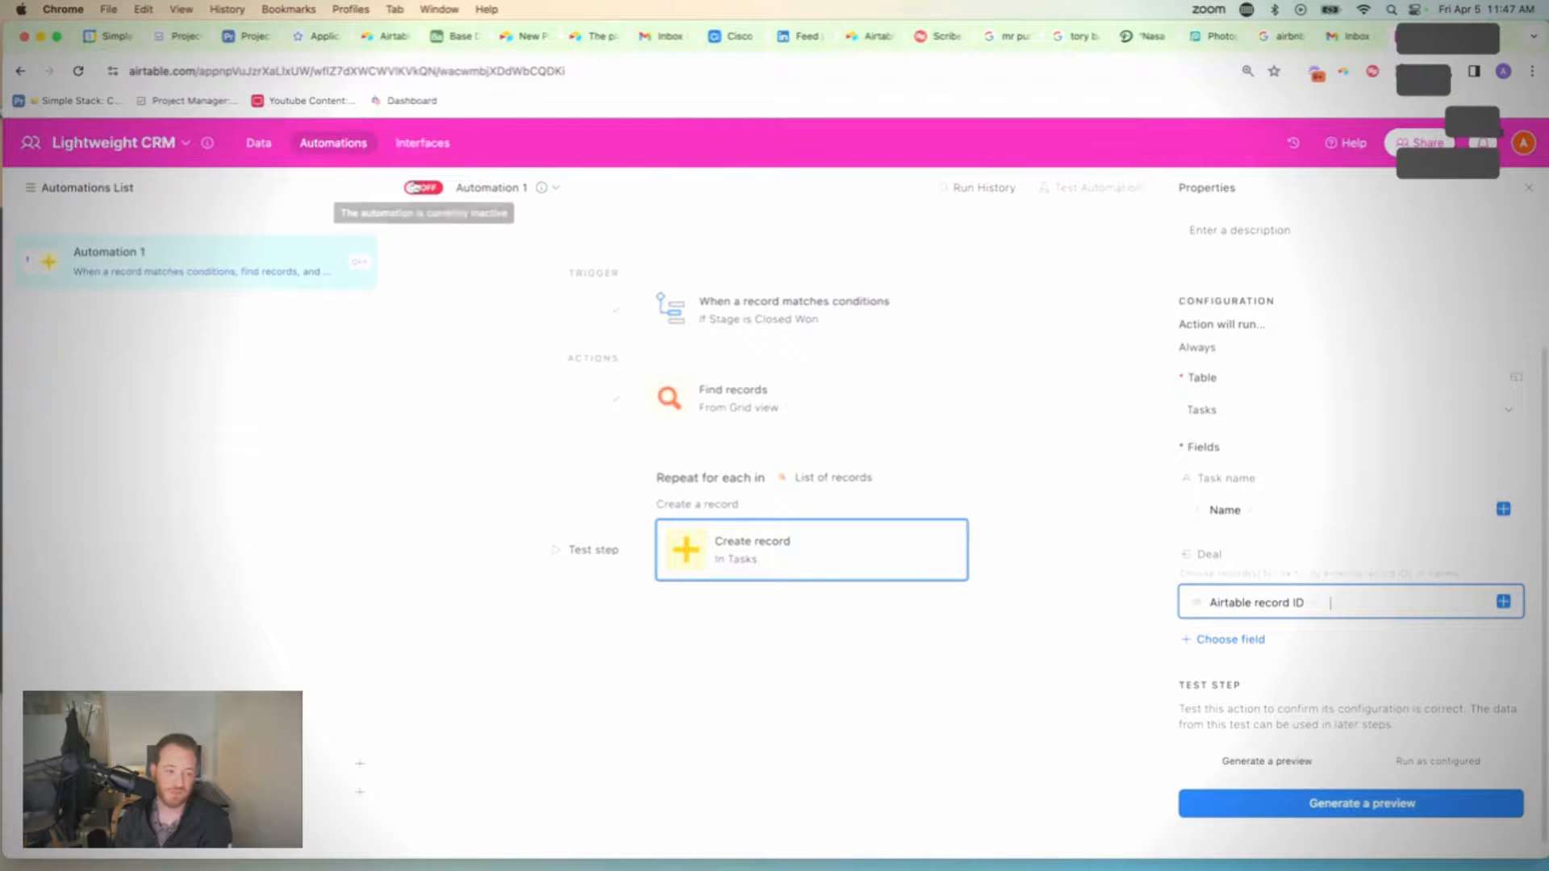
Step: Turn Automation 1 on so Closed Won deals get their template tasks
left_click(423, 187)
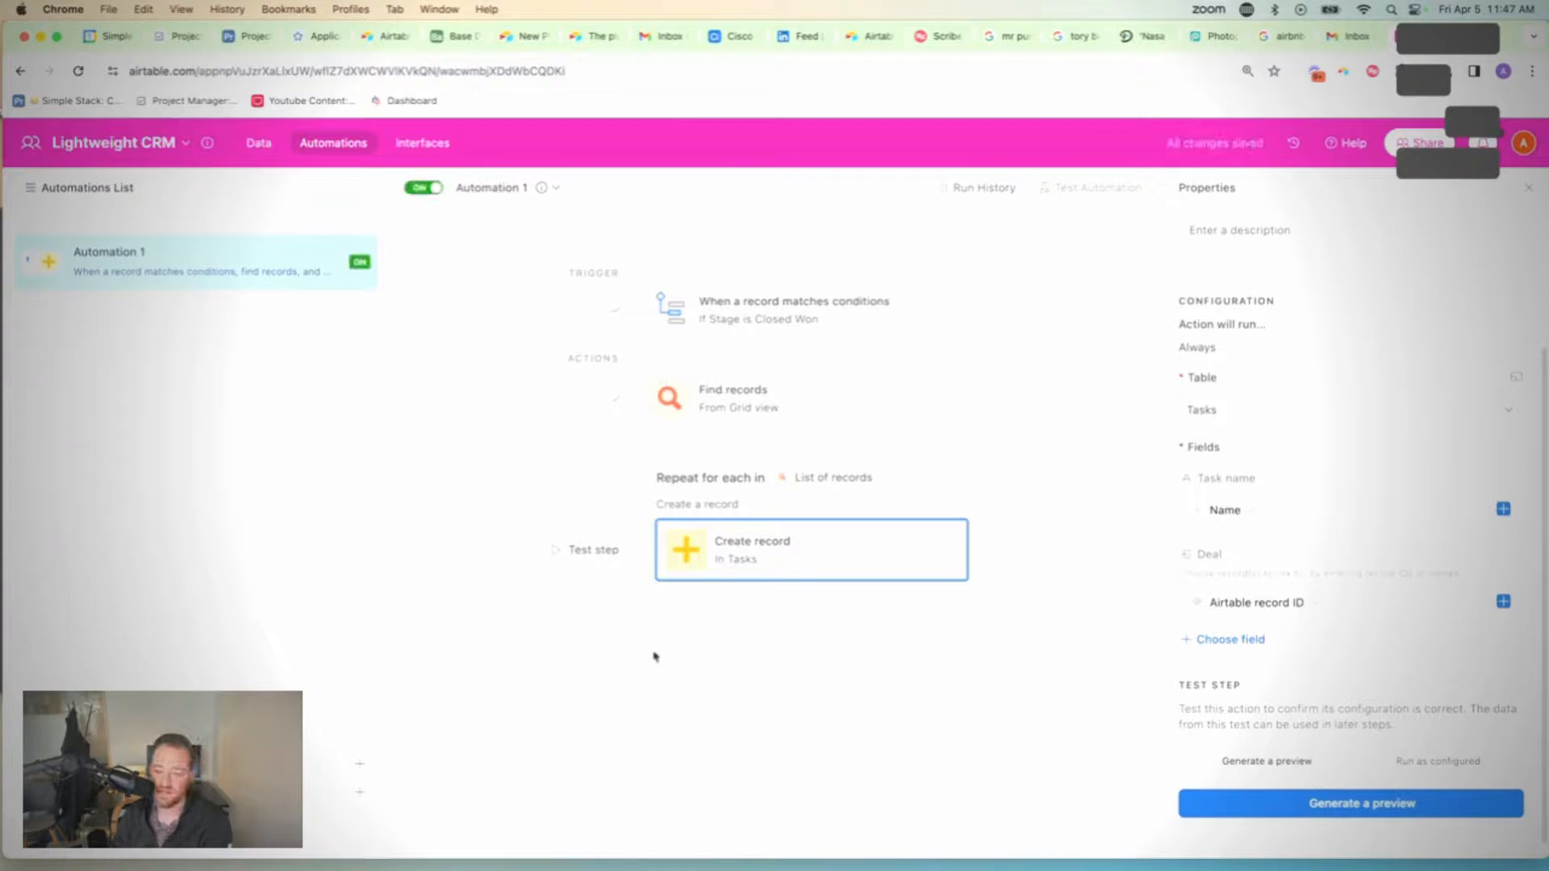
mouse_move(648, 522)
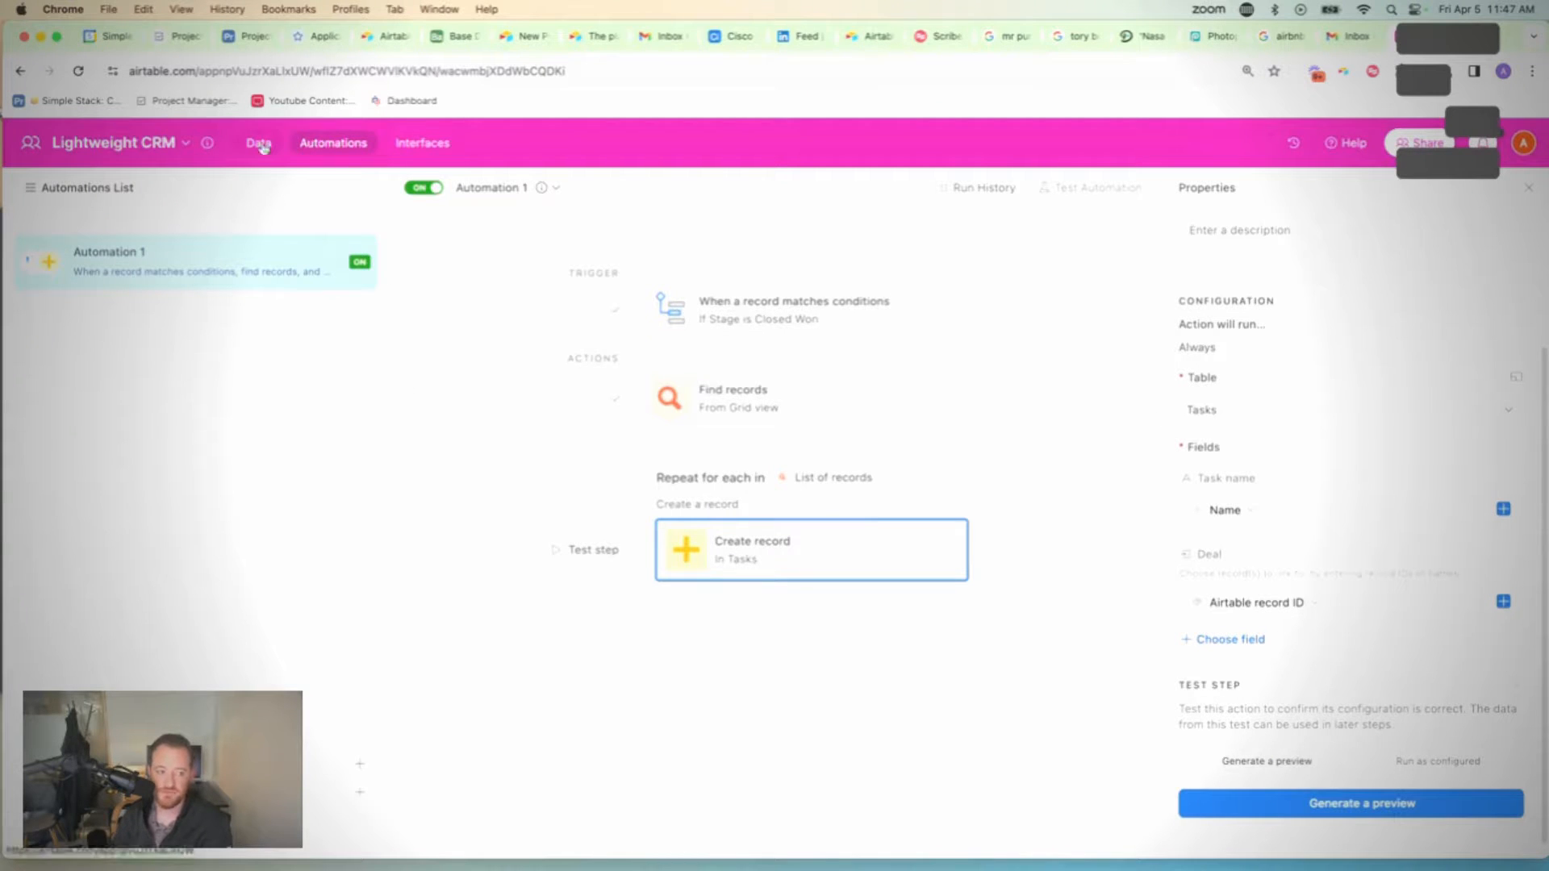
Step: Set the Campo & Cicco | Sales & Sales Ops deal to Closed Won and confirm Task 1–3 appear linked in Tasks
left_click(258, 142)
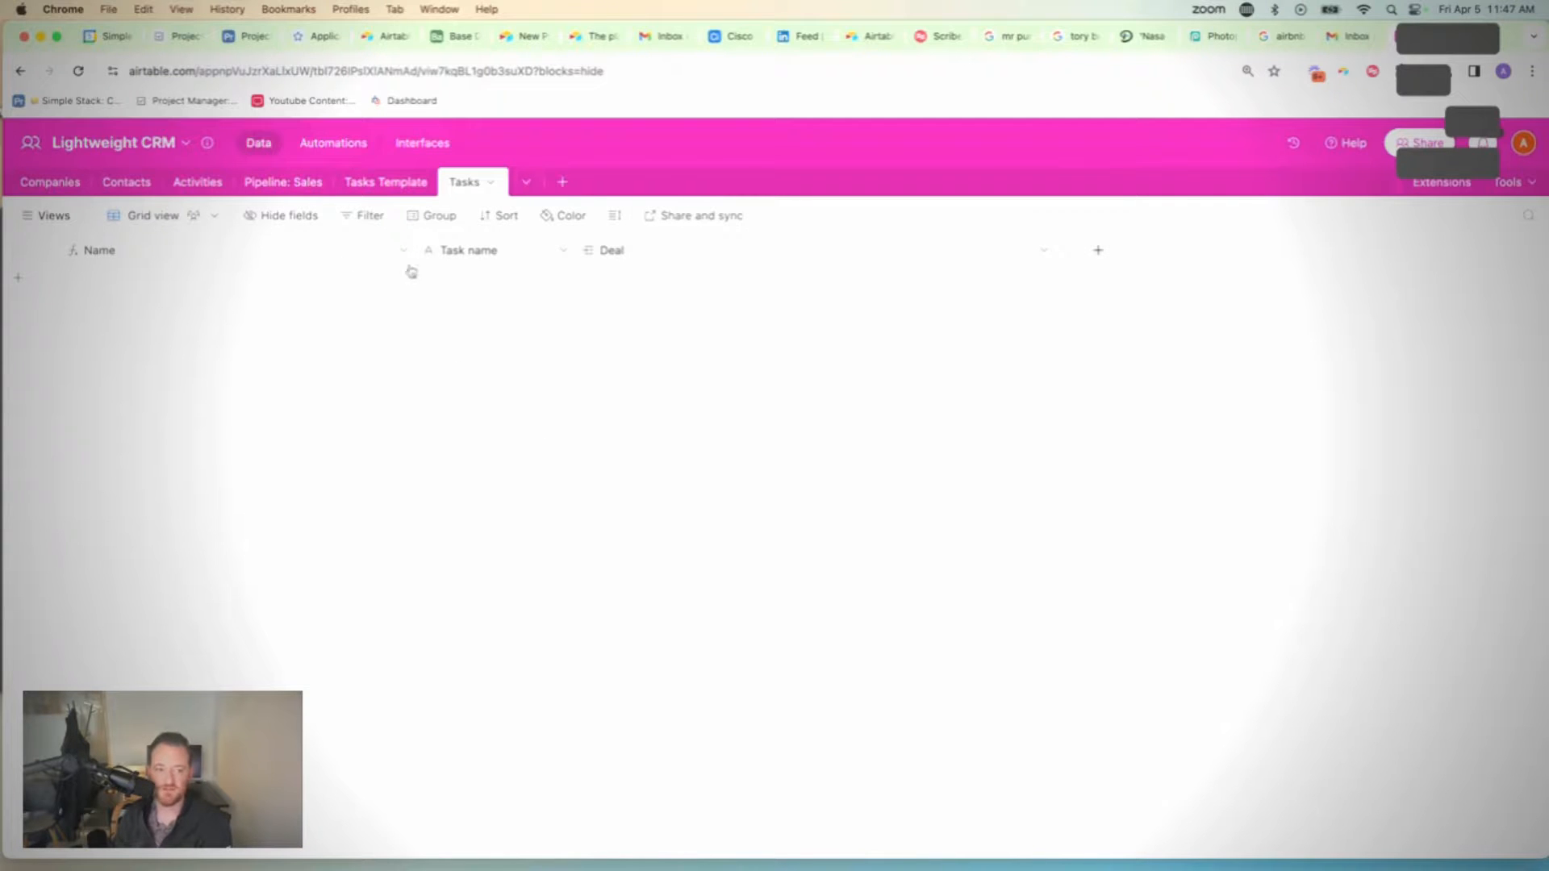
left_click(283, 182)
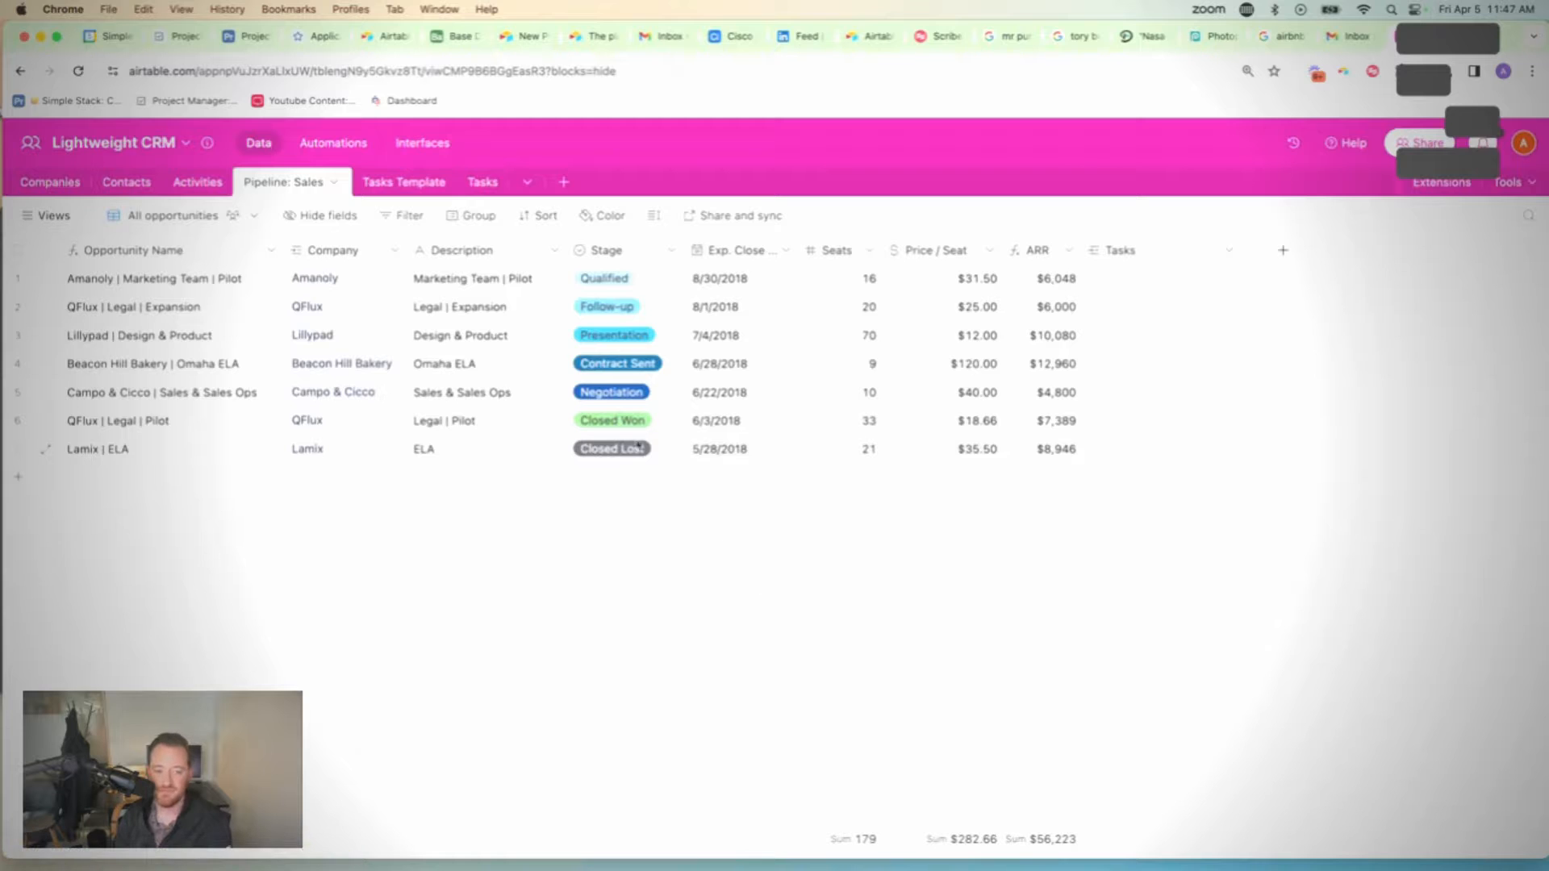
left_click(613, 392)
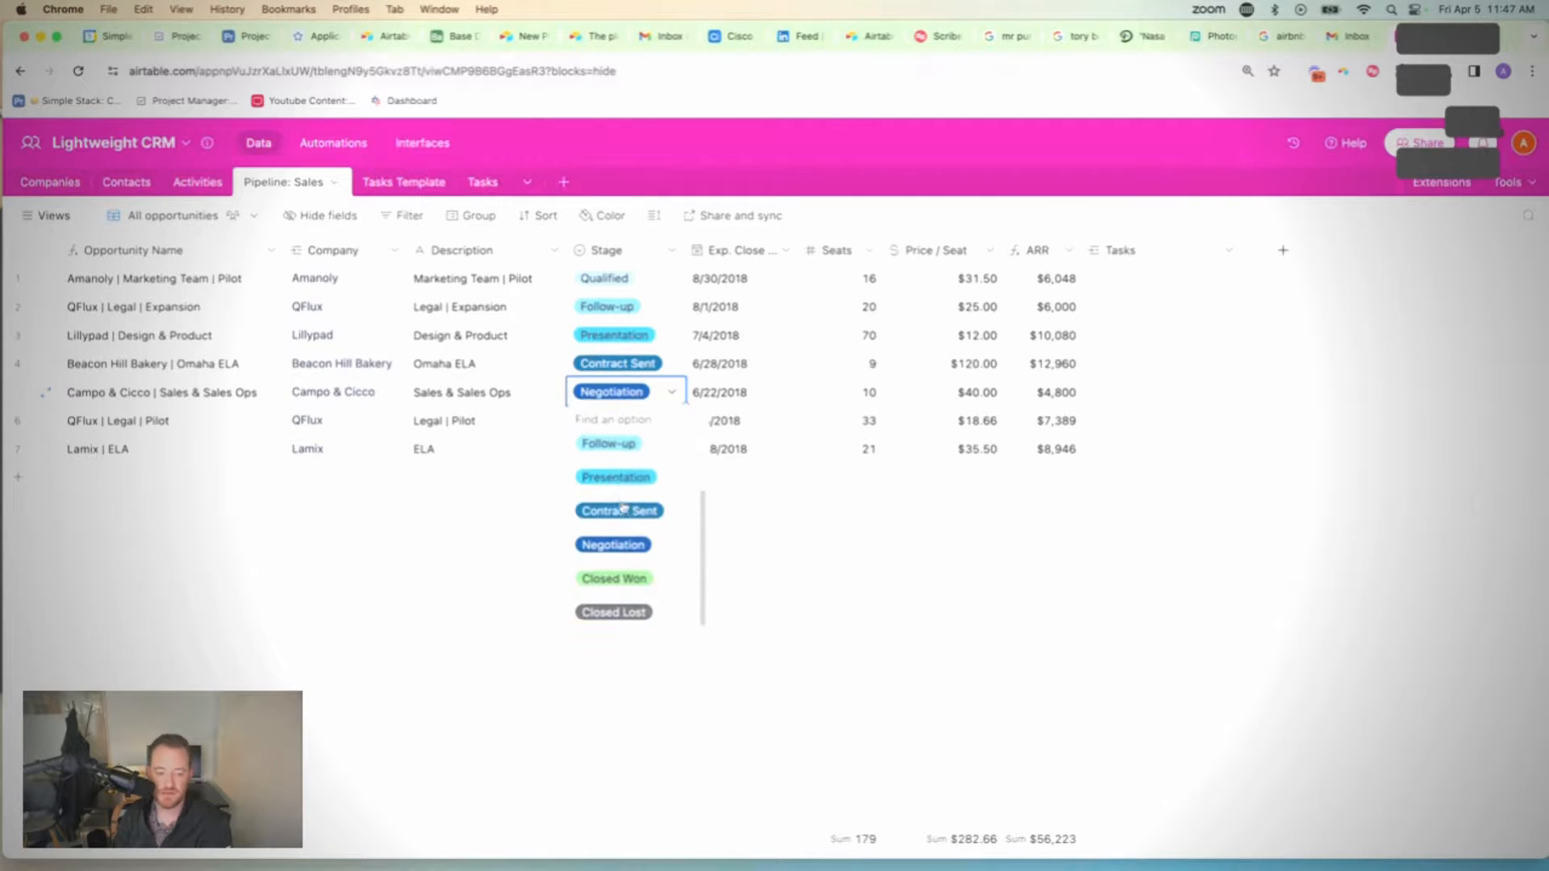
left_click(613, 577)
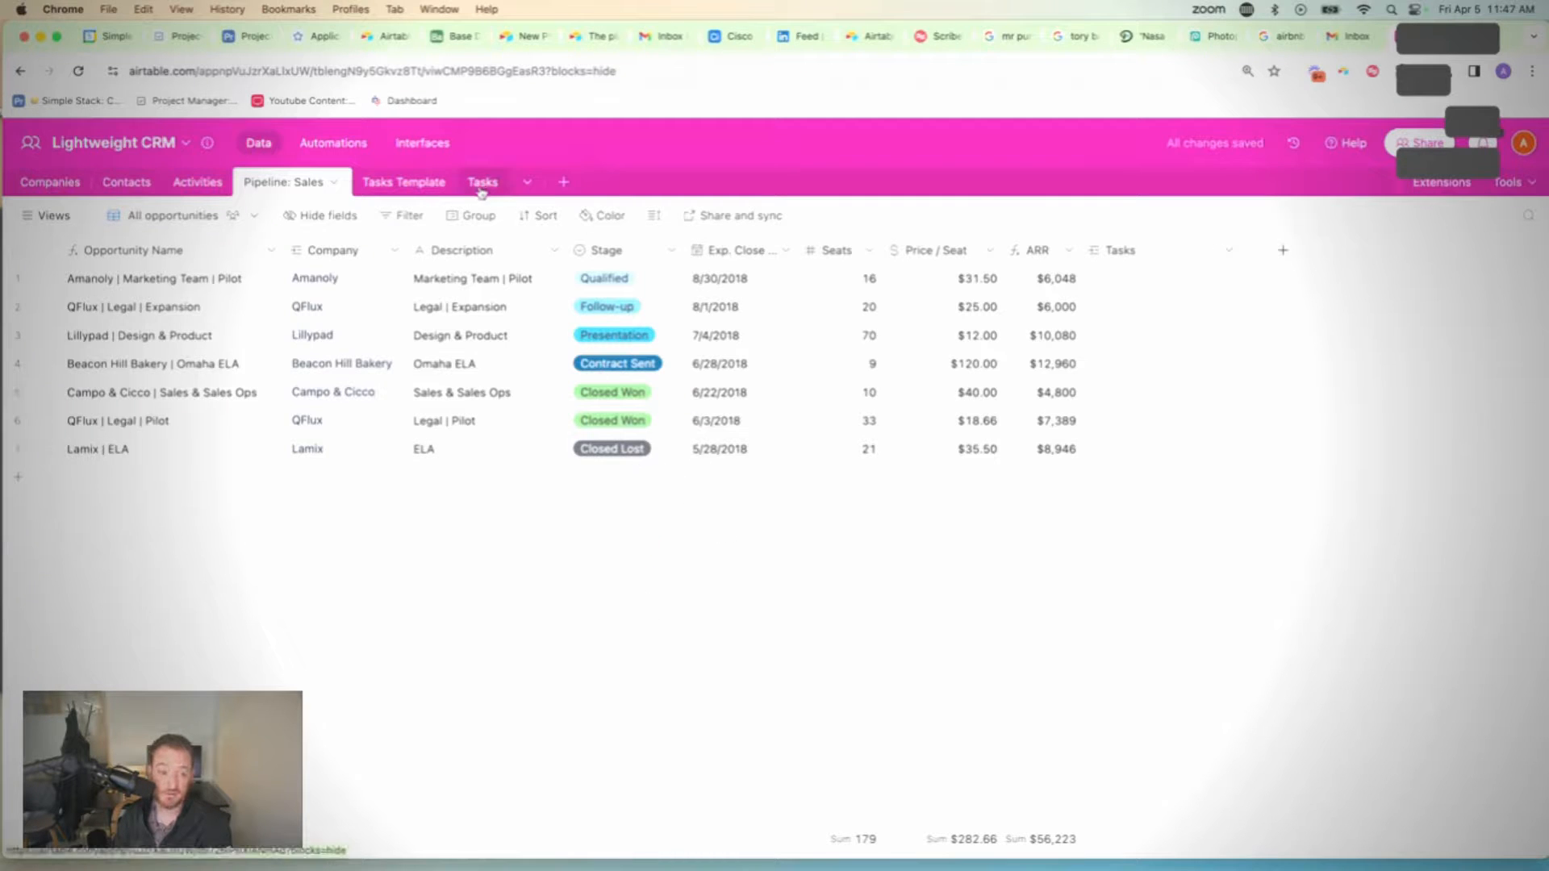
left_click(482, 182)
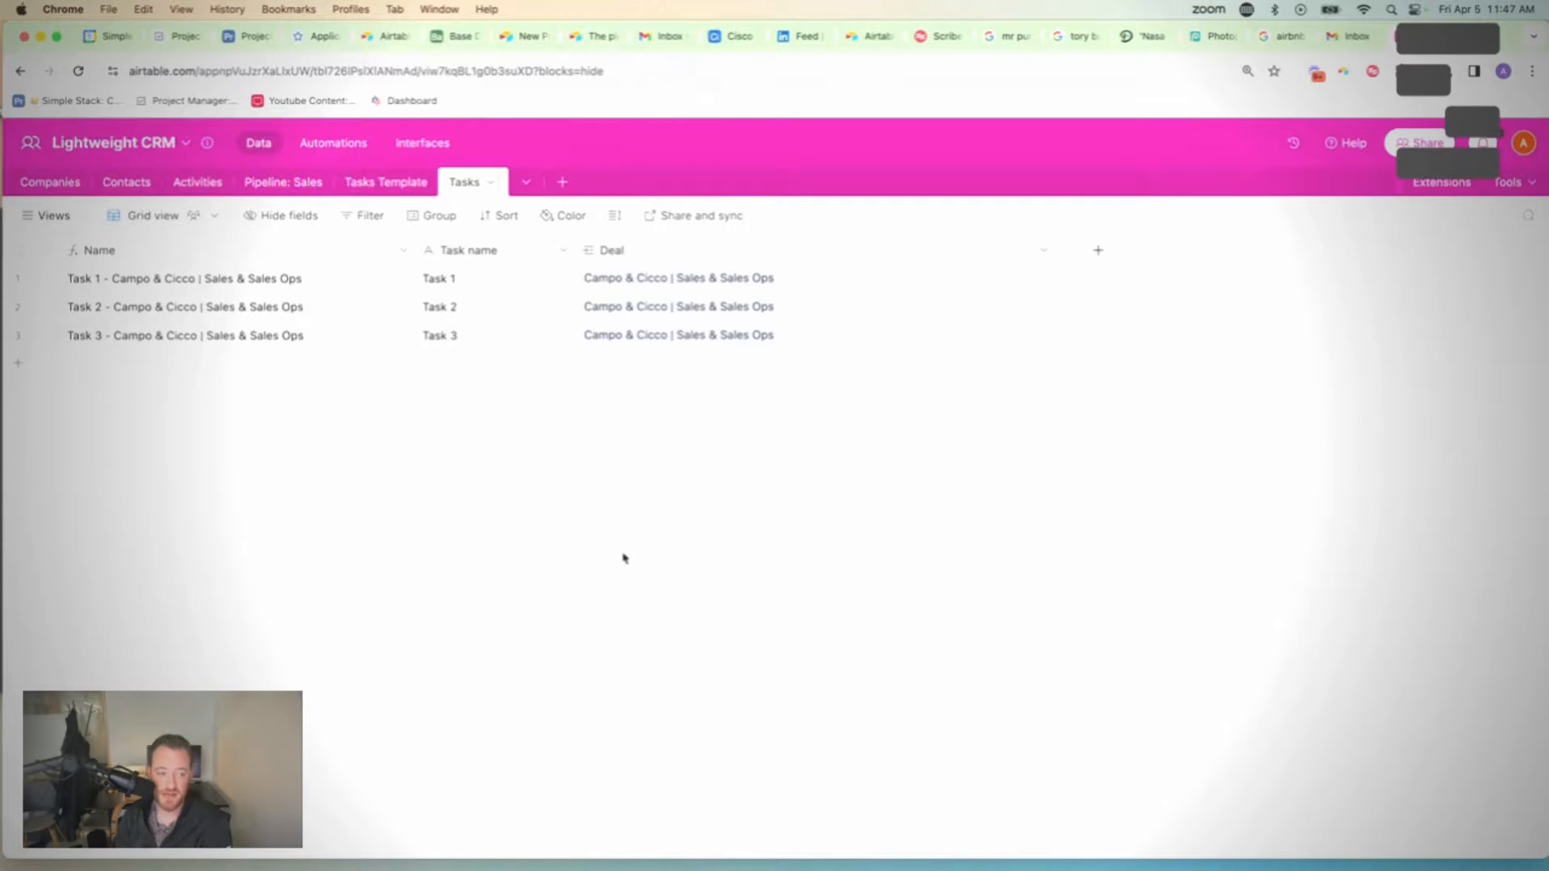
mouse_move(551, 526)
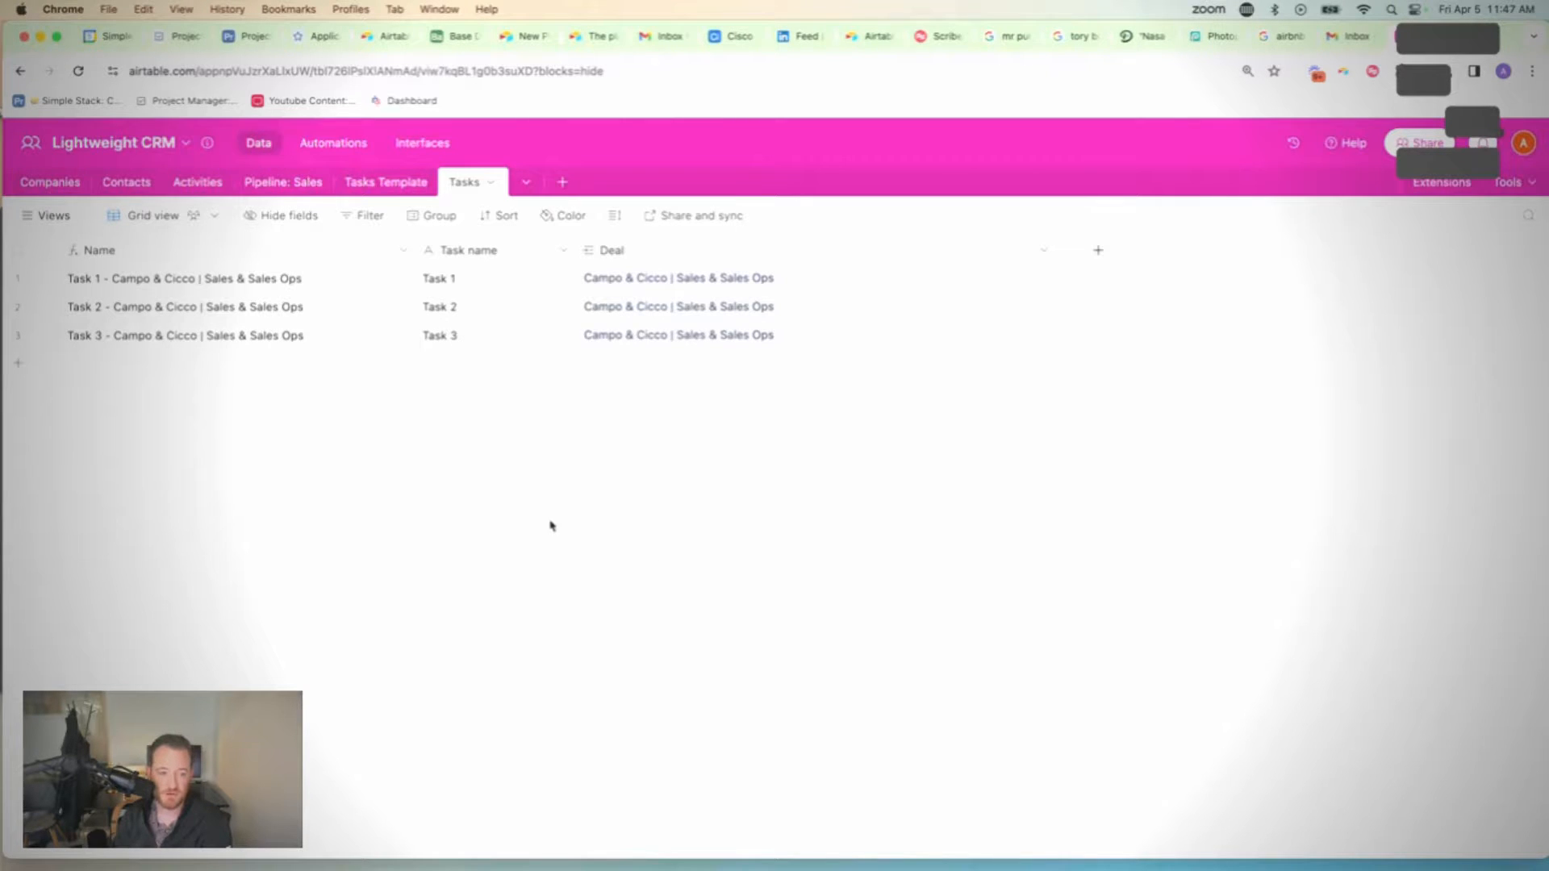
mouse_move(694, 285)
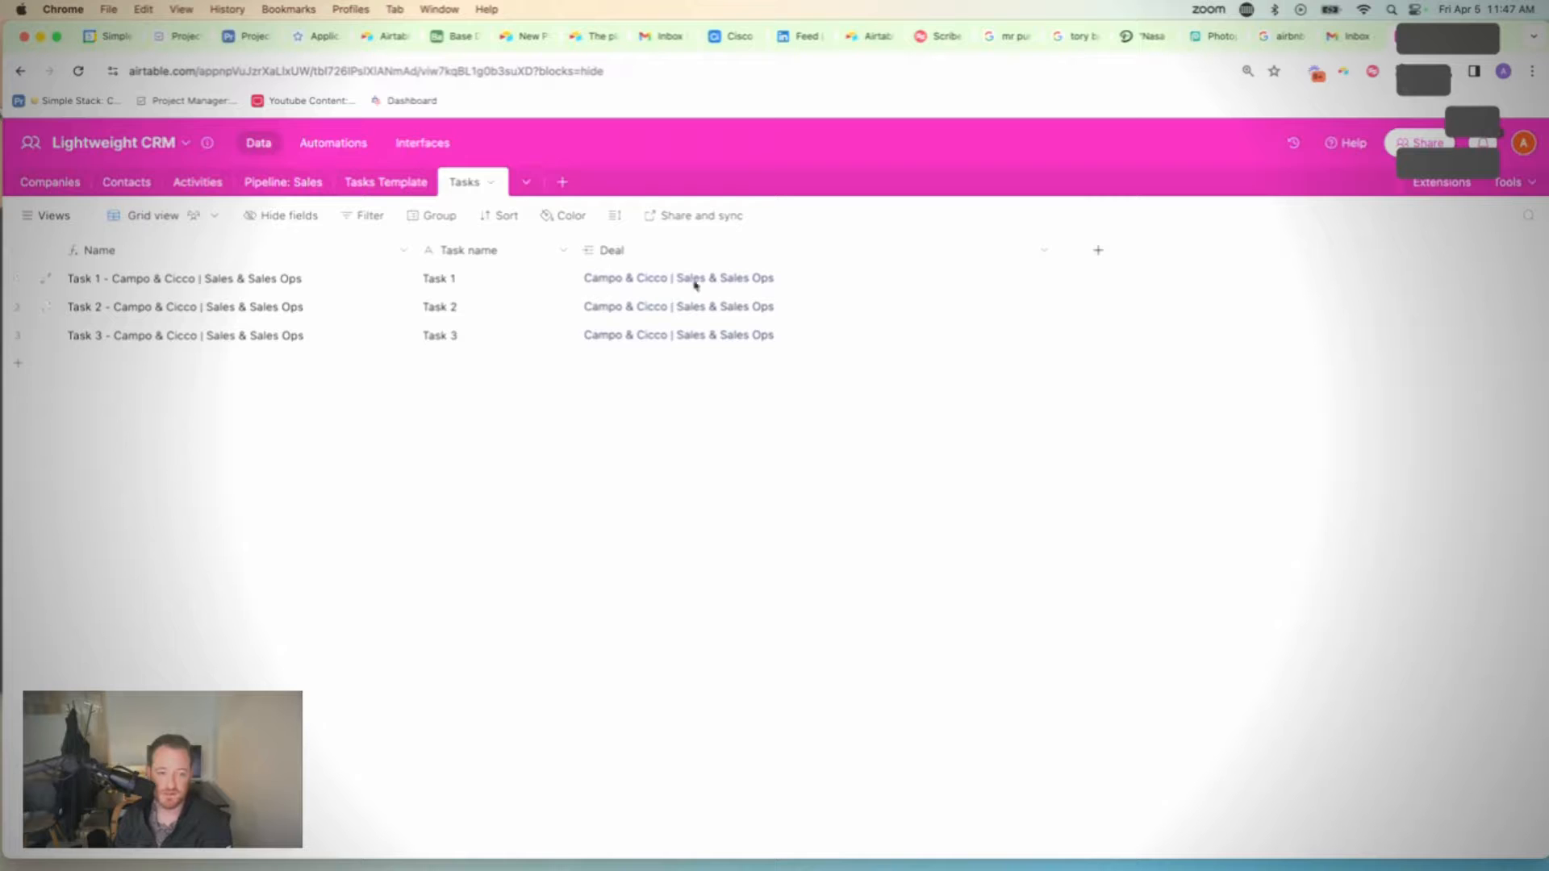
mouse_move(748, 342)
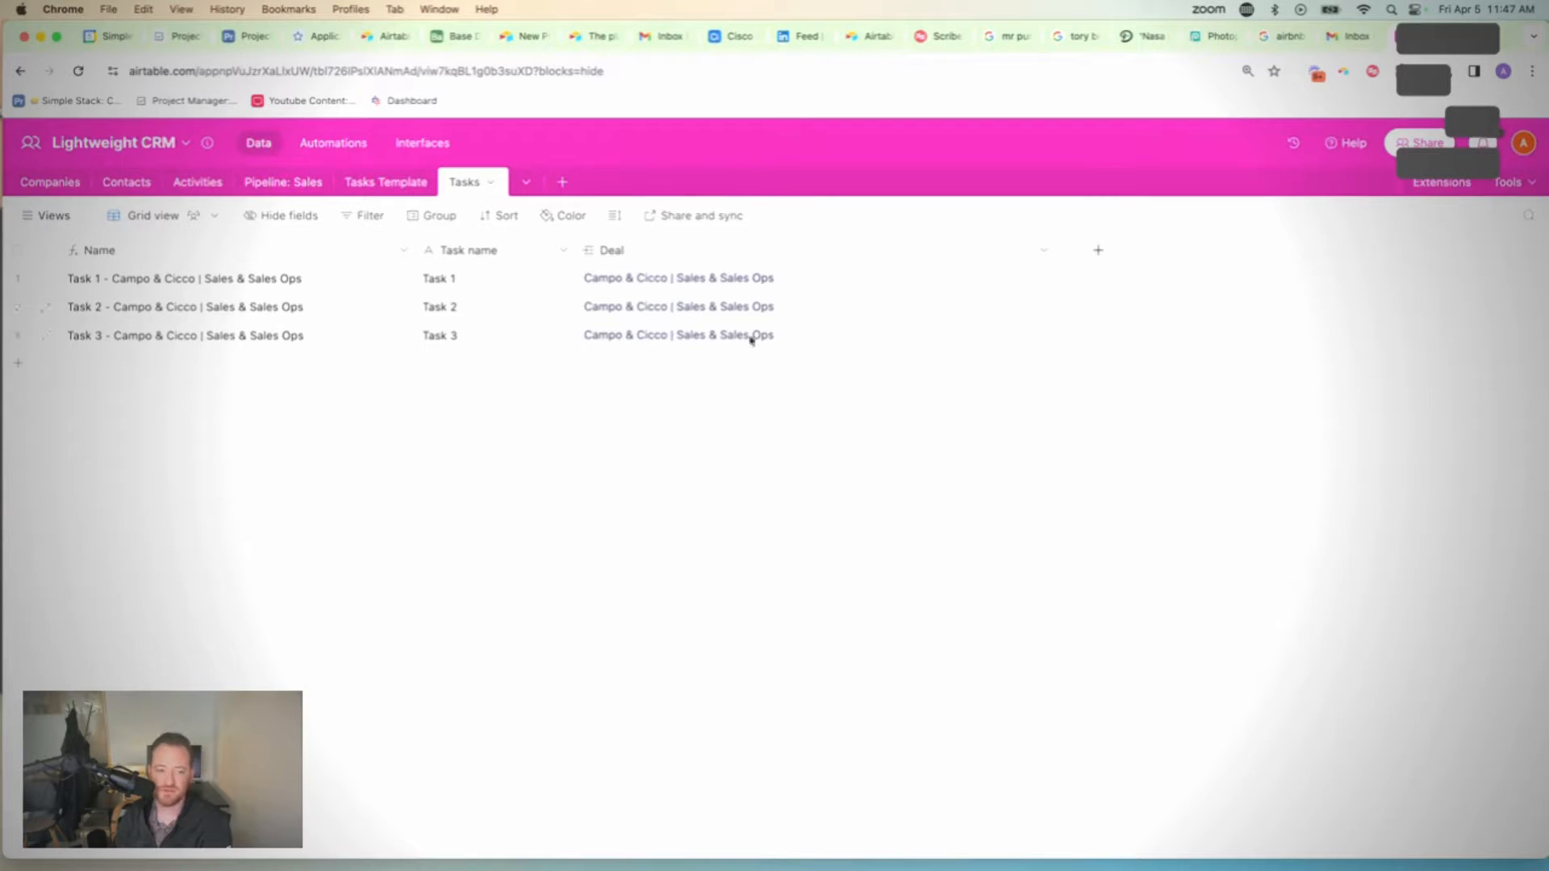
mouse_move(666, 293)
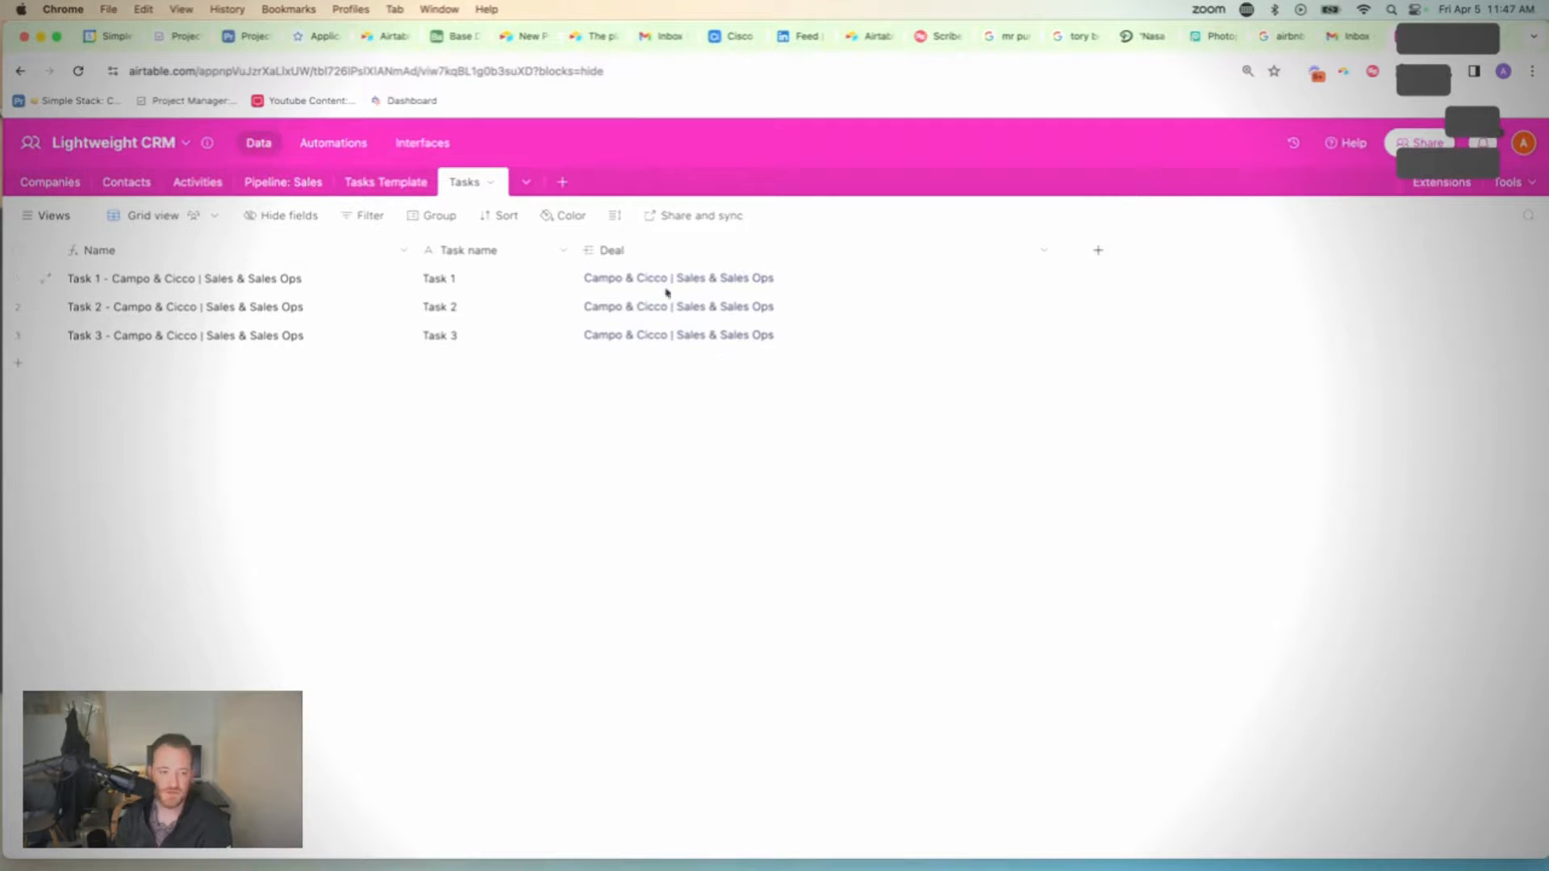
mouse_move(654, 235)
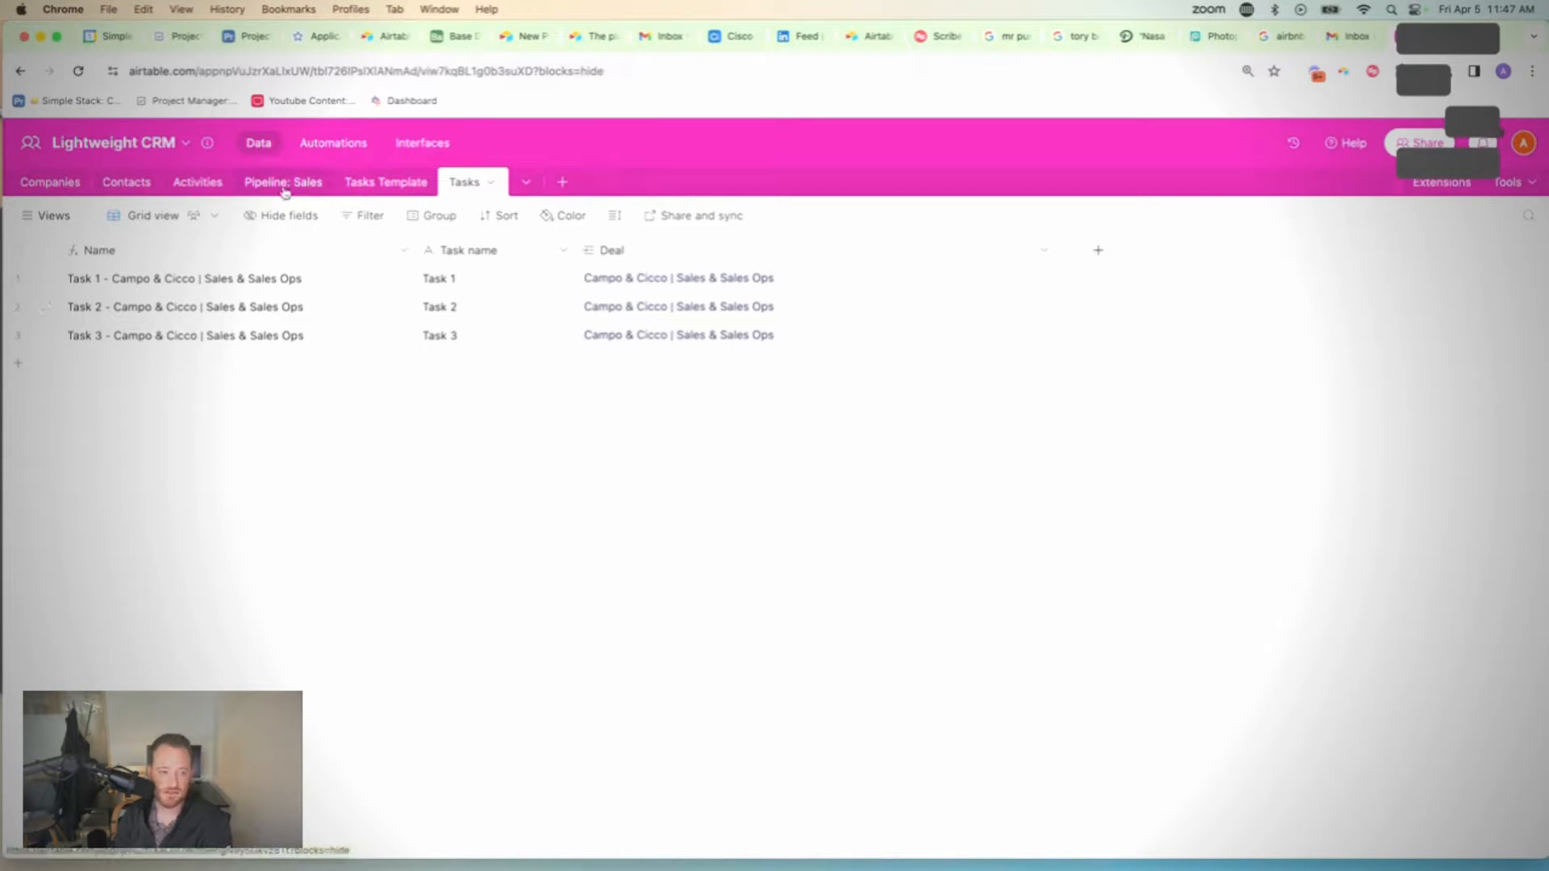
left_click(282, 182)
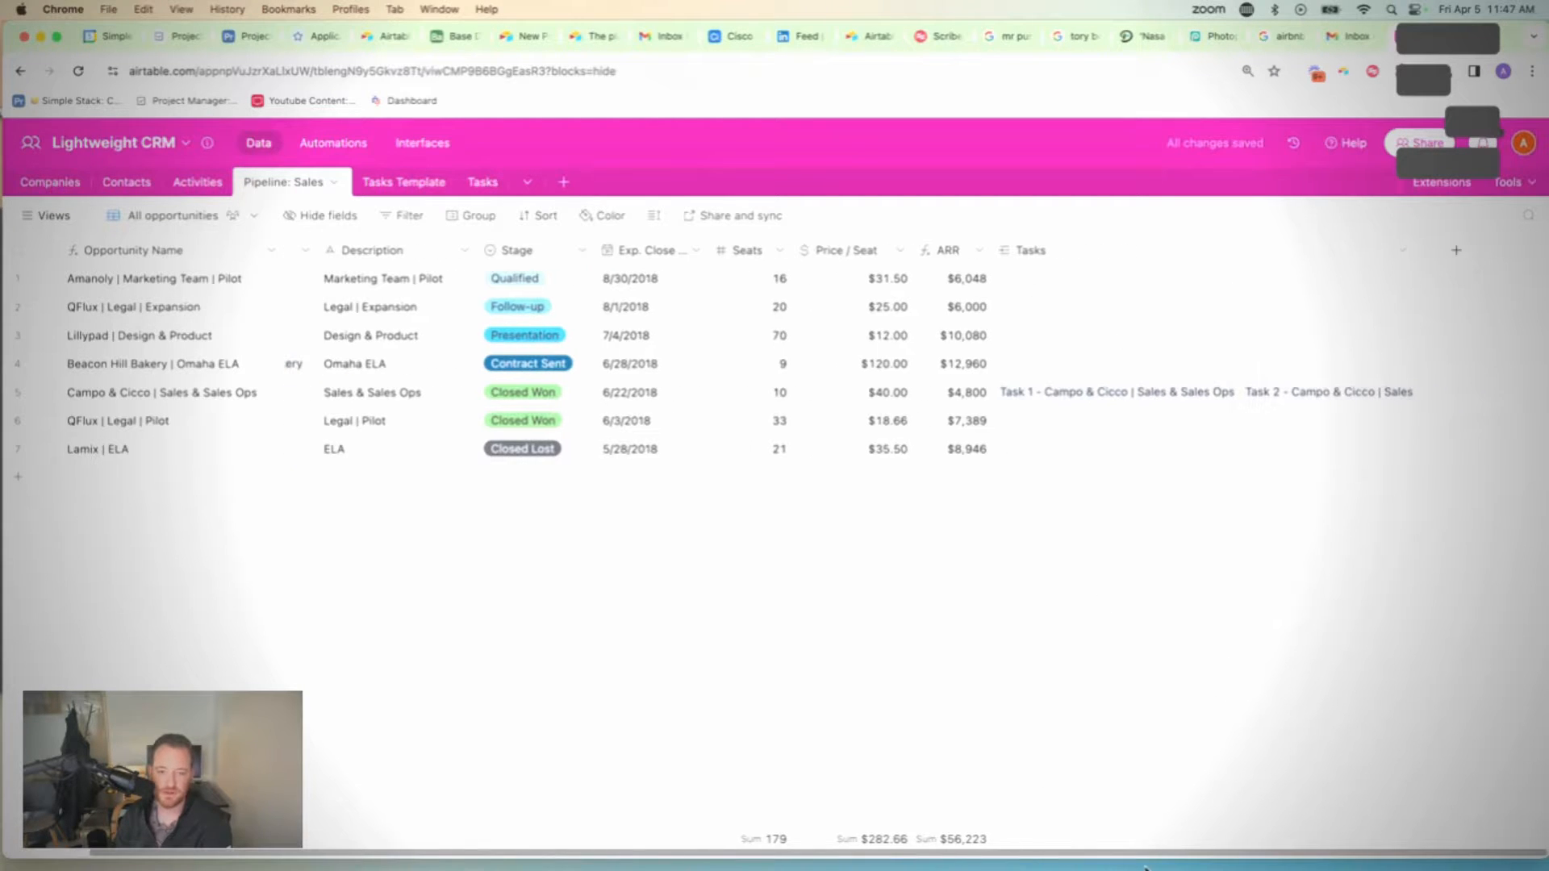
mouse_move(1123, 786)
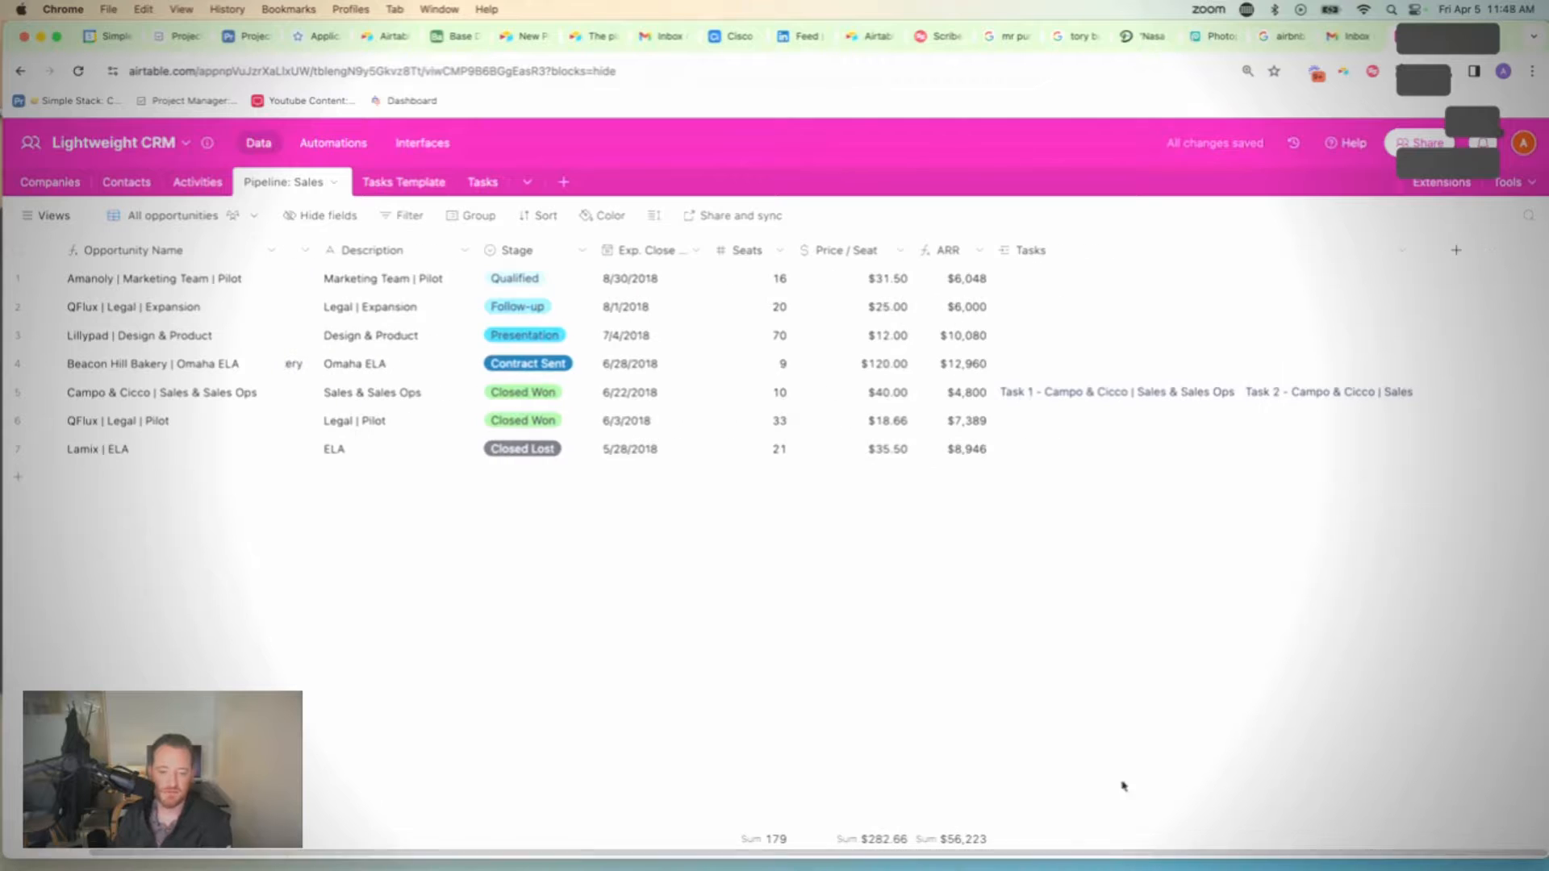
Step: Group the Tasks table by Deal and hide the redundant Deal column
left_click(464, 182)
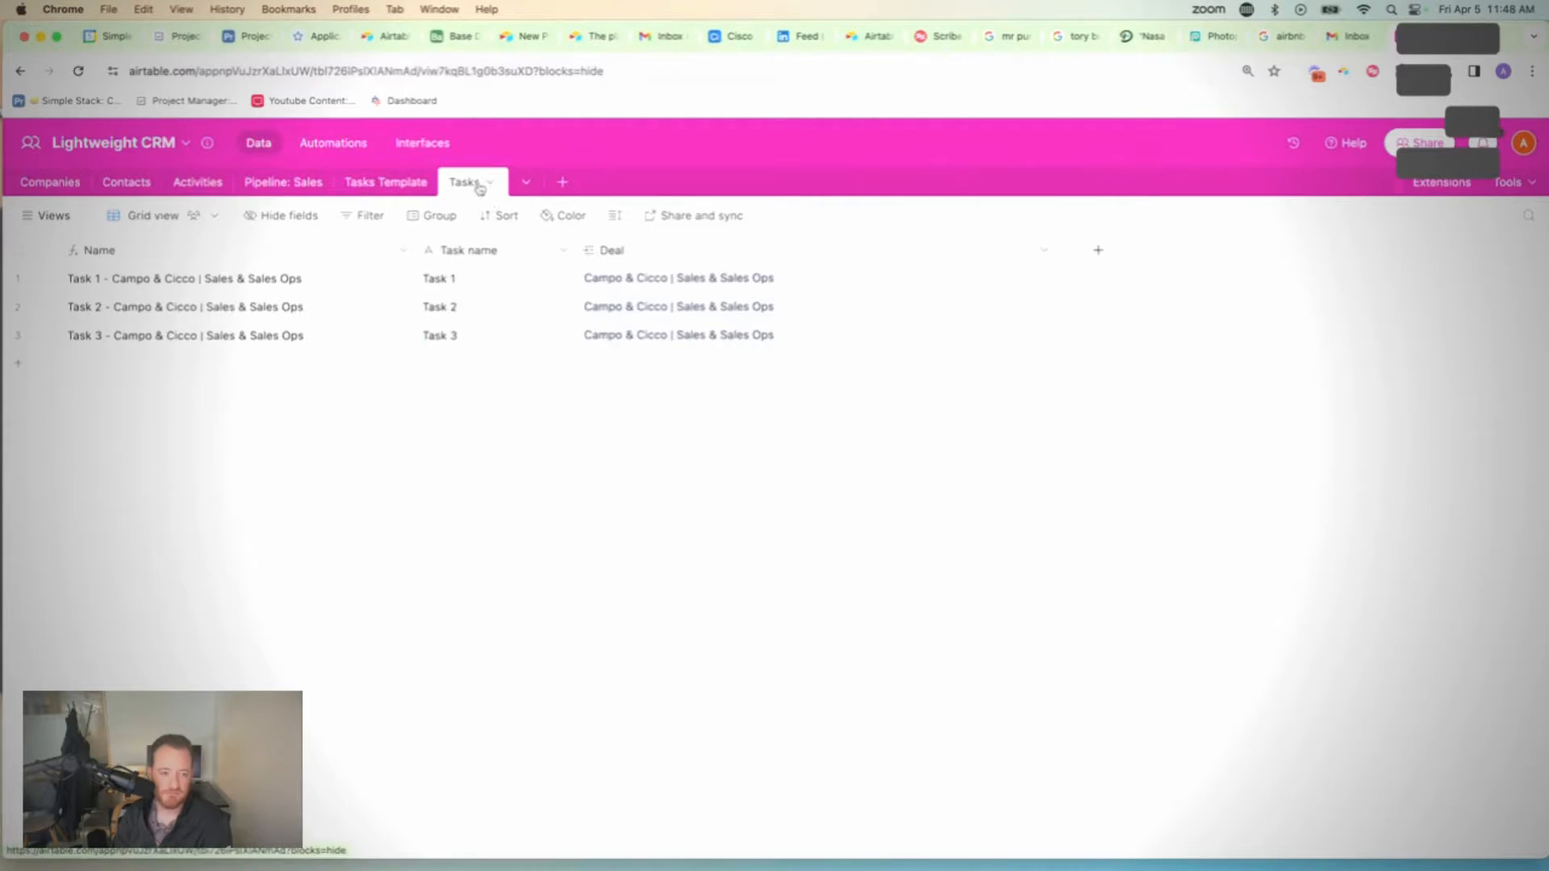
mouse_move(542, 411)
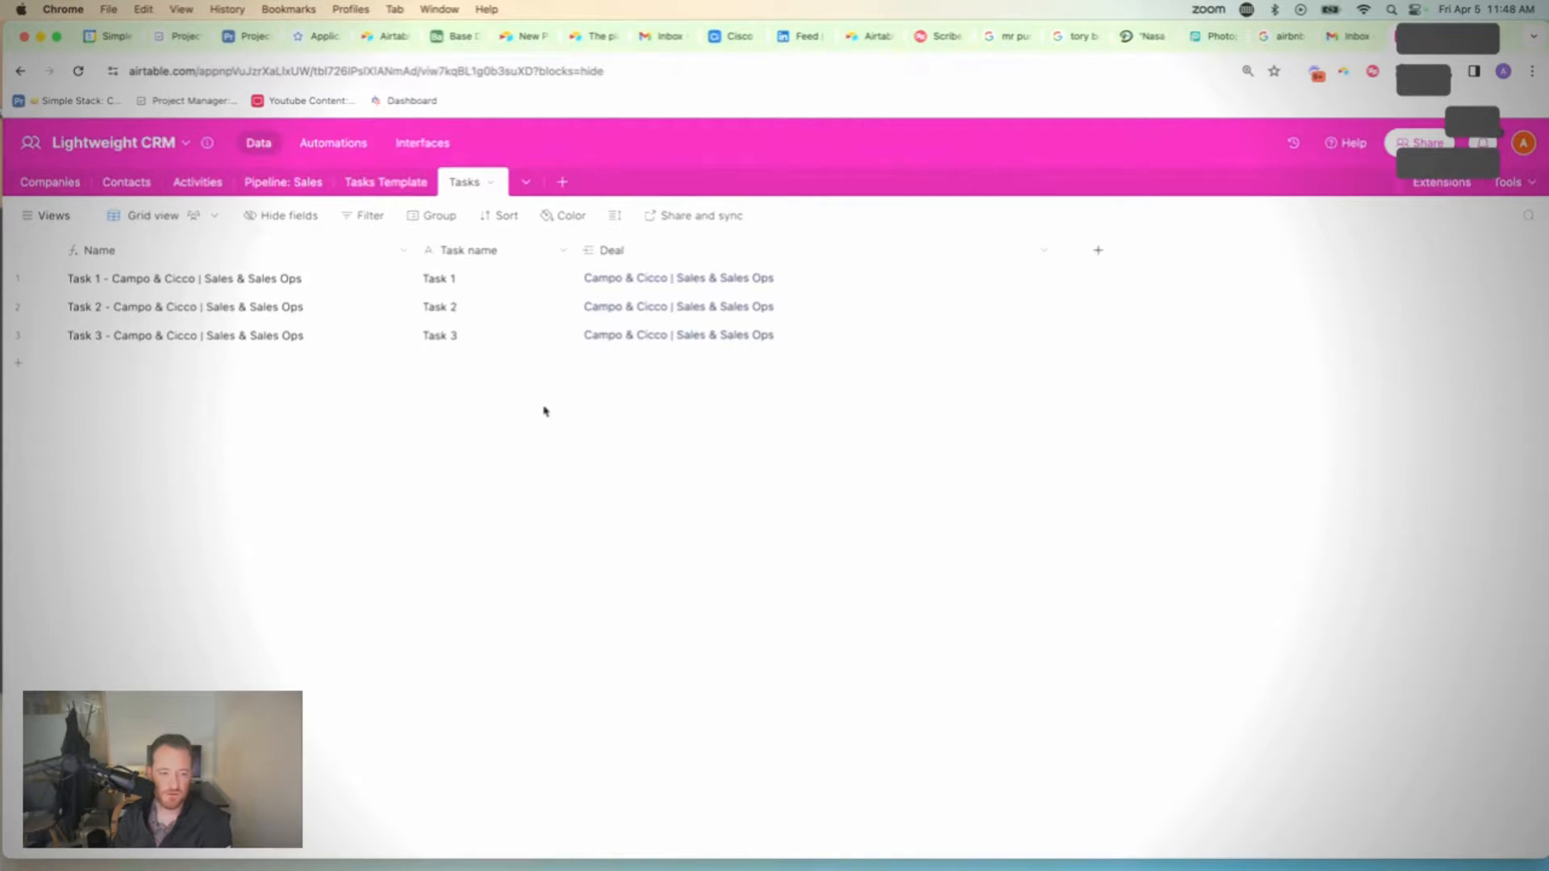
left_click(439, 215)
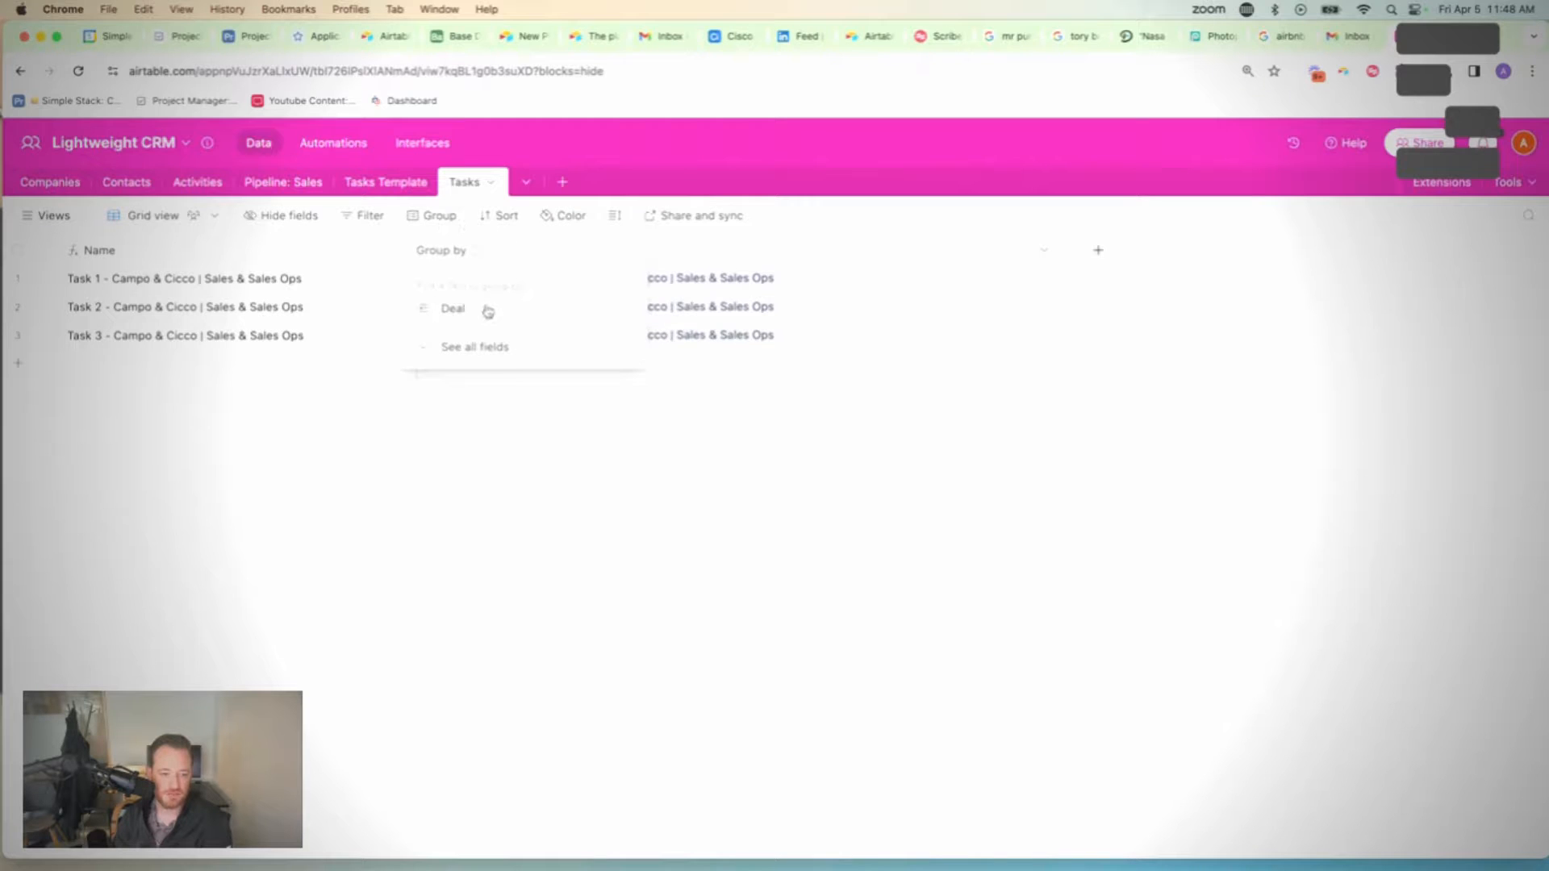
left_click(451, 308)
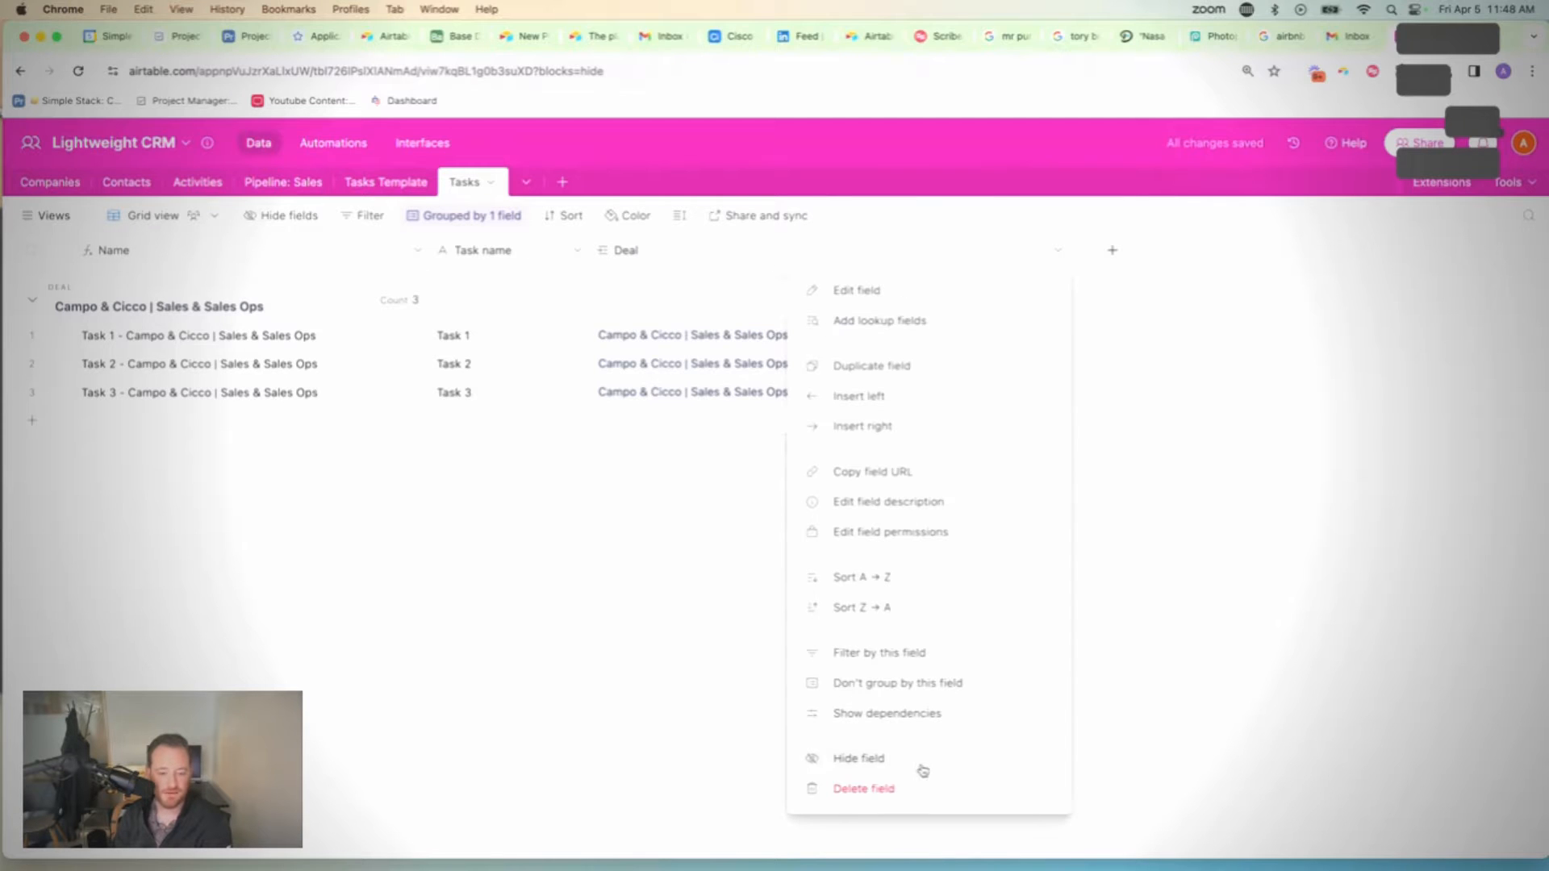
left_click(858, 758)
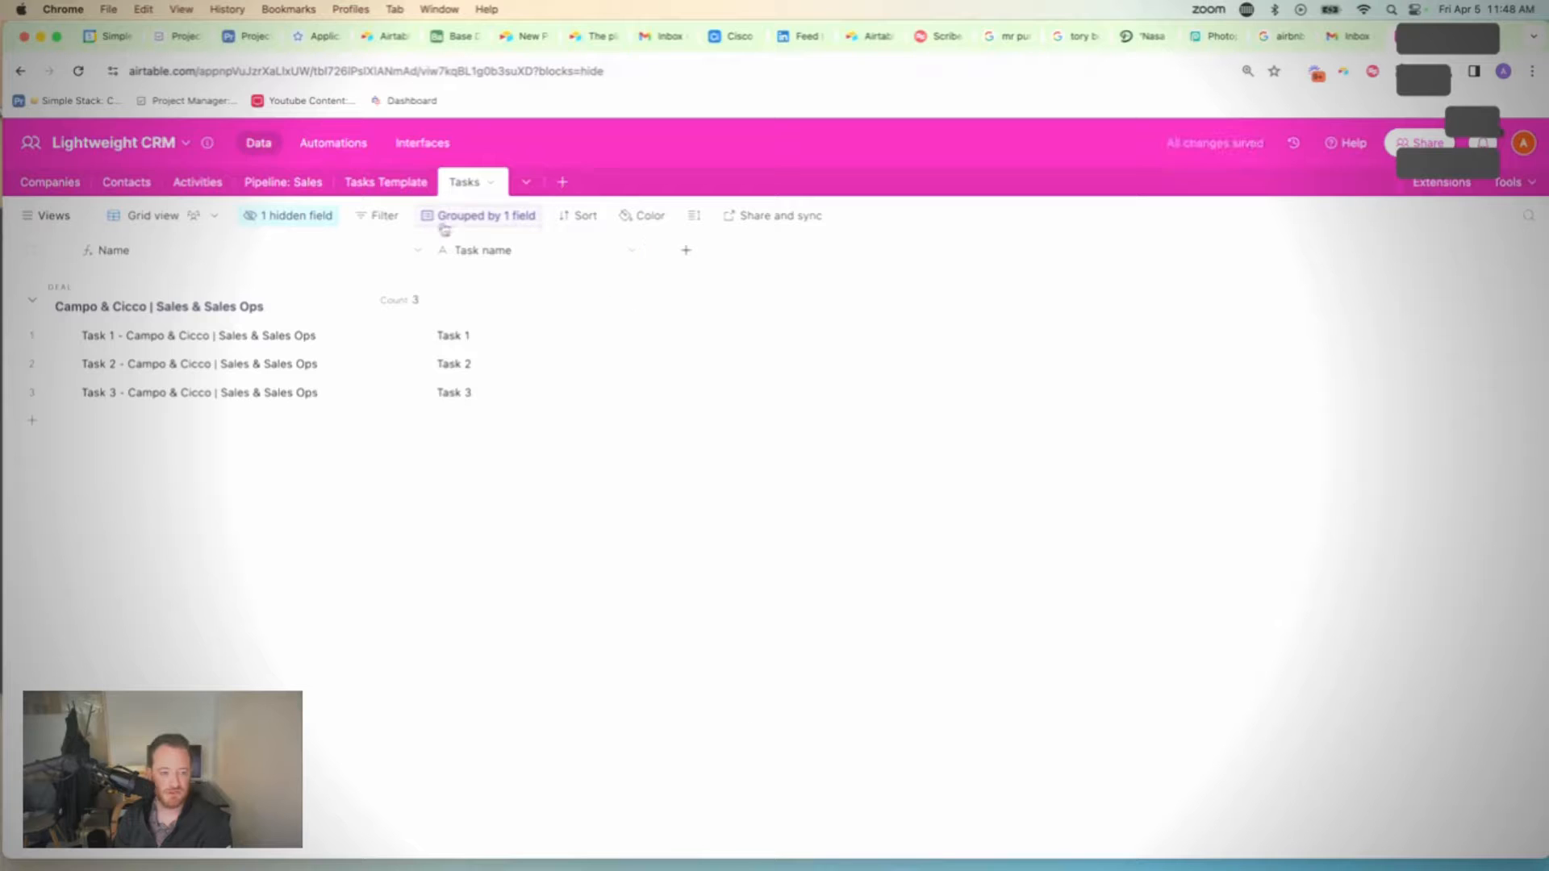
mouse_move(42, 531)
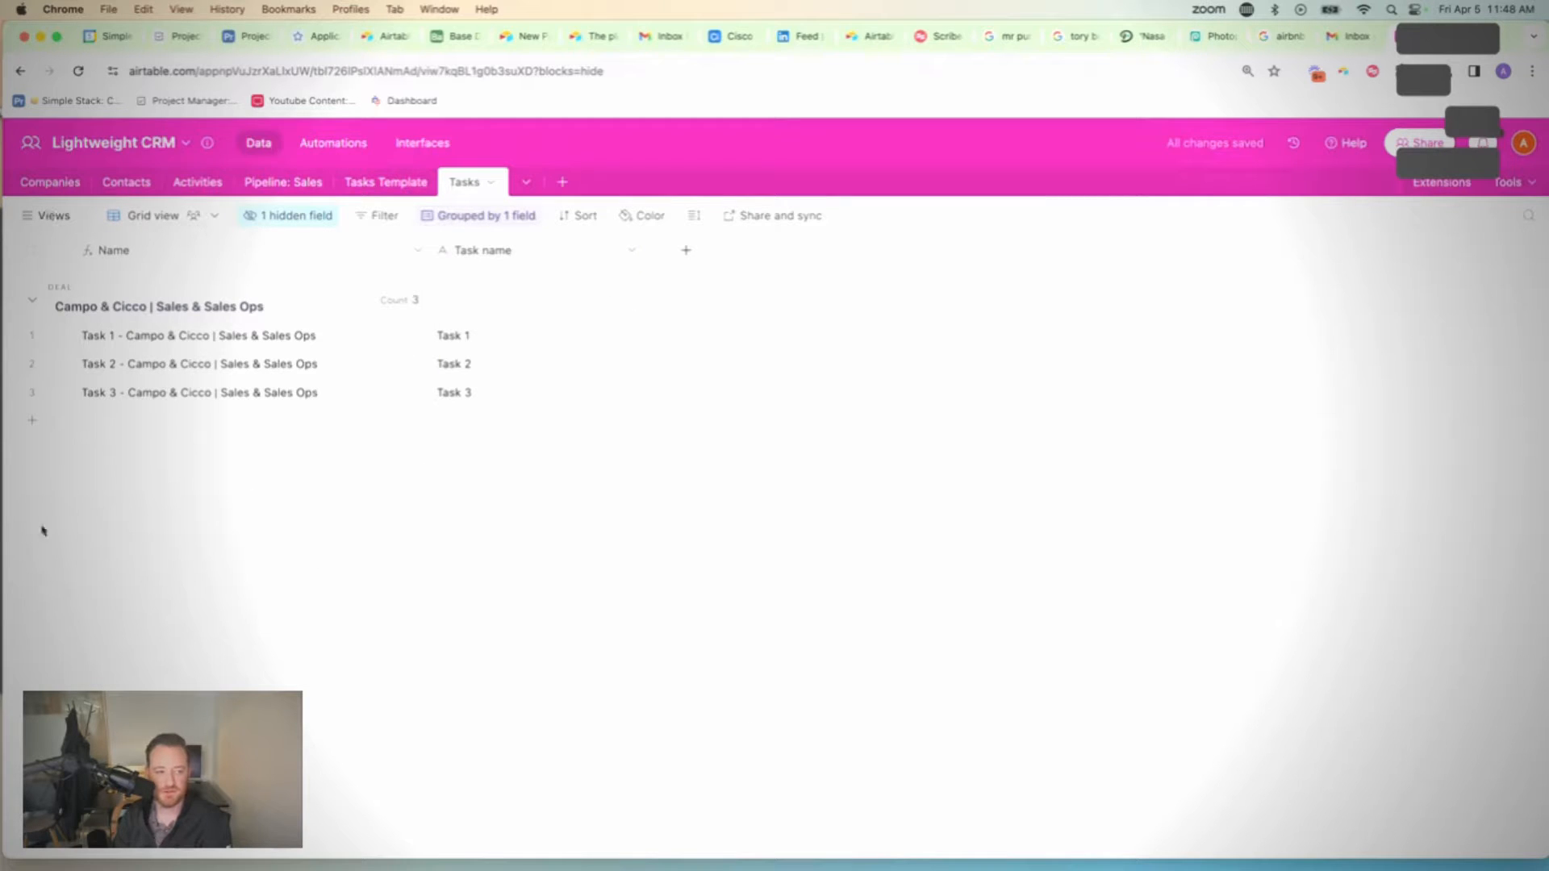
mouse_move(403, 550)
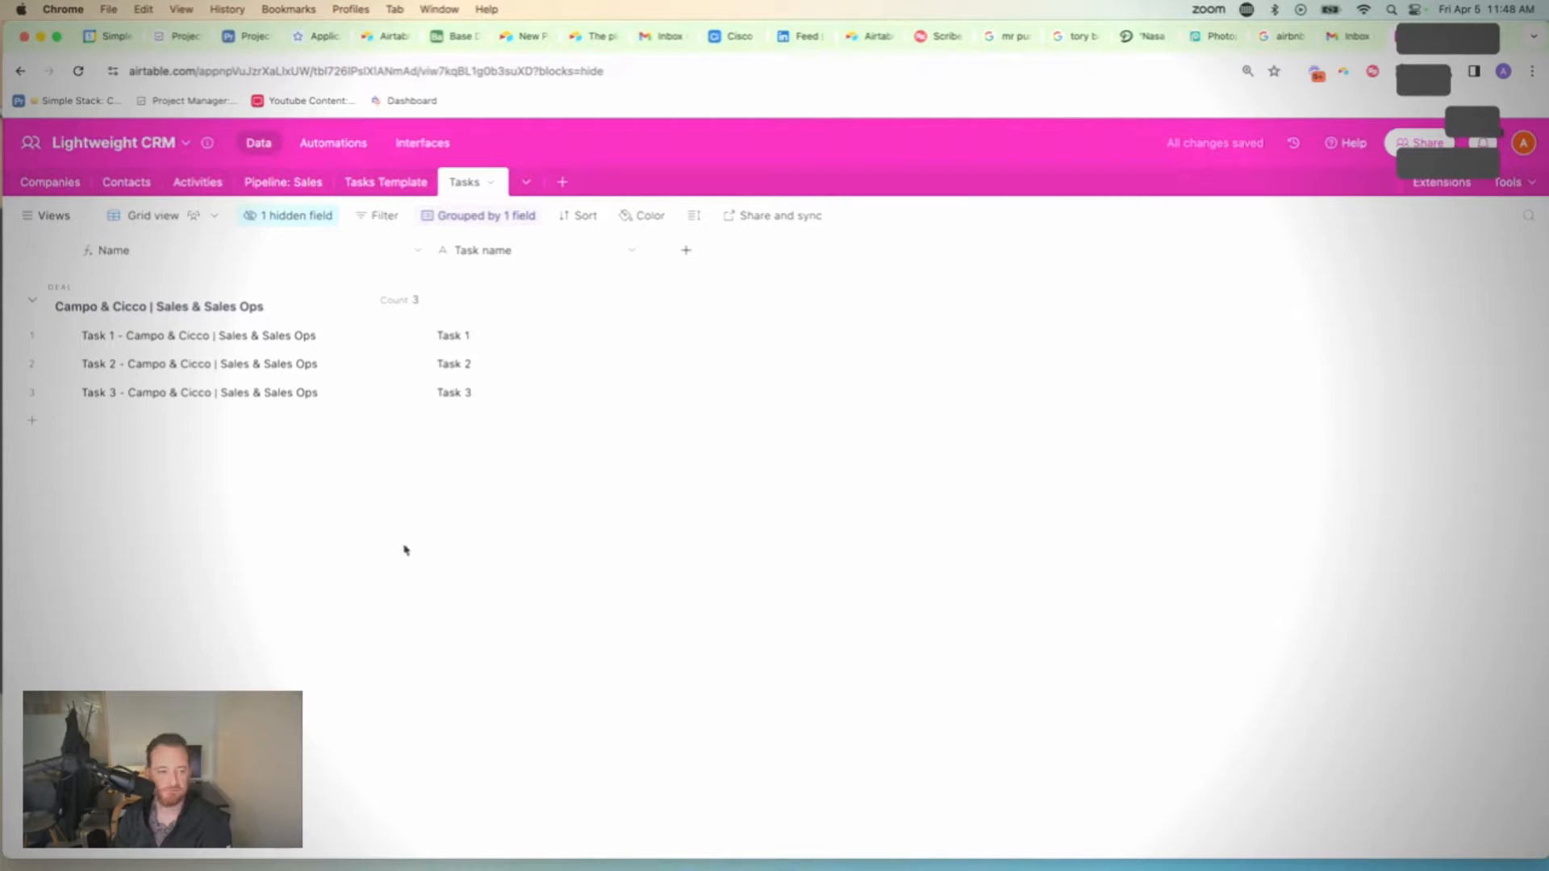
mouse_move(283, 183)
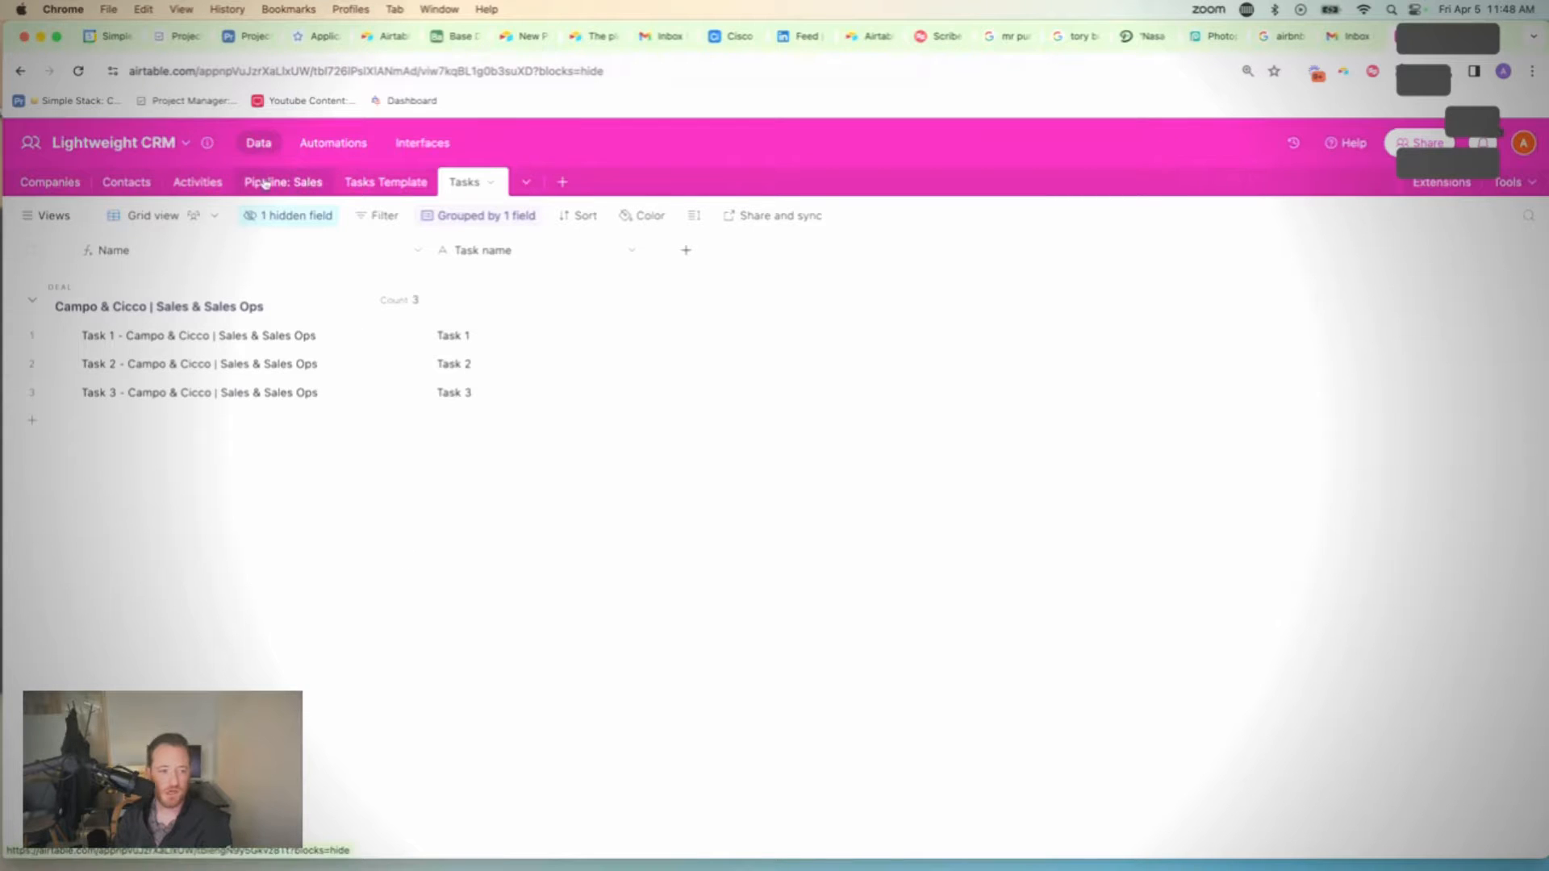
Step: Set the QFlux | Legal | Expansion deal to Closed Won and check its new task group
left_click(280, 183)
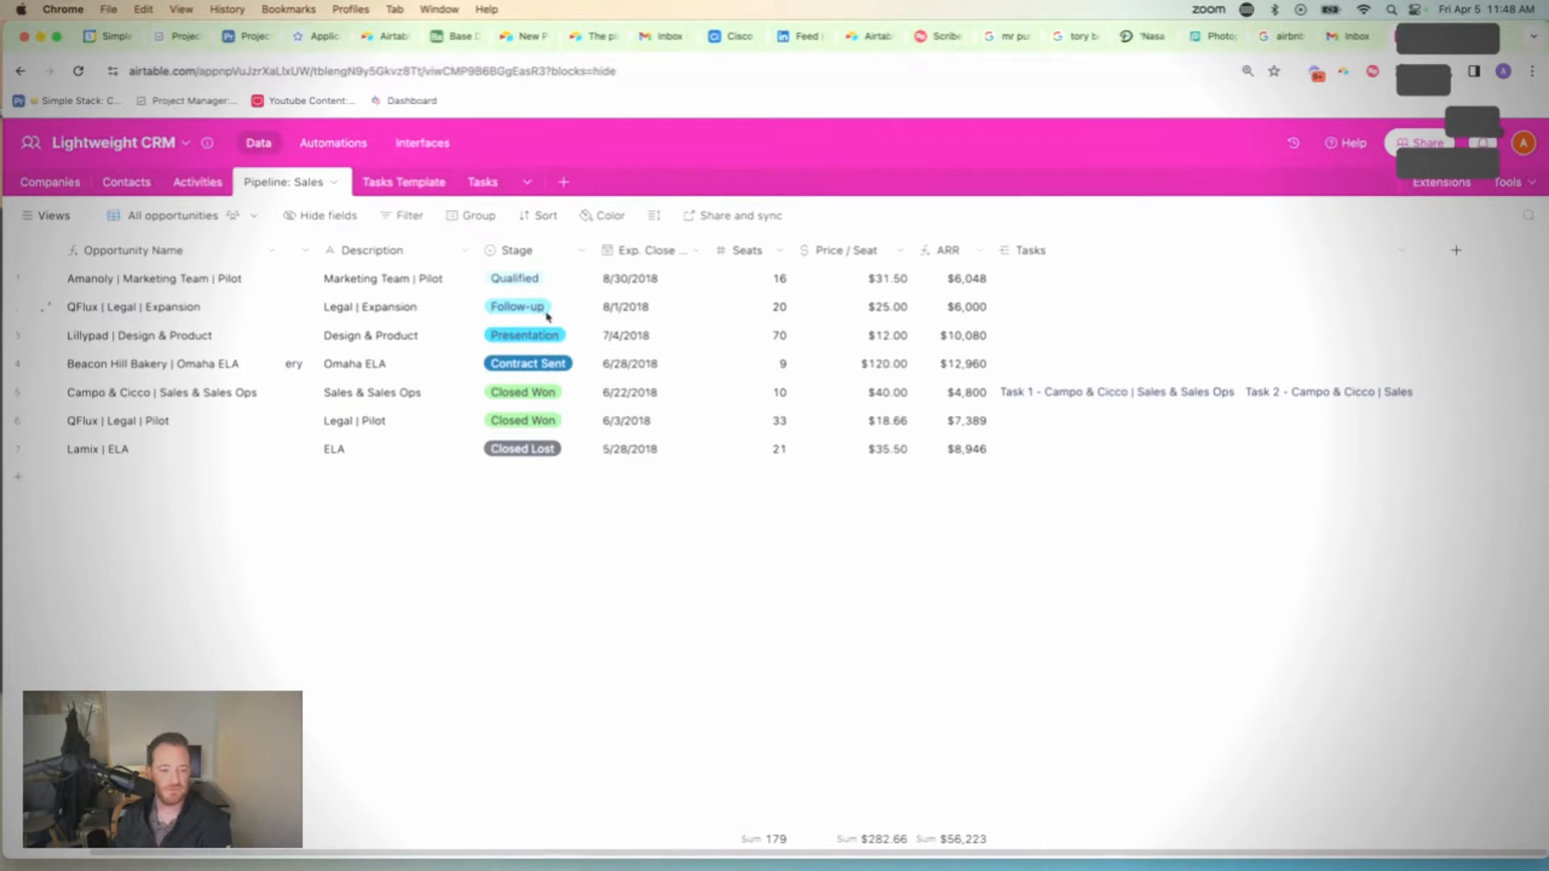
left_click(523, 307)
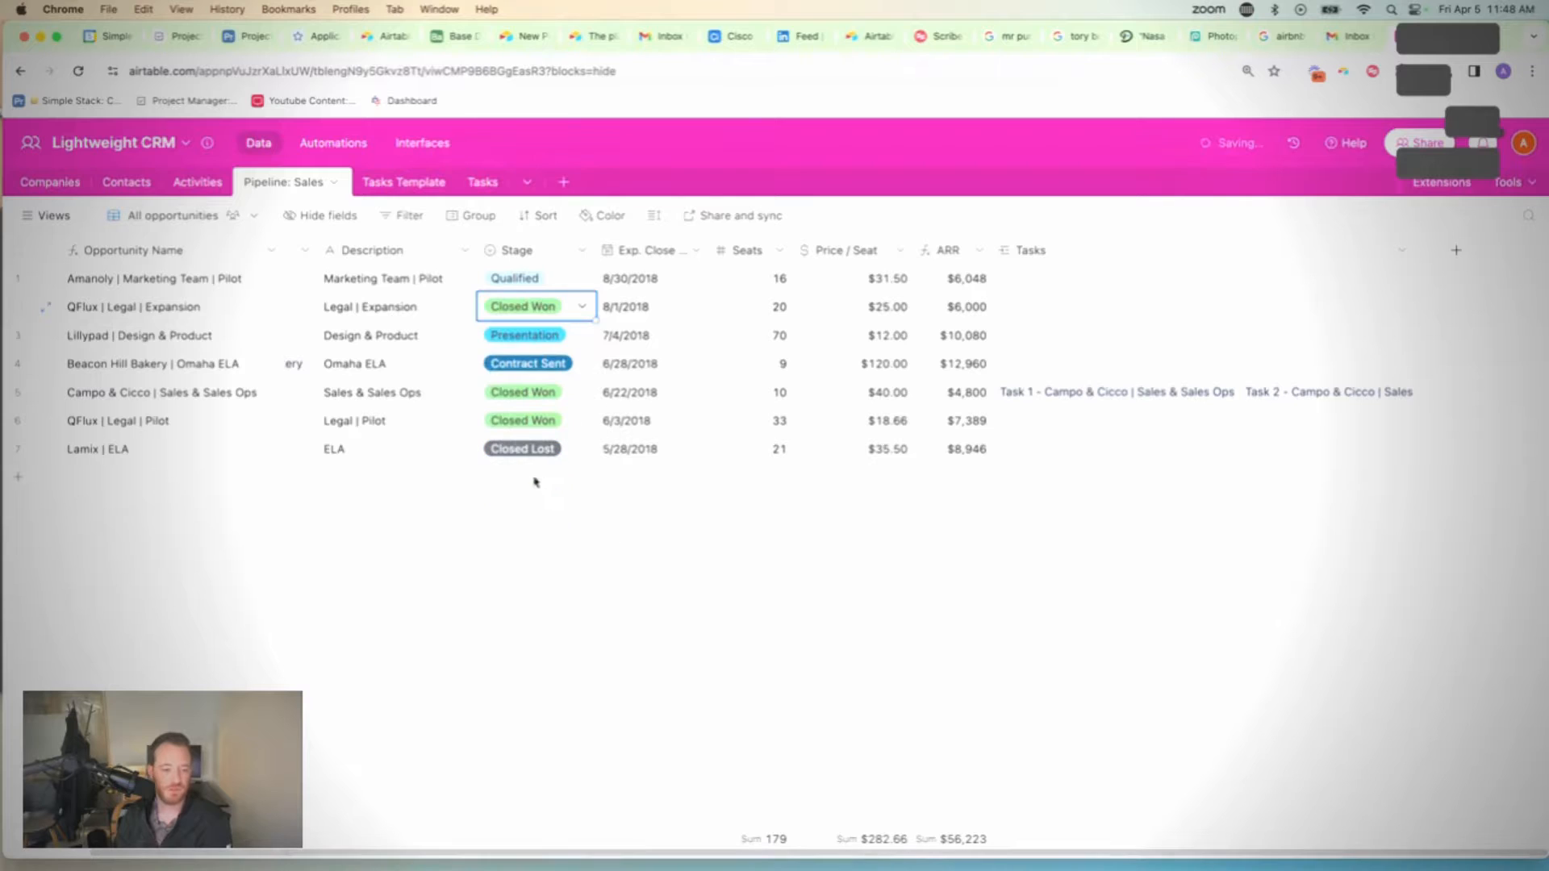
left_click(463, 183)
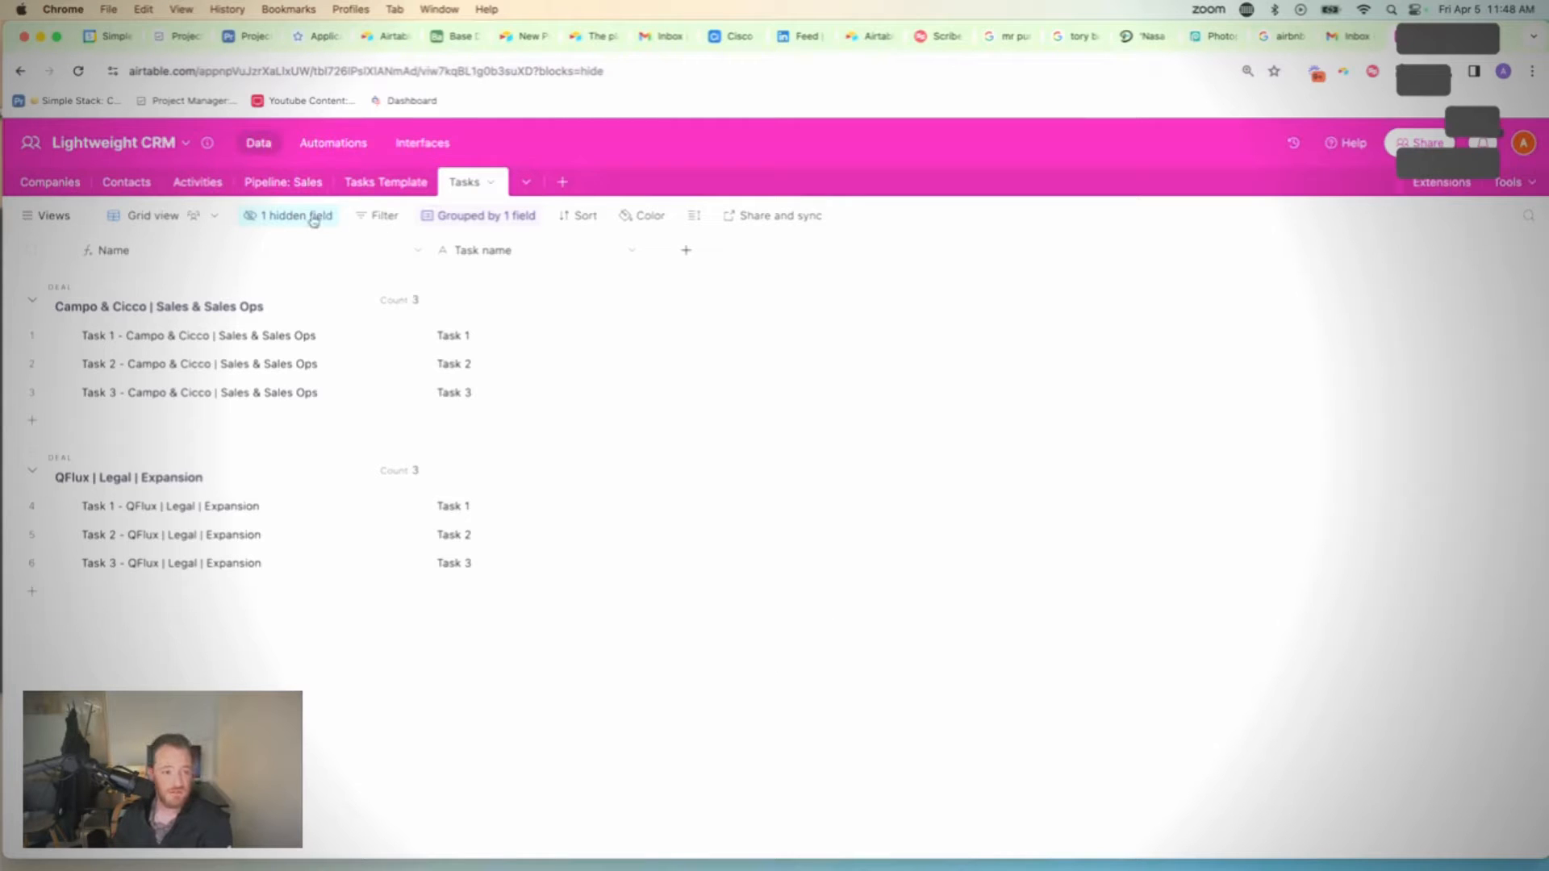
Step: Set the QFlux | Legal | Pilot deal to Closed Won and view all won deals' tasks grouped by deal
left_click(283, 183)
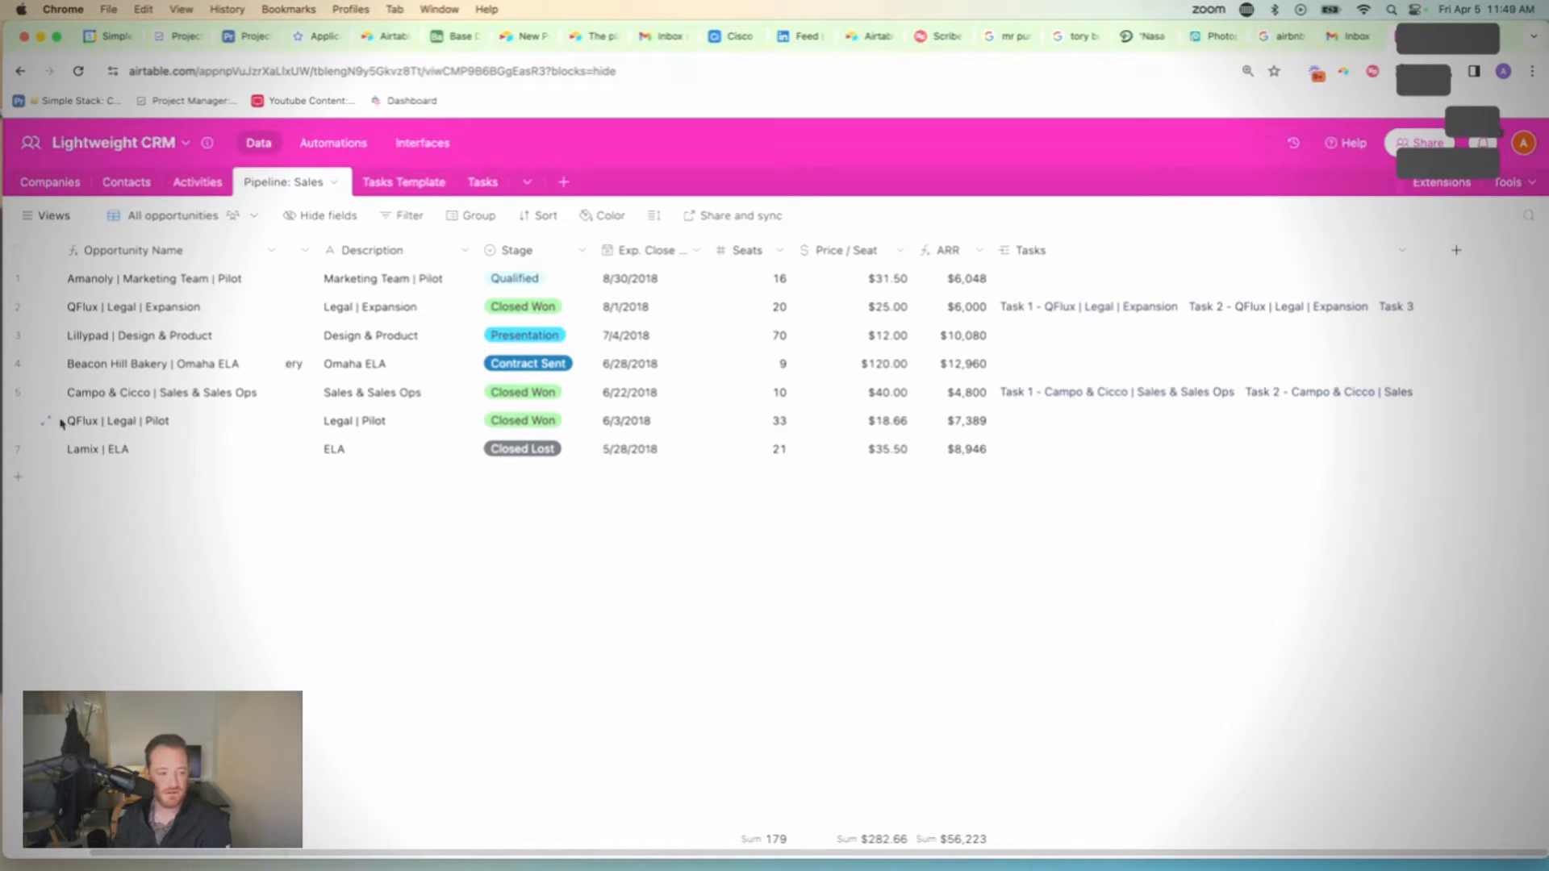
left_click(522, 419)
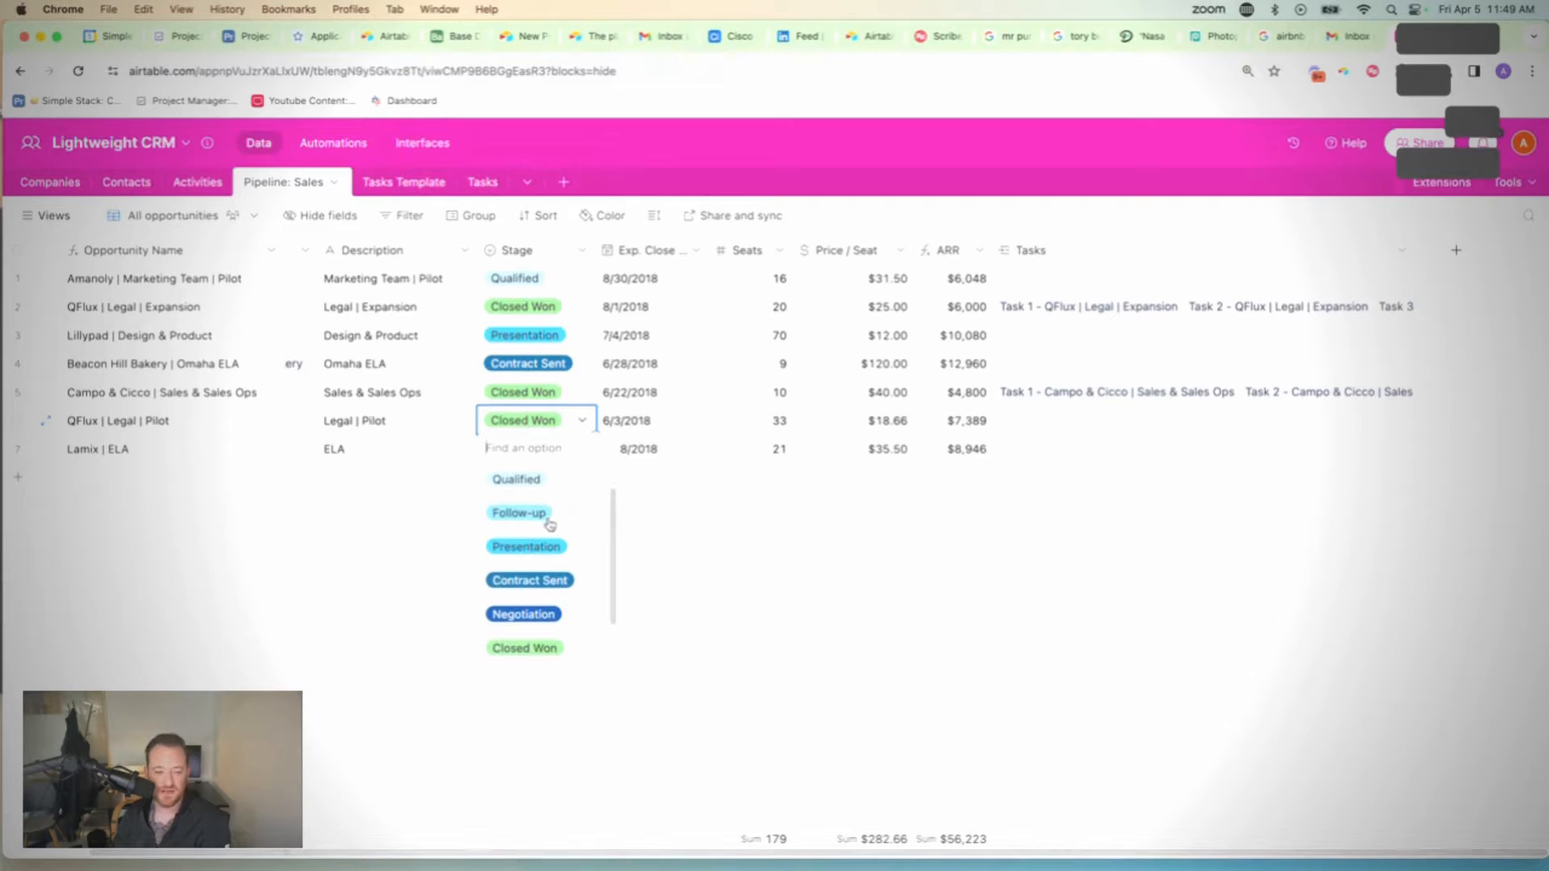
left_click(518, 513)
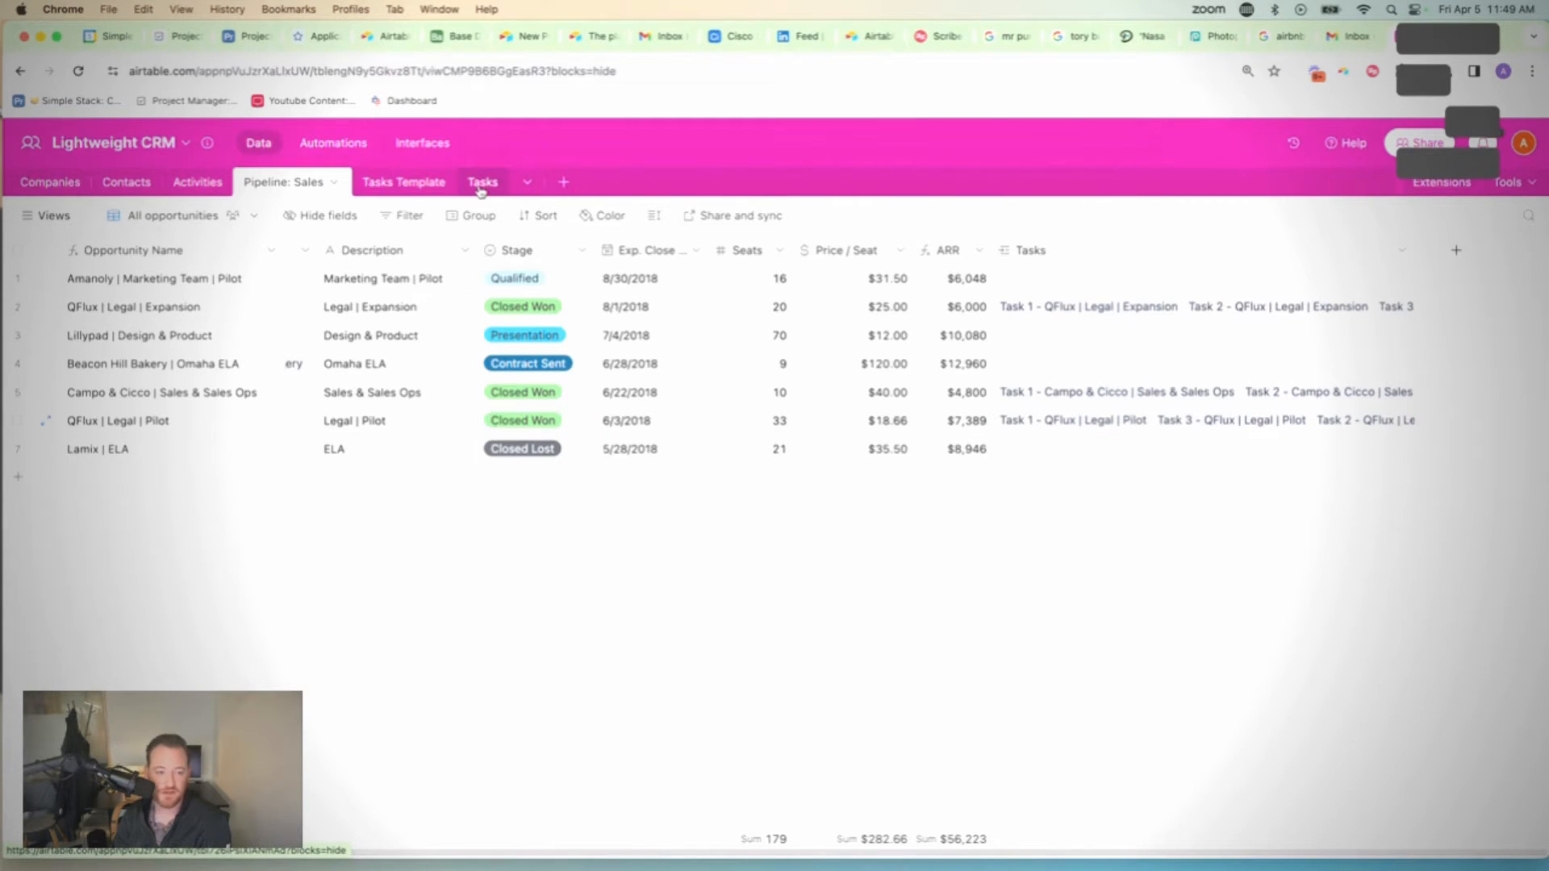
left_click(483, 182)
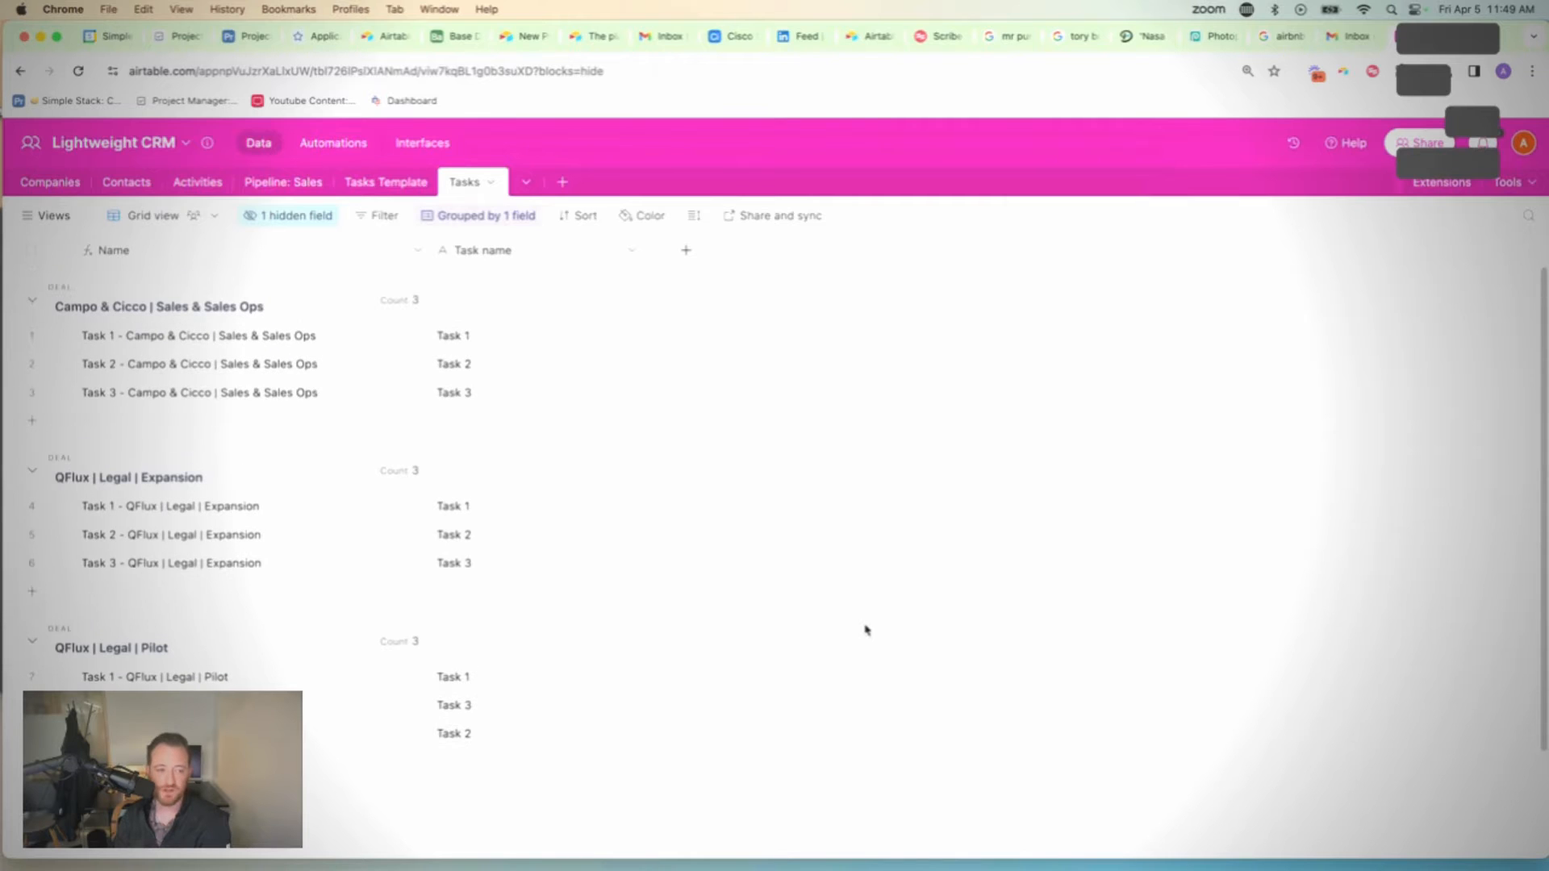